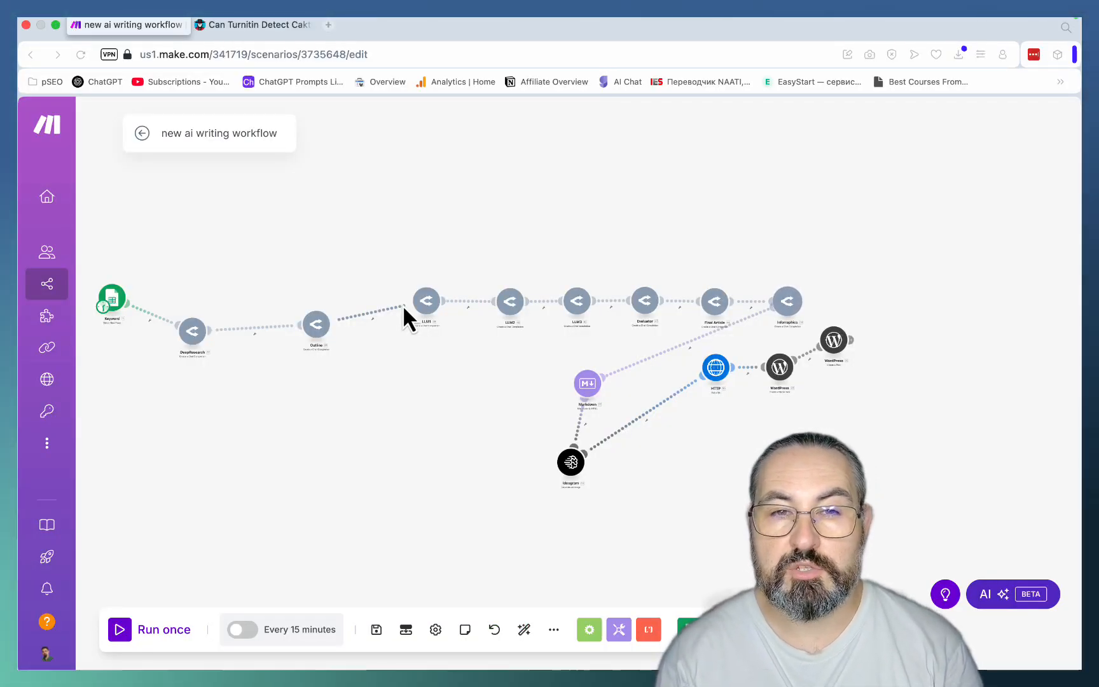
{"action": "mouse_move", "coordinate": [452, 472]}
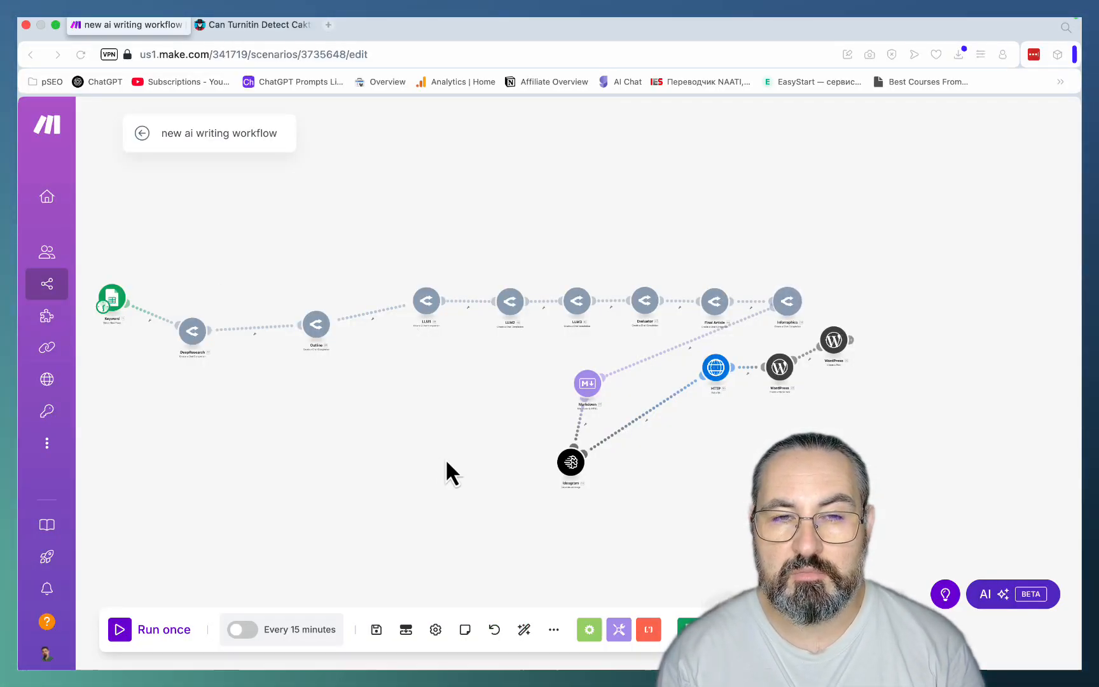
{"action": "mouse_move", "coordinate": [264, 24]}
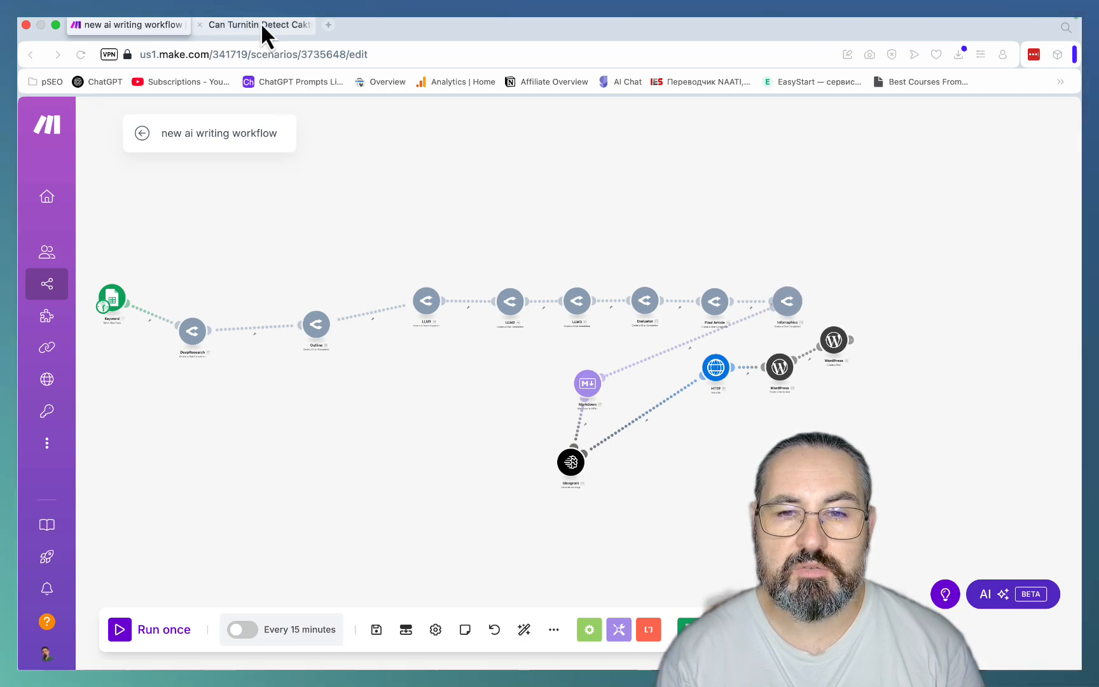
- Scroll through the published Caktus AI article to review its featured image, tables and infographic block
{"action": "left_click", "coordinate": [253, 25]}
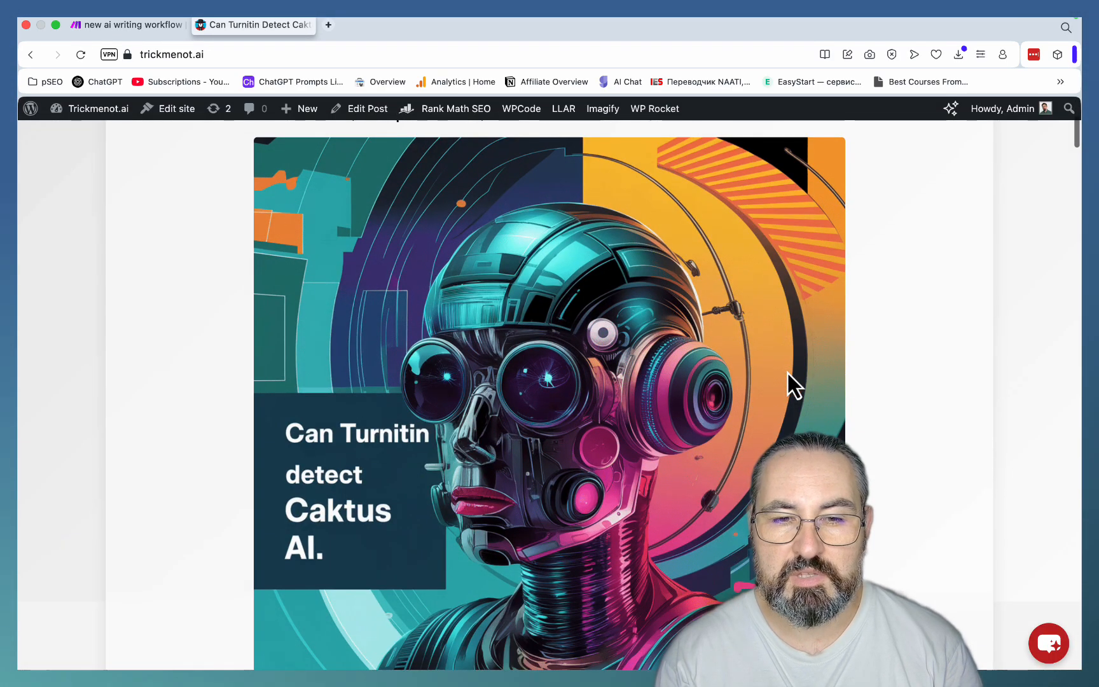
{"action": "scroll", "scroll_direction": "down", "scroll_amount": 3}
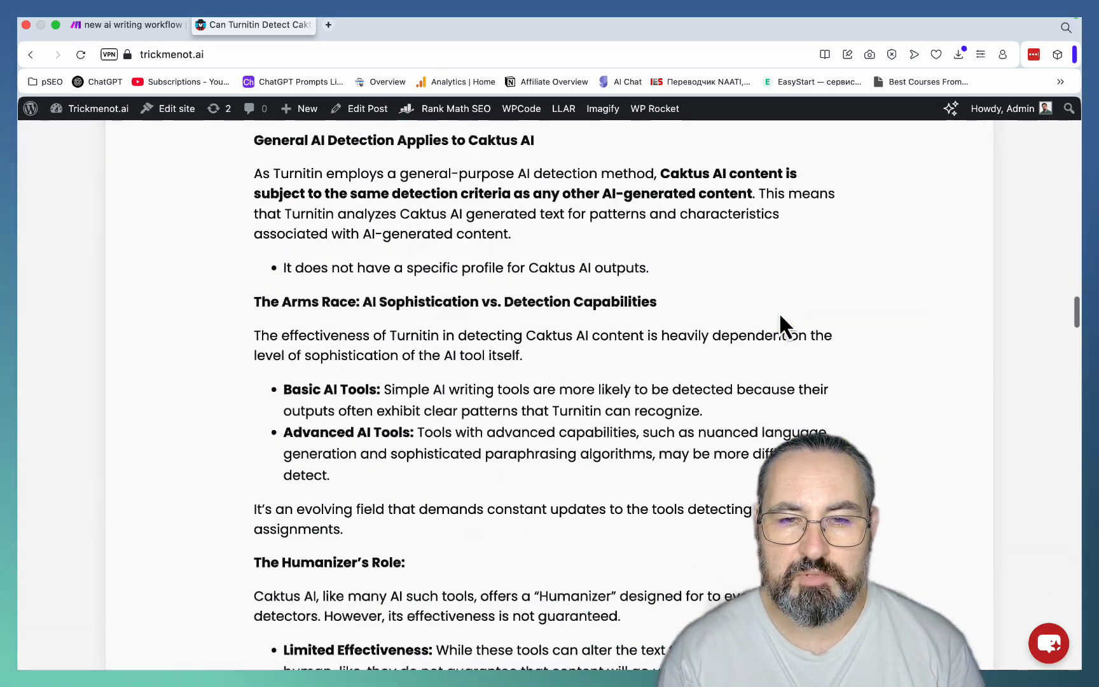
{"action": "scroll", "scroll_direction": "down", "scroll_amount": 3}
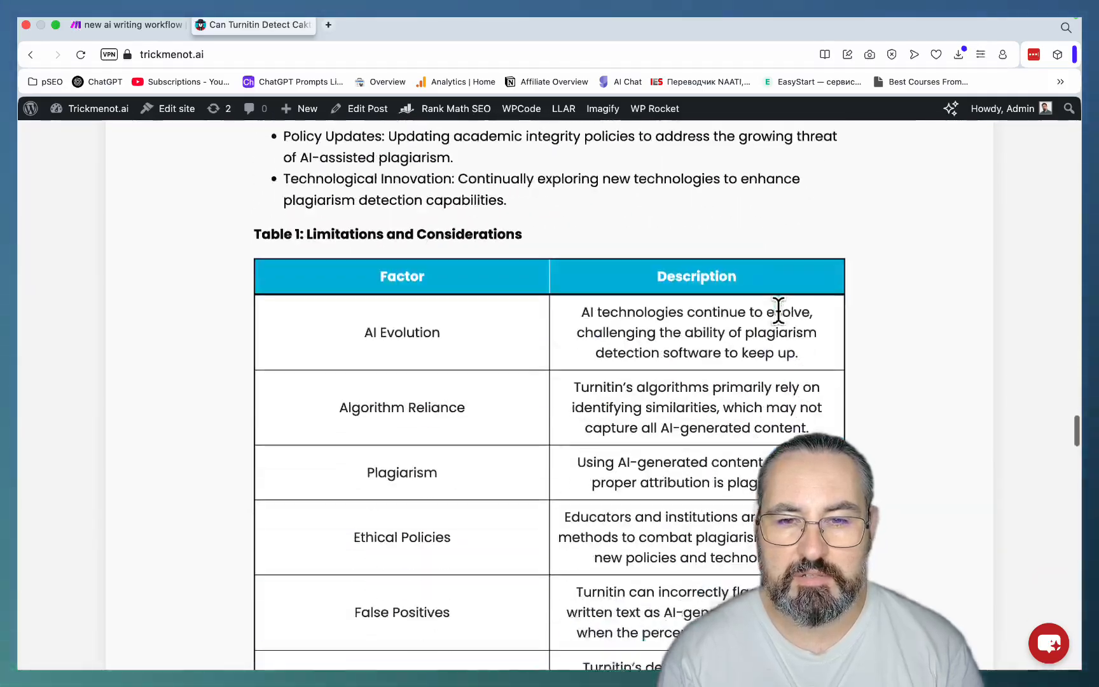
{"action": "scroll", "scroll_direction": "down", "scroll_amount": 3}
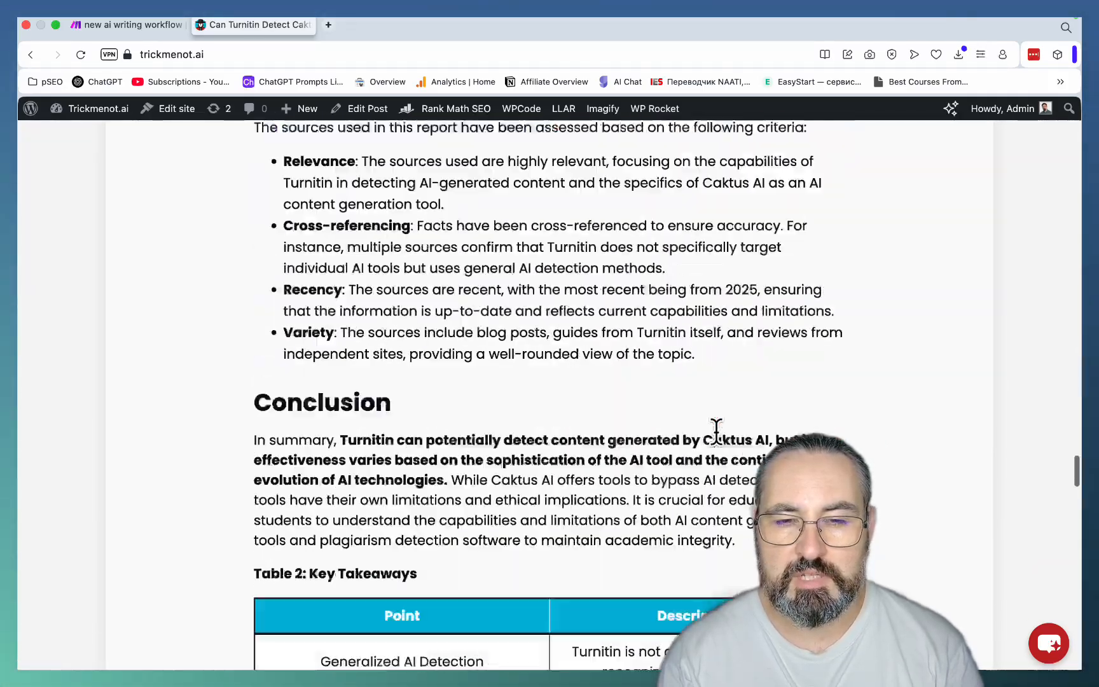
{"action": "scroll", "scroll_direction": "up", "scroll_amount": 3}
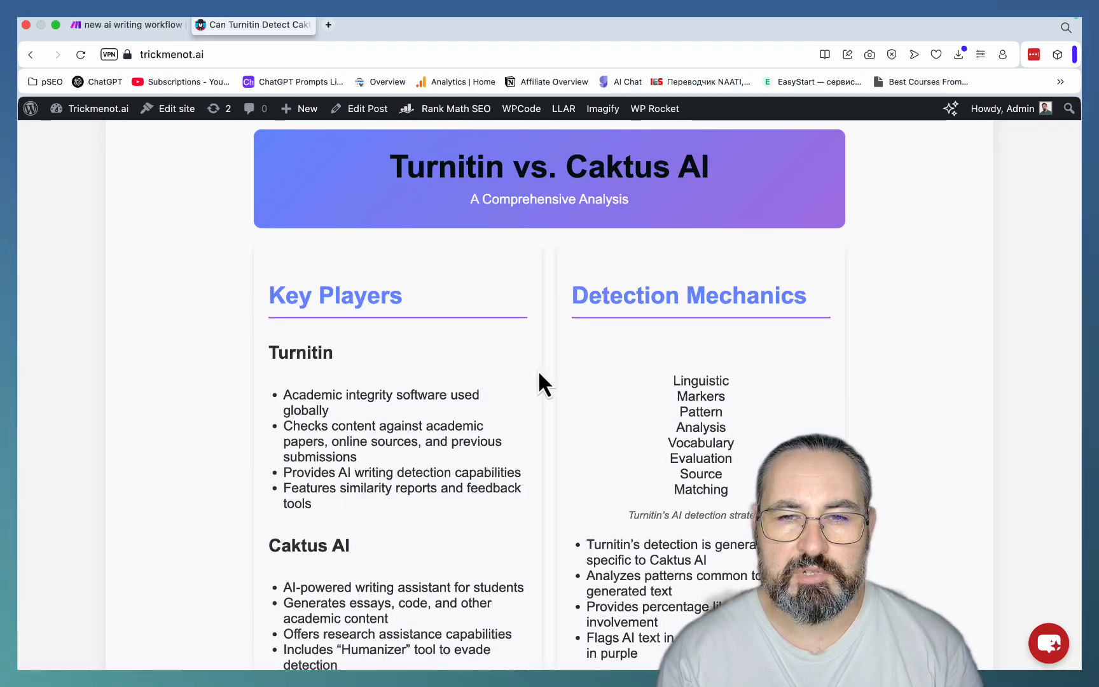
{"action": "scroll", "scroll_direction": "down", "scroll_amount": 3}
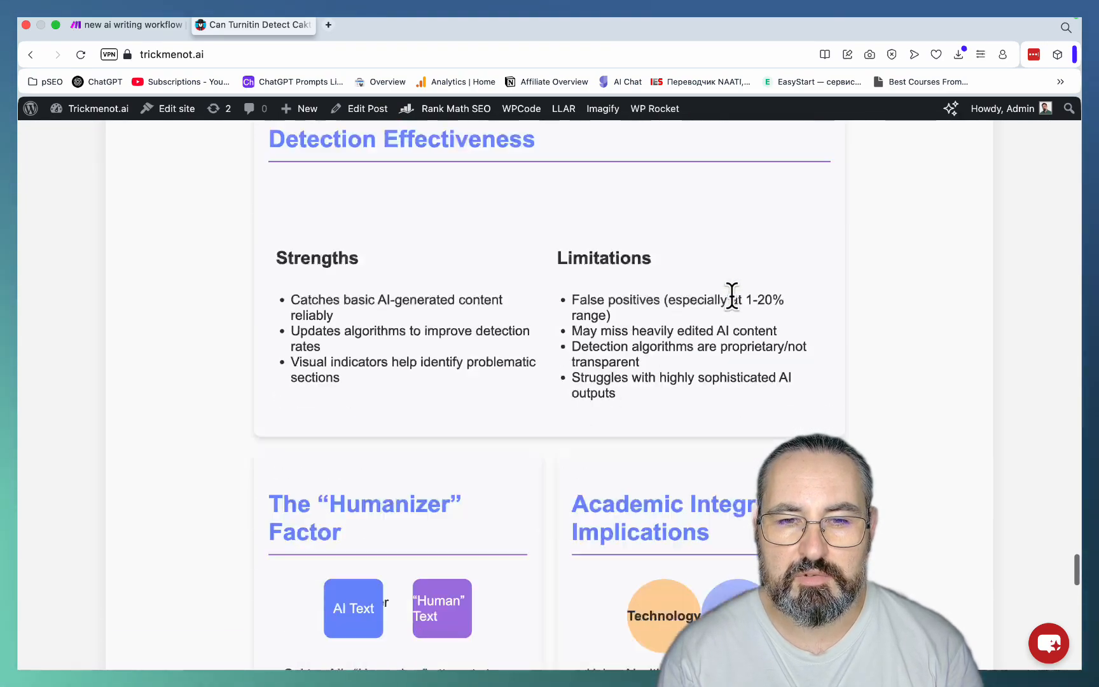
{"action": "scroll", "scroll_direction": "down", "scroll_amount": 3}
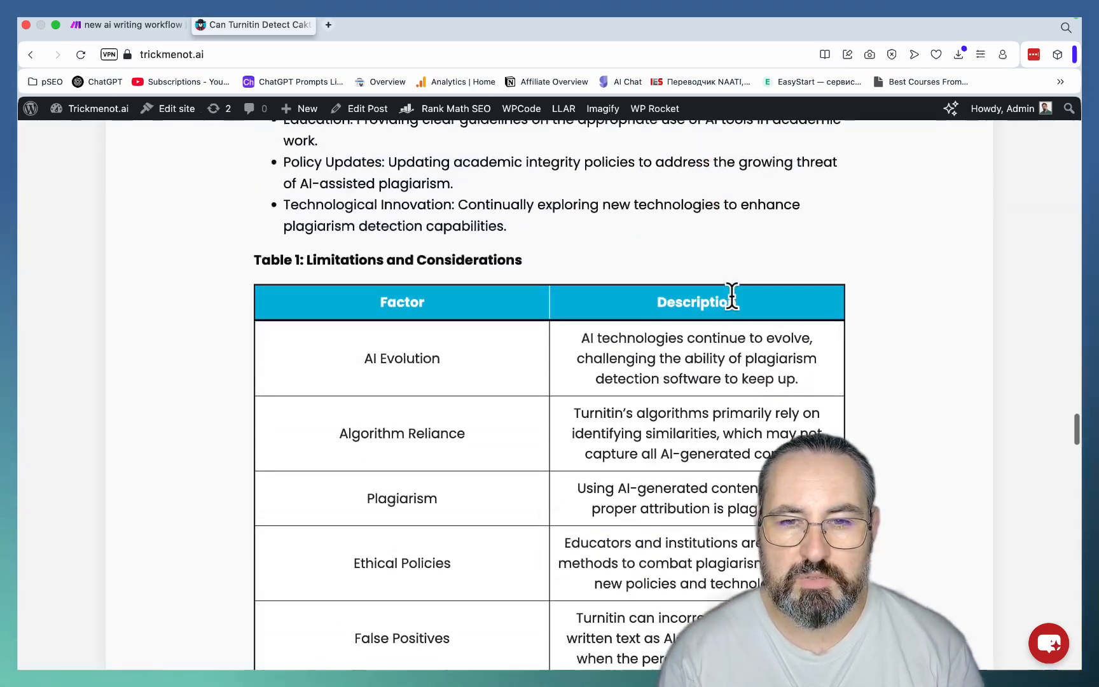
{"action": "scroll", "scroll_direction": "up", "scroll_amount": 3}
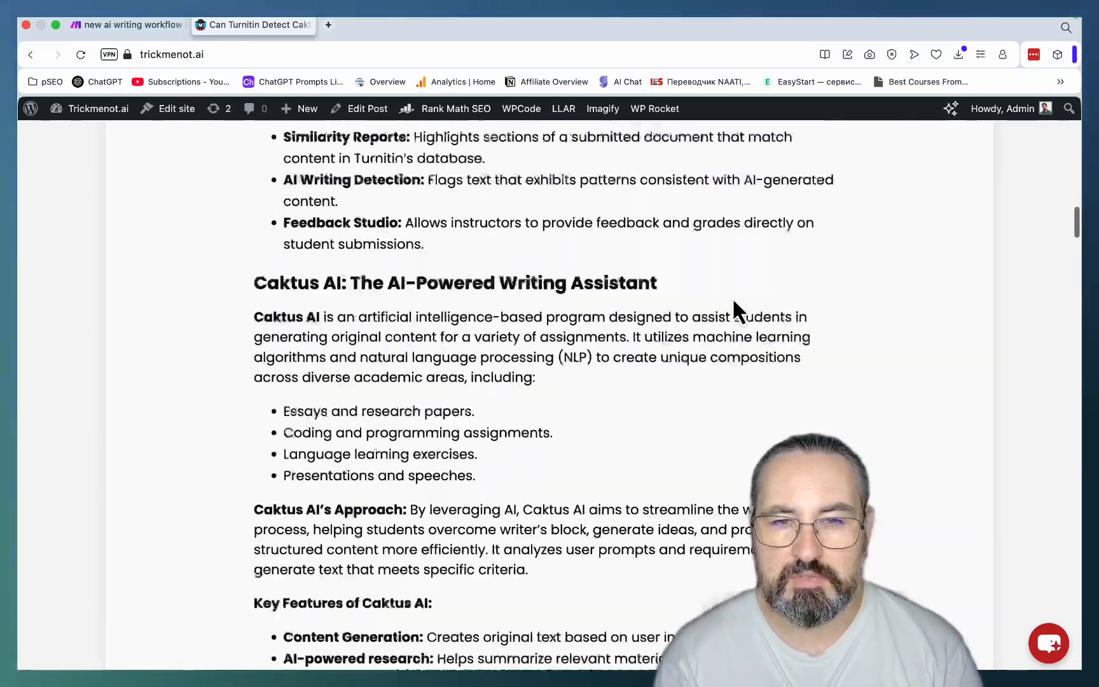
{"action": "scroll", "scroll_direction": "up", "scroll_amount": 3}
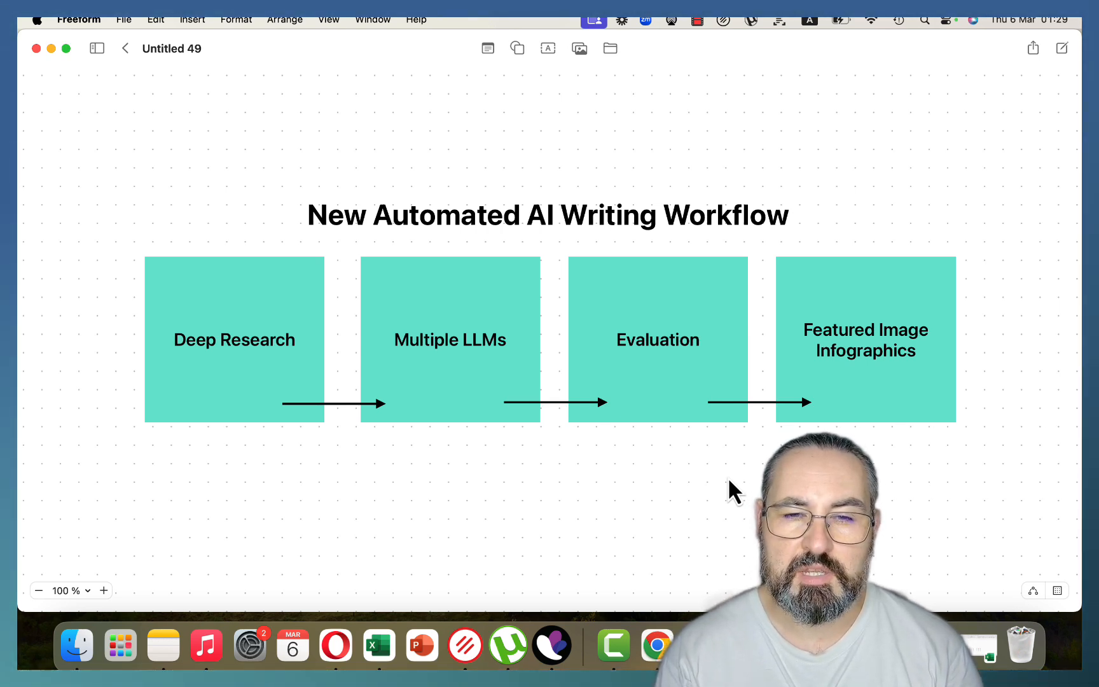
{"action": "mouse_move", "coordinate": [621, 501]}
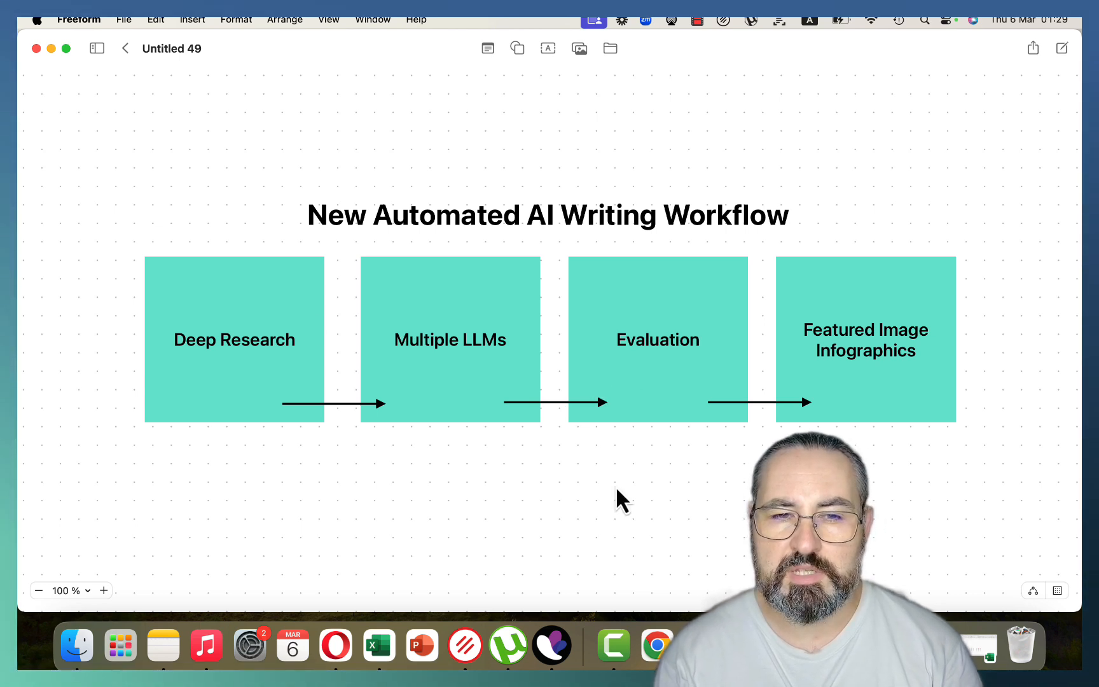
{"action": "mouse_move", "coordinate": [293, 400]}
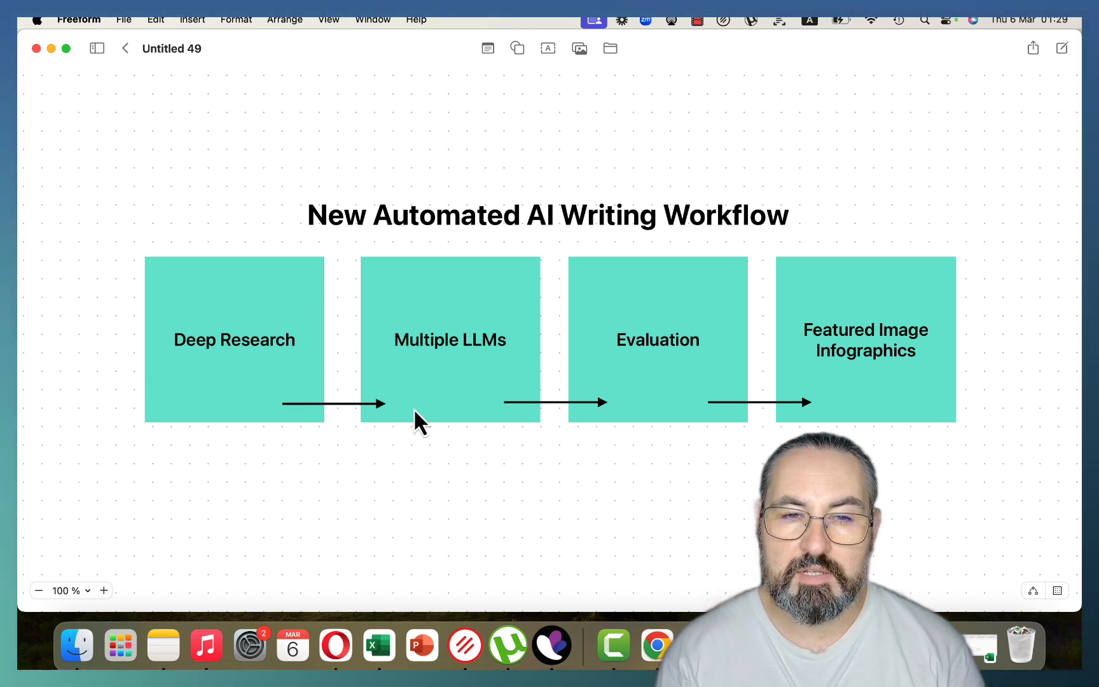
{"action": "mouse_move", "coordinate": [454, 409]}
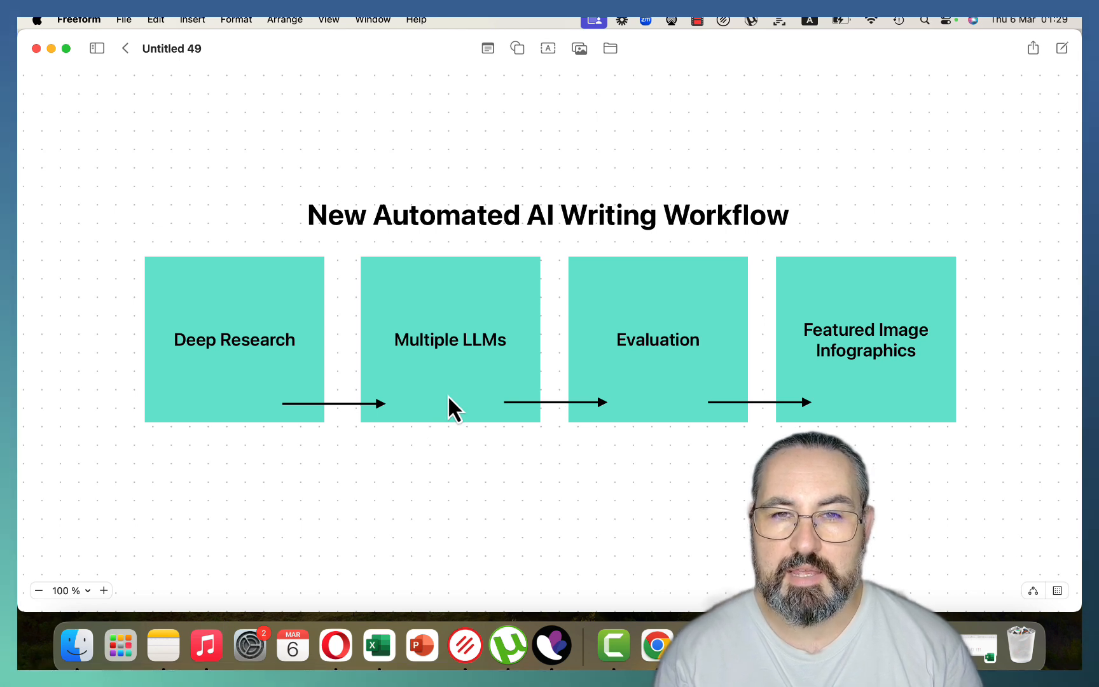
{"action": "mouse_move", "coordinate": [287, 286]}
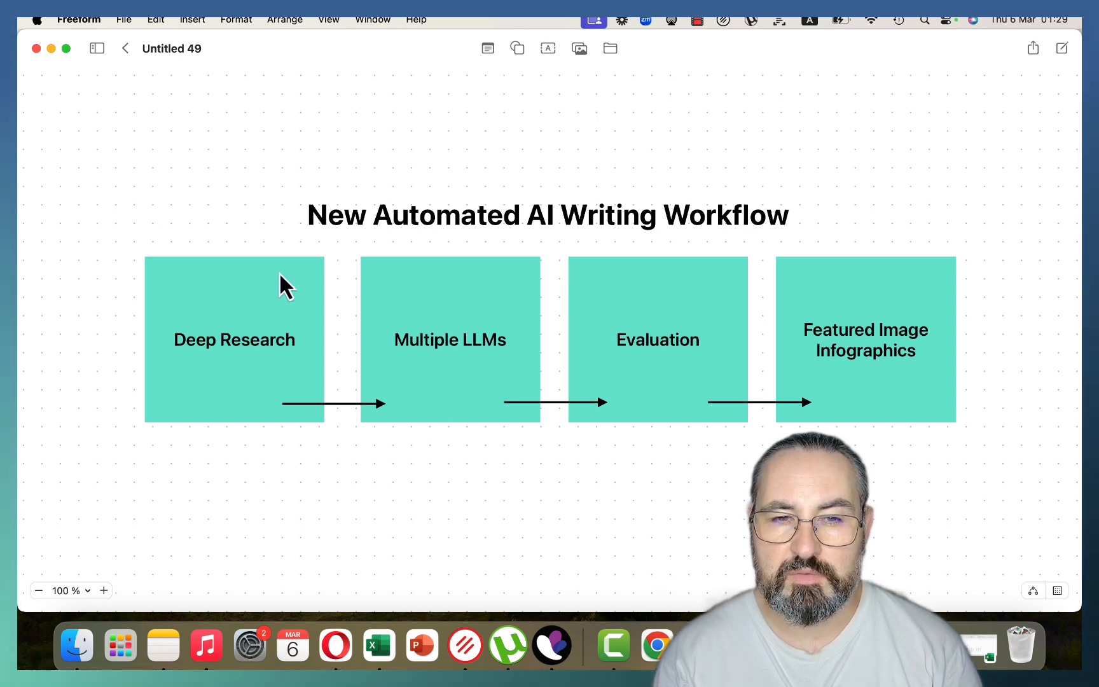
- Point through the workflow's Multiple LLMs and Evaluation stages, then return to the Make.com scenario tab
{"action": "left_click", "coordinate": [450, 340]}
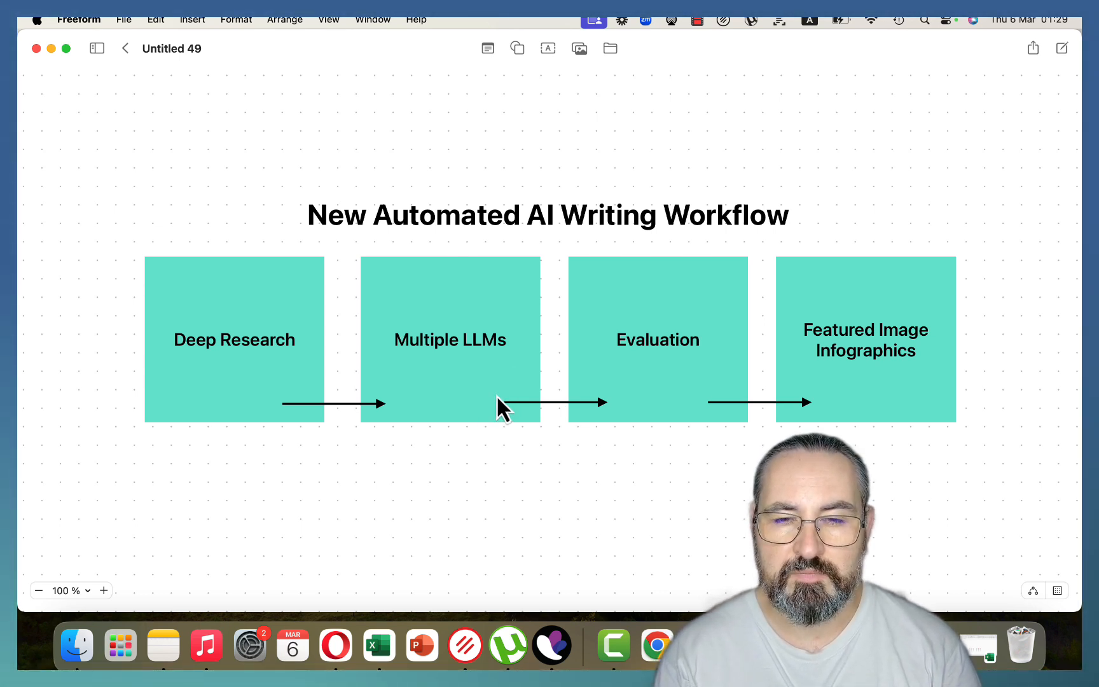
{"action": "left_click", "coordinate": [658, 340]}
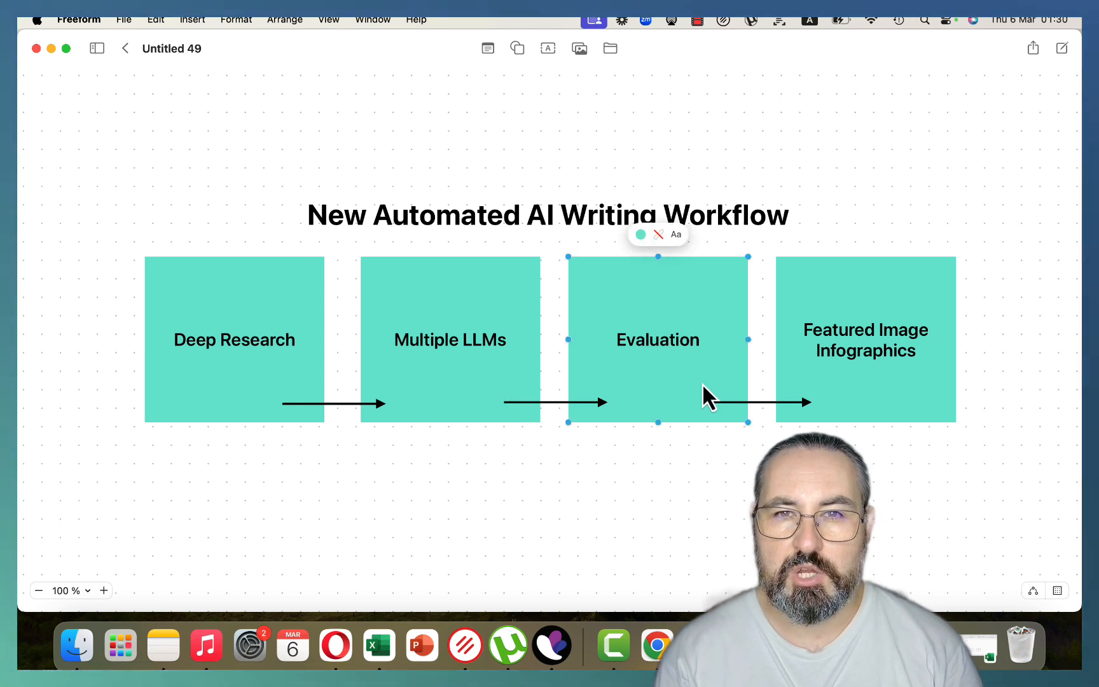
{"action": "mouse_move", "coordinate": [697, 305]}
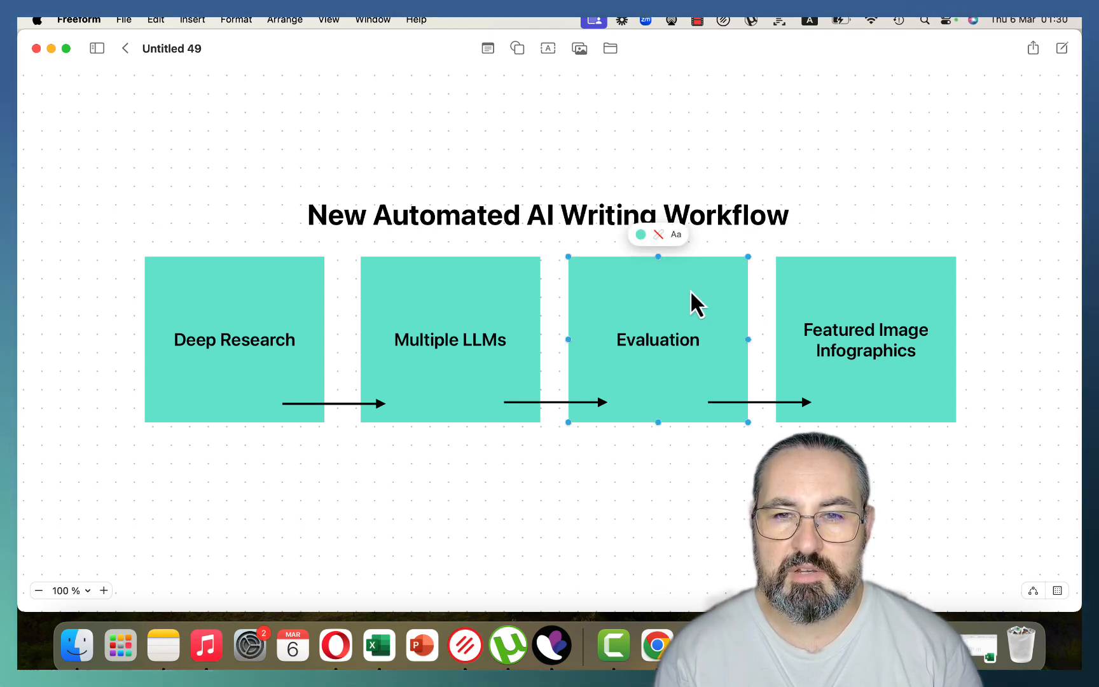
{"action": "mouse_move", "coordinate": [613, 382]}
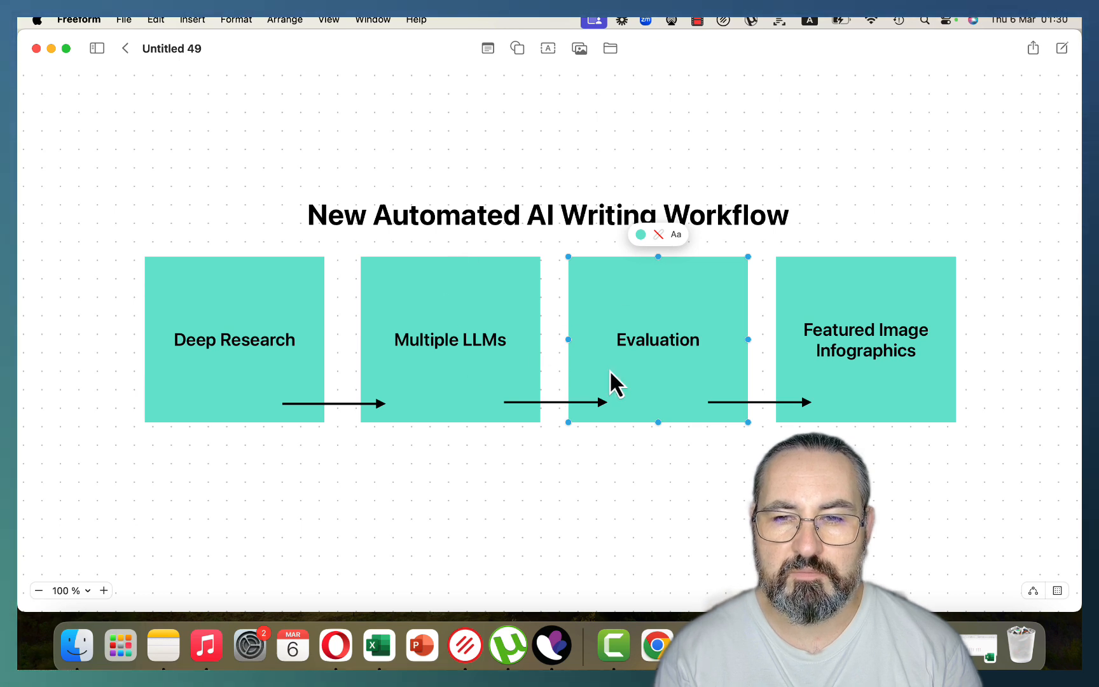
{"action": "mouse_move", "coordinate": [823, 393]}
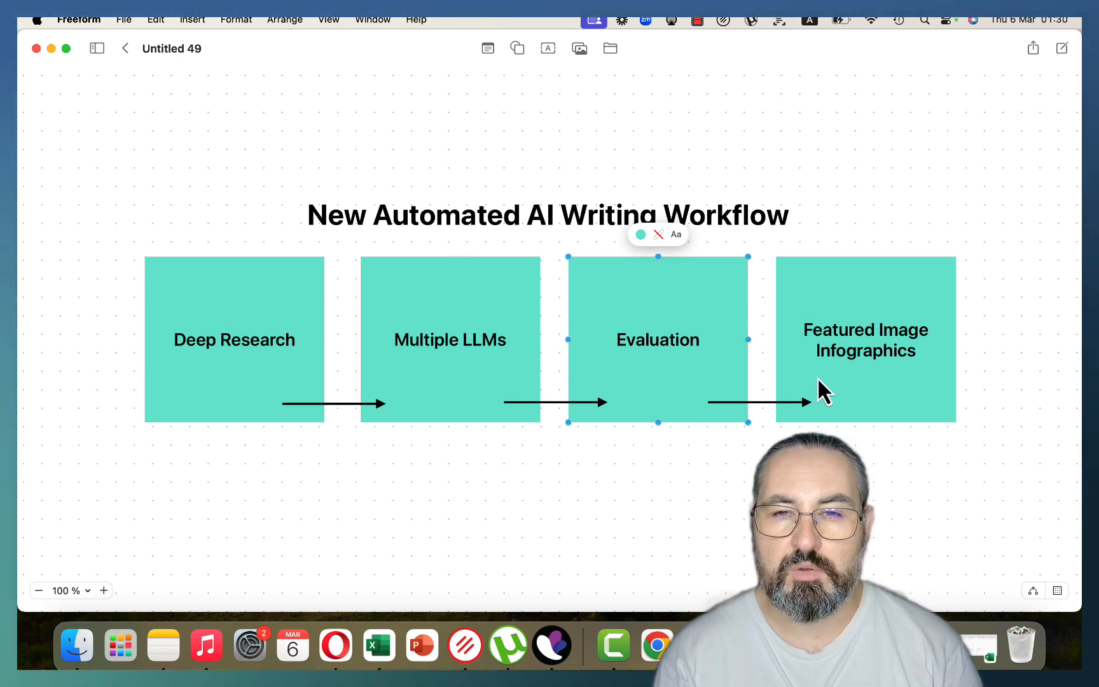
{"action": "mouse_move", "coordinate": [880, 368]}
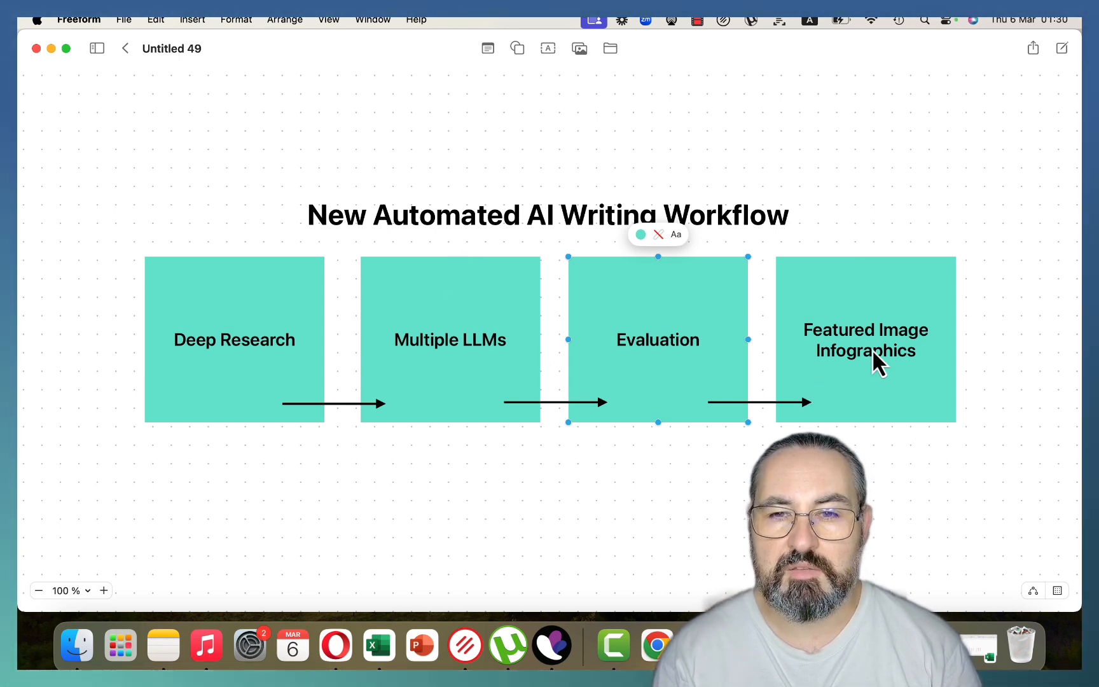
{"action": "left_click", "coordinate": [938, 477]}
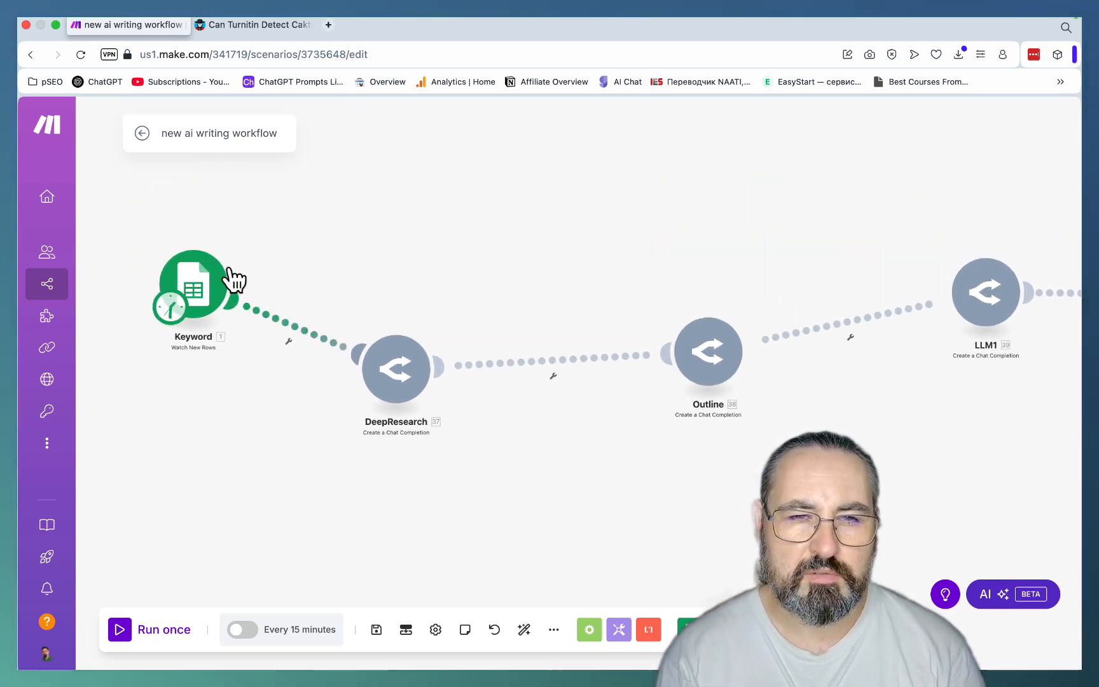
- Bring up the HCM automation sheet and inspect the slug-building formula in cell C2
{"action": "left_click", "coordinate": [193, 288]}
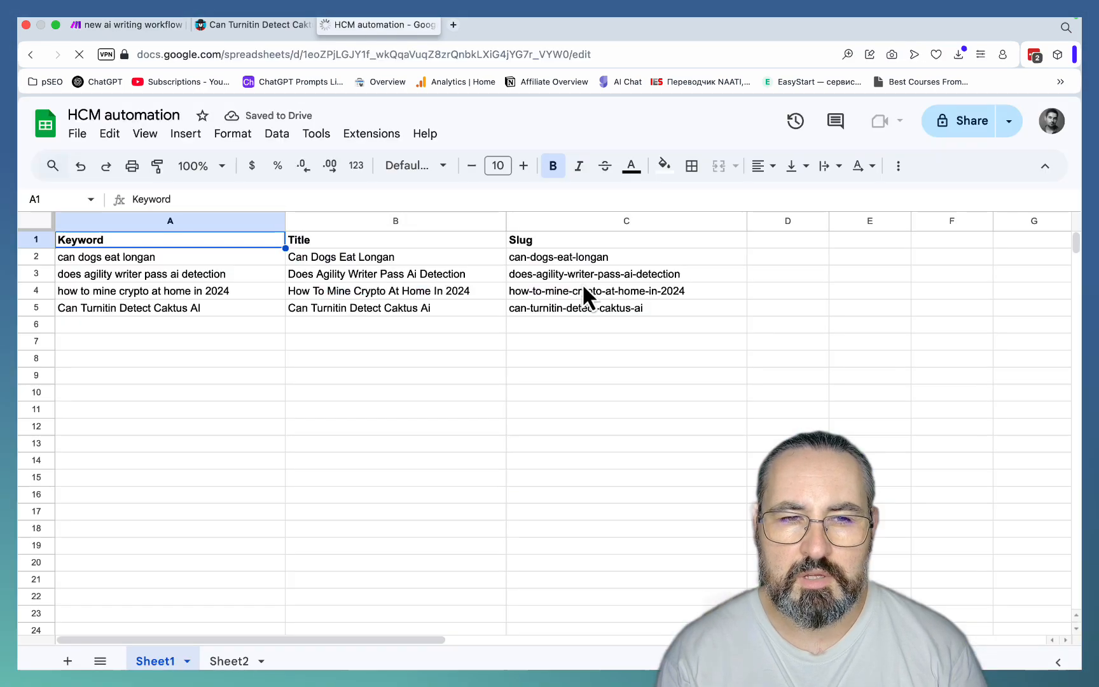
{"action": "left_click", "coordinate": [169, 359]}
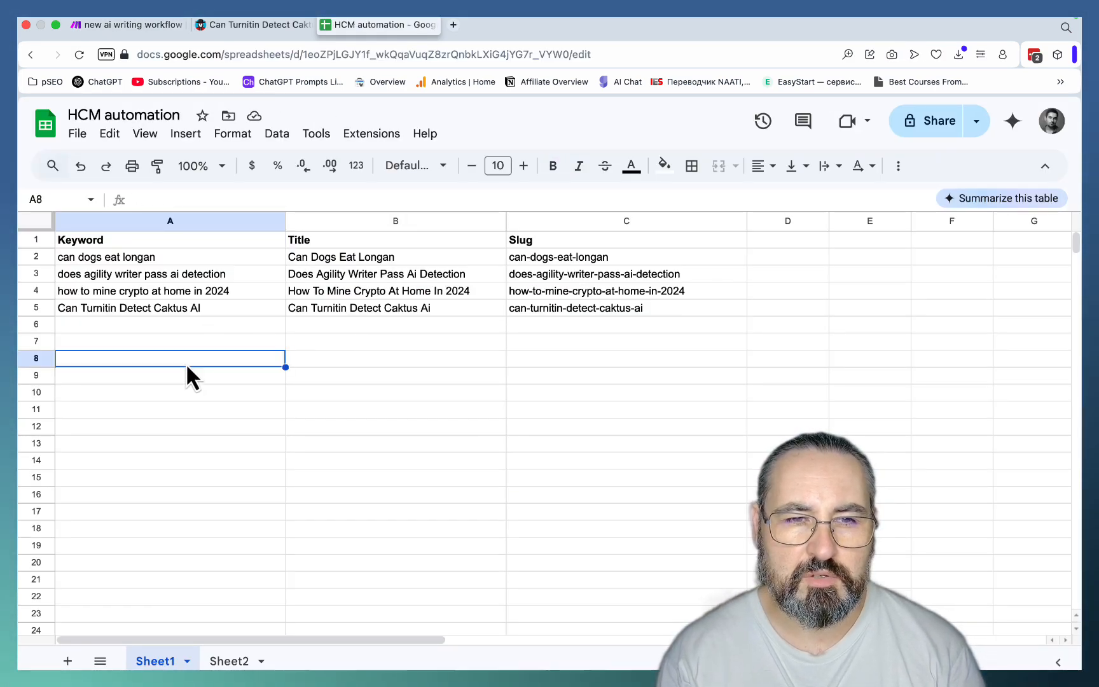
{"action": "left_click", "coordinate": [396, 239]}
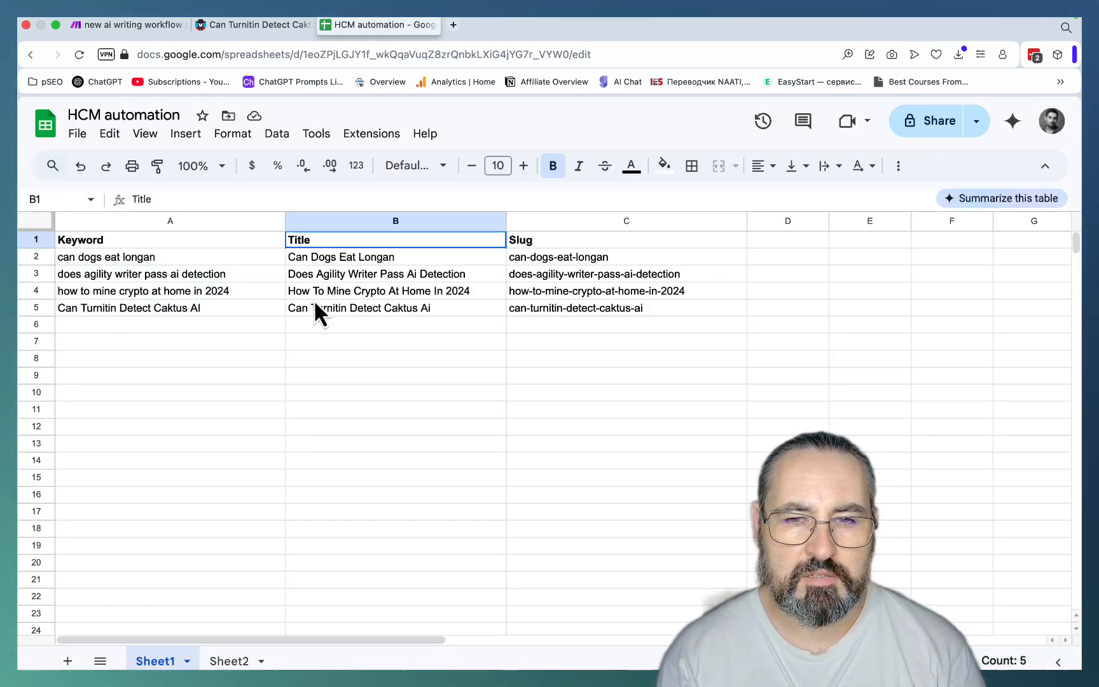
{"action": "left_click", "coordinate": [626, 257]}
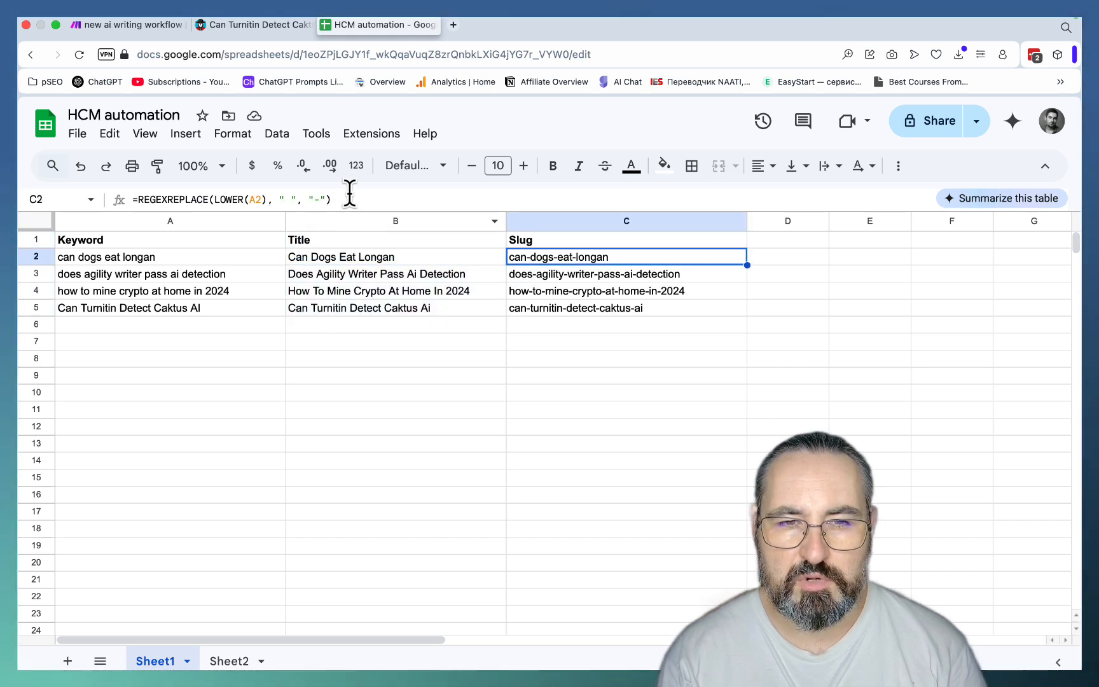
{"action": "double_click", "coordinate": [626, 257]}
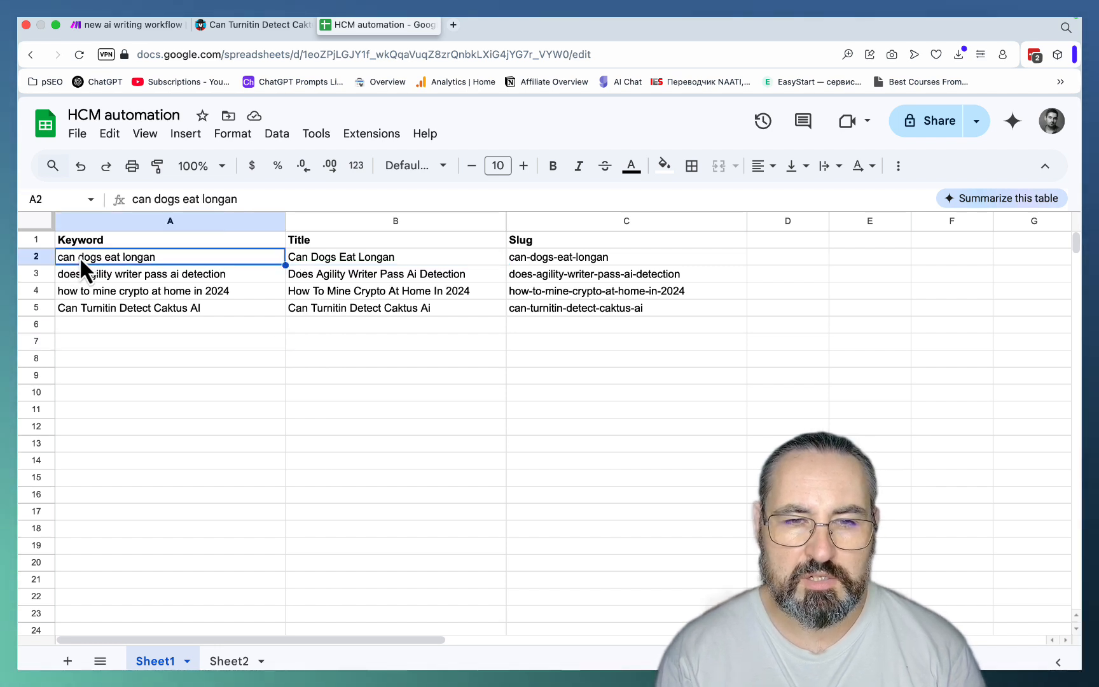
- Show the raw keyword in A2 and the title-generating formula in B2
{"action": "left_click", "coordinate": [396, 256]}
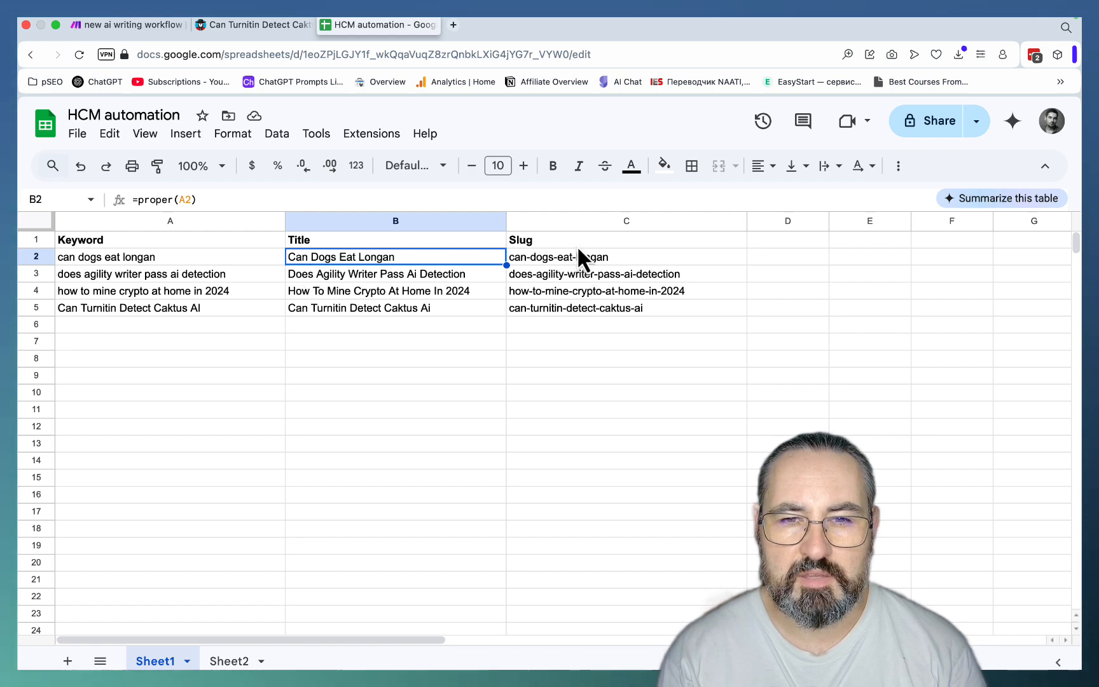
{"action": "left_click", "coordinate": [170, 595]}
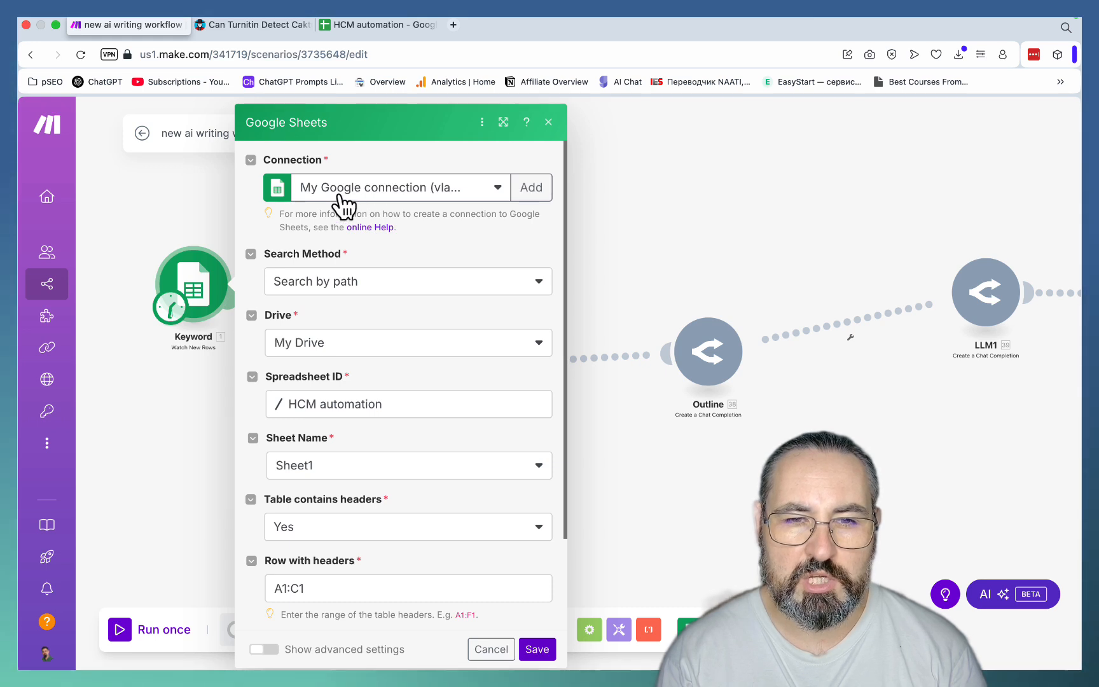
- Save the Keyword trigger's sheet settings and cancel the 'Choose where to start' row dialog
{"action": "scroll", "scroll_direction": "down", "scroll_amount": 3}
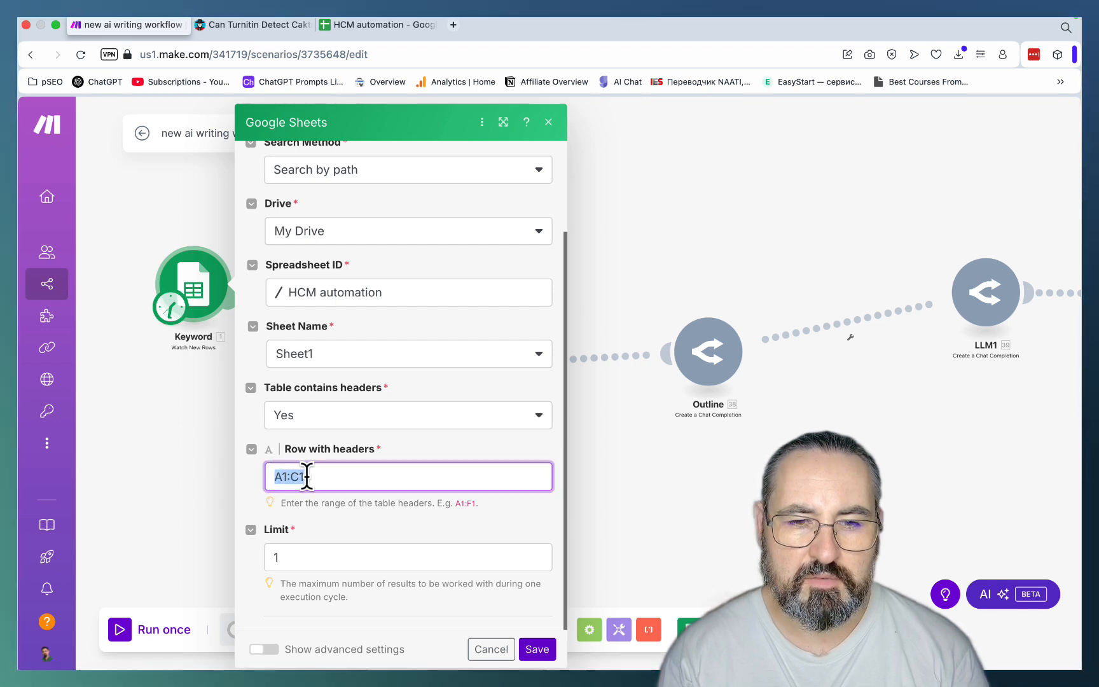
{"action": "mouse_move", "coordinate": [505, 641]}
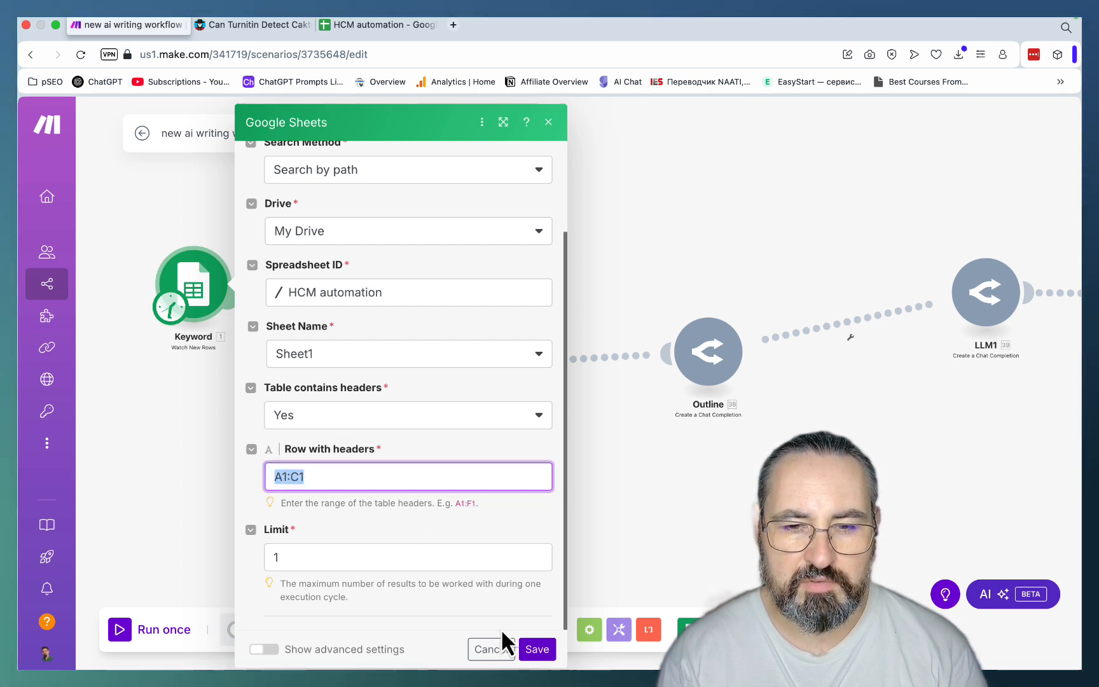
{"action": "left_click", "coordinate": [537, 649]}
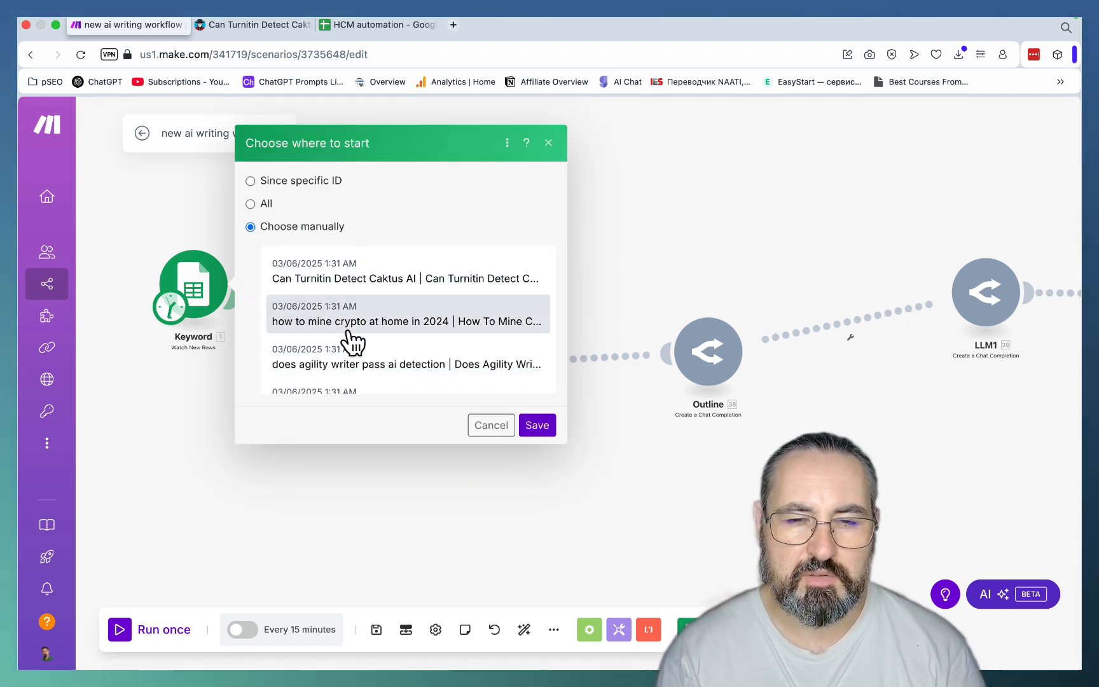
{"action": "scroll", "scroll_direction": "down", "scroll_amount": 3}
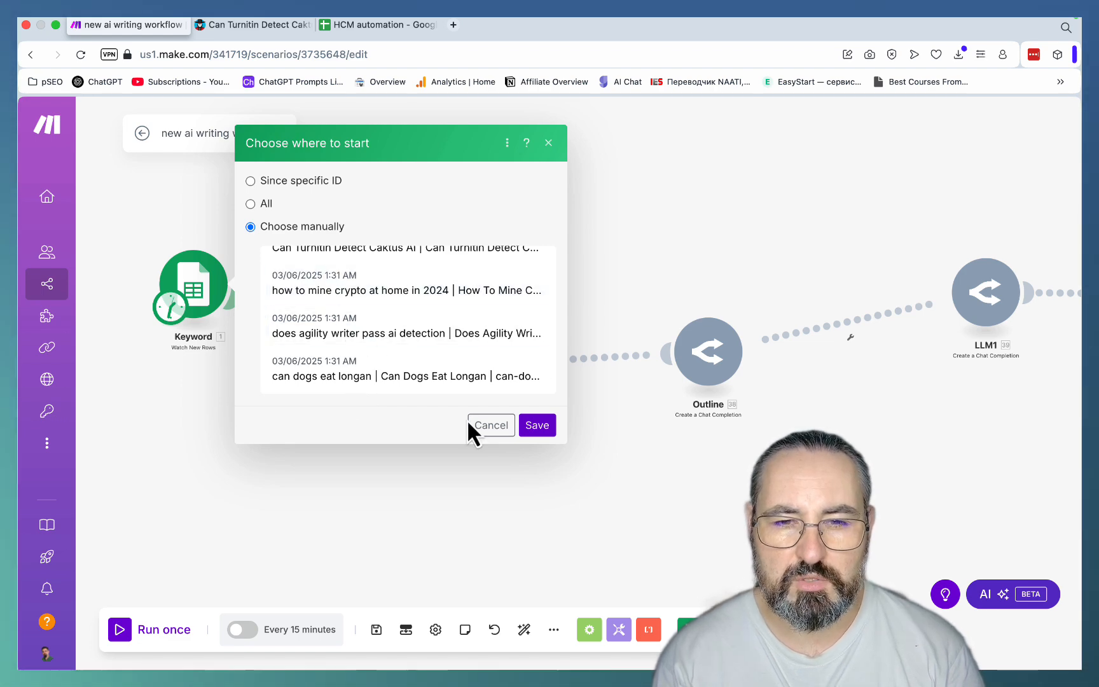
{"action": "left_click", "coordinate": [491, 425]}
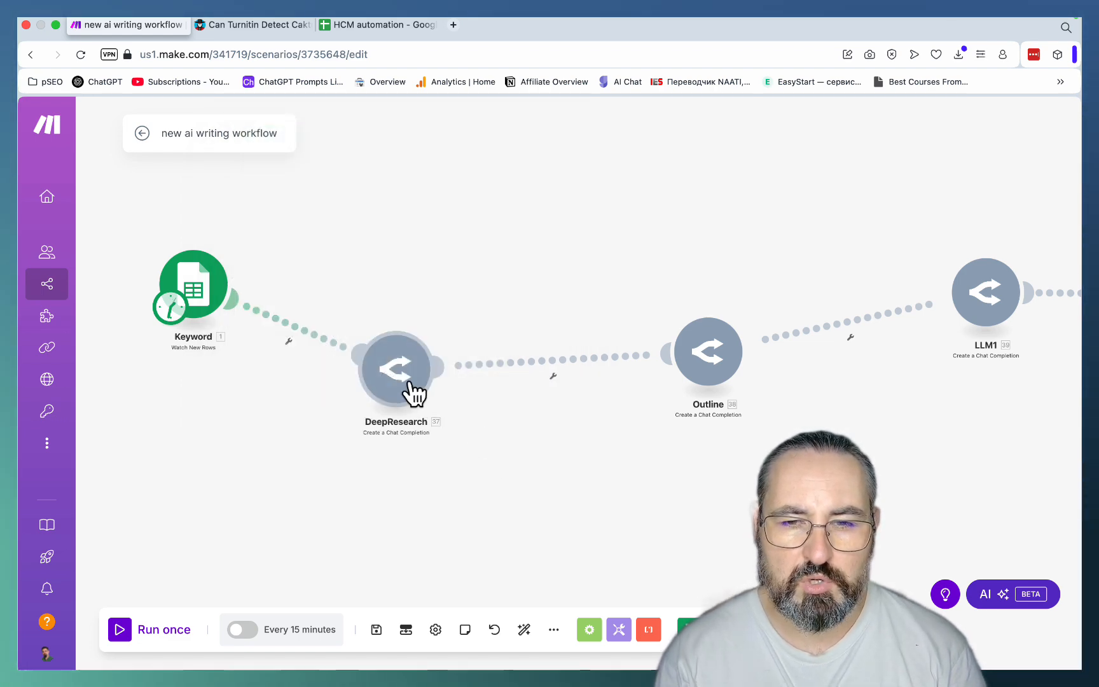
- Review the DeepResearch prompt with its mapped Keyword (A), cross-checking against the spreadsheet
{"action": "left_click", "coordinate": [395, 368]}
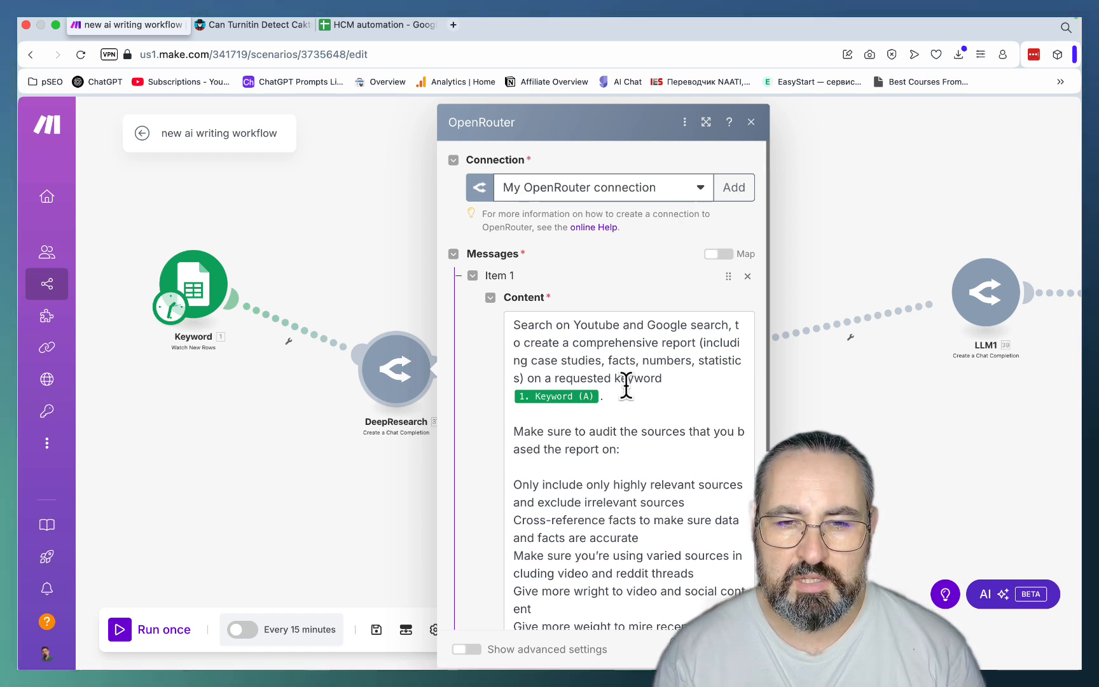
{"action": "left_click", "coordinate": [626, 385]}
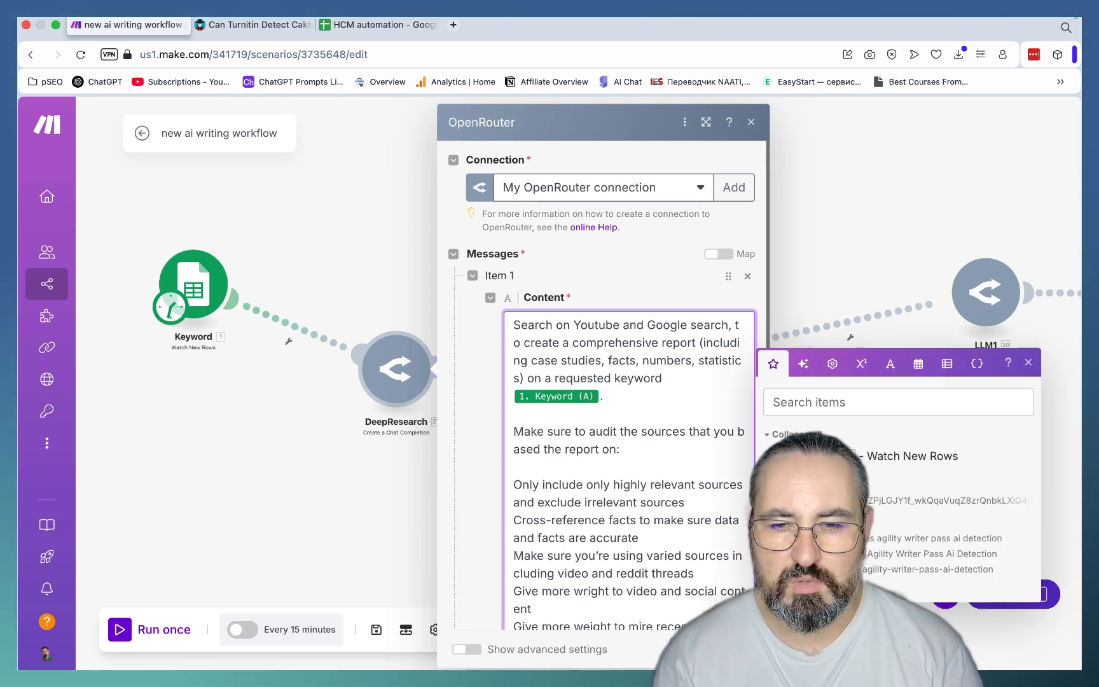
{"action": "left_click", "coordinate": [379, 24]}
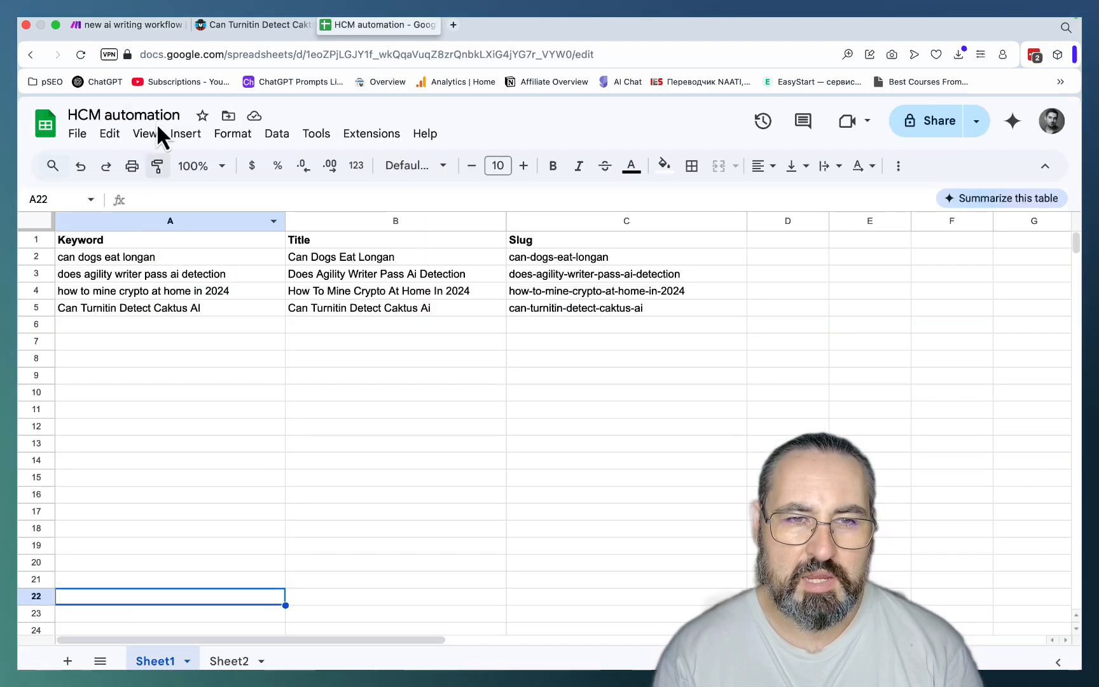
{"action": "left_click", "coordinate": [126, 24]}
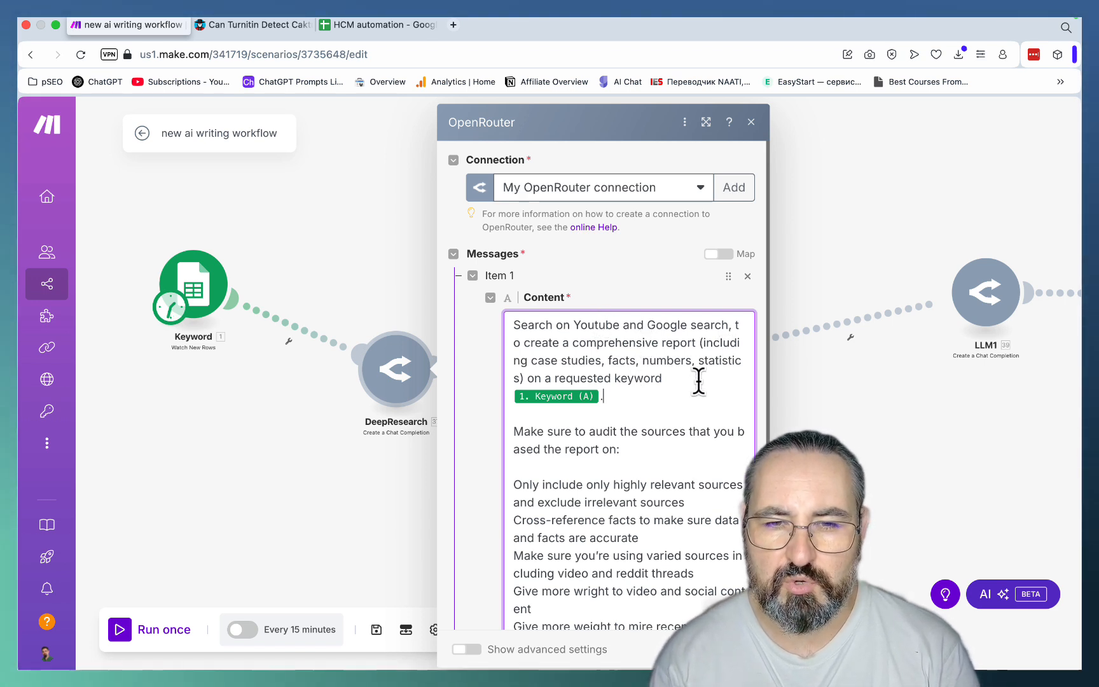
{"action": "mouse_move", "coordinate": [690, 379]}
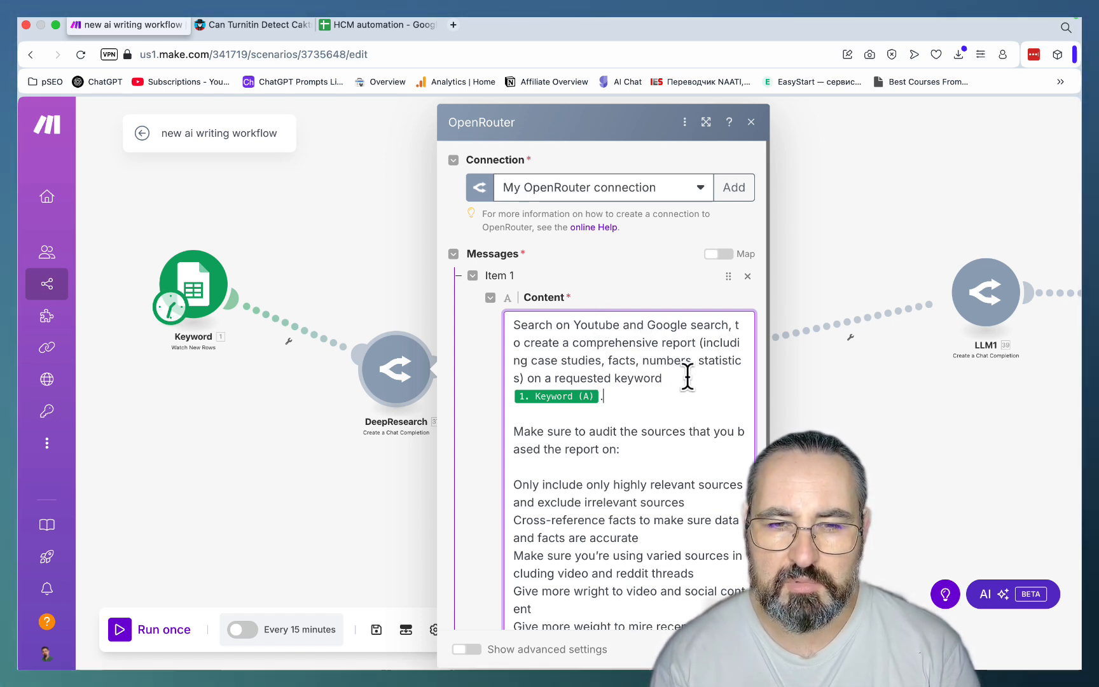
{"action": "mouse_move", "coordinate": [685, 393]}
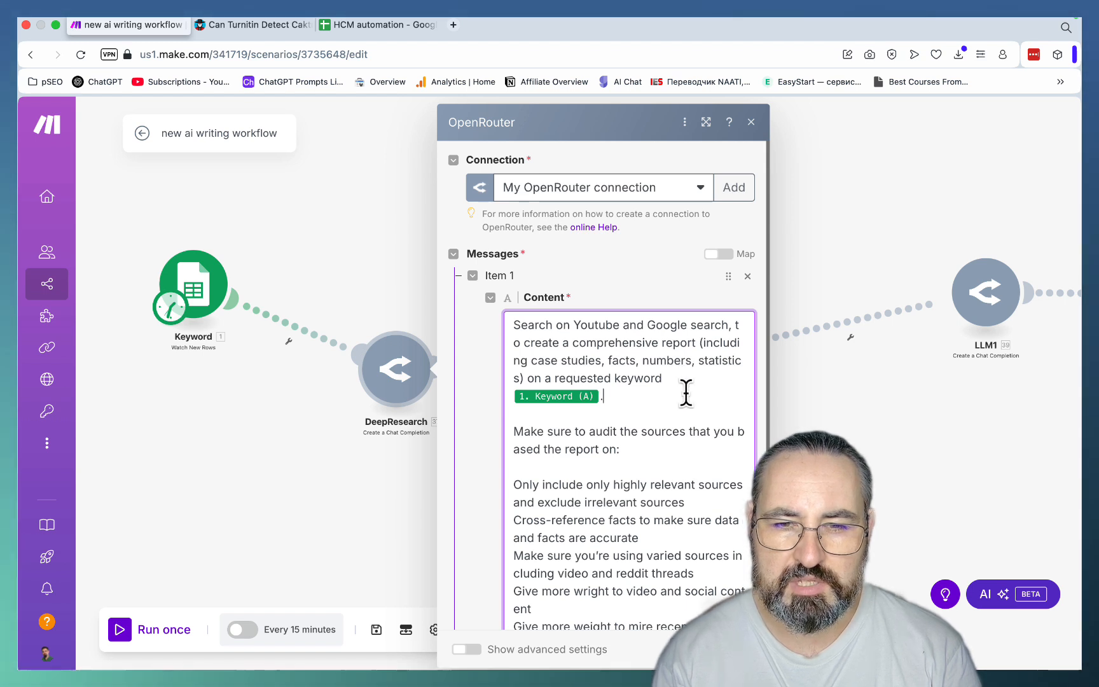
{"action": "scroll", "scroll_direction": "down", "scroll_amount": 3}
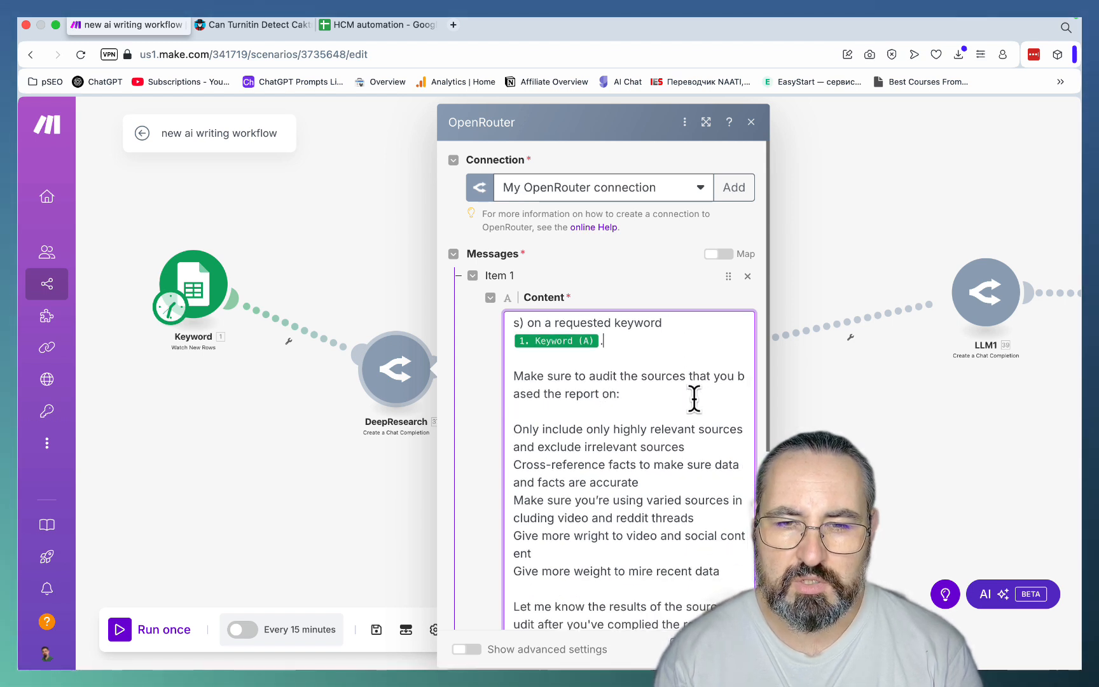
{"action": "mouse_move", "coordinate": [737, 468]}
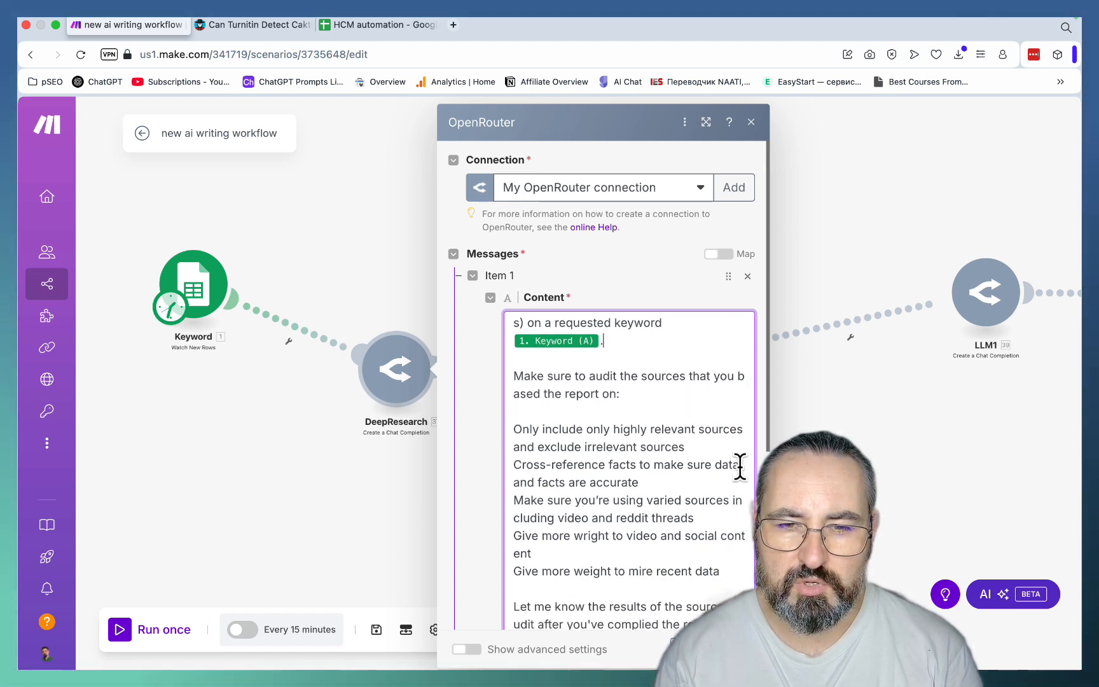
{"action": "scroll", "scroll_direction": "down", "scroll_amount": 3}
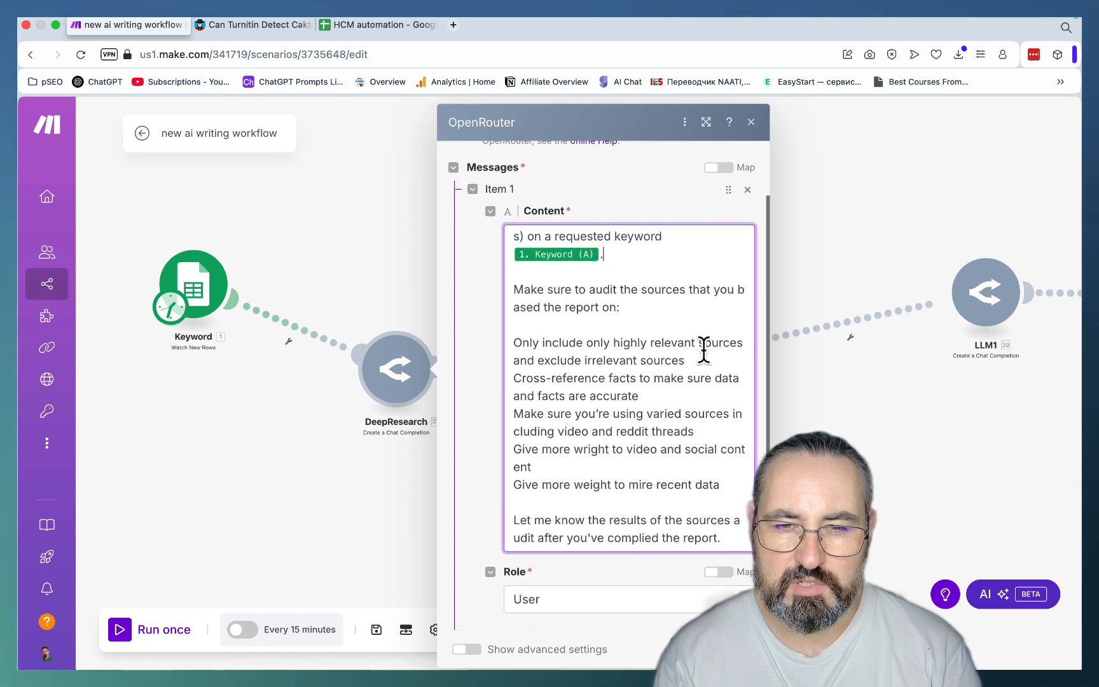
{"action": "scroll", "scroll_direction": "down", "scroll_amount": 3}
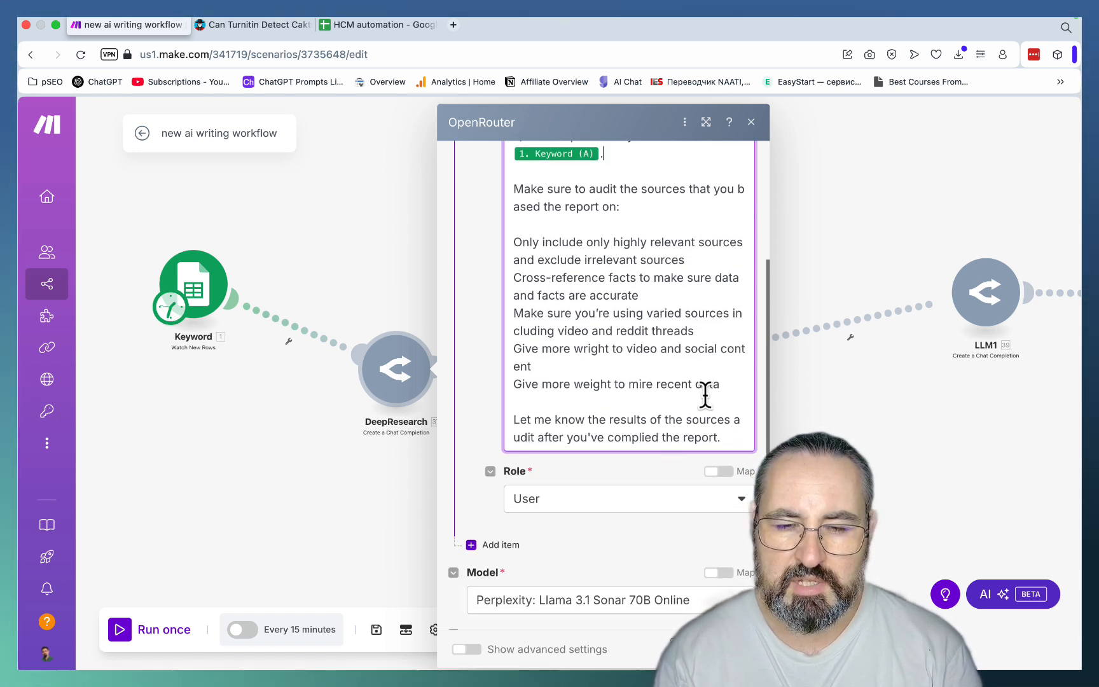
{"action": "scroll", "scroll_direction": "up", "scroll_amount": 3}
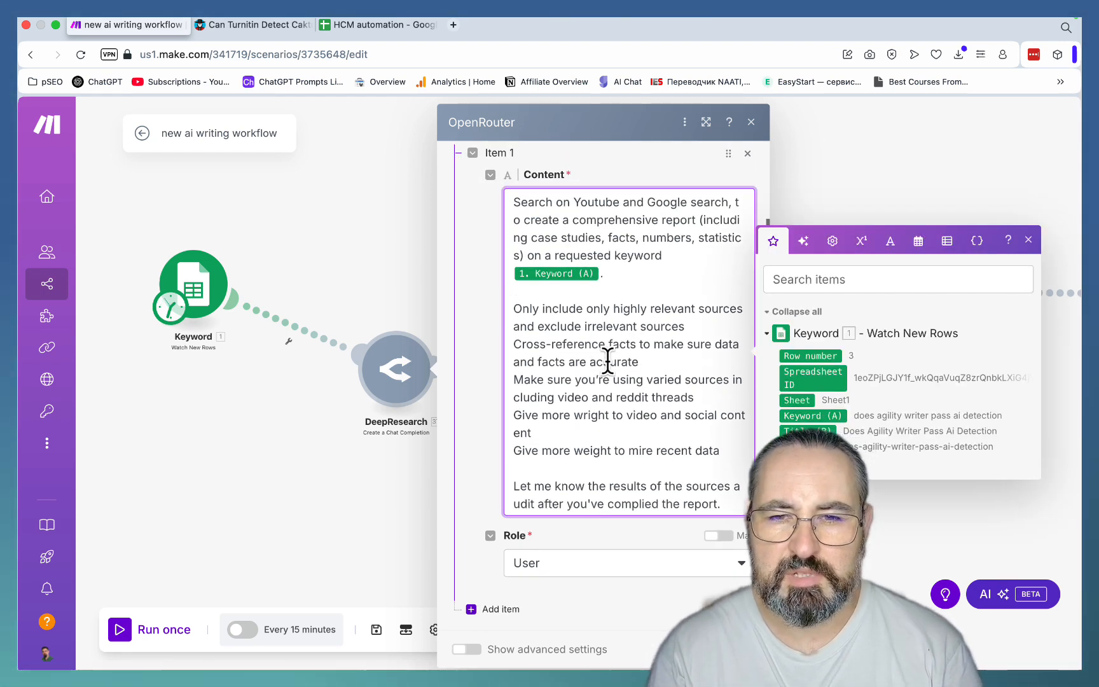
{"action": "left_click", "coordinate": [1028, 239]}
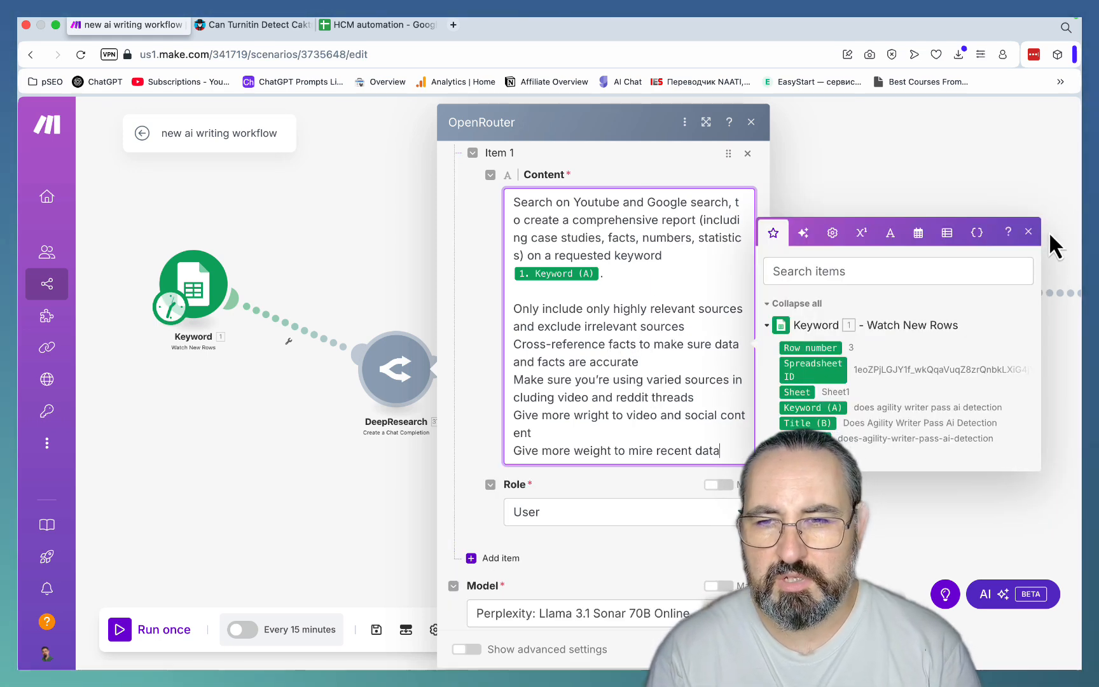
{"action": "left_click", "coordinate": [1027, 231]}
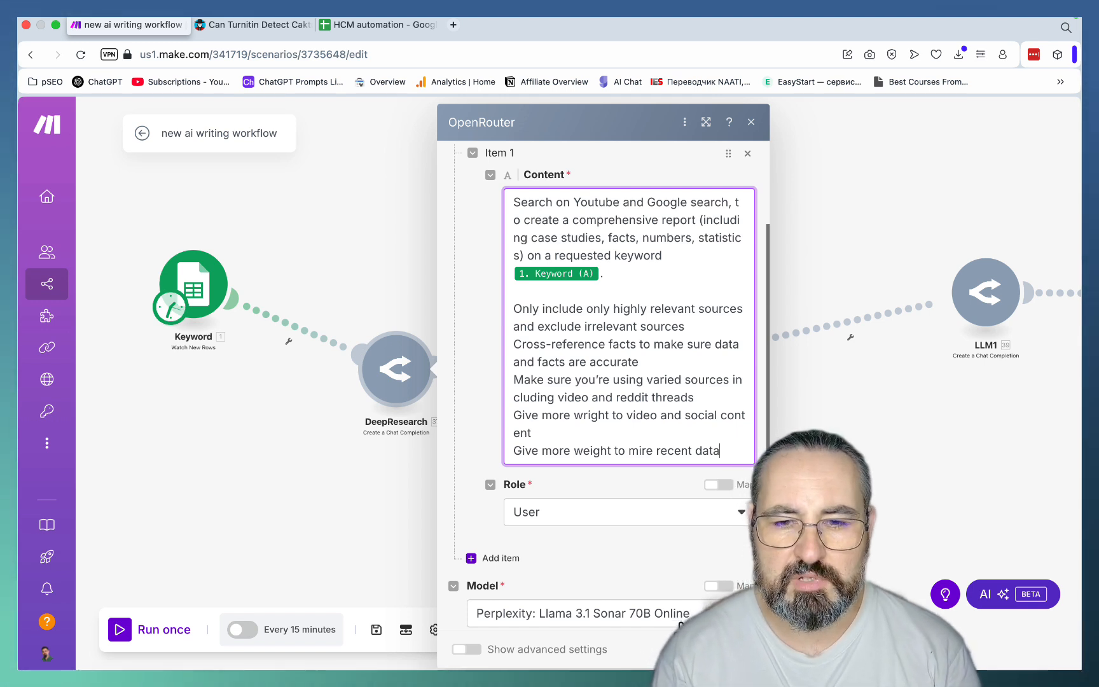
- Check the Perplexity Llama 3.1 Sonar model choice and move on to the Outline module
{"action": "left_click", "coordinate": [580, 613]}
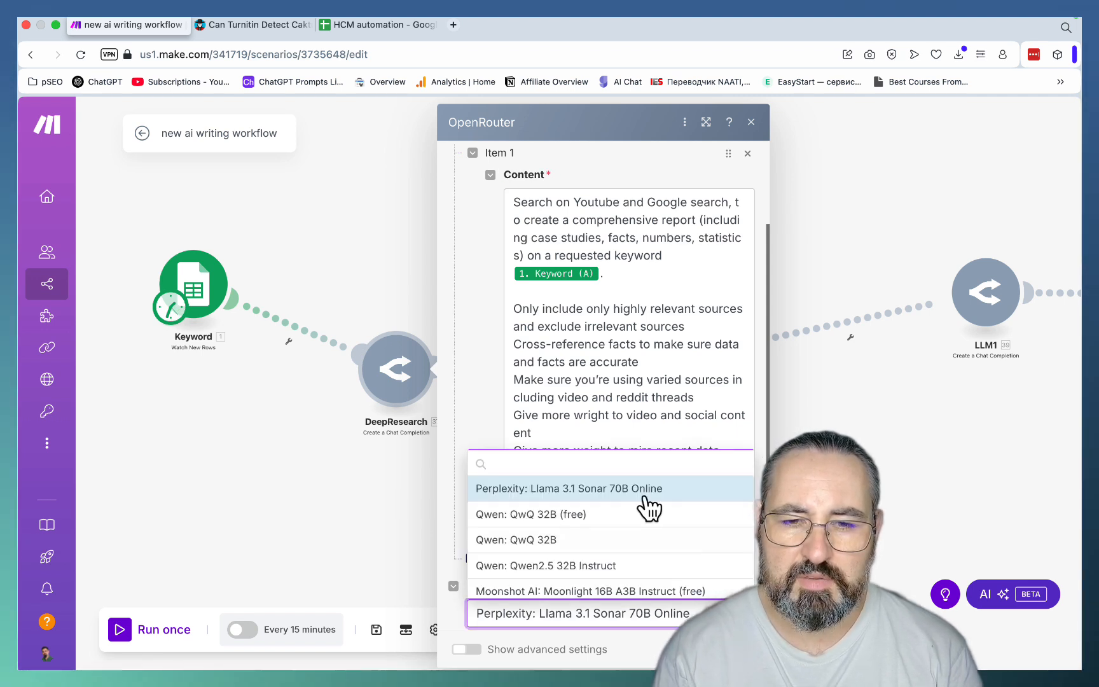
{"action": "mouse_move", "coordinate": [652, 536]}
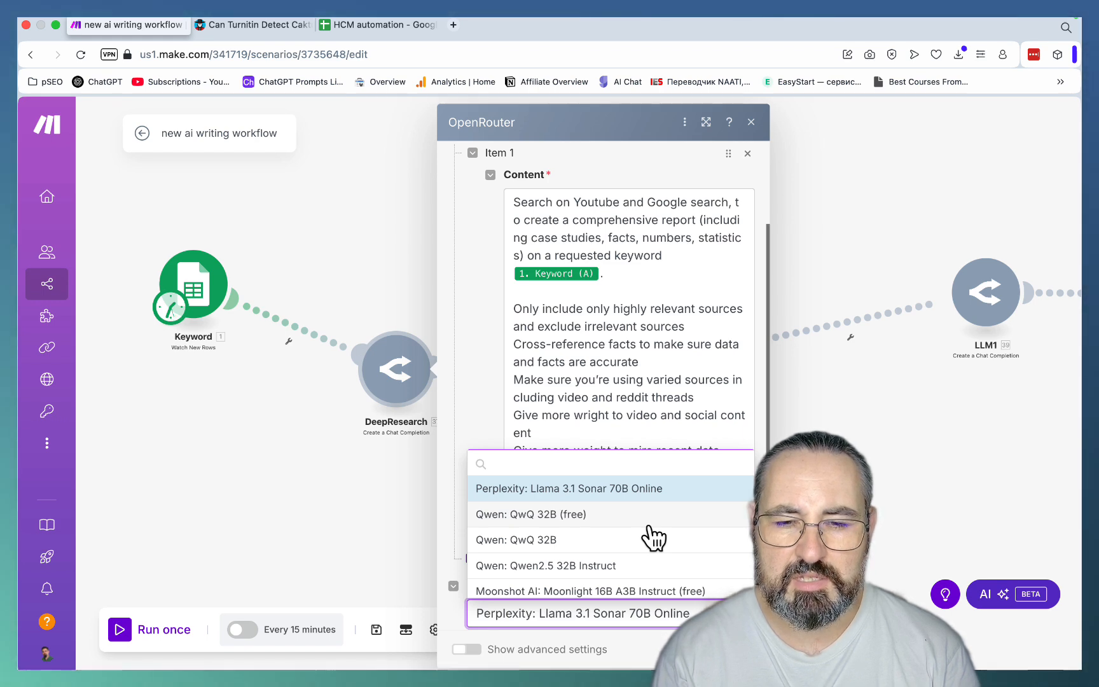
{"action": "left_click", "coordinate": [750, 121]}
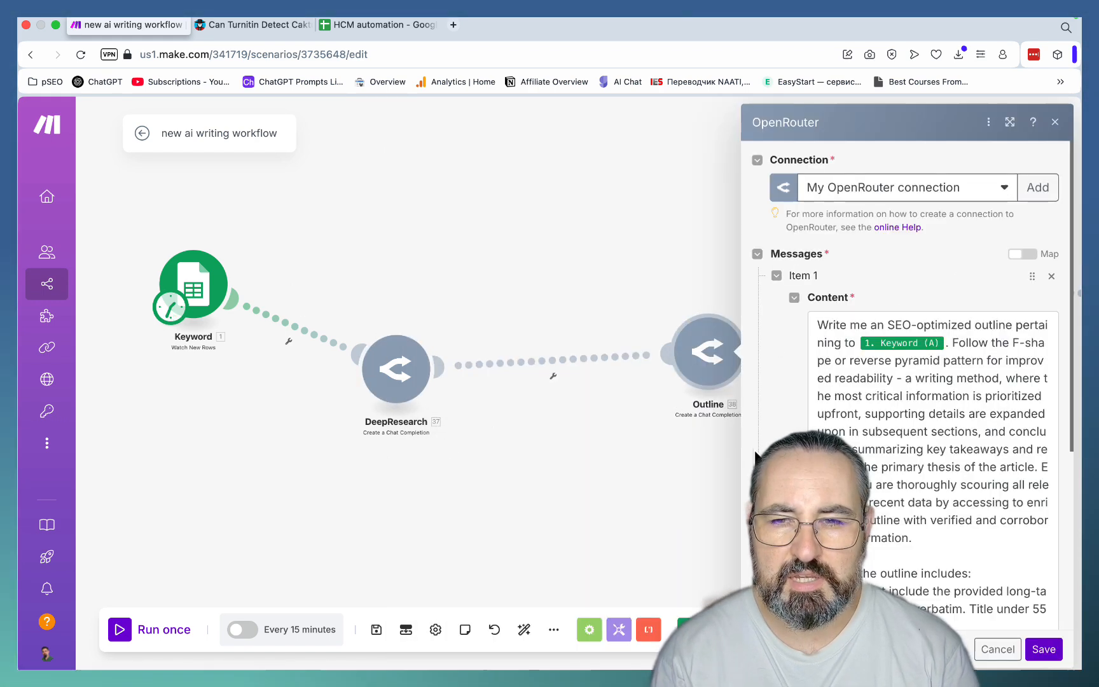
{"action": "mouse_move", "coordinate": [902, 342]}
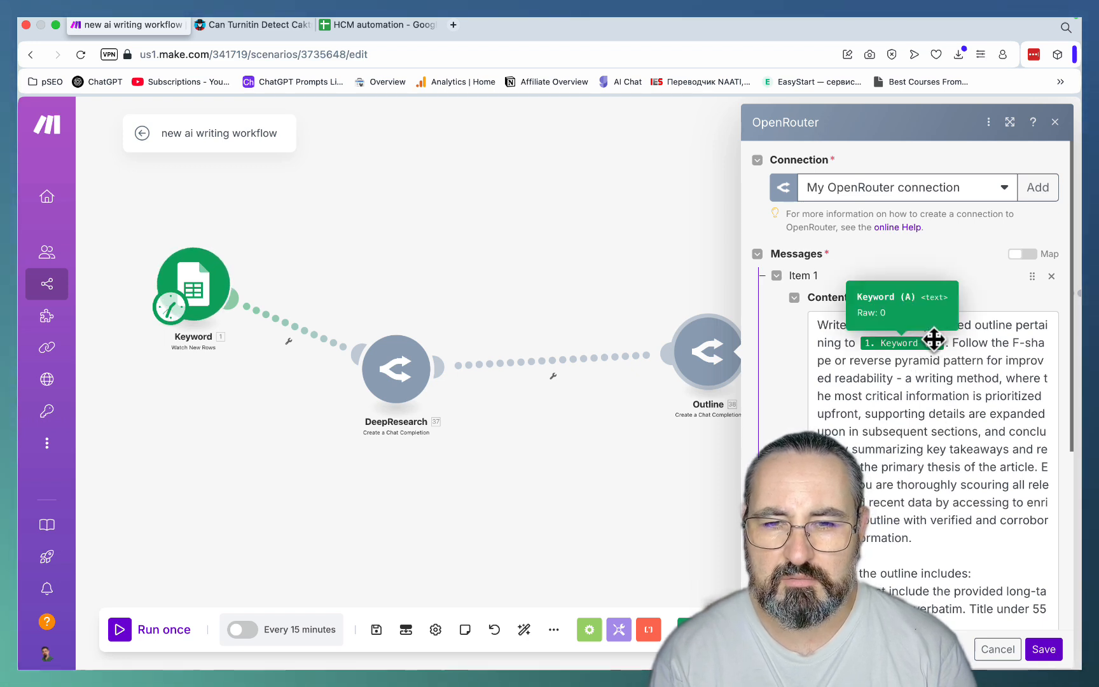
{"action": "mouse_move", "coordinate": [394, 310]}
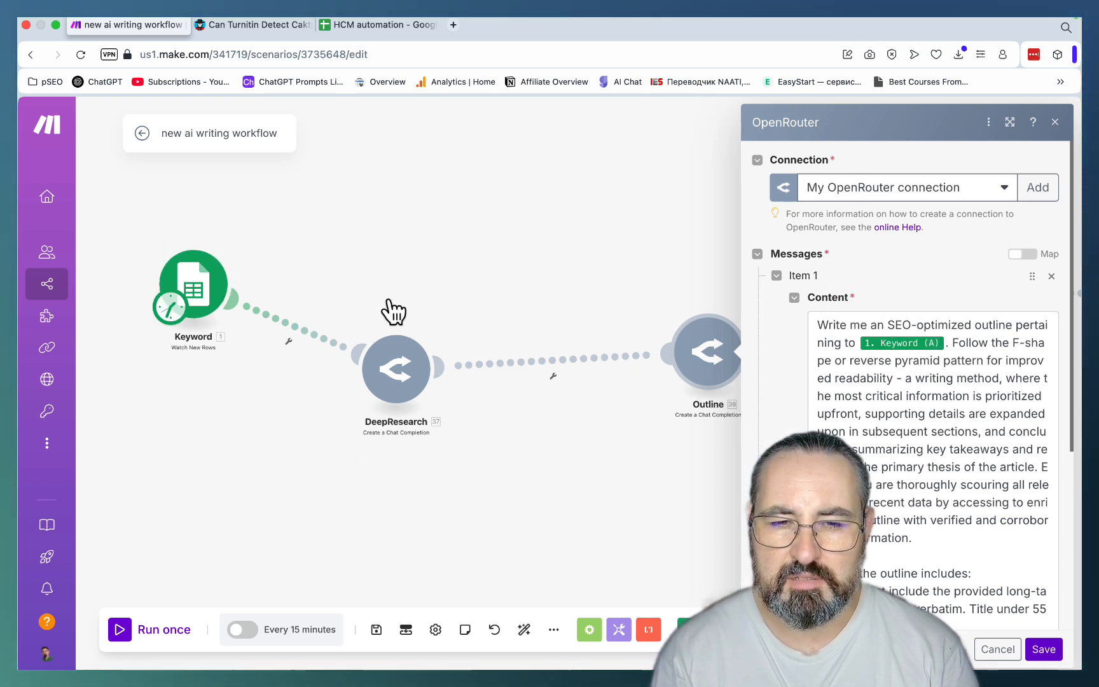
{"action": "mouse_move", "coordinate": [714, 411]}
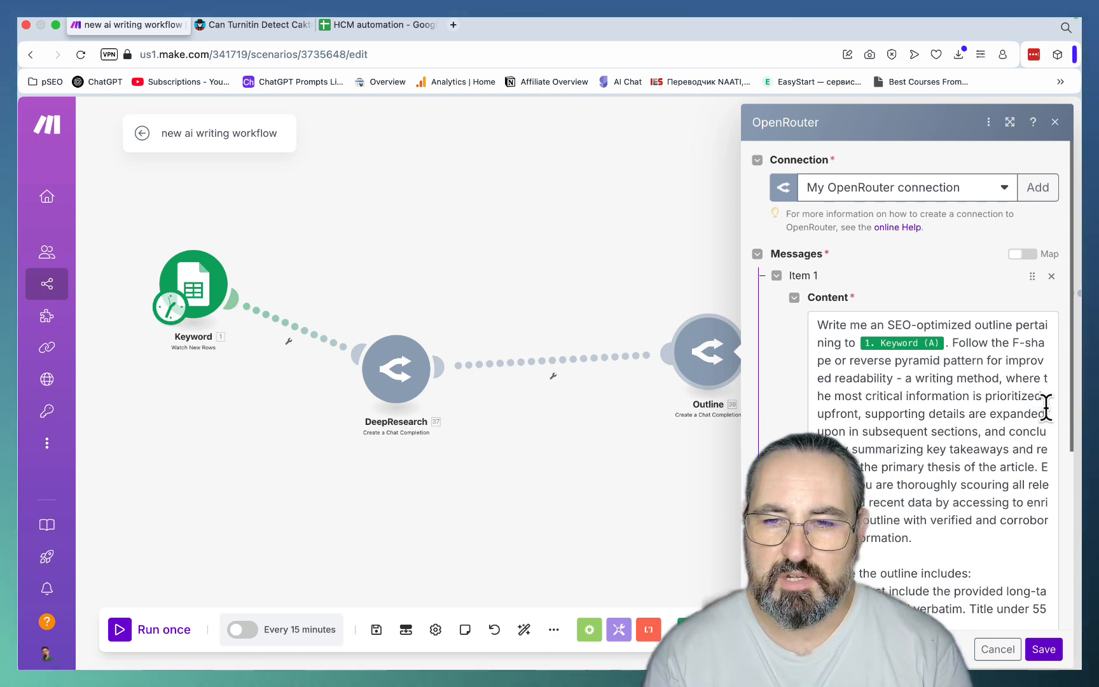
- Read the Outline module's SEO outline prompt and model, then close its settings
{"action": "scroll", "scroll_direction": "down", "scroll_amount": 3}
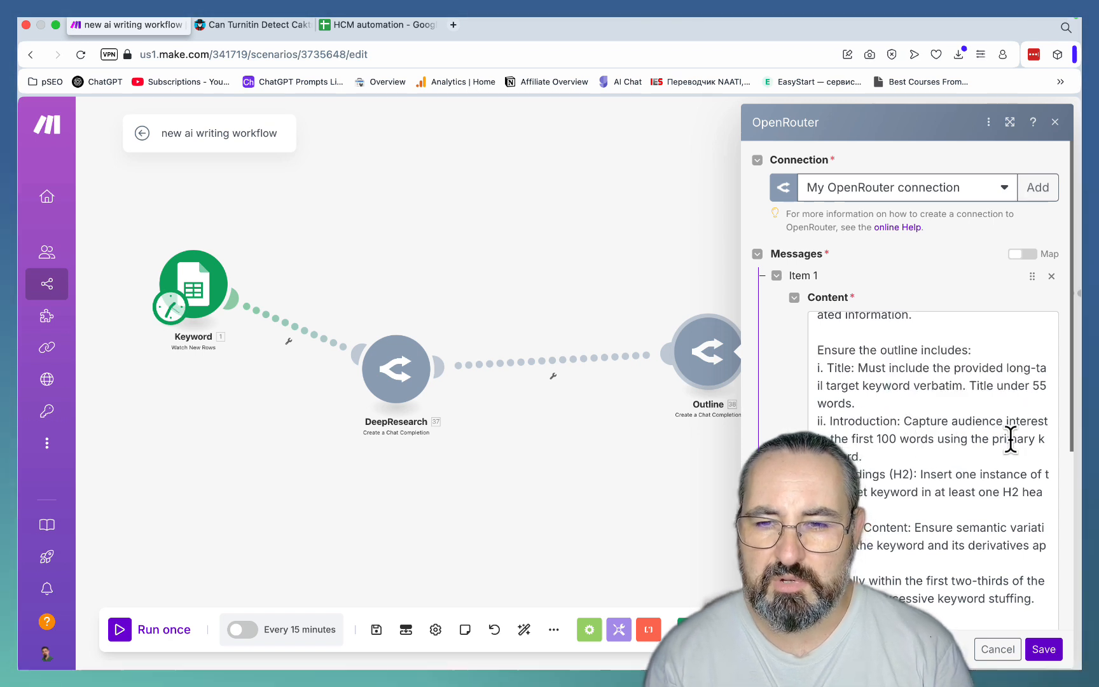
{"action": "scroll", "scroll_direction": "up", "scroll_amount": 3}
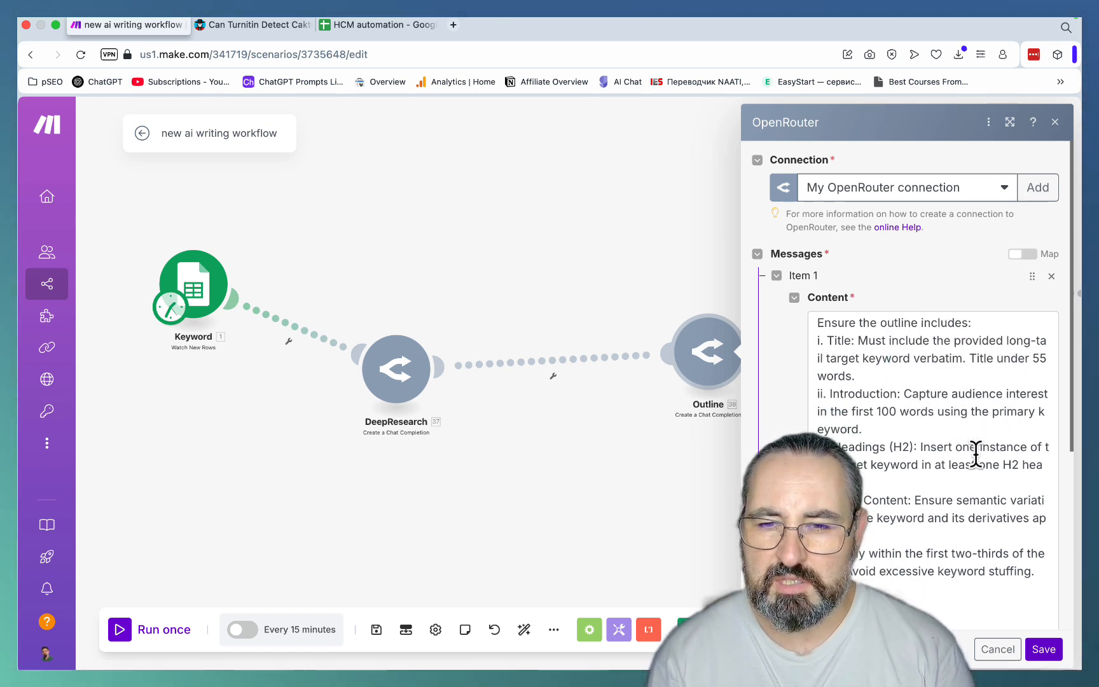
{"action": "mouse_move", "coordinate": [974, 480]}
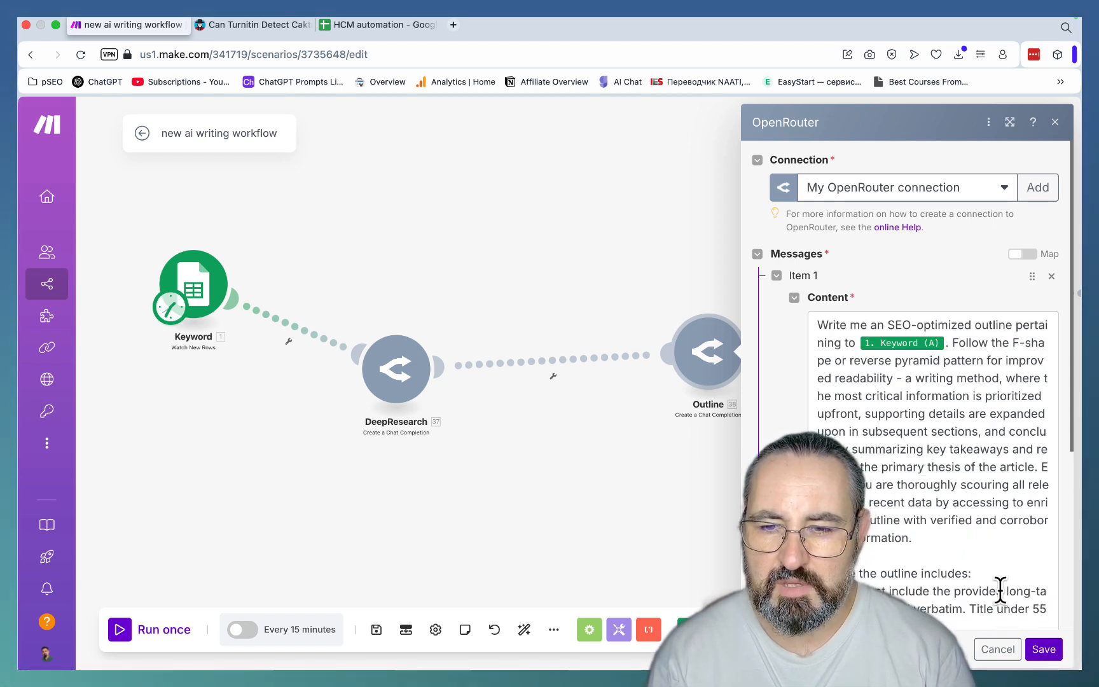
{"action": "scroll", "scroll_direction": "down", "scroll_amount": 3}
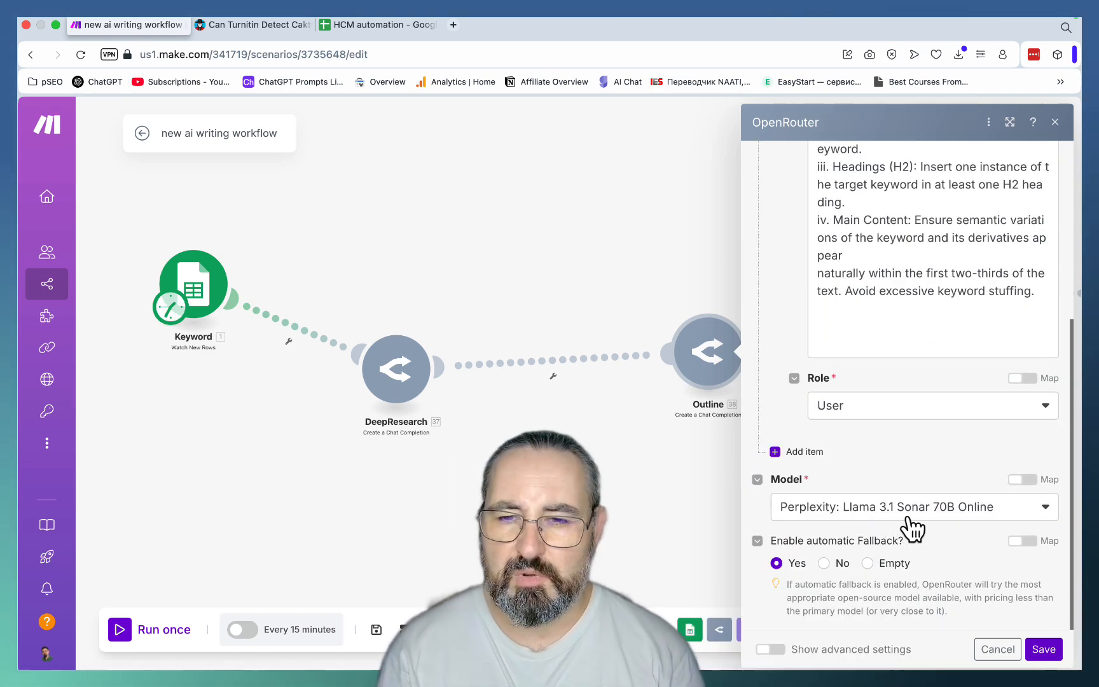
{"action": "mouse_move", "coordinate": [999, 539]}
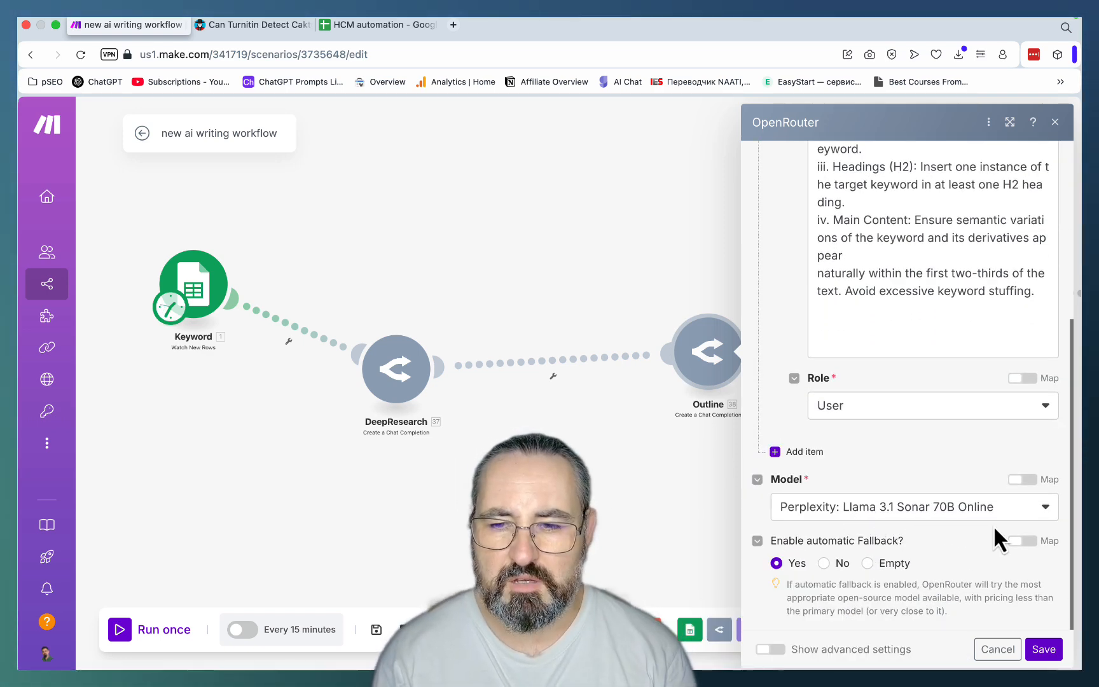
{"action": "left_click", "coordinate": [1054, 122]}
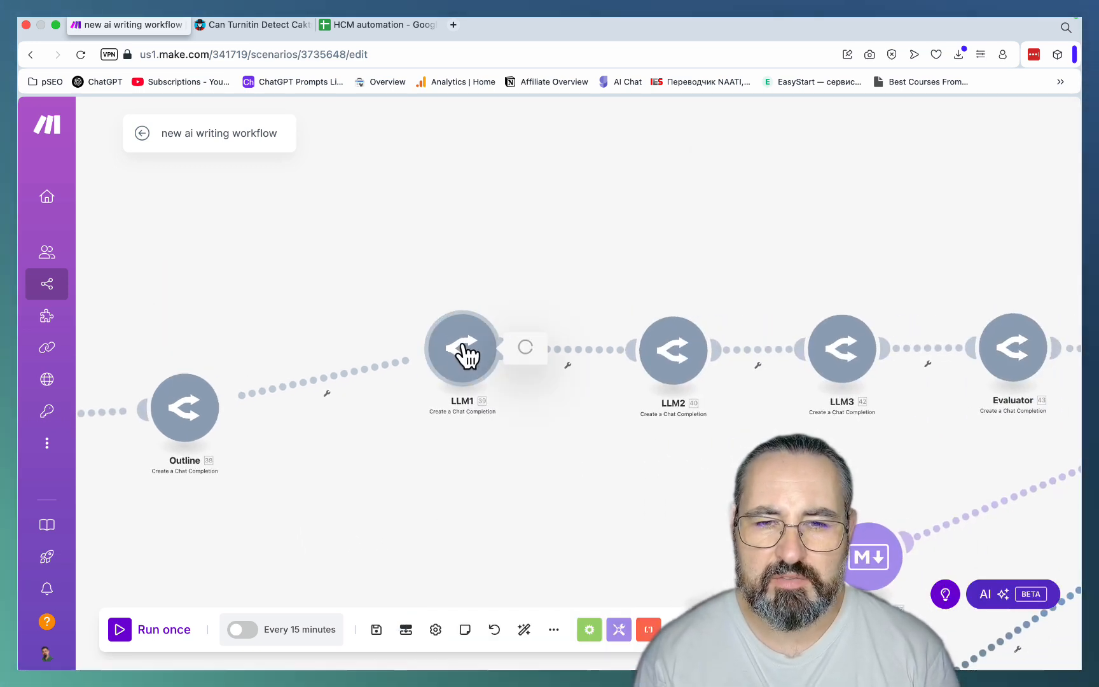
- Inspect LLM1's prompt with mapped DeepResearch and Outline message outputs and its GPT-4o-mini model, then close it
{"action": "left_click", "coordinate": [462, 348]}
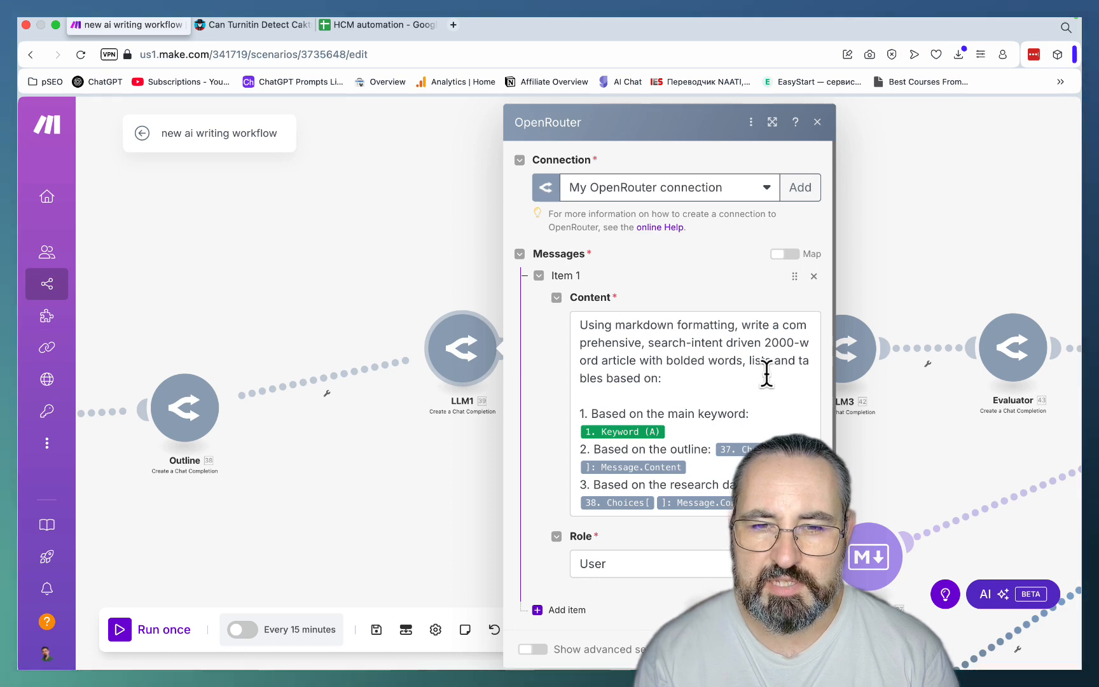
{"action": "scroll", "scroll_direction": "down", "scroll_amount": 3}
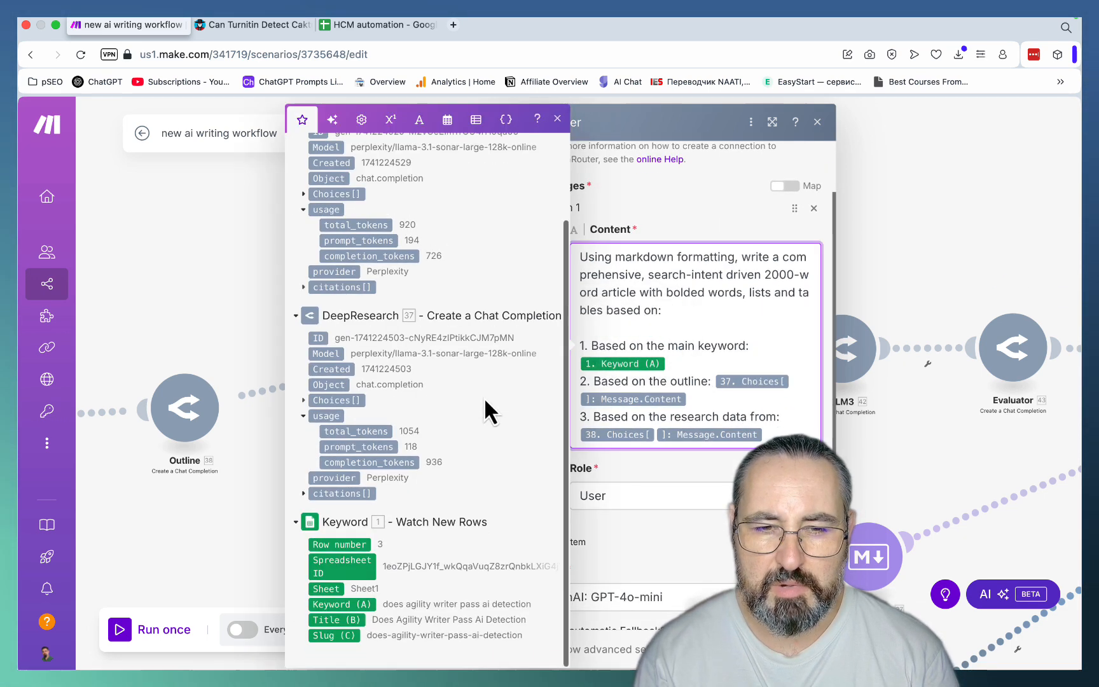
{"action": "mouse_move", "coordinate": [659, 400]}
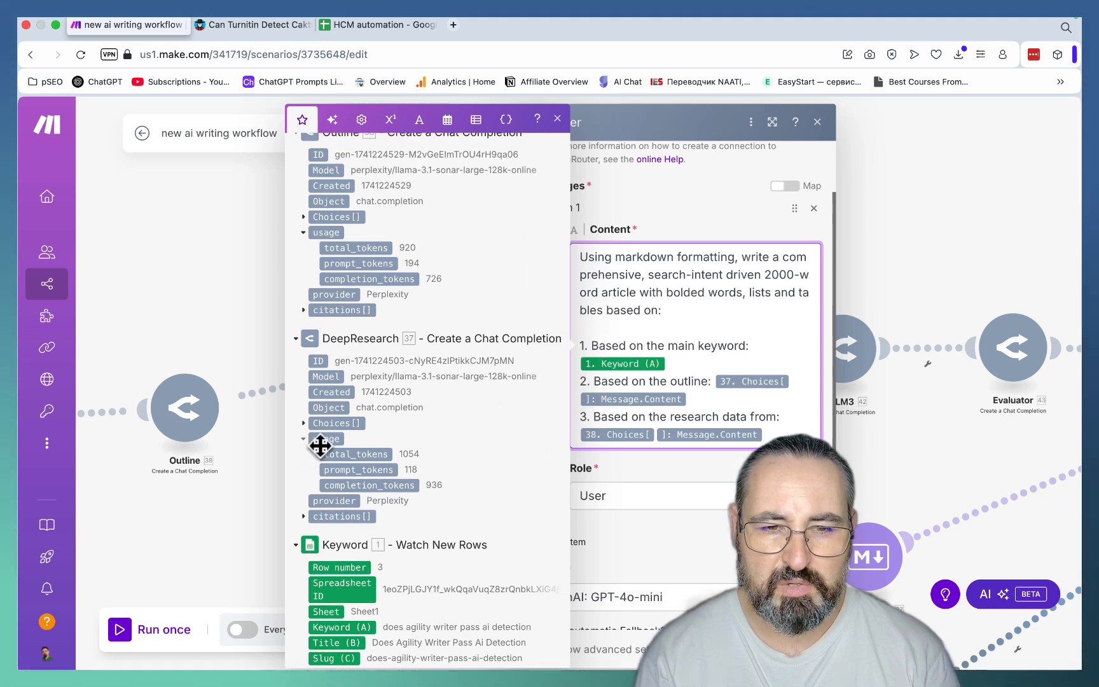
{"action": "left_click", "coordinate": [304, 423]}
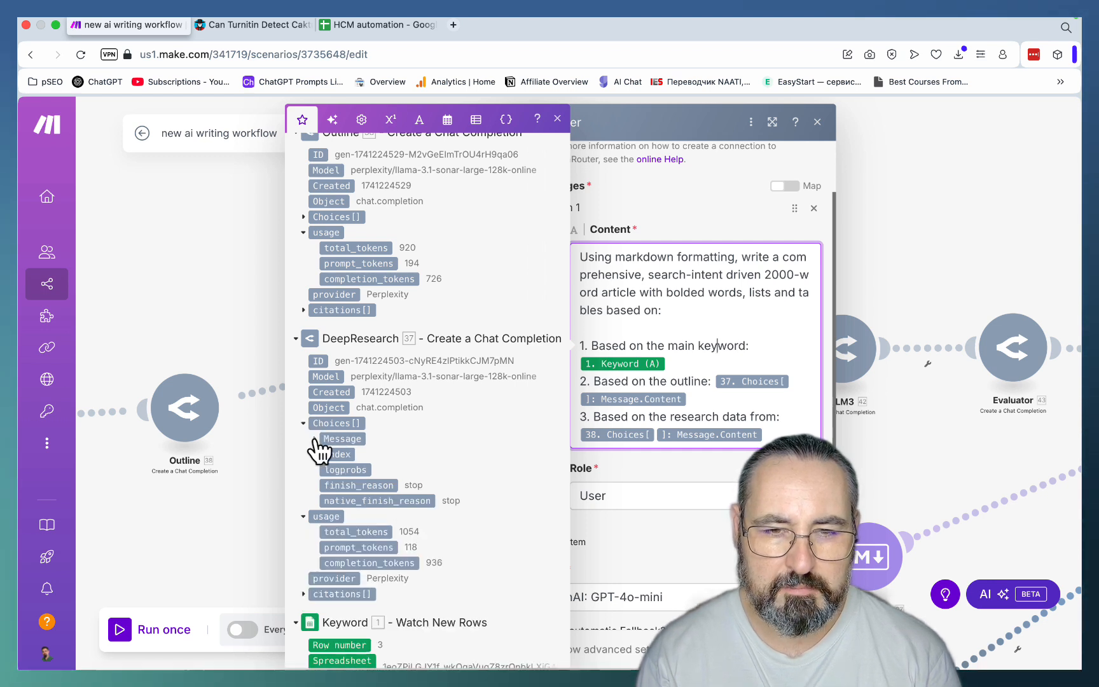
{"action": "left_click", "coordinate": [342, 439]}
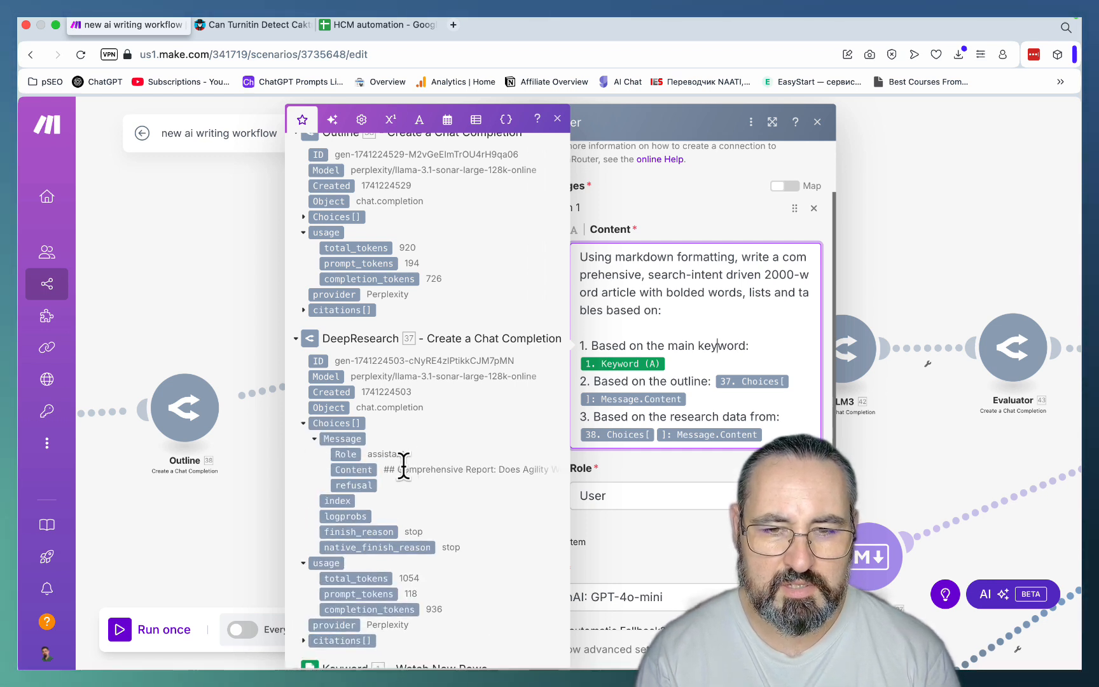
{"action": "mouse_move", "coordinate": [485, 448]}
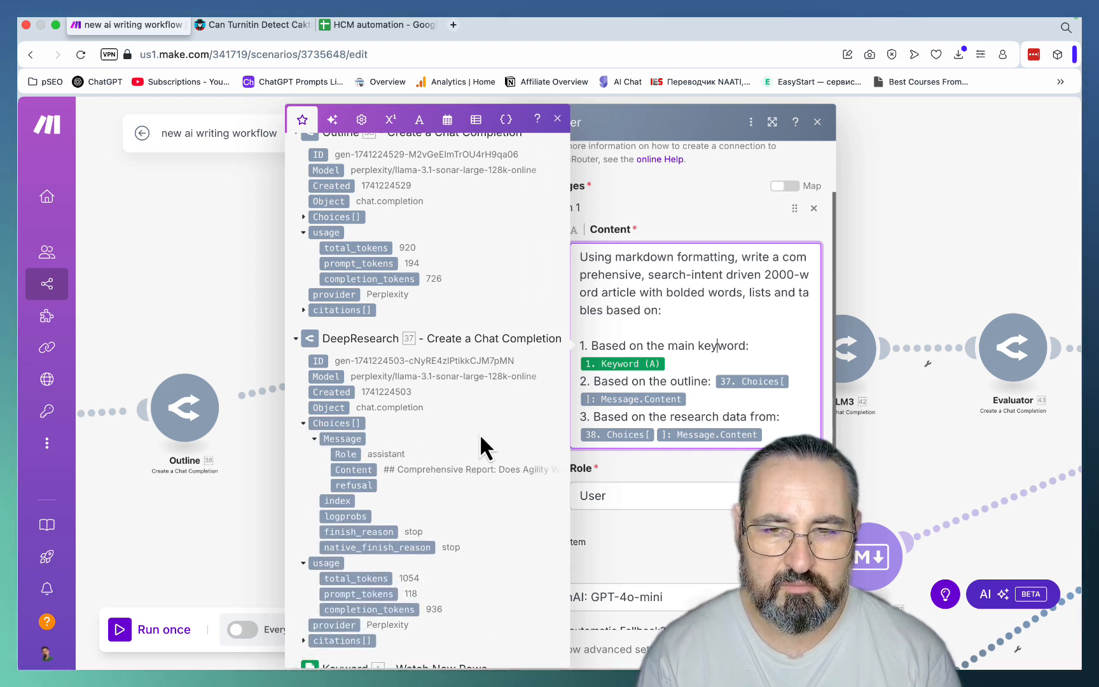
{"action": "scroll", "scroll_direction": "up", "scroll_amount": 3}
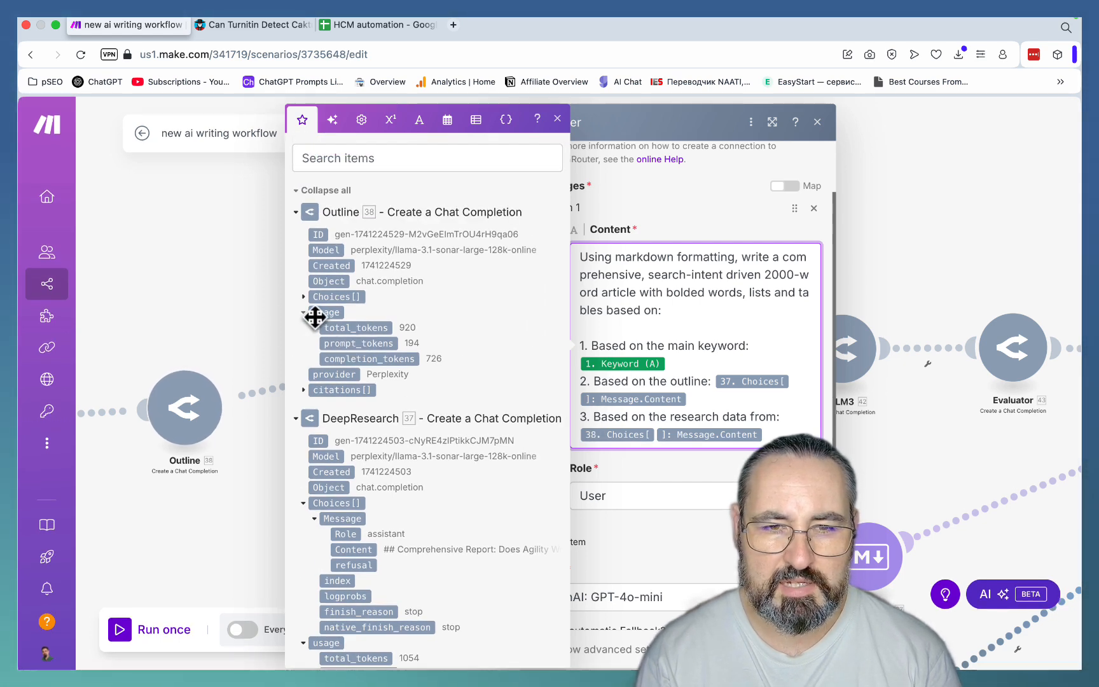
{"action": "left_click", "coordinate": [304, 312]}
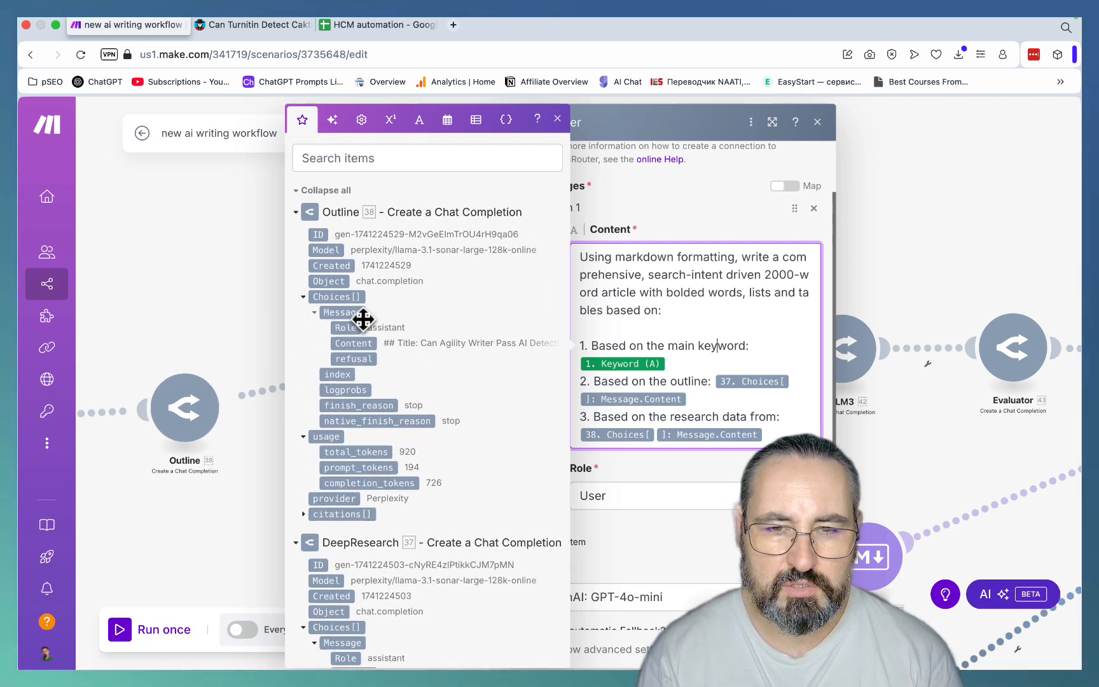
{"action": "left_click", "coordinate": [557, 119]}
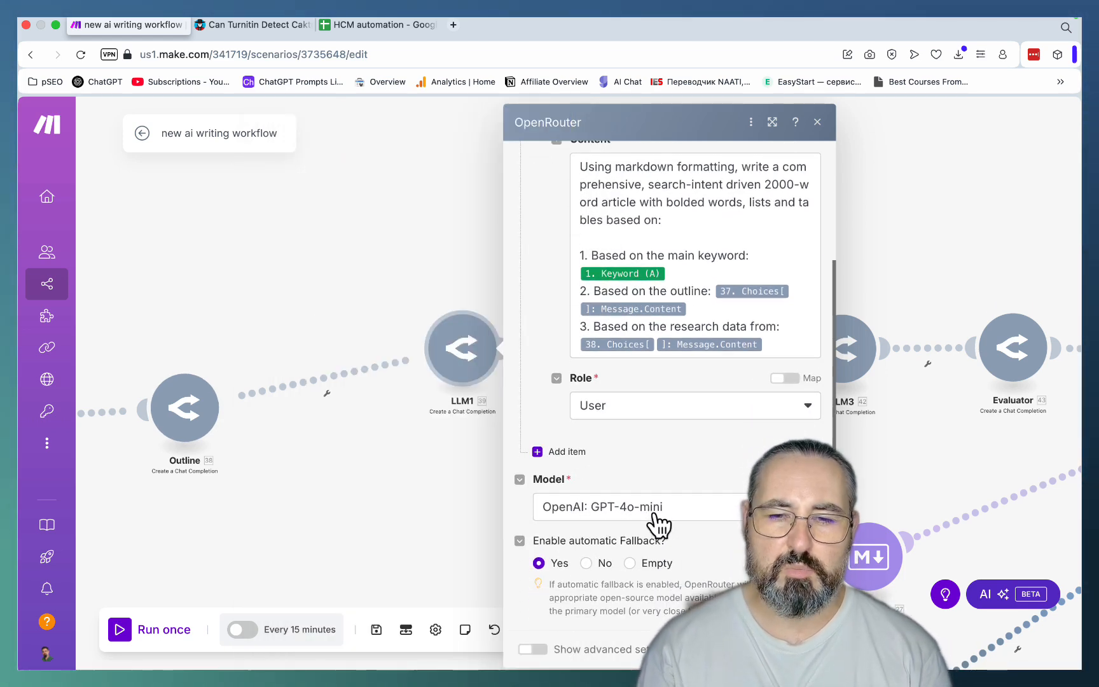
{"action": "mouse_move", "coordinate": [679, 523]}
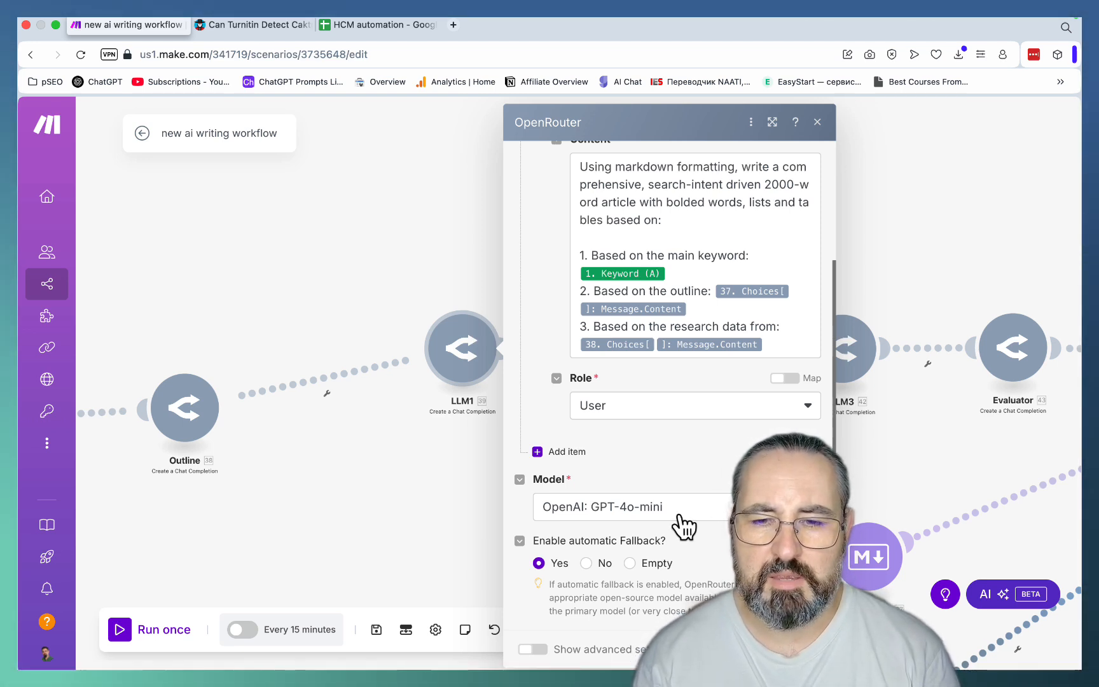
{"action": "mouse_move", "coordinate": [641, 510]}
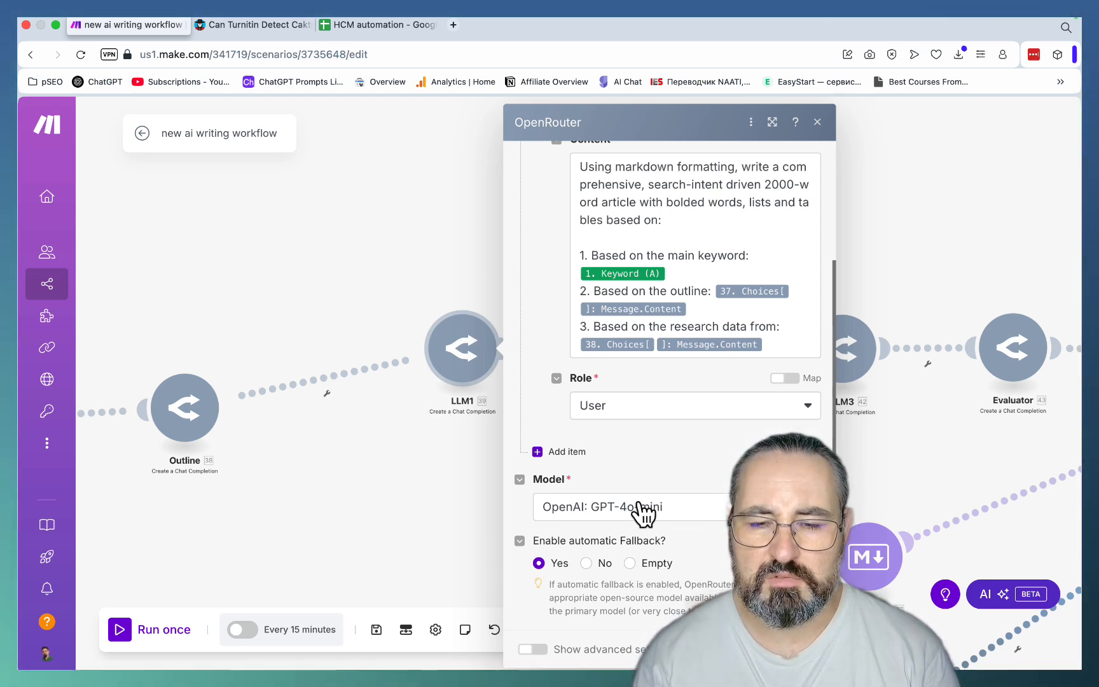
{"action": "mouse_move", "coordinate": [695, 524]}
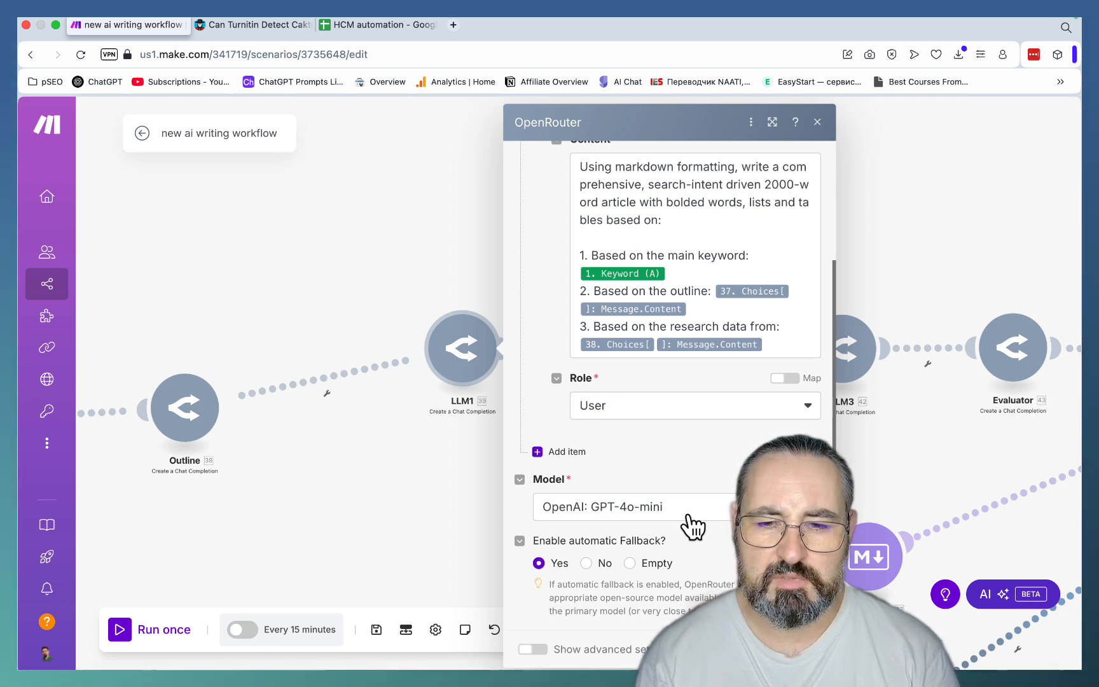
{"action": "left_click", "coordinate": [815, 122]}
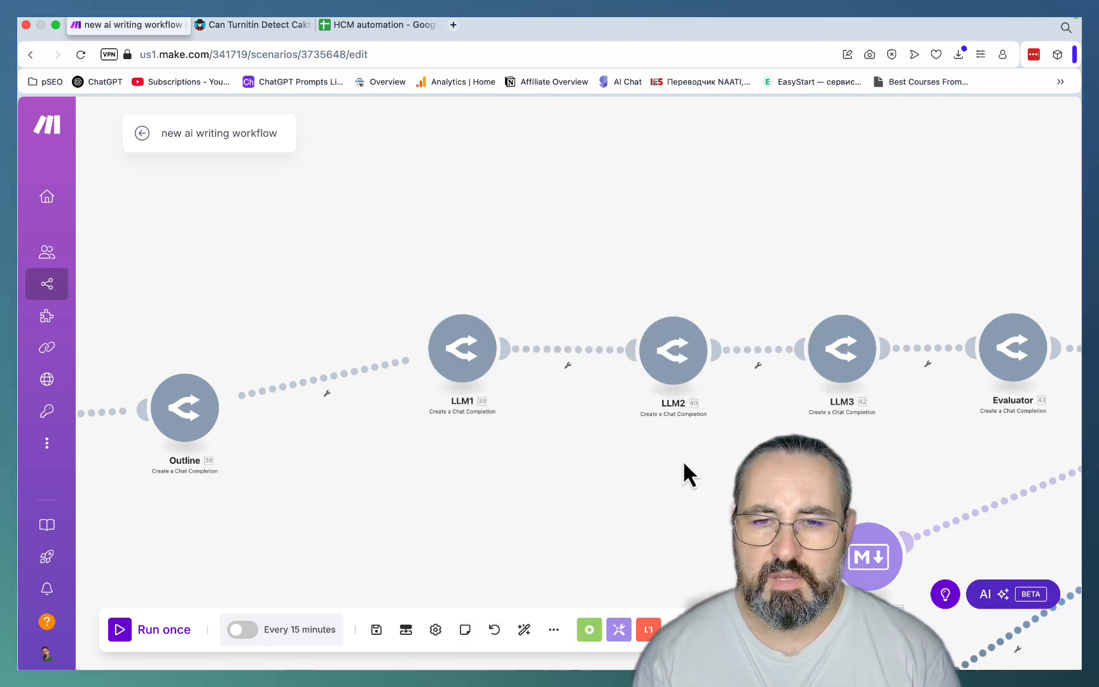
{"action": "mouse_move", "coordinate": [462, 349]}
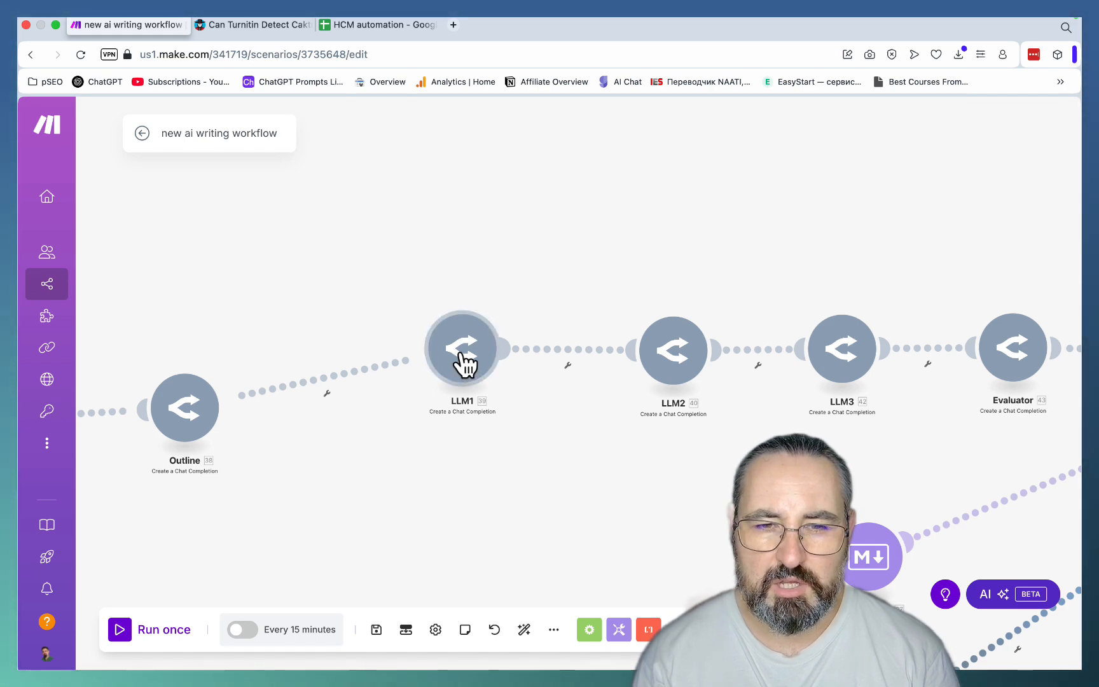
- Review LLM2's article prompt with Claude 3.5 Haiku, then LLM3's prompt and model
{"action": "right_click", "coordinate": [462, 349]}
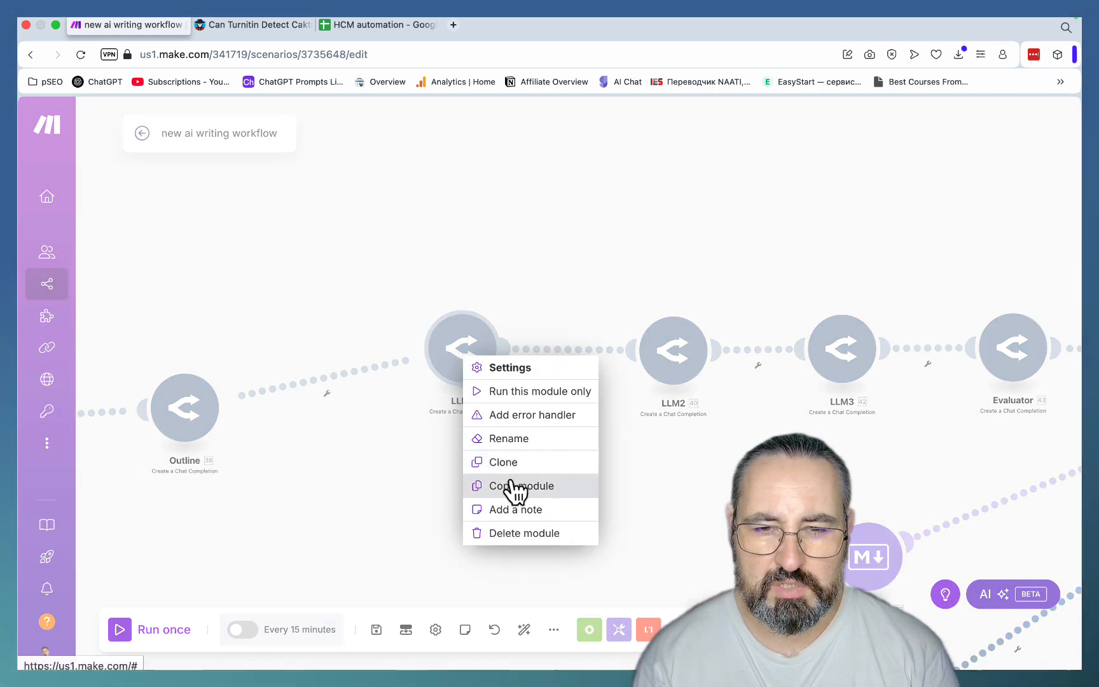
{"action": "left_click", "coordinate": [510, 368]}
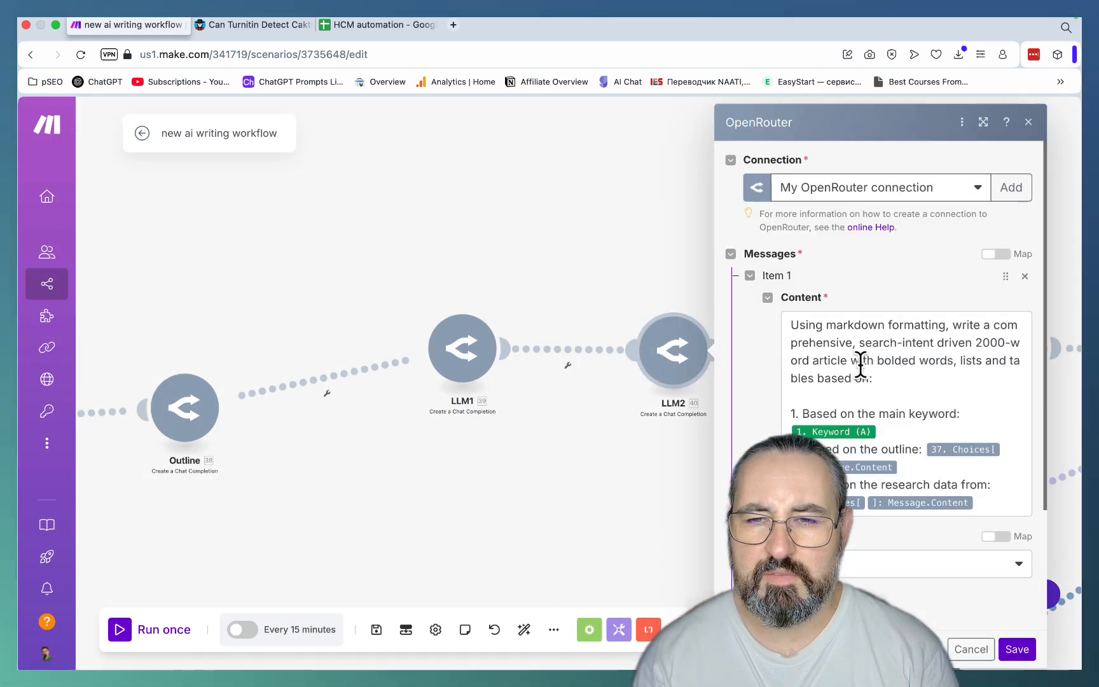
{"action": "scroll", "scroll_direction": "down", "scroll_amount": 3}
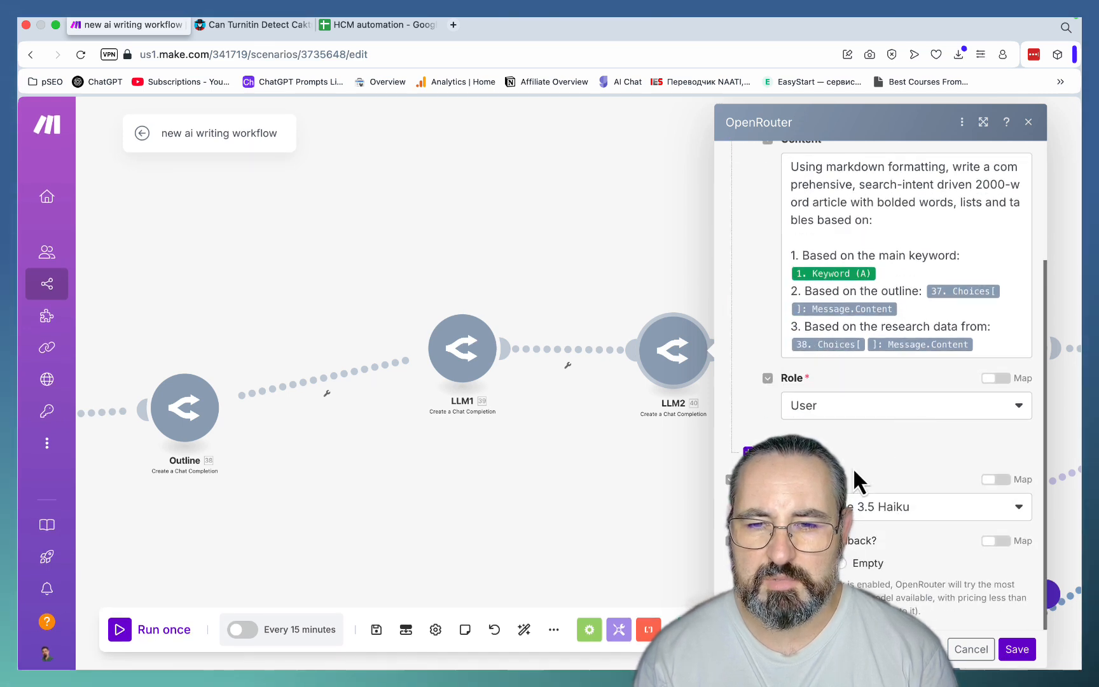
{"action": "mouse_move", "coordinate": [924, 553]}
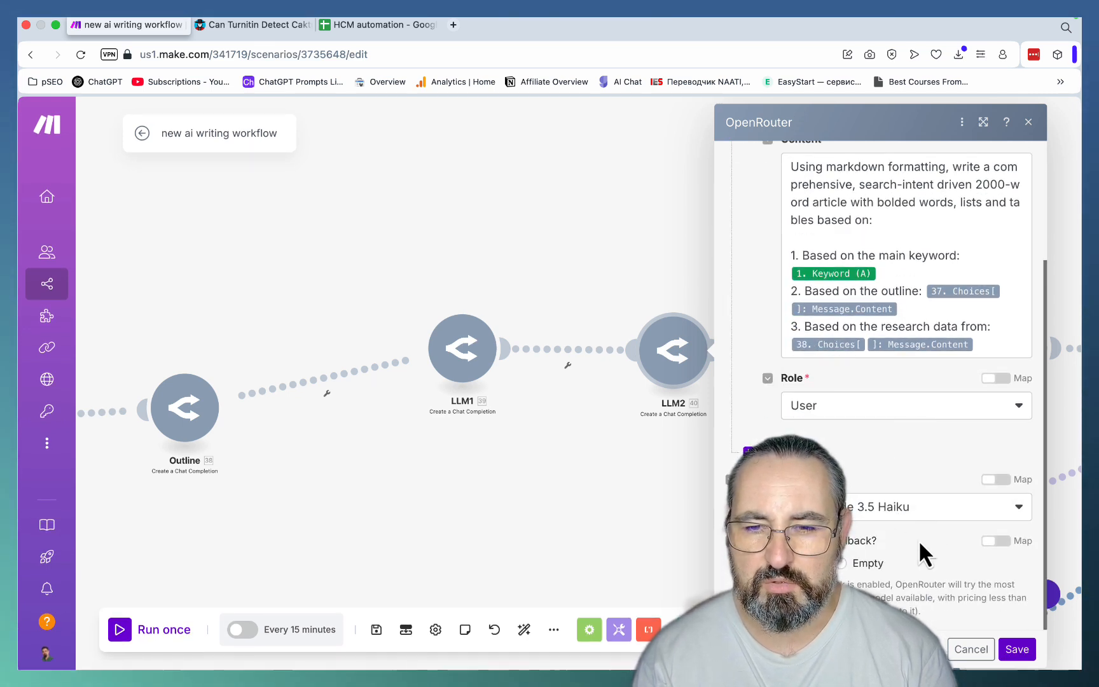
{"action": "left_click", "coordinate": [1027, 121]}
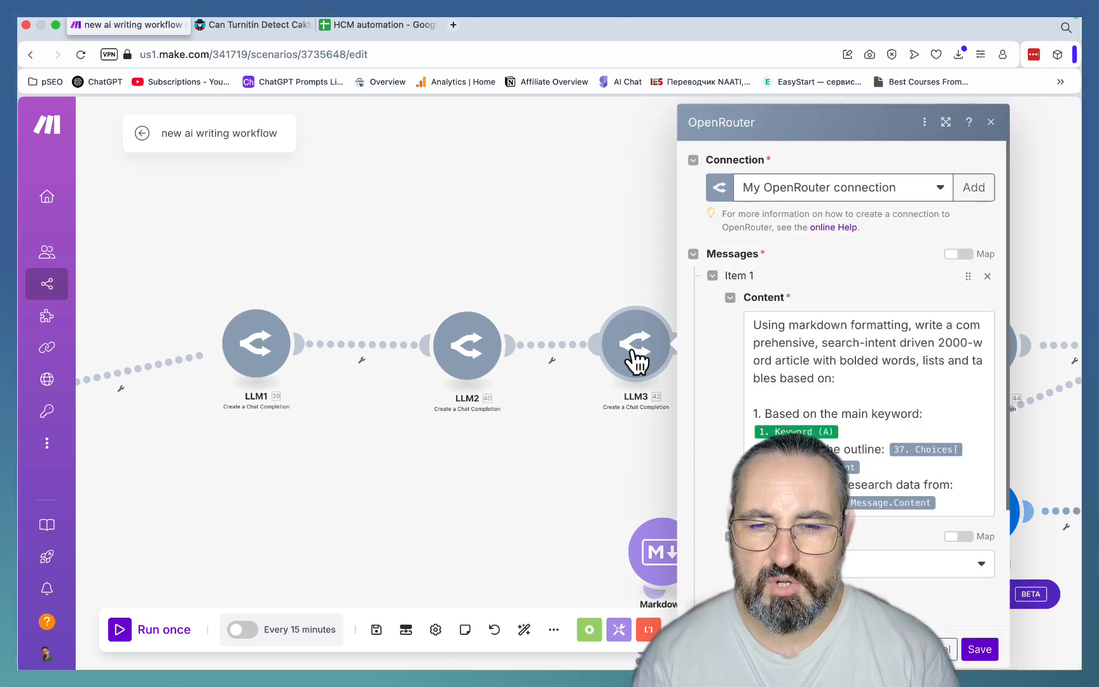
{"action": "scroll", "scroll_direction": "down", "scroll_amount": 3}
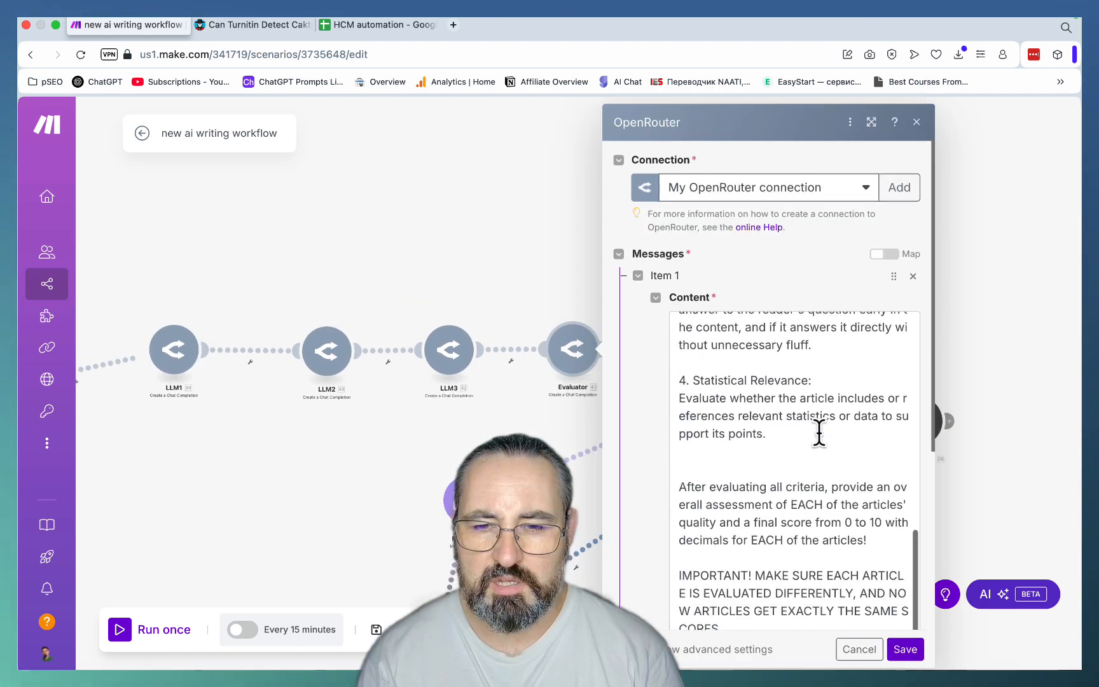
- Read through the Evaluator prompt's four criteria down to the distinct 0–10 scores per article instruction
{"action": "scroll", "scroll_direction": "down", "scroll_amount": 3}
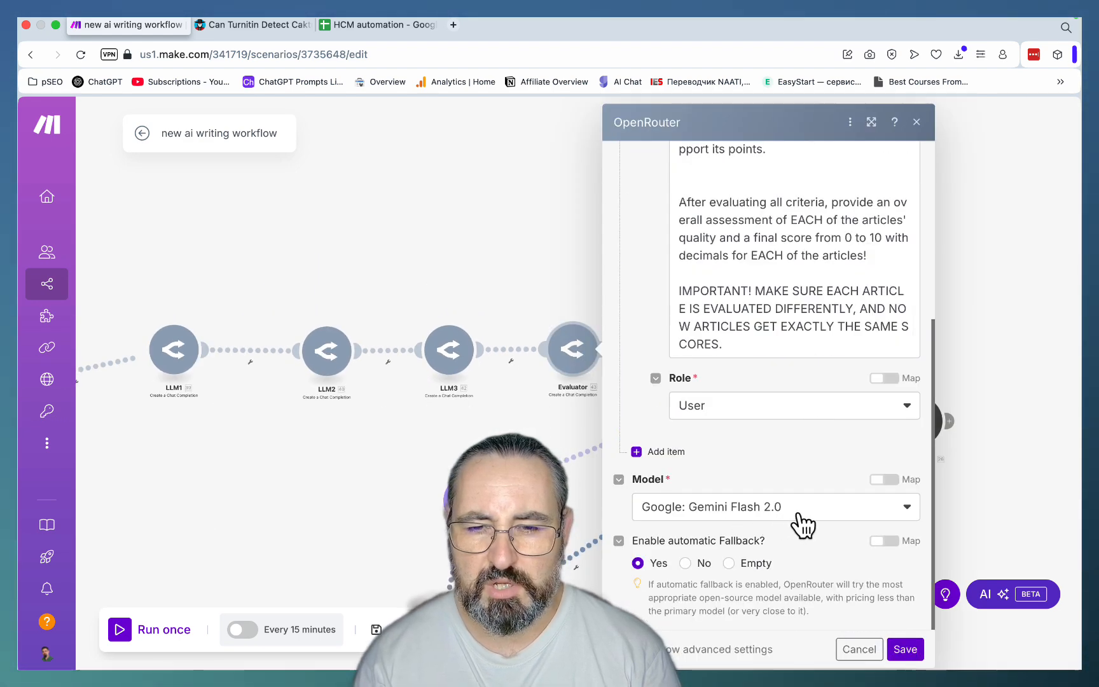
{"action": "mouse_move", "coordinate": [792, 529]}
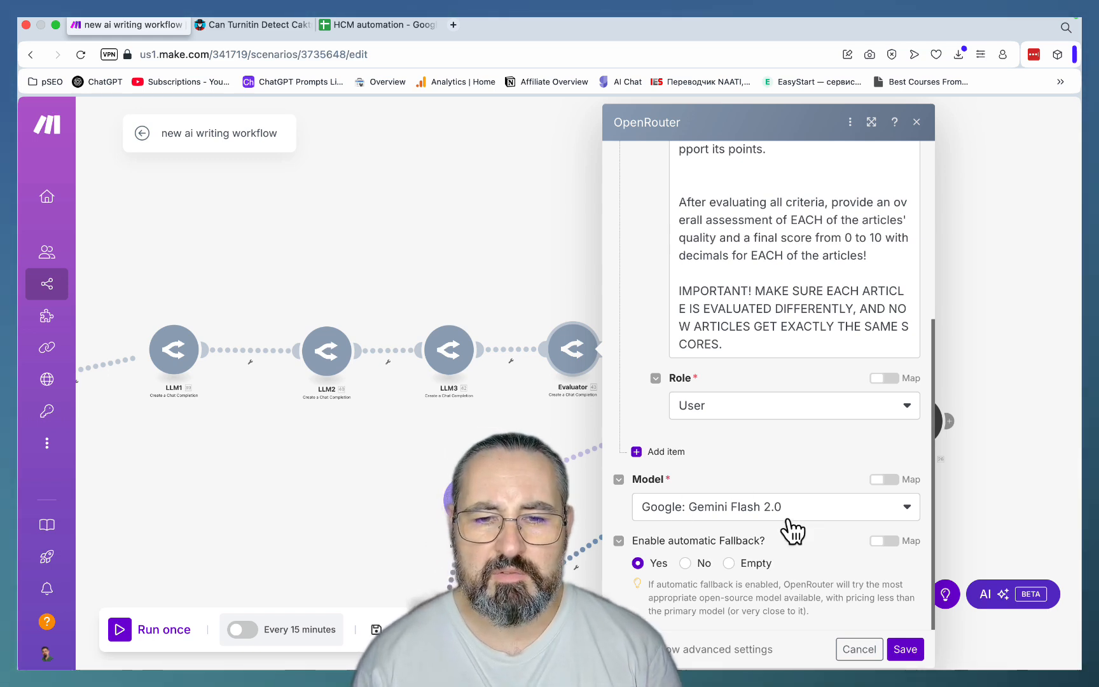
{"action": "mouse_move", "coordinate": [785, 529]}
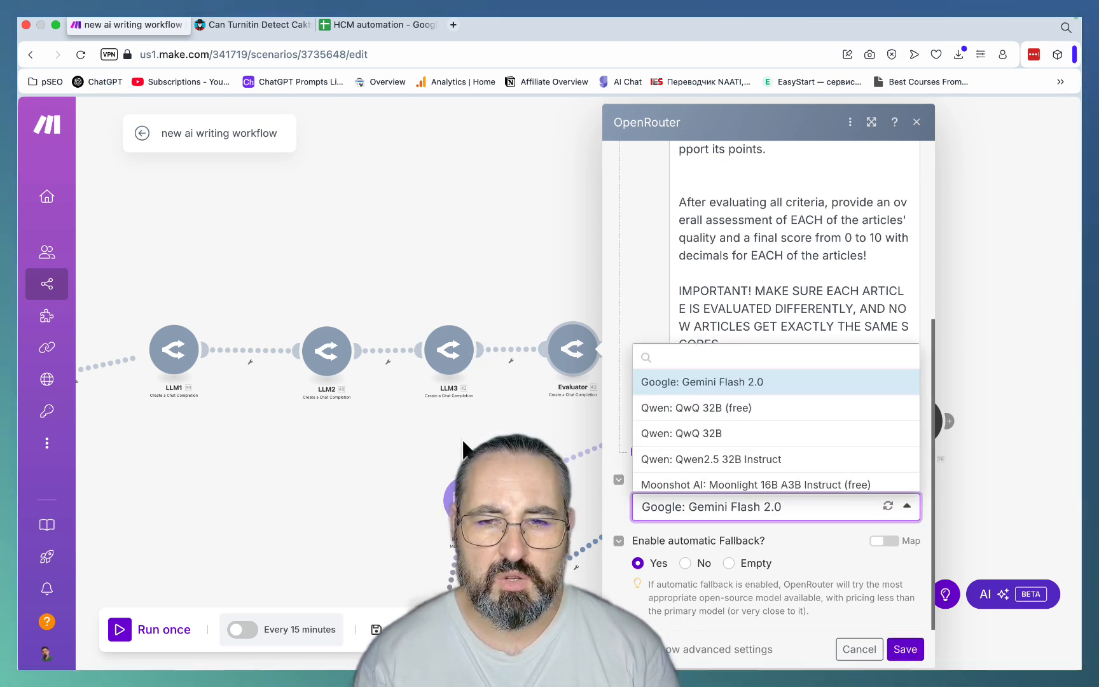
{"action": "mouse_move", "coordinate": [947, 375]}
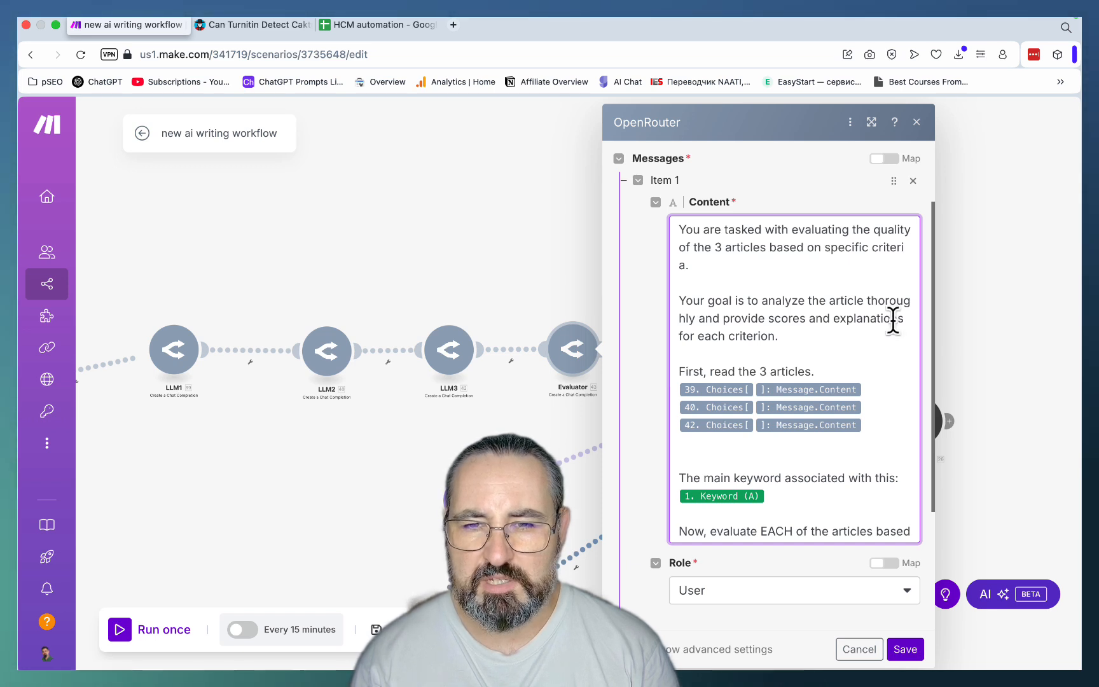
{"action": "scroll", "scroll_direction": "down", "scroll_amount": 3}
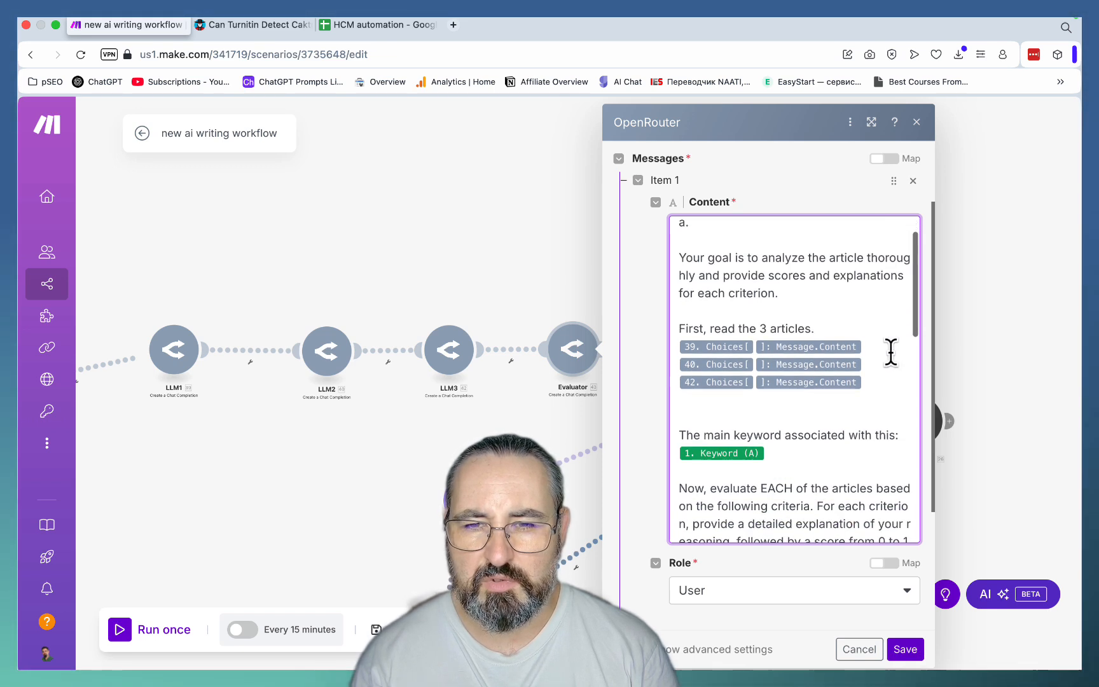
{"action": "scroll", "scroll_direction": "down", "scroll_amount": 3}
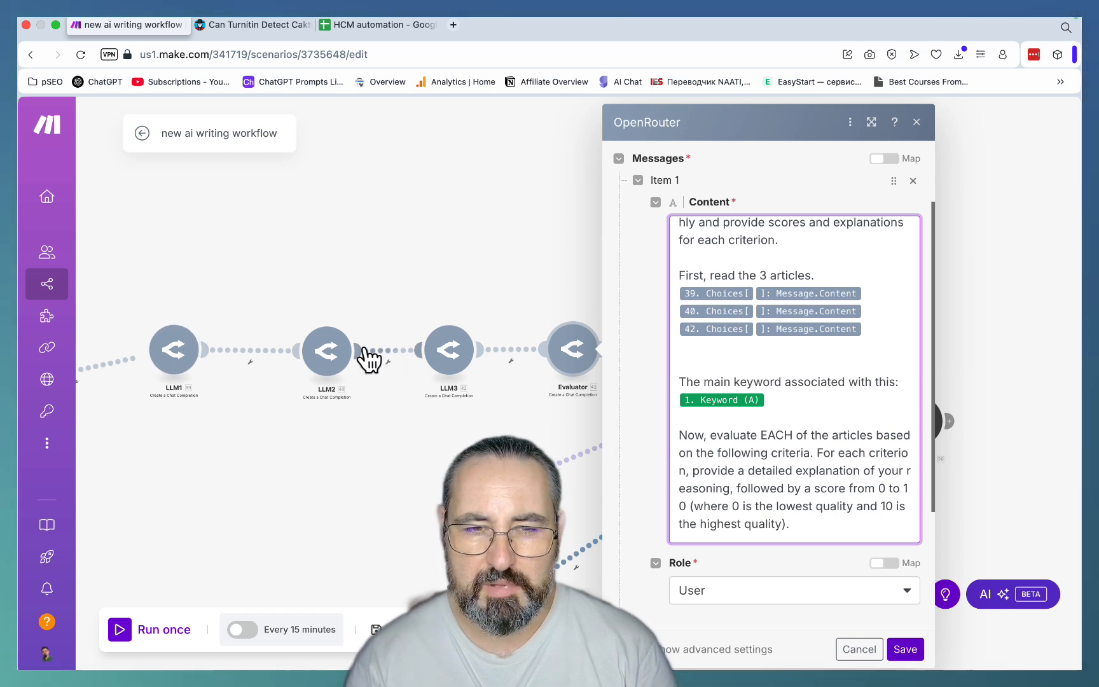
{"action": "mouse_move", "coordinate": [432, 375]}
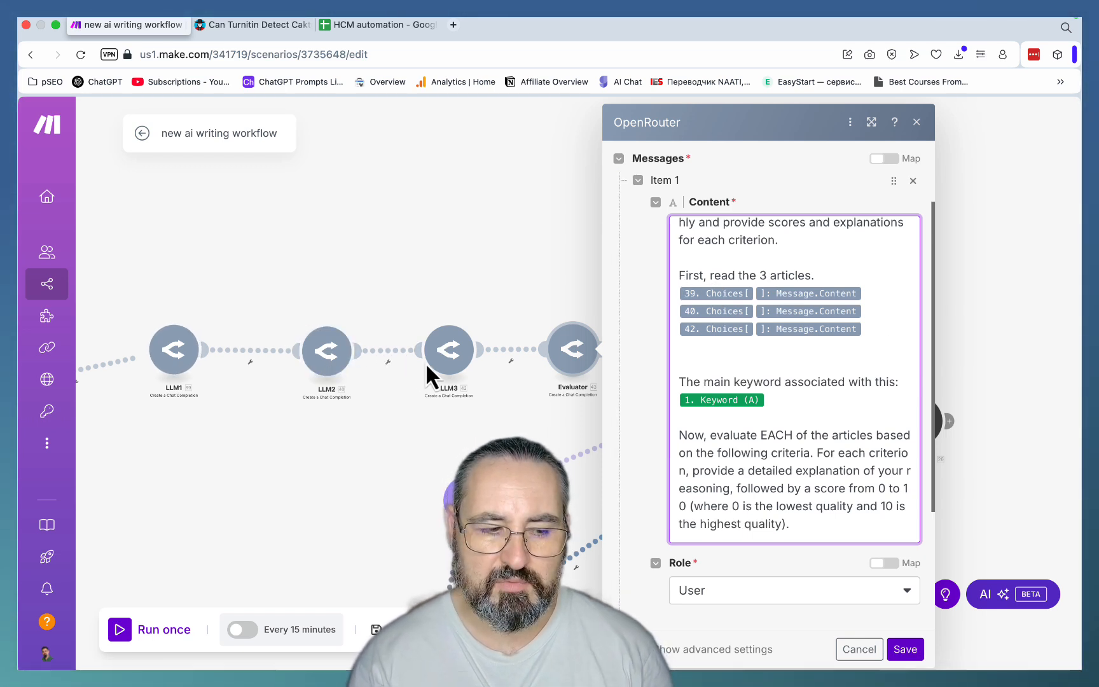
{"action": "scroll", "scroll_direction": "down", "scroll_amount": 3}
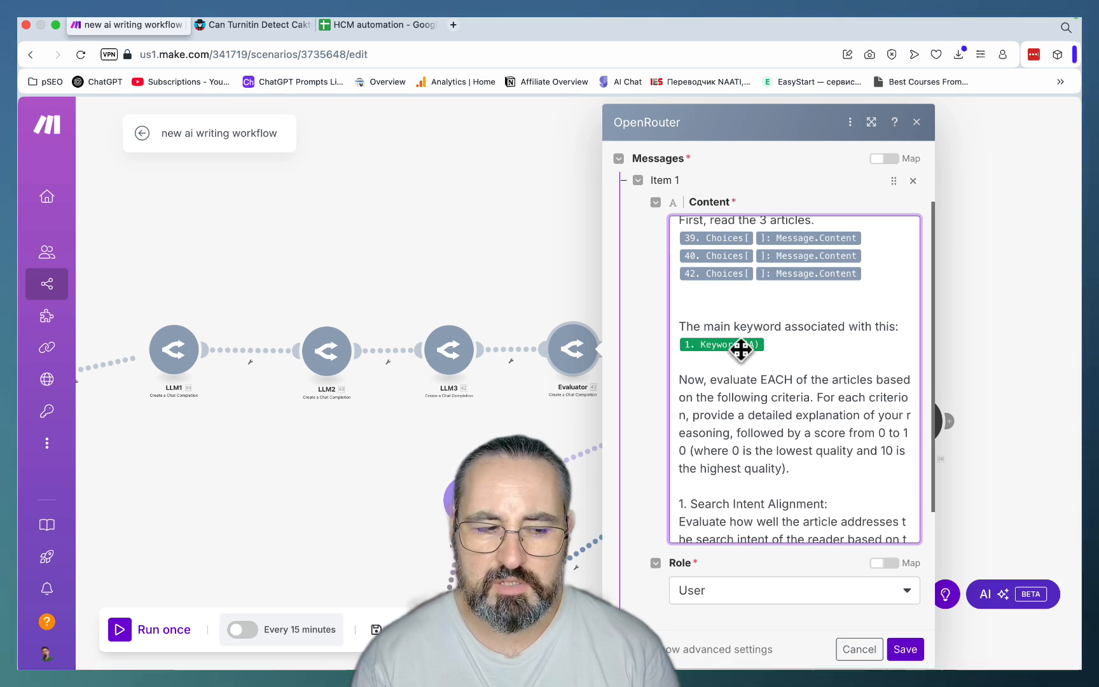
{"action": "mouse_move", "coordinate": [719, 345]}
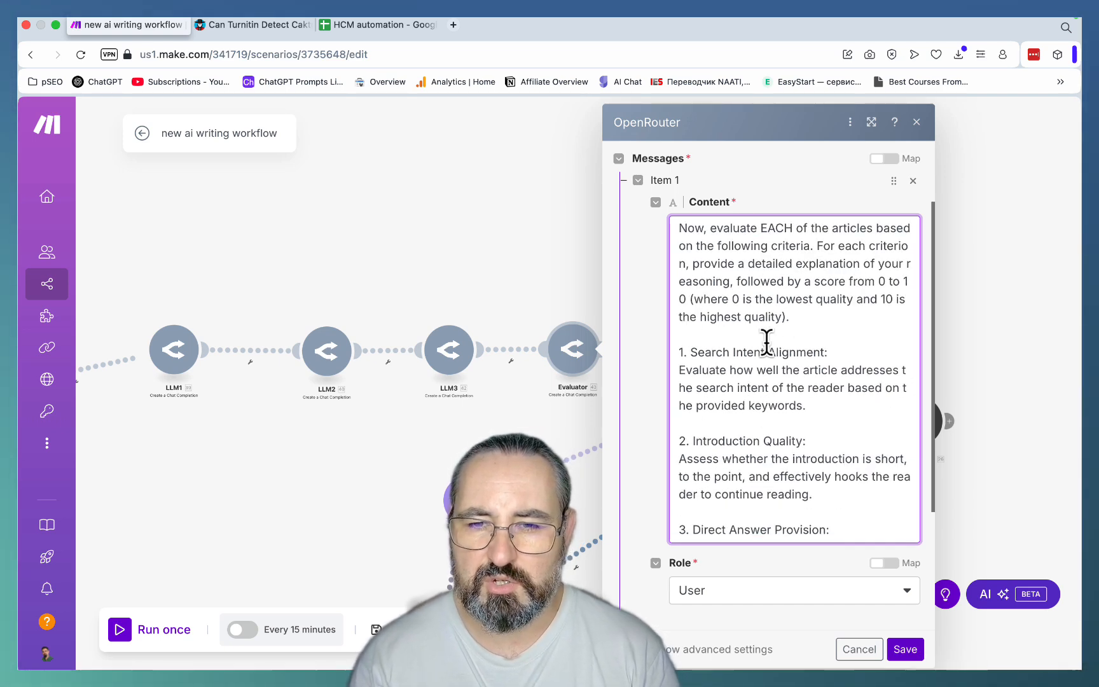
{"action": "scroll", "scroll_direction": "down", "scroll_amount": 3}
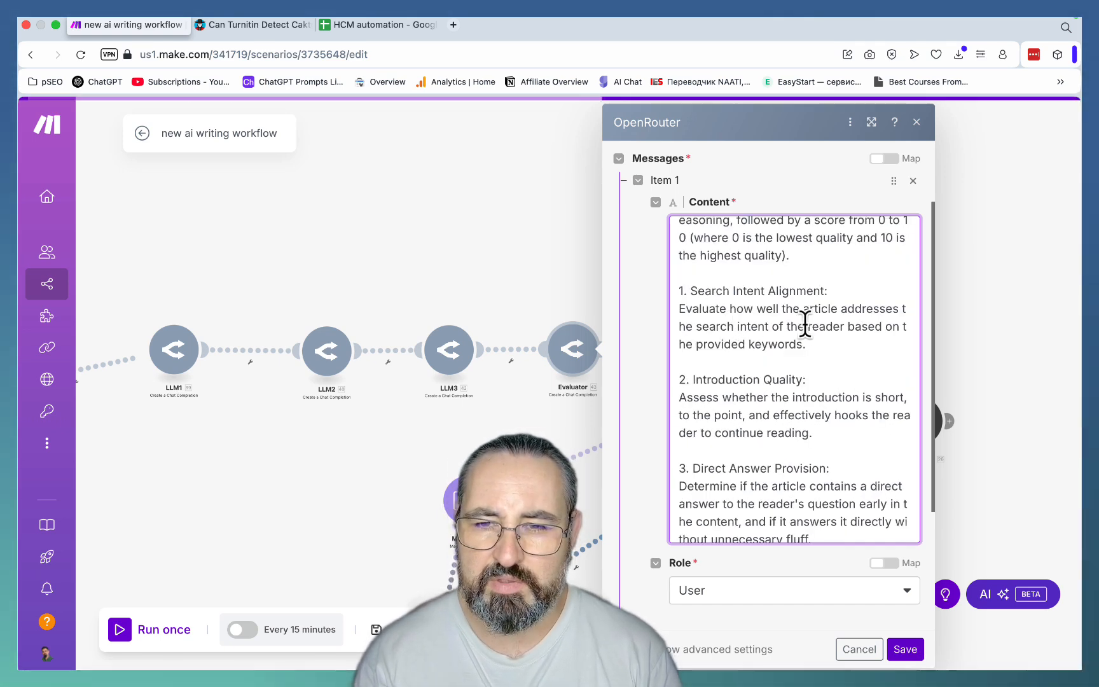
{"action": "scroll", "scroll_direction": "down", "scroll_amount": 3}
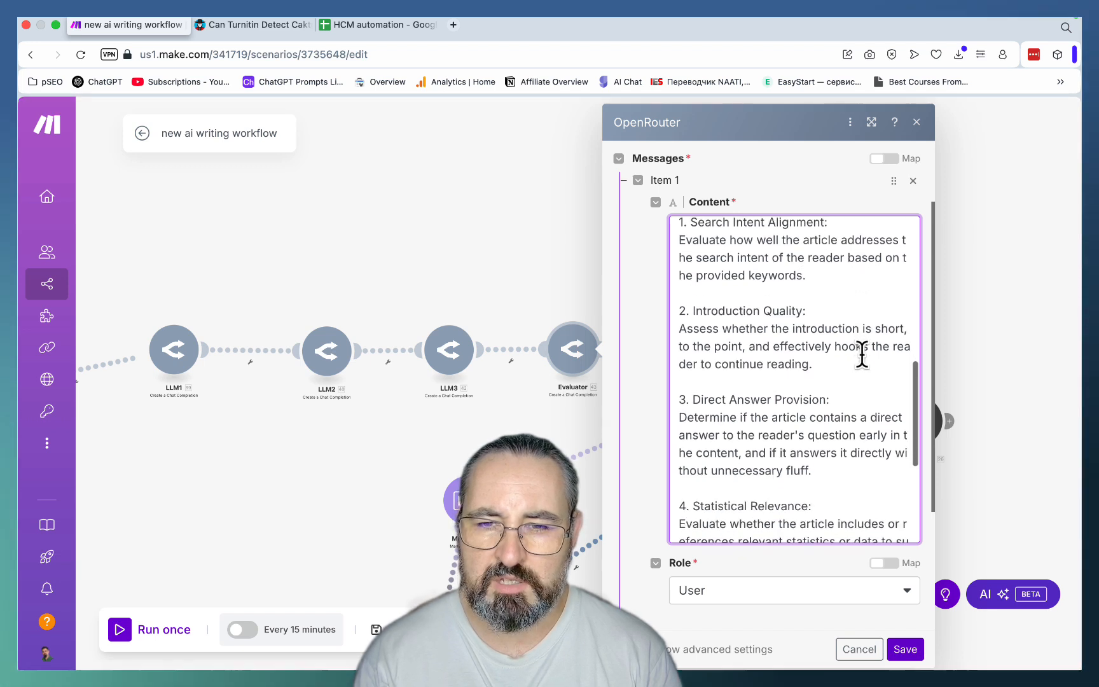
{"action": "mouse_move", "coordinate": [748, 310]}
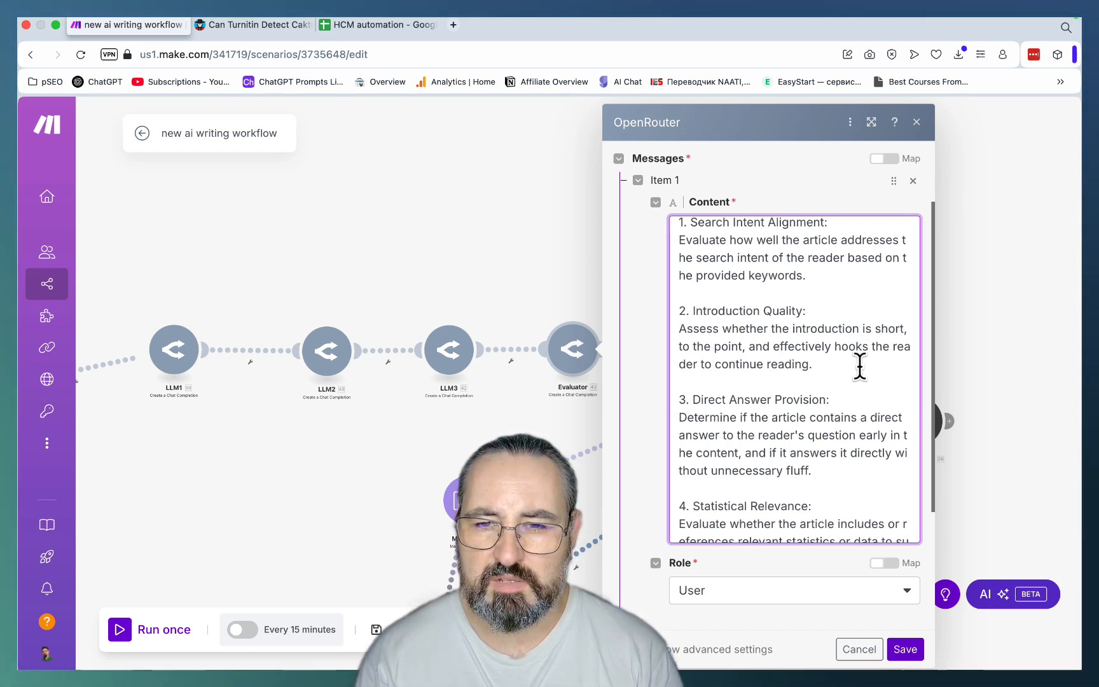
{"action": "scroll", "scroll_direction": "down", "scroll_amount": 3}
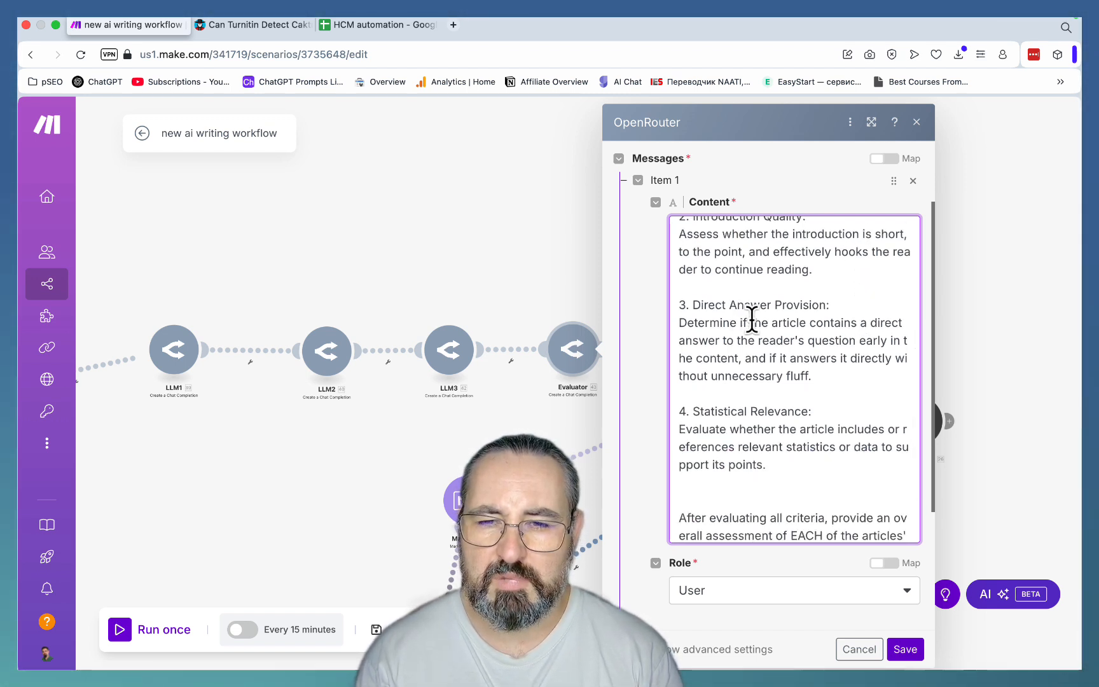
{"action": "mouse_move", "coordinate": [774, 335]}
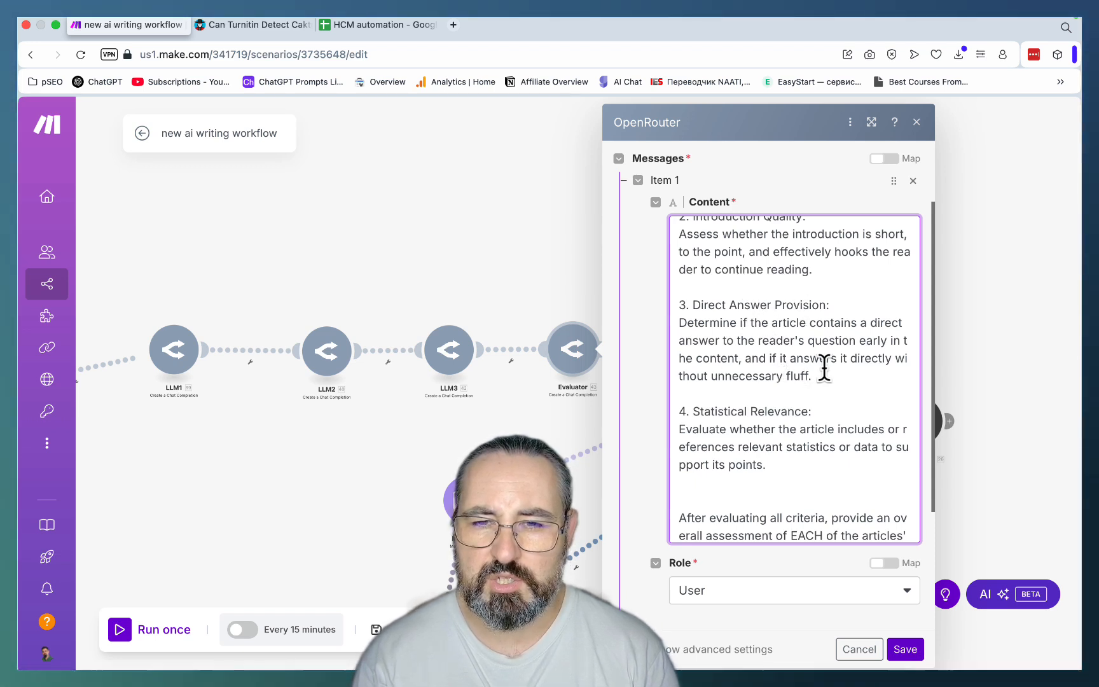
{"action": "mouse_move", "coordinate": [858, 343]}
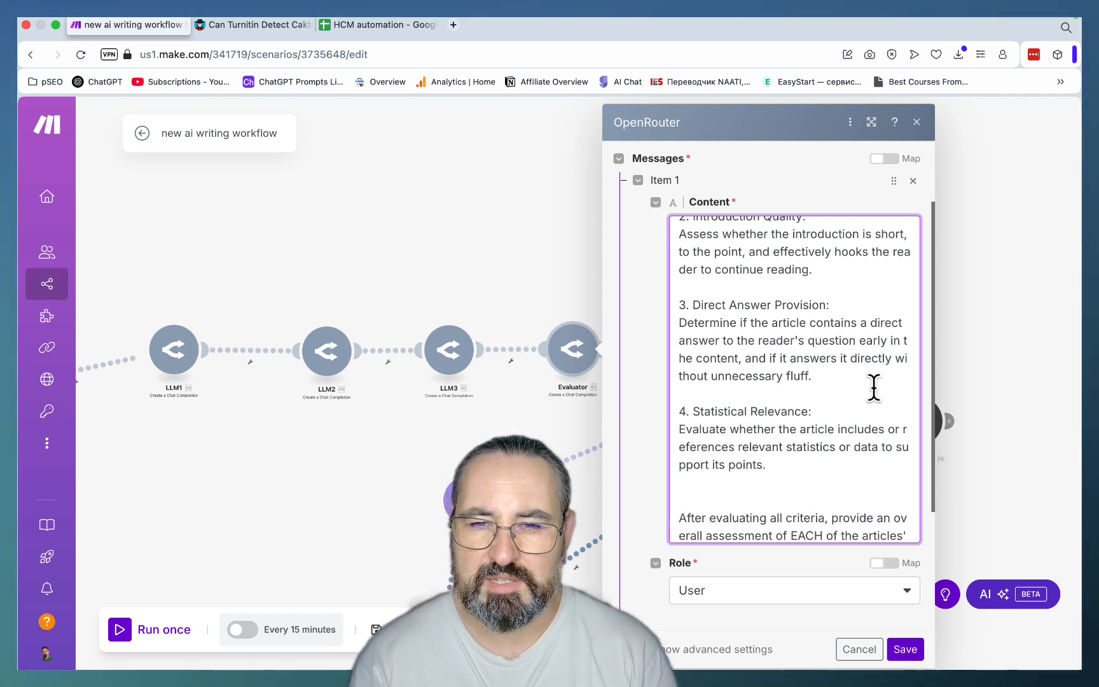
{"action": "scroll", "scroll_direction": "down", "scroll_amount": 3}
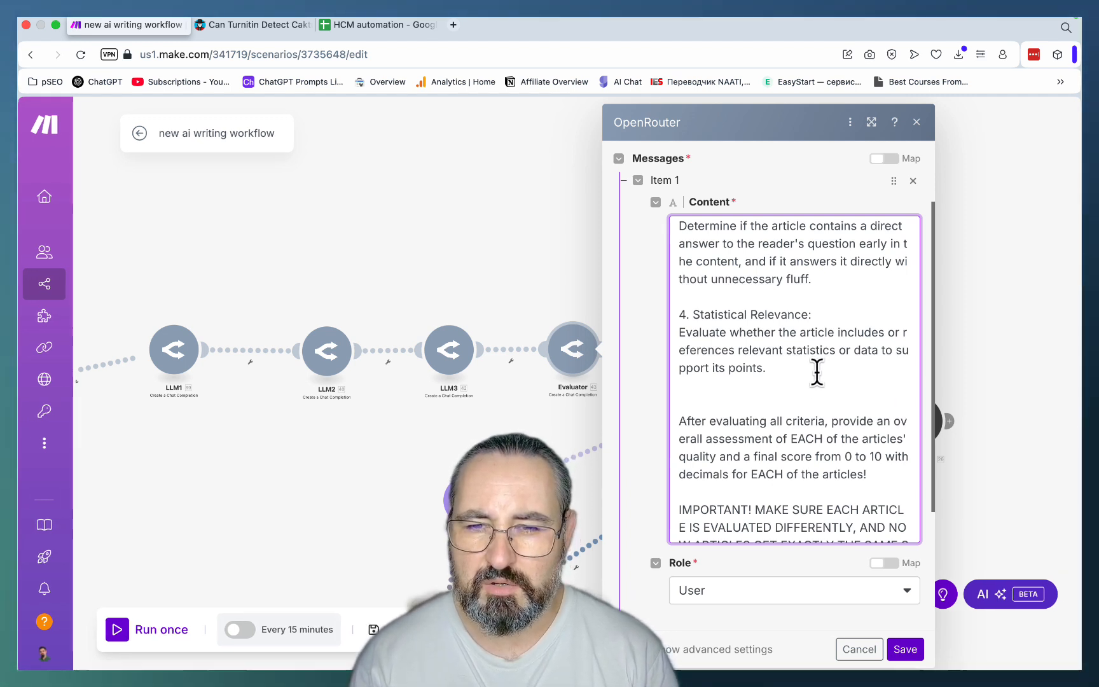
{"action": "mouse_move", "coordinate": [797, 361]}
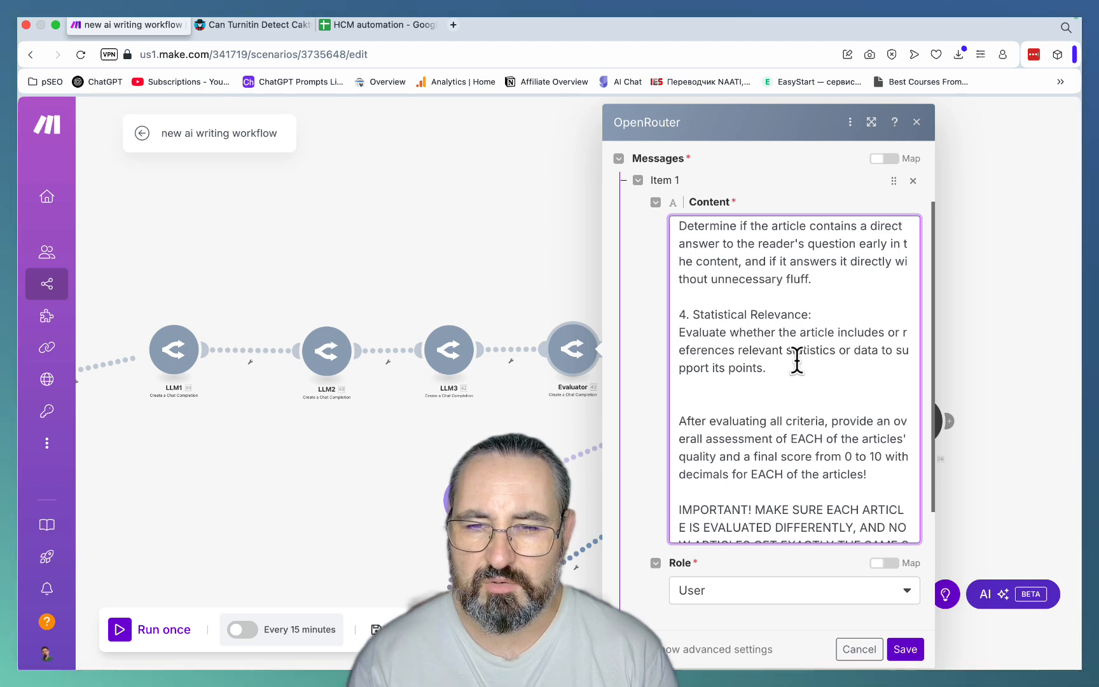
{"action": "scroll", "scroll_direction": "down", "scroll_amount": 3}
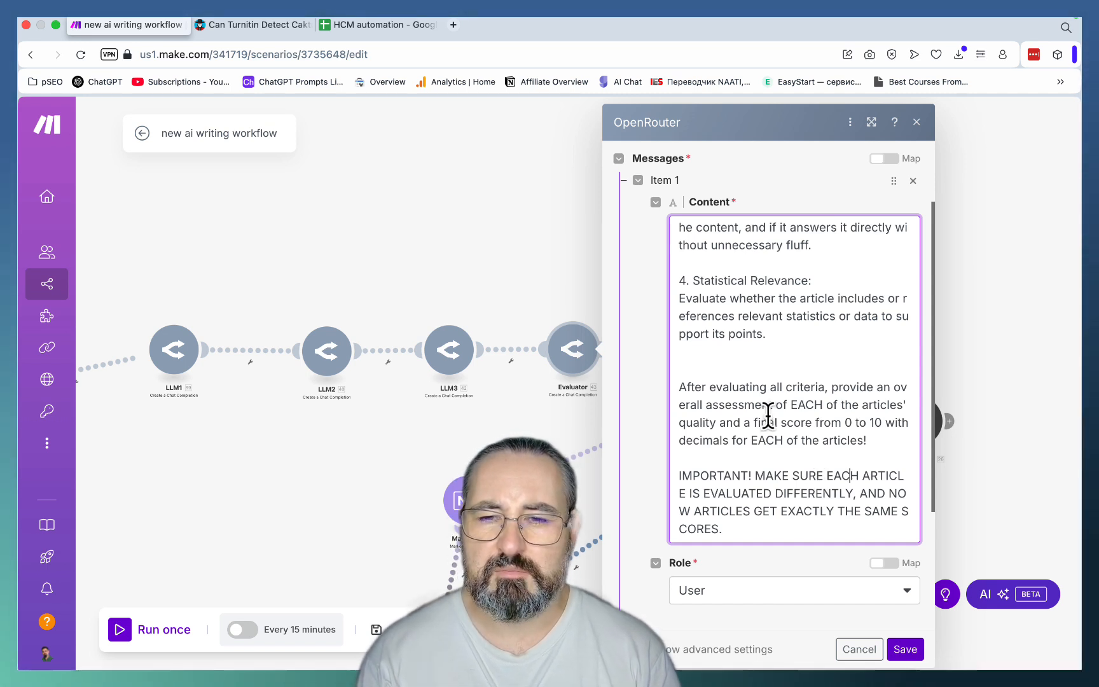
{"action": "mouse_move", "coordinate": [851, 550]}
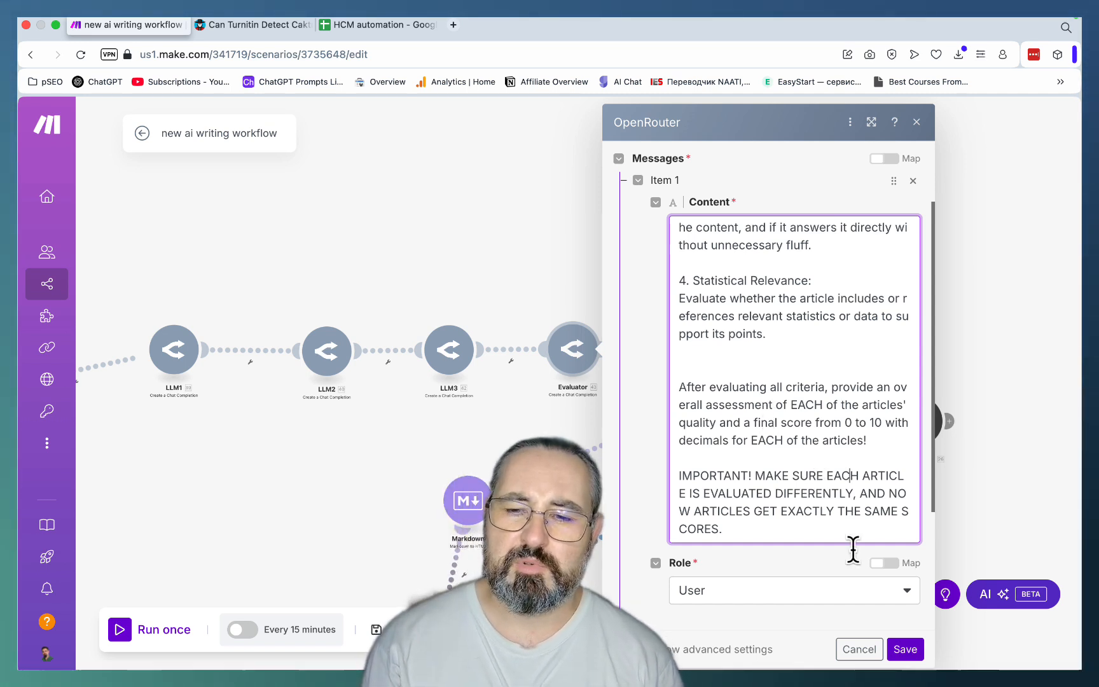
- Close the Evaluator and read the Final Article prompt picking the highest-scoring article with Gemini Flash 2.0
{"action": "left_click", "coordinate": [916, 123]}
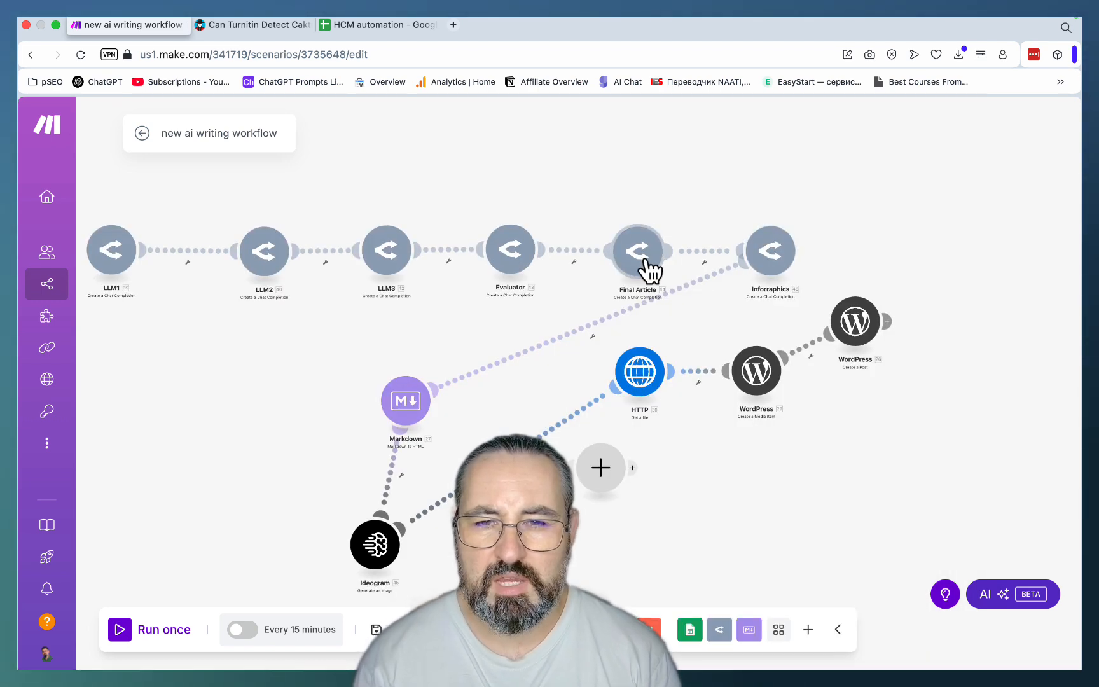
{"action": "left_click", "coordinate": [636, 250]}
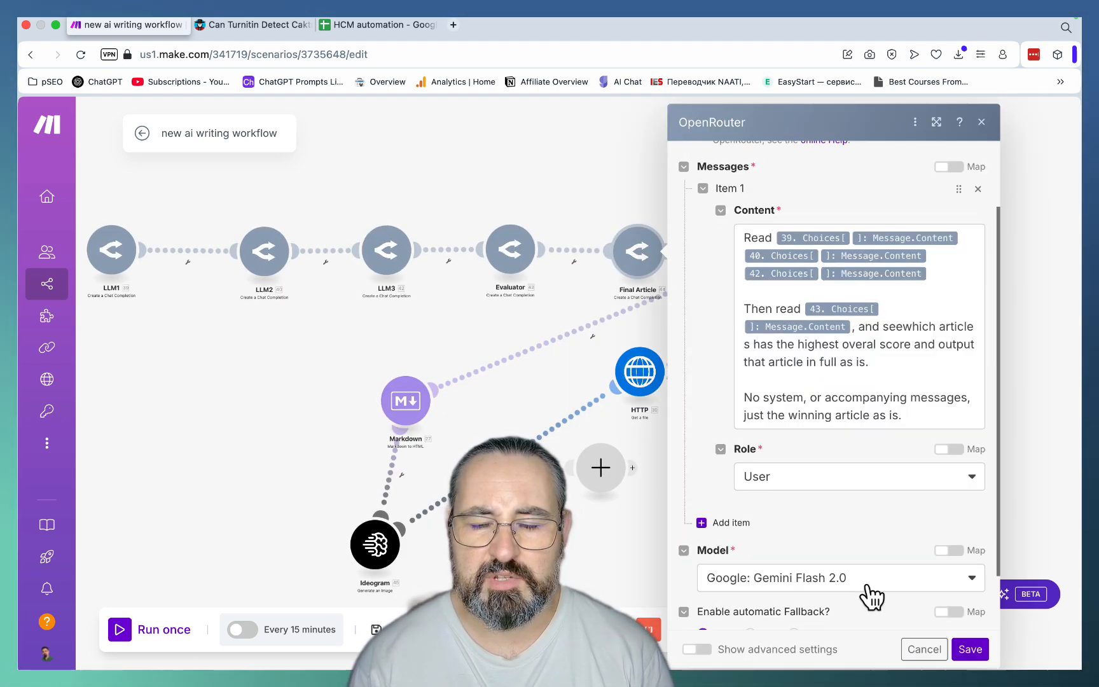
{"action": "mouse_move", "coordinate": [858, 576]}
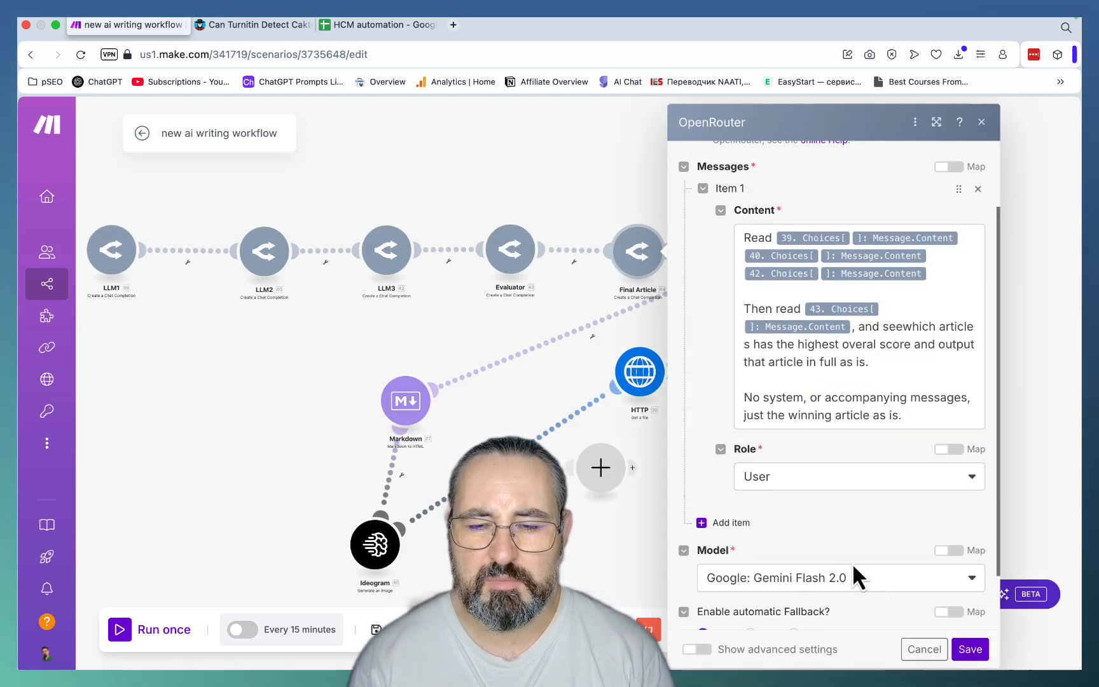
{"action": "mouse_move", "coordinate": [881, 594]}
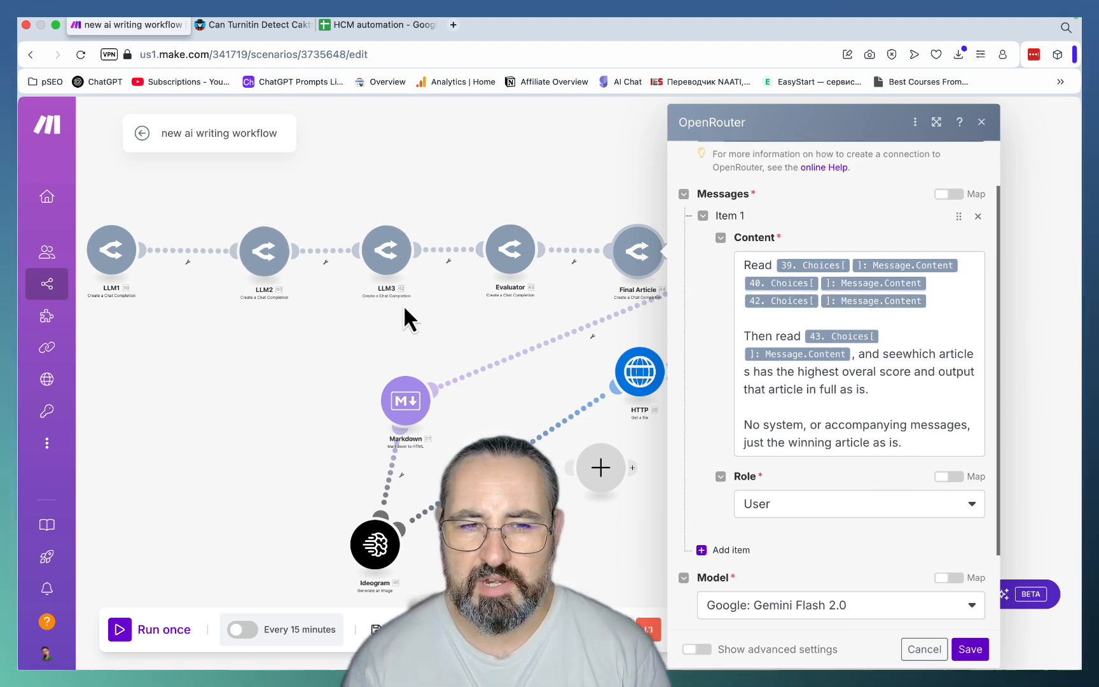
{"action": "mouse_move", "coordinate": [551, 252]}
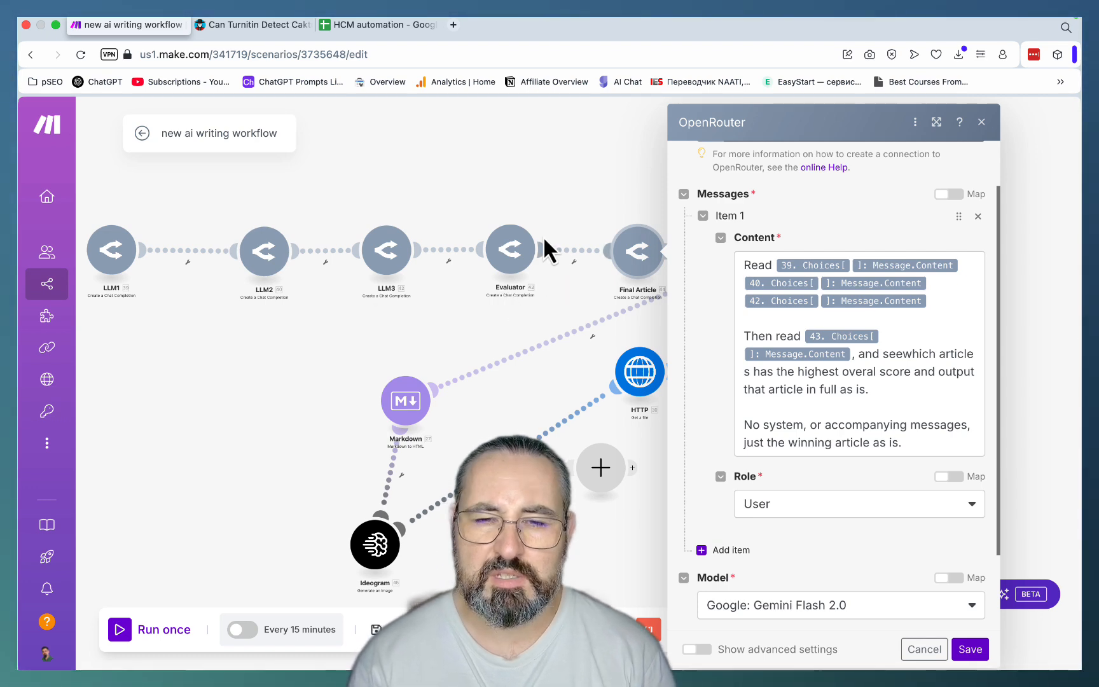
{"action": "mouse_move", "coordinate": [649, 301]}
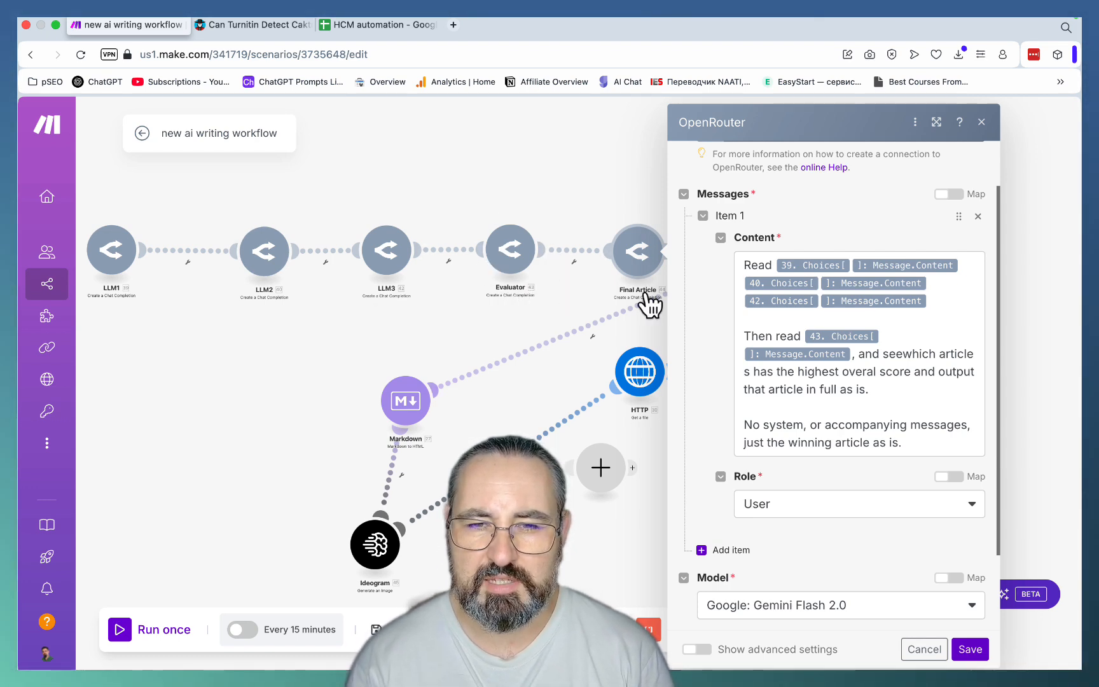
{"action": "scroll", "scroll_direction": "down", "scroll_amount": 3}
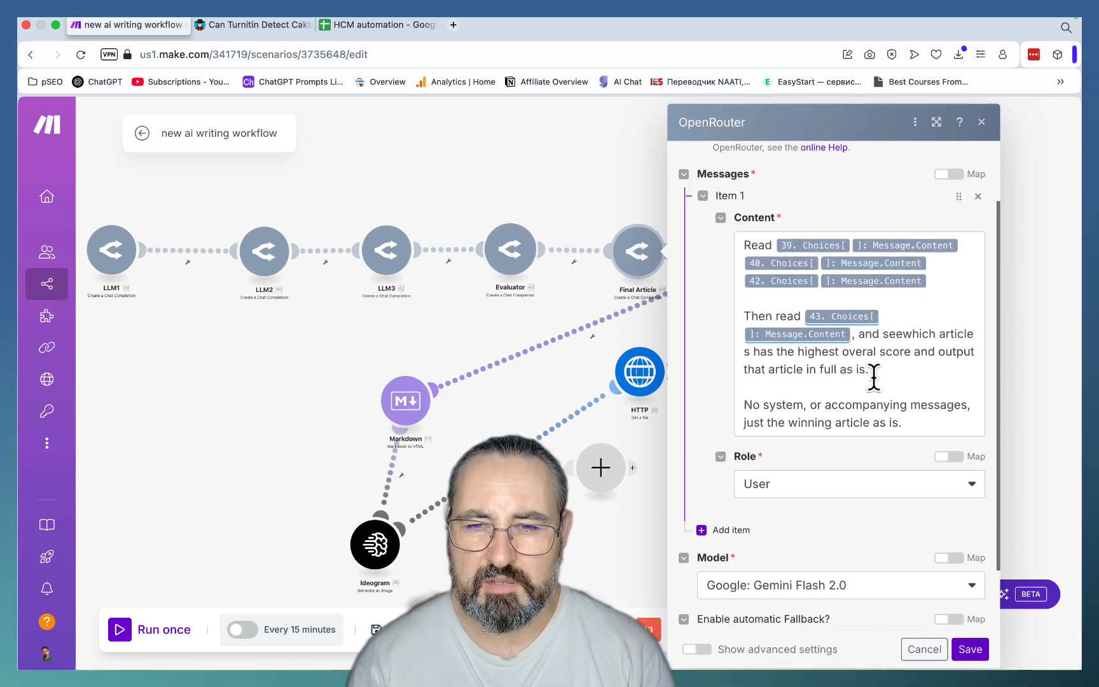
- Review the Infographics HTML/Chart.js prompt, then show the Ideogram featured-image prompt and V_2_TURBO model
{"action": "left_click", "coordinate": [981, 122]}
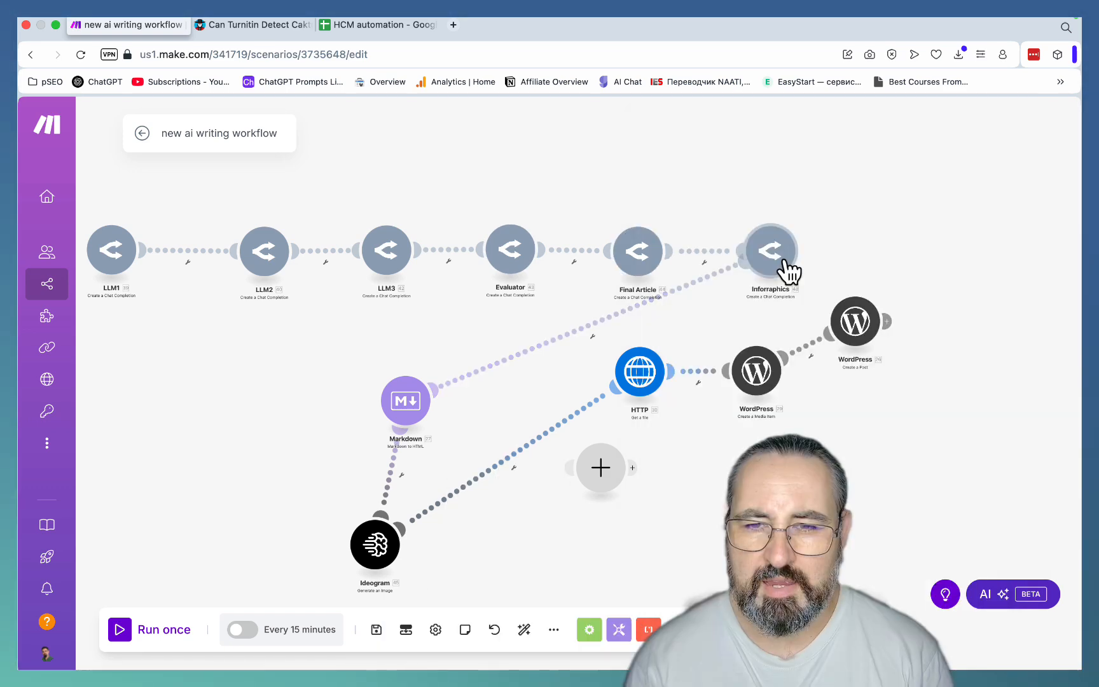
{"action": "left_click", "coordinate": [771, 249]}
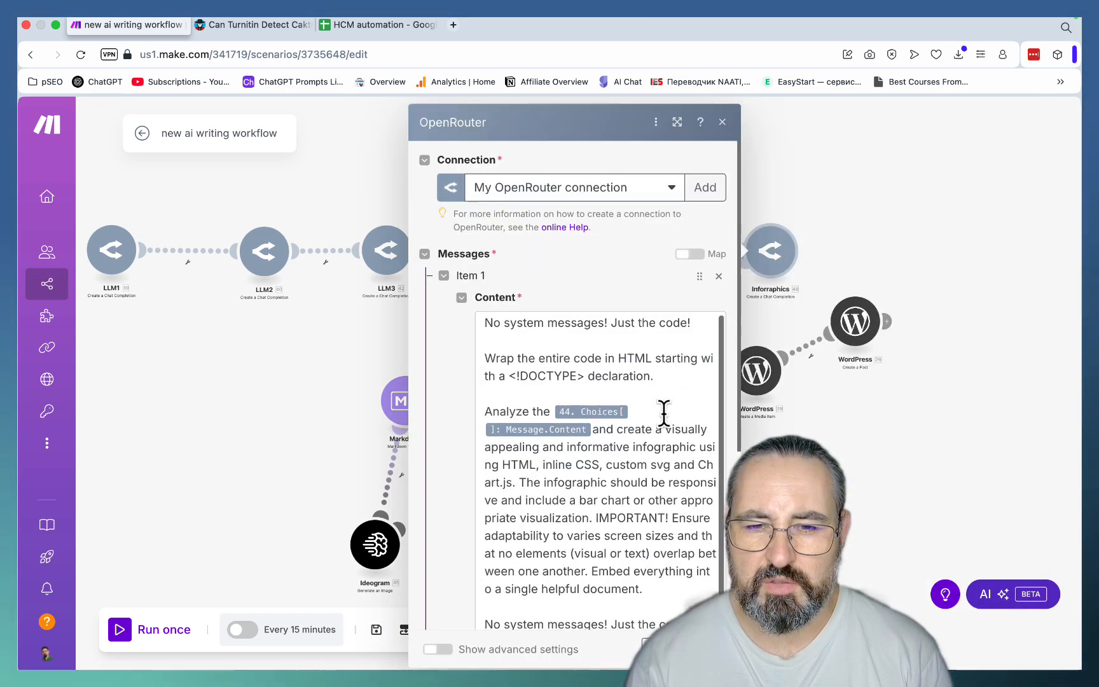
{"action": "mouse_move", "coordinate": [592, 452]}
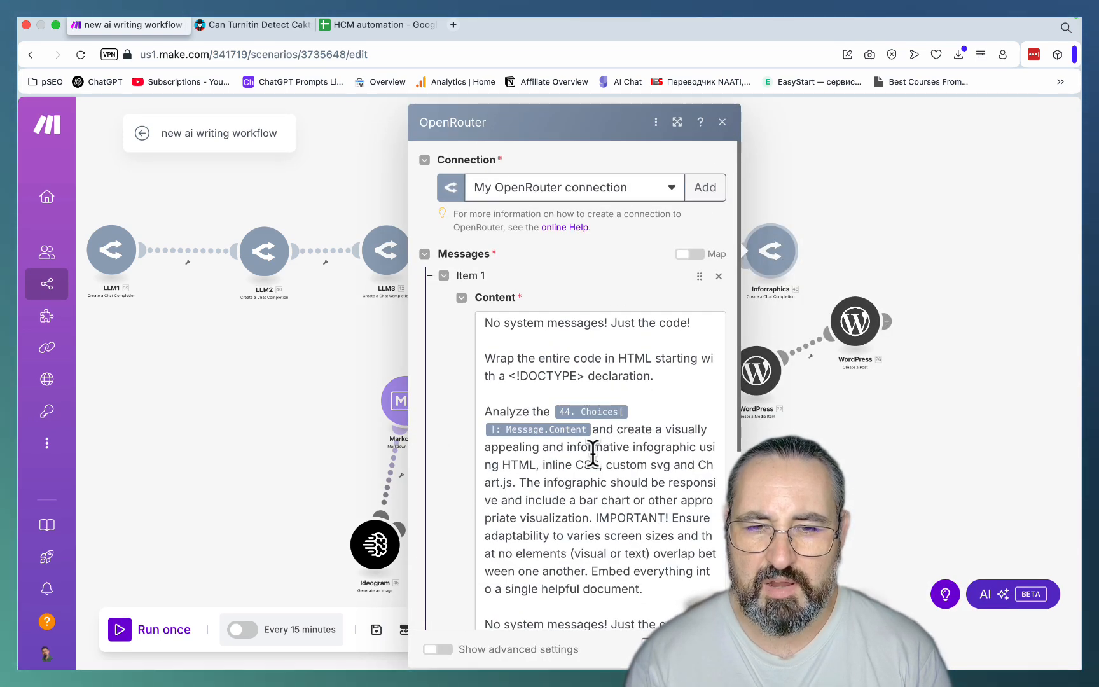
{"action": "left_click", "coordinate": [723, 122]}
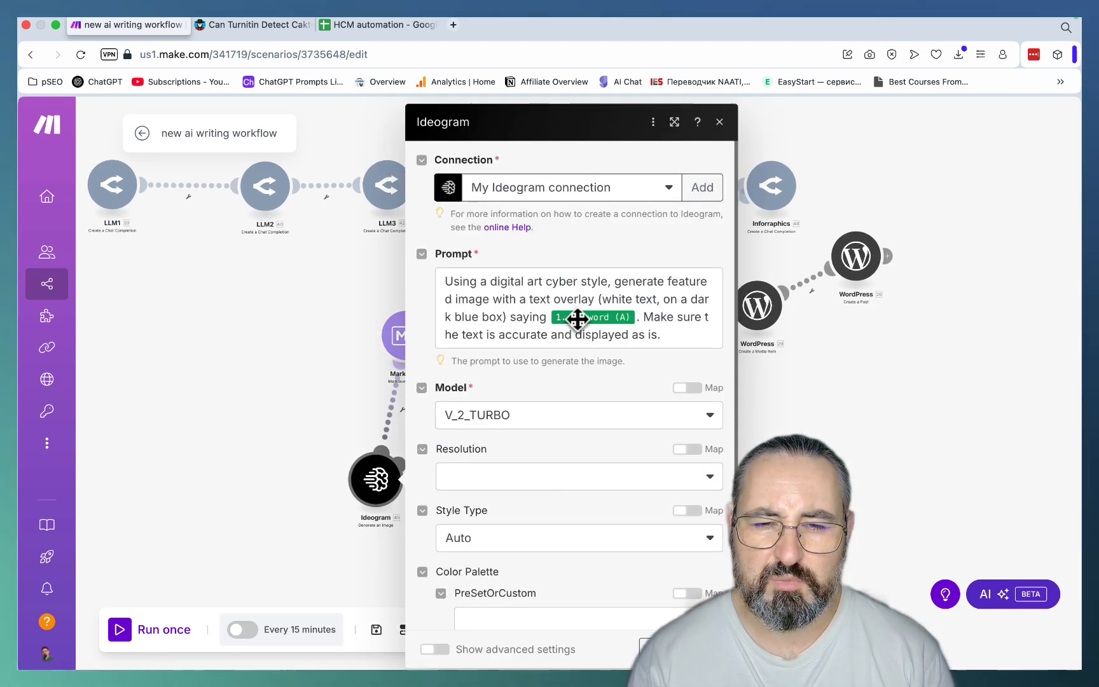
{"action": "mouse_move", "coordinate": [576, 293]}
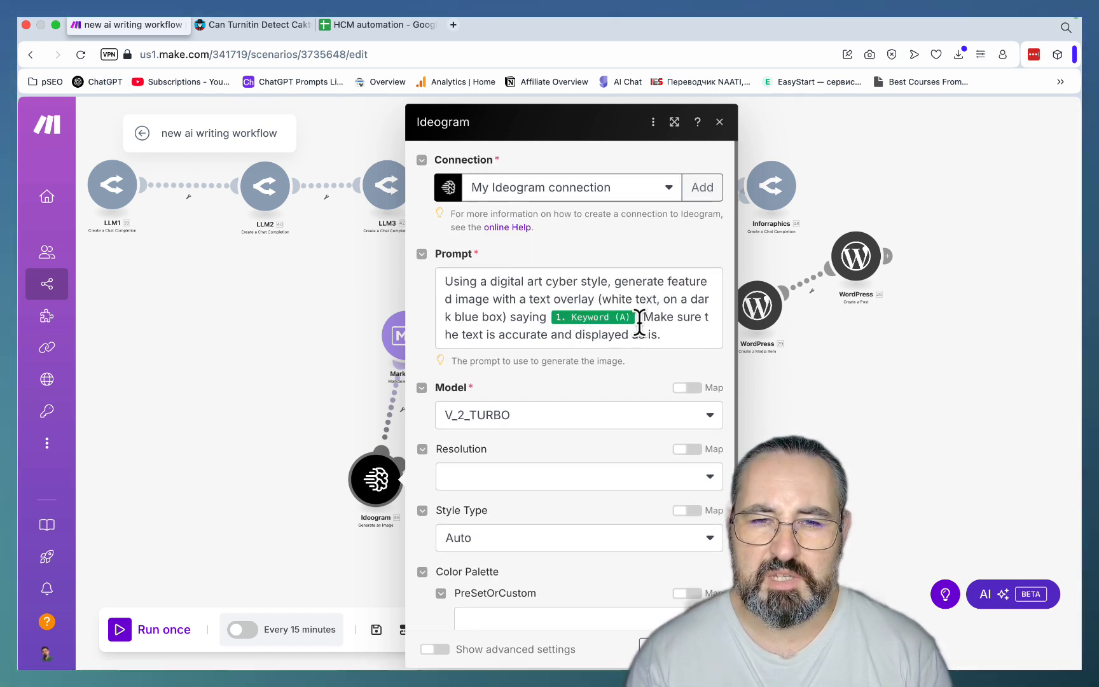
{"action": "mouse_move", "coordinate": [579, 302]}
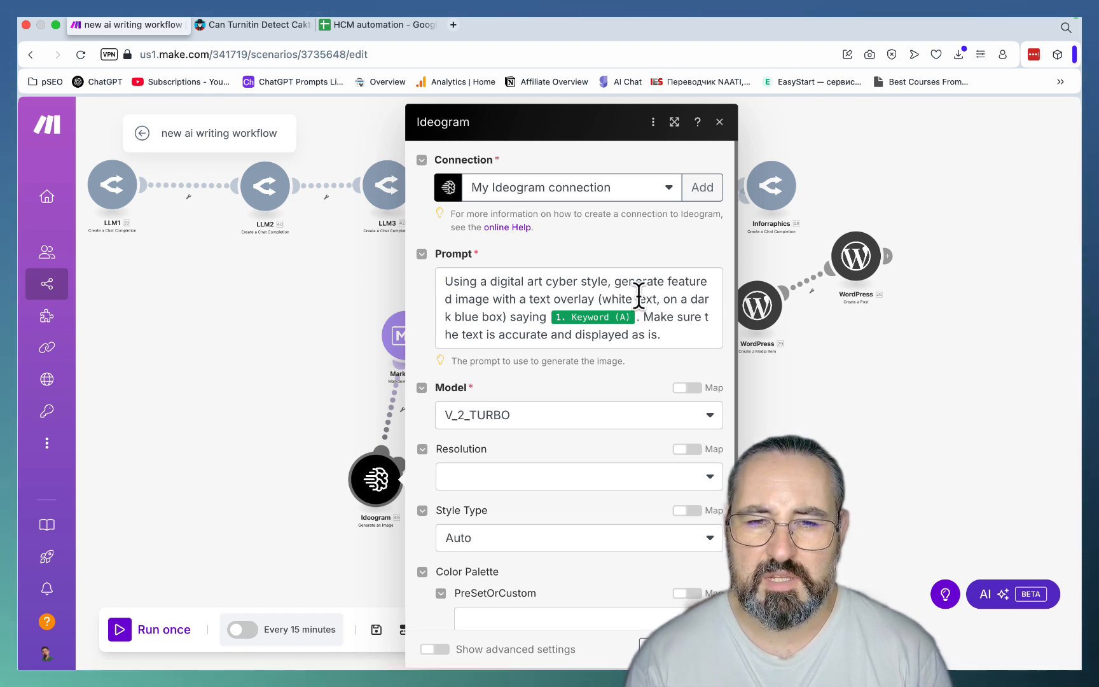
{"action": "scroll", "scroll_direction": "down", "scroll_amount": 3}
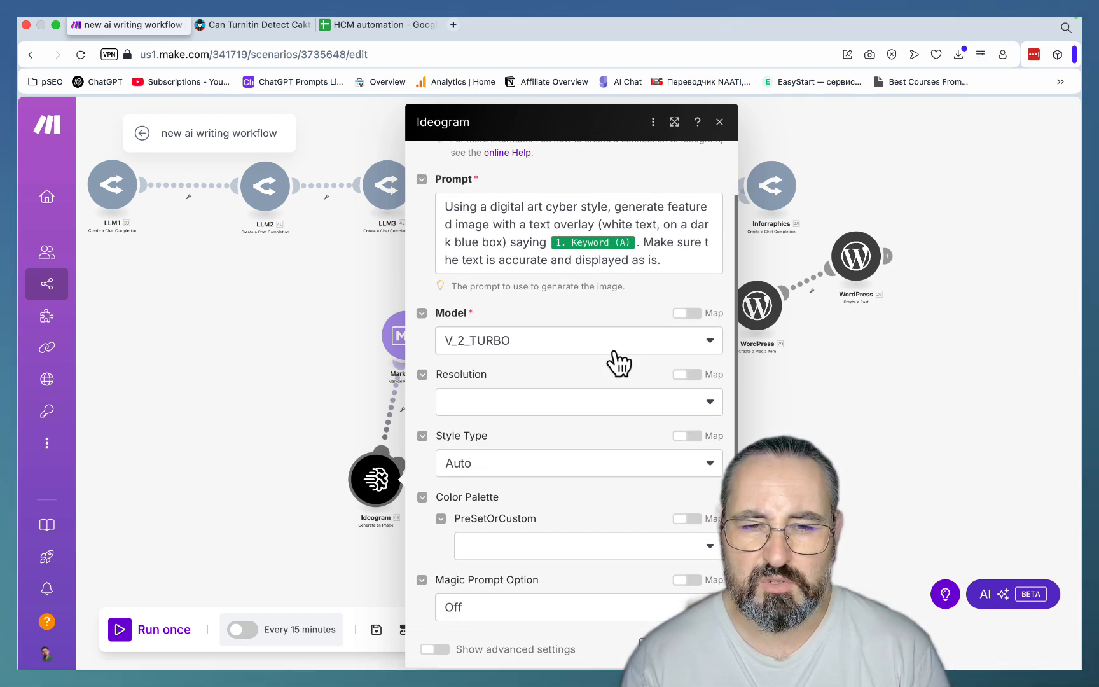
- Close the Ideogram settings to return to the full scenario canvas
{"action": "left_click", "coordinate": [719, 121]}
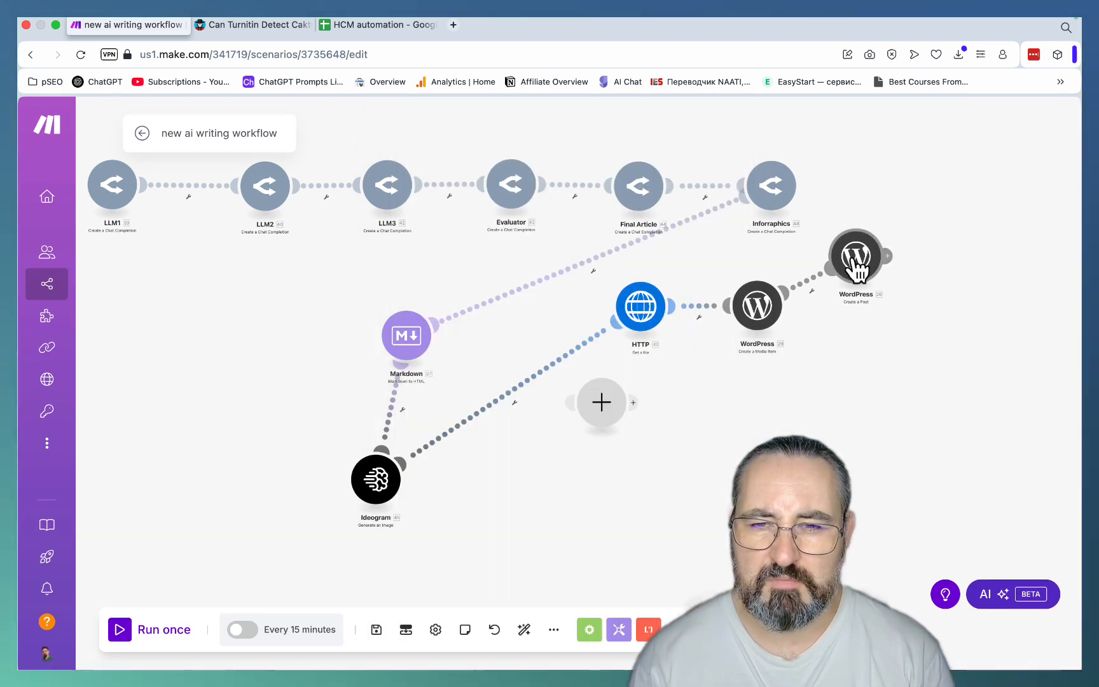
{"action": "mouse_move", "coordinate": [861, 288]}
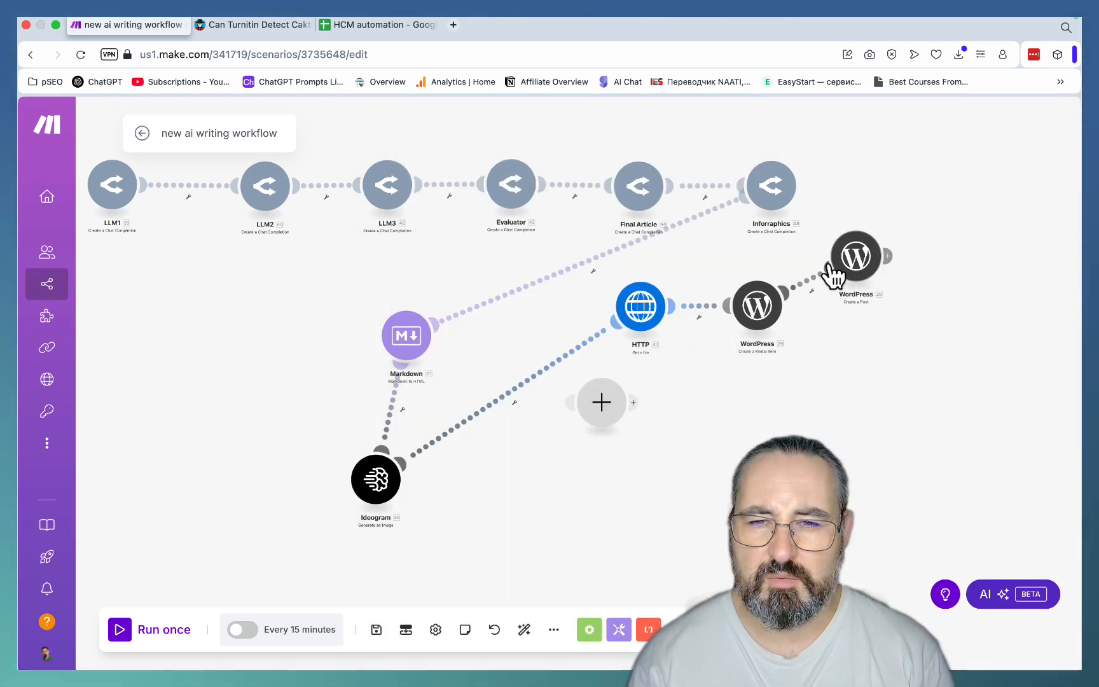
{"action": "mouse_move", "coordinate": [839, 311]}
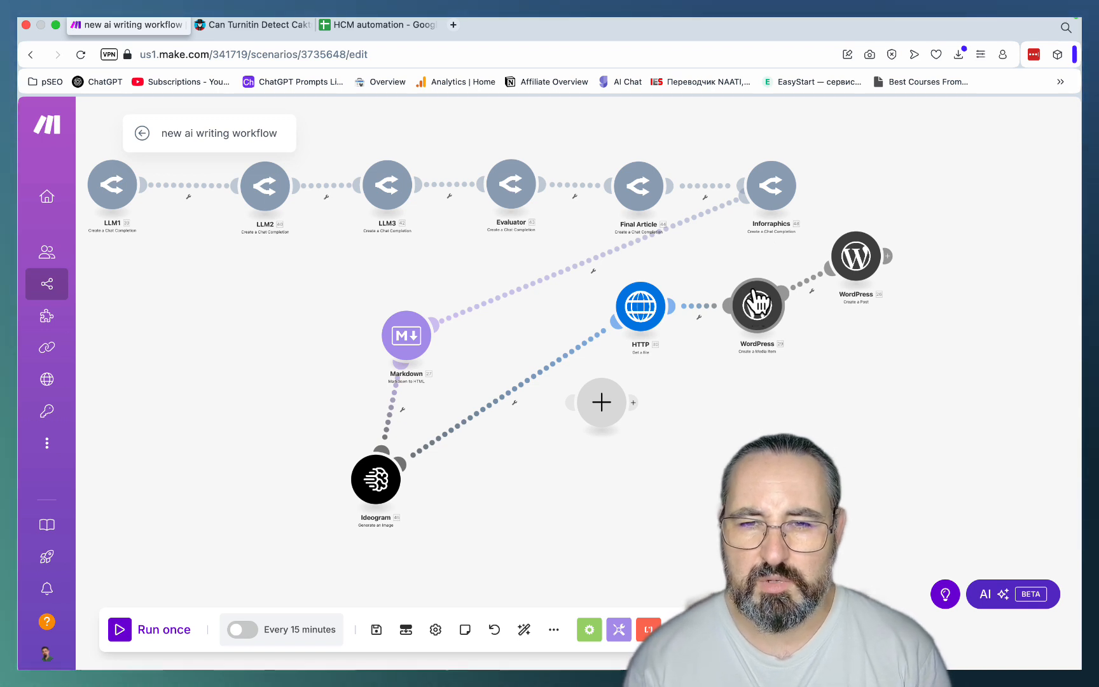
{"action": "mouse_move", "coordinate": [771, 186]}
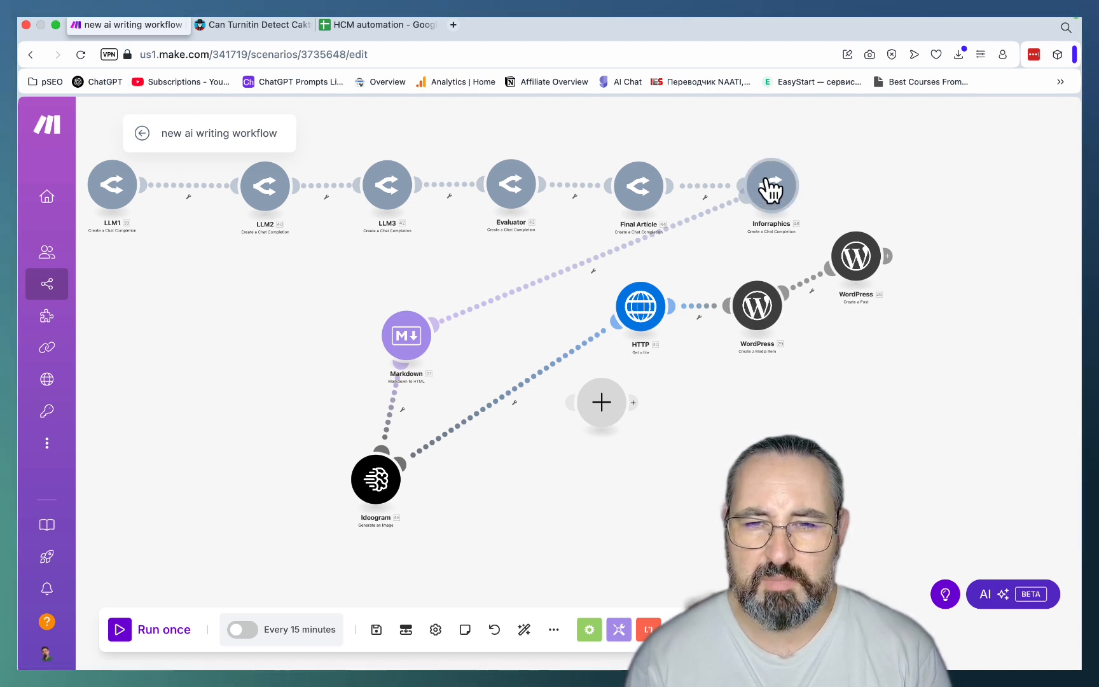
{"action": "mouse_move", "coordinate": [770, 185]}
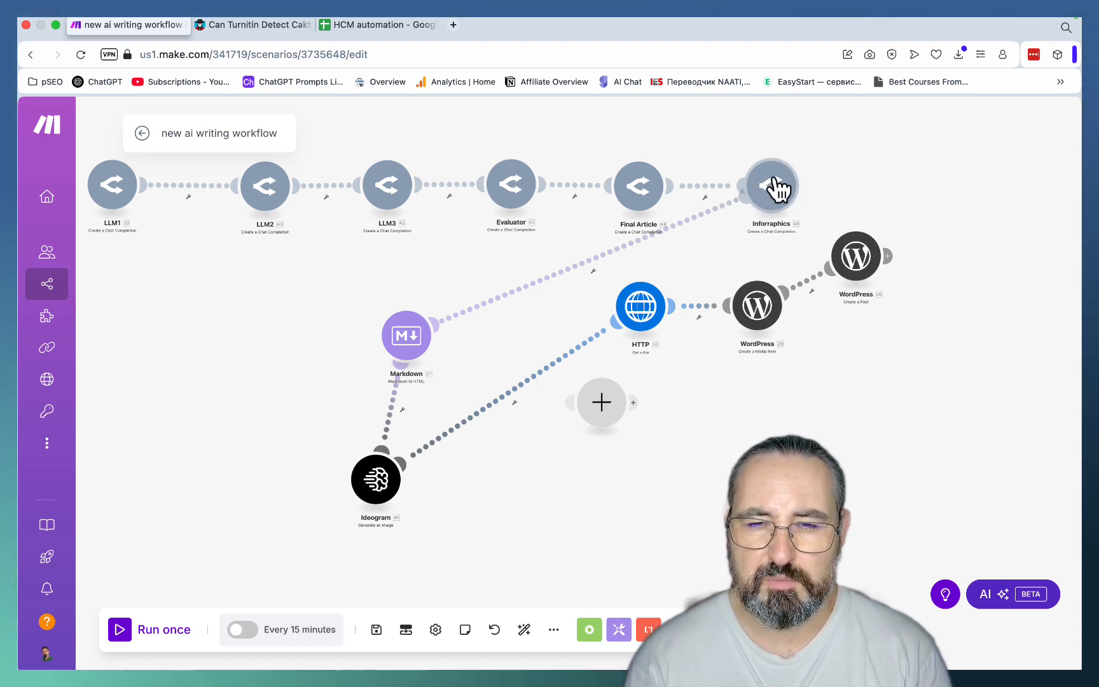
{"action": "mouse_move", "coordinate": [775, 329]}
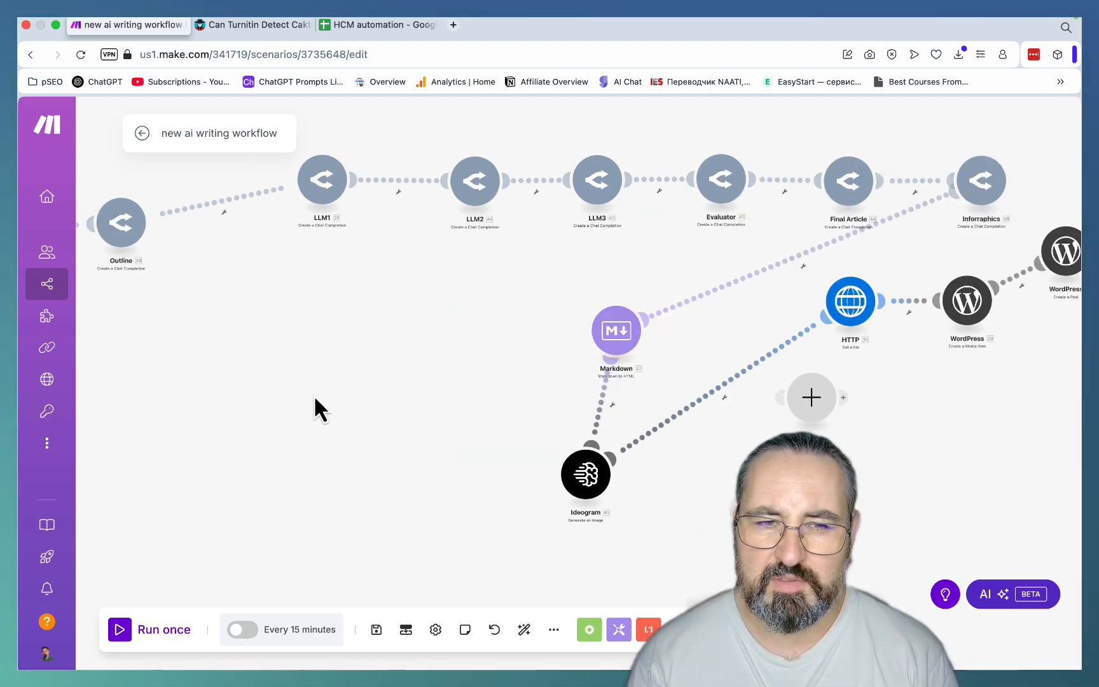
- Set the Keyword trigger to start manually from the 'does agility writer pass ai detection' row
{"action": "right_click", "coordinate": [325, 235]}
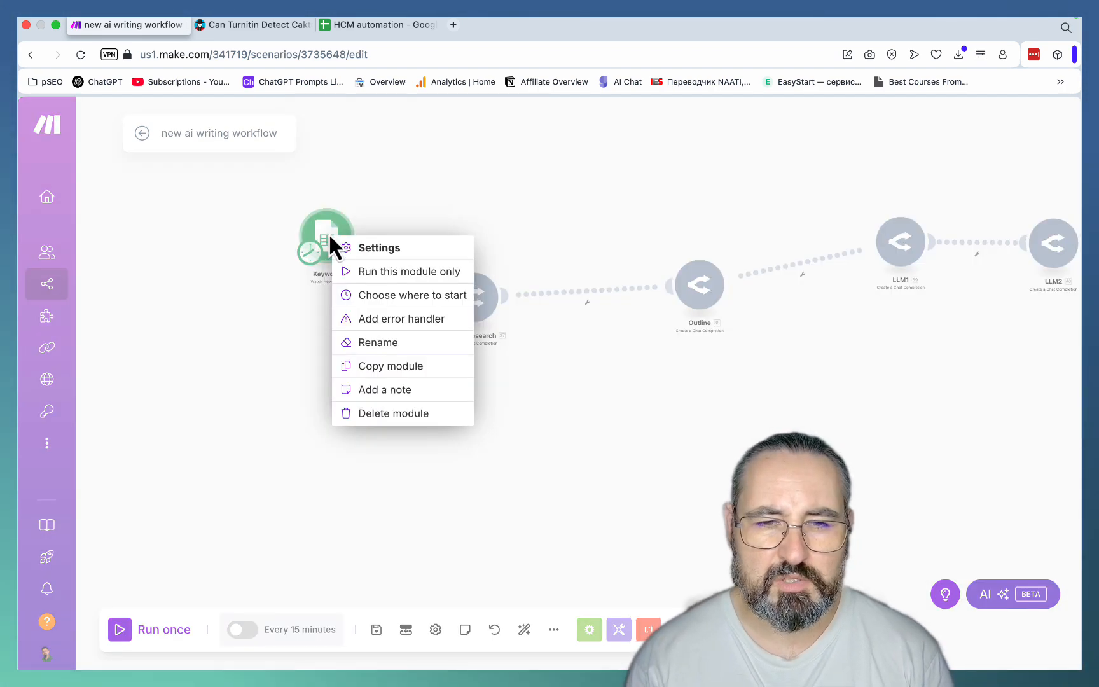
{"action": "left_click", "coordinate": [413, 294]}
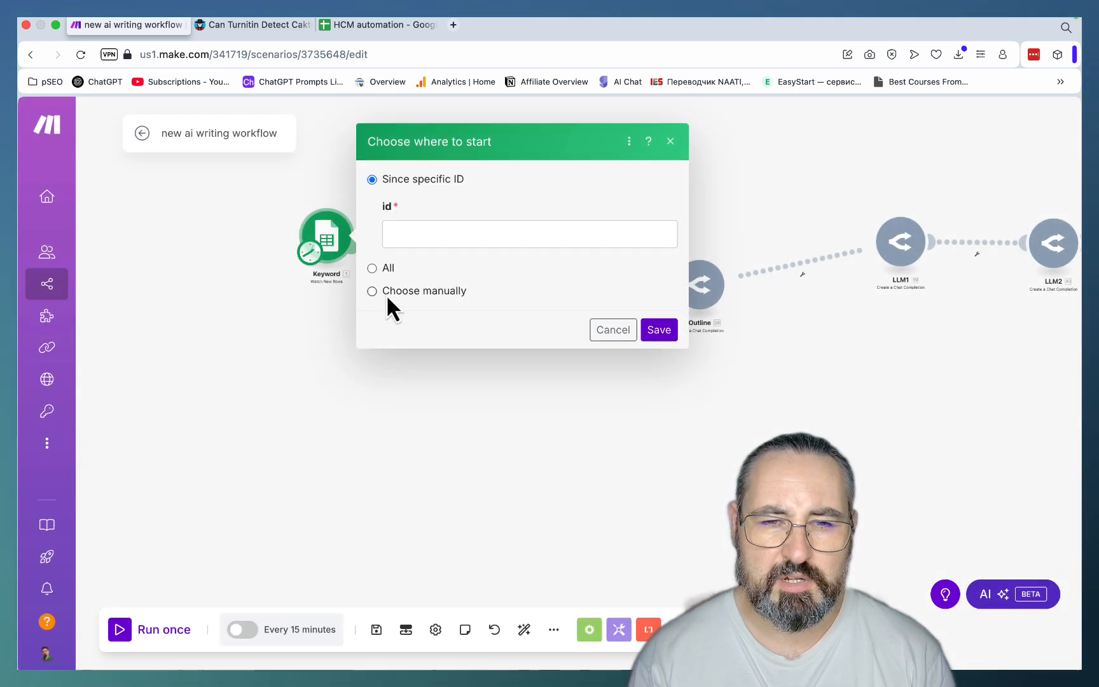
{"action": "left_click", "coordinate": [373, 290]}
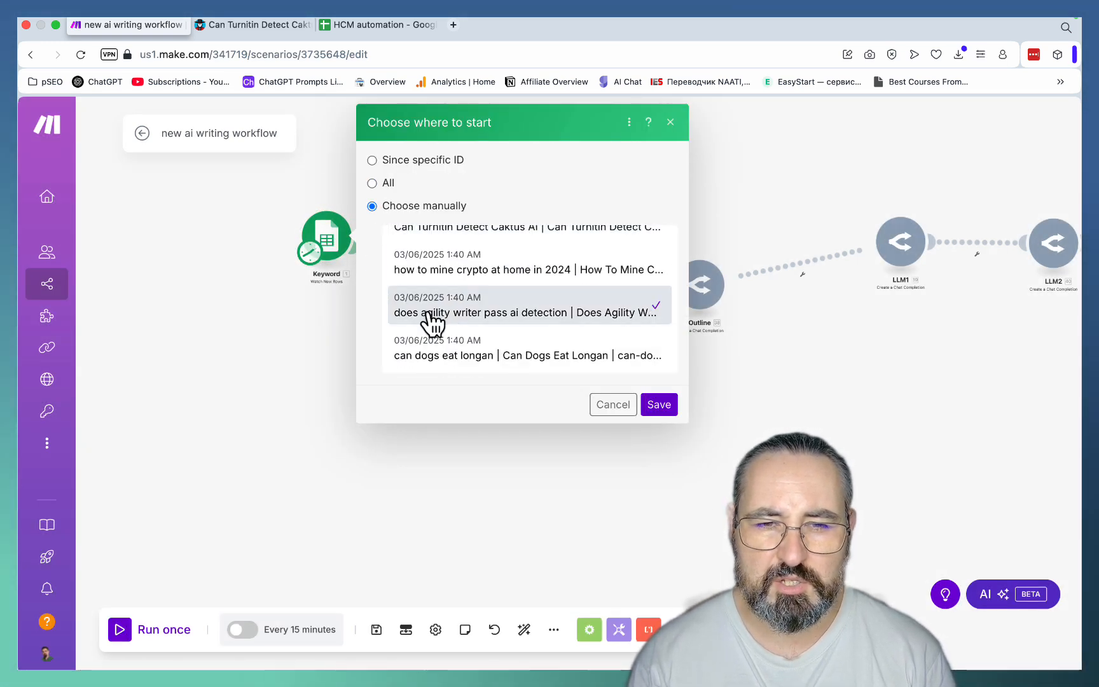
{"action": "left_click", "coordinate": [657, 404]}
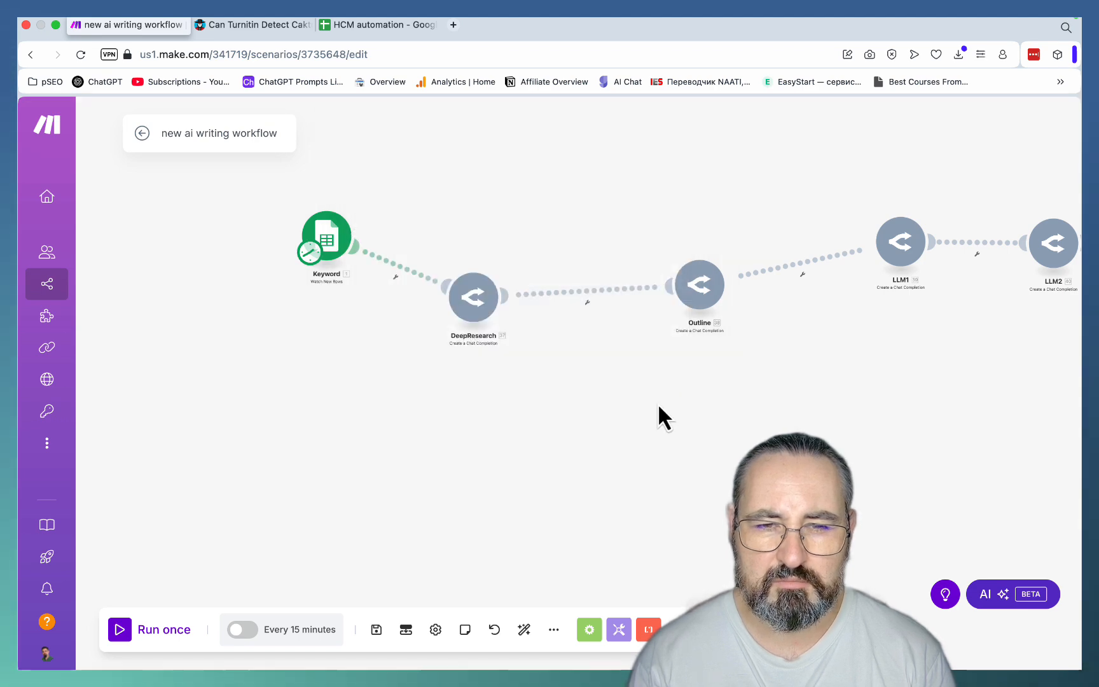
{"action": "mouse_move", "coordinate": [194, 607]}
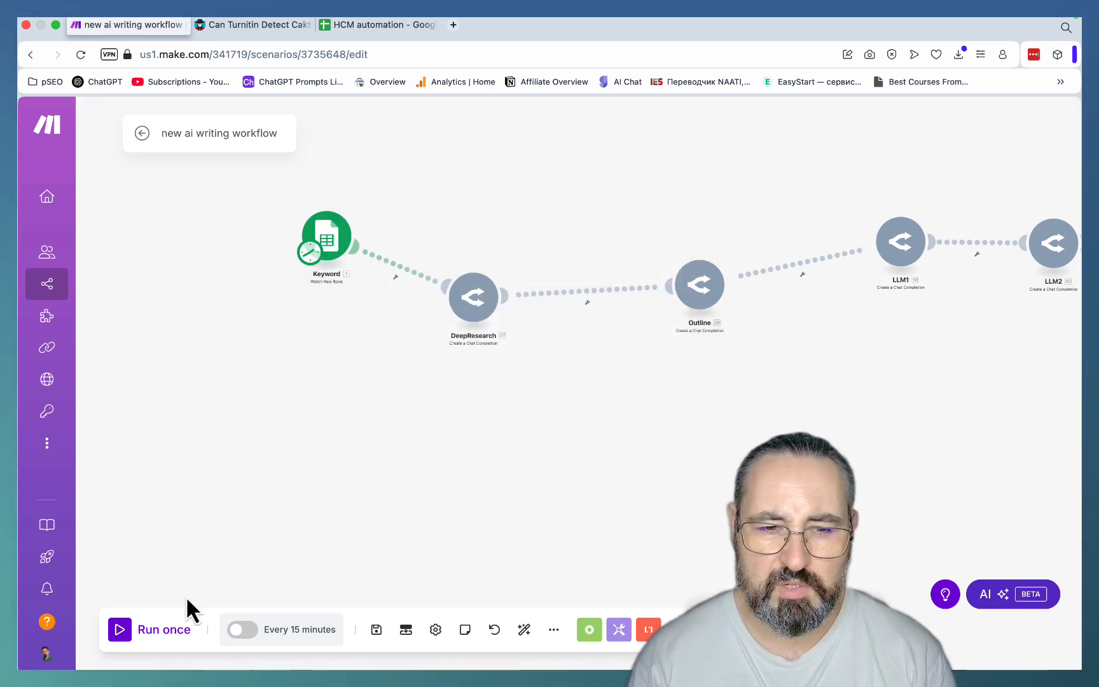
- Run the scenario once and let every module process through to WordPress
{"action": "left_click", "coordinate": [152, 628]}
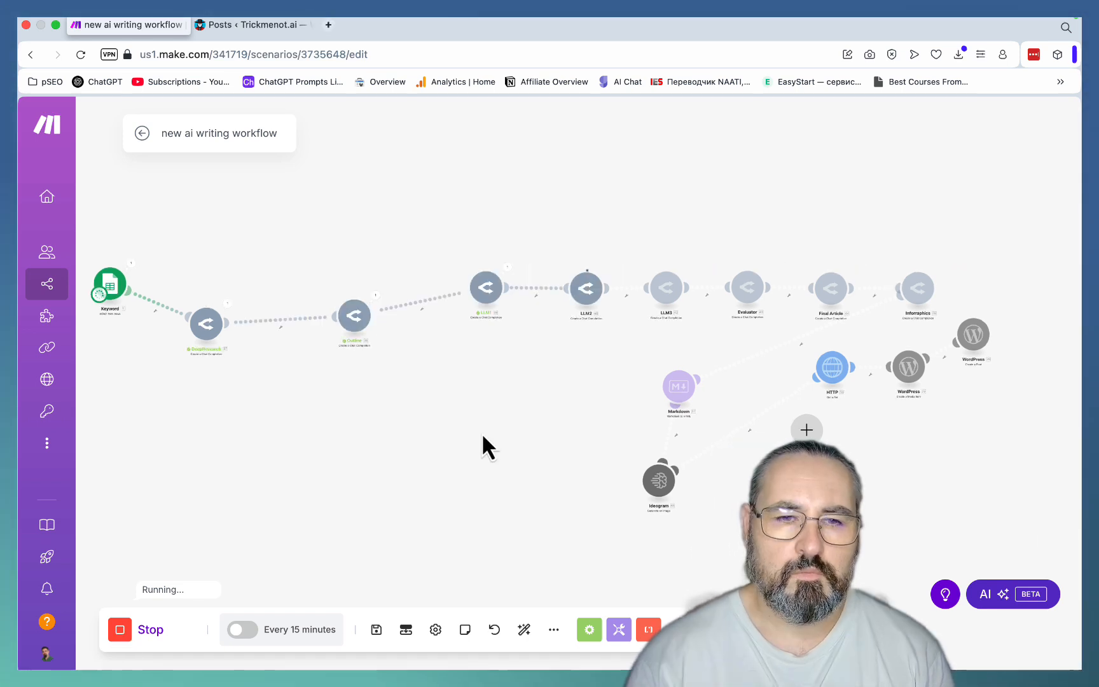
{"action": "mouse_move", "coordinate": [126, 287]}
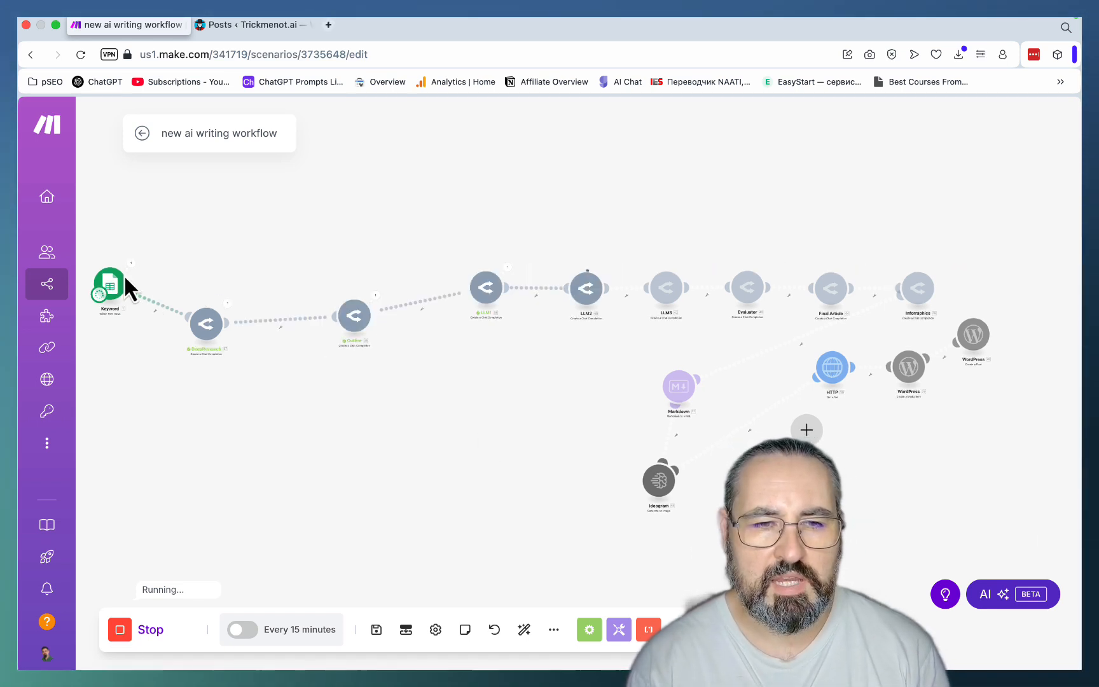
{"action": "mouse_move", "coordinate": [231, 301]}
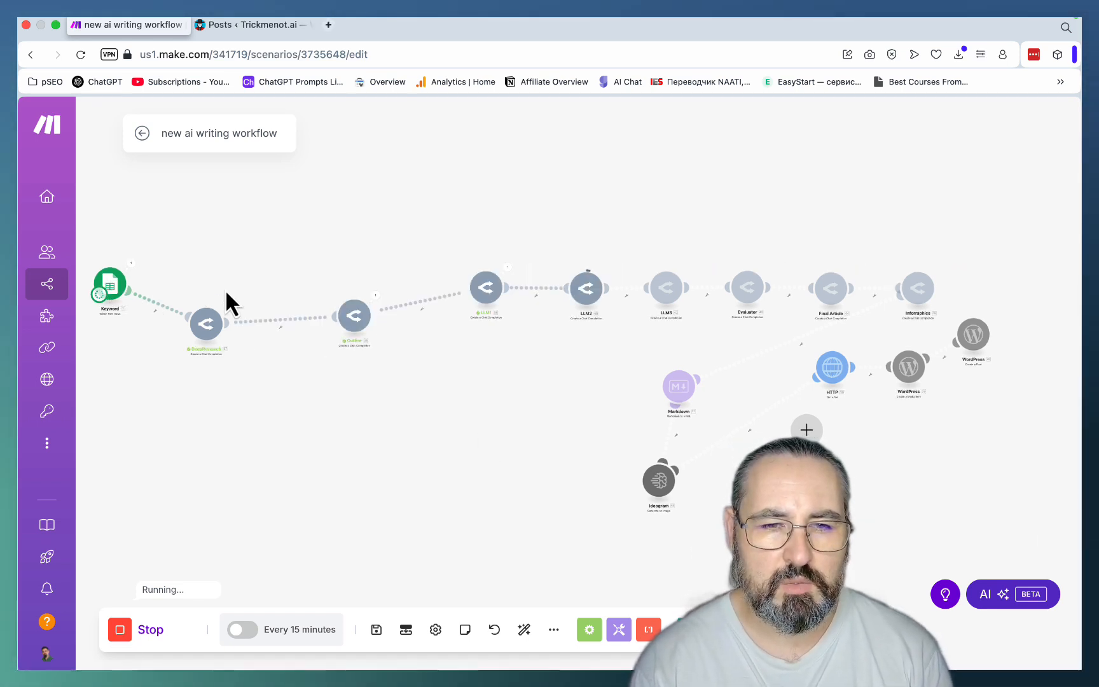
{"action": "mouse_move", "coordinate": [221, 361]}
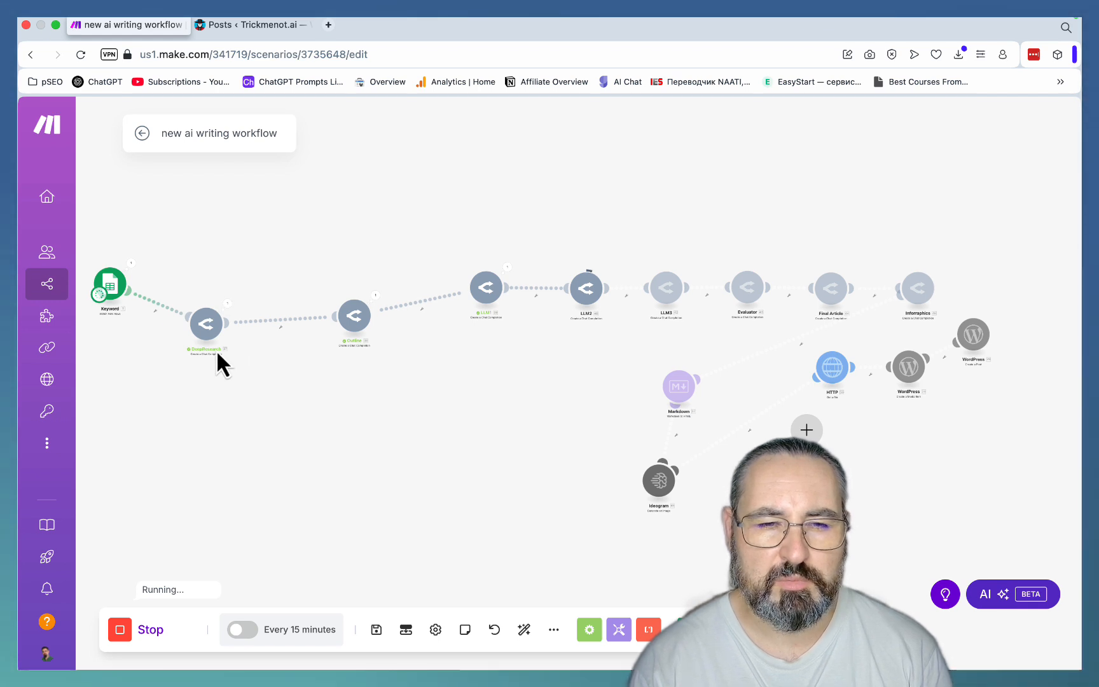
{"action": "mouse_move", "coordinate": [209, 336]}
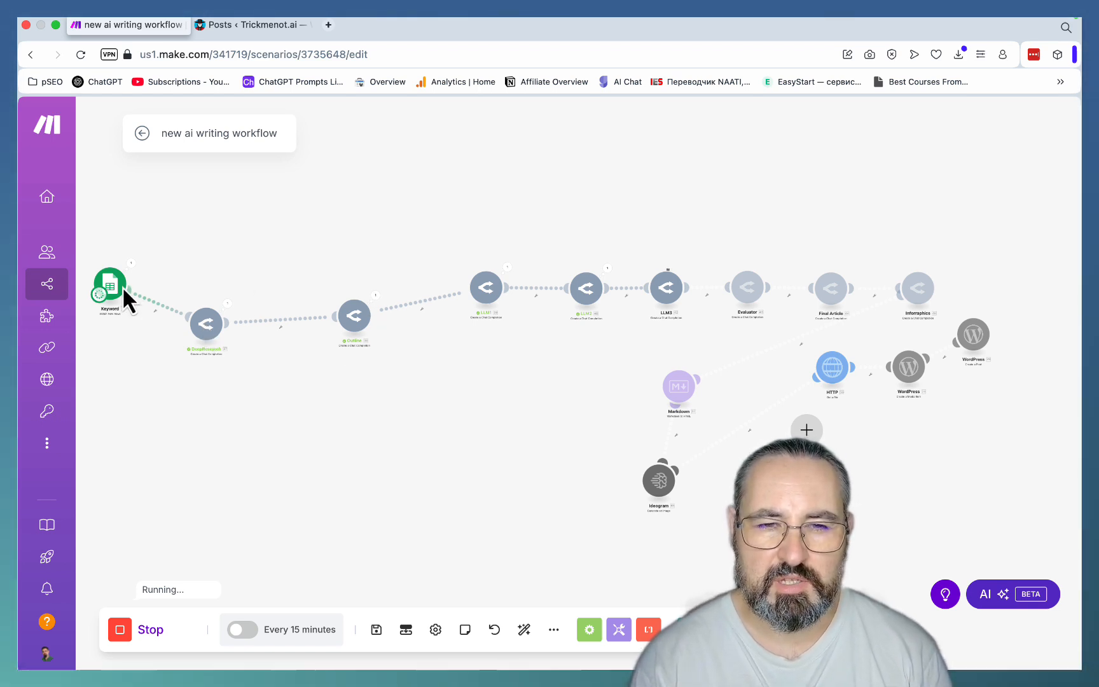
{"action": "mouse_move", "coordinate": [505, 294]}
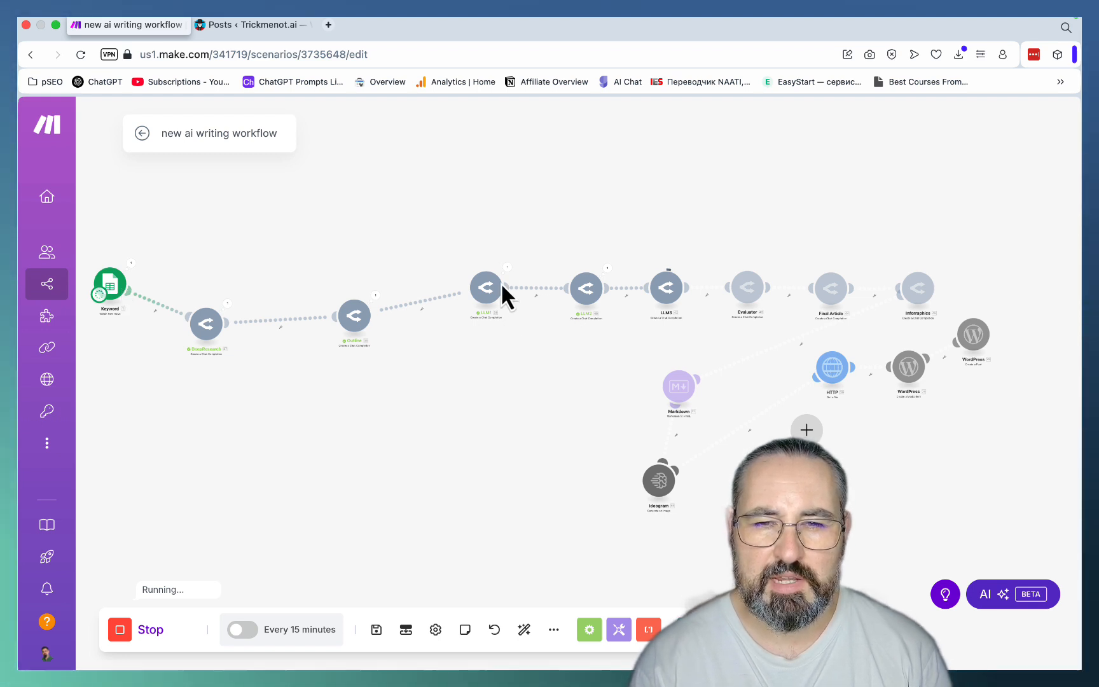
{"action": "mouse_move", "coordinate": [529, 319]}
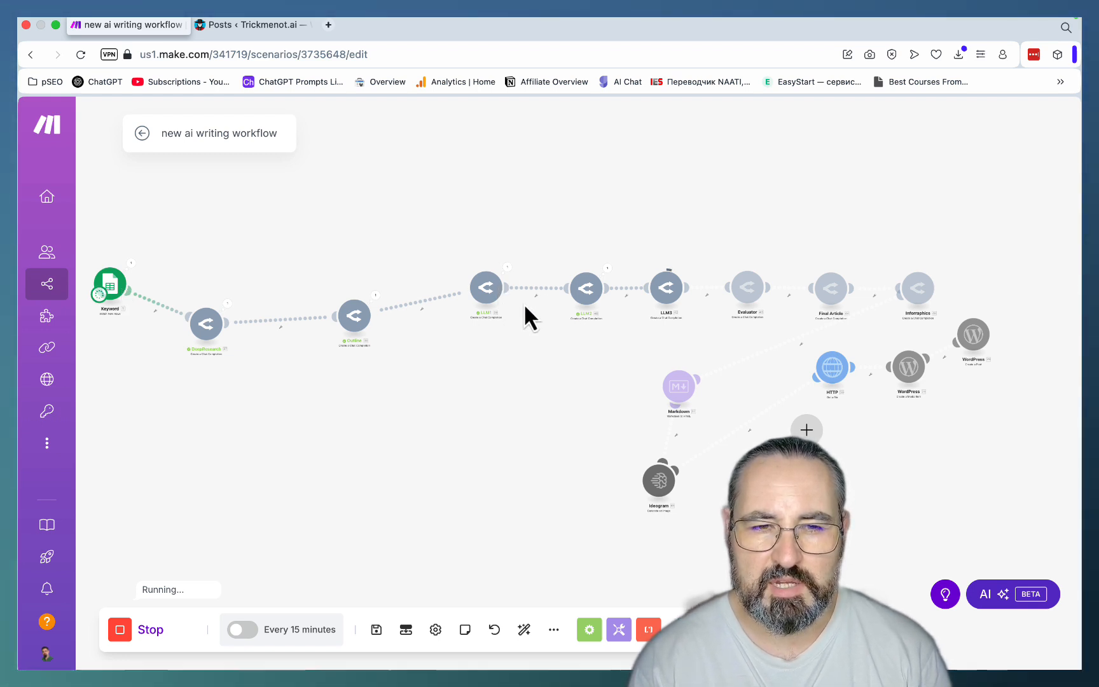
{"action": "mouse_move", "coordinate": [145, 329]}
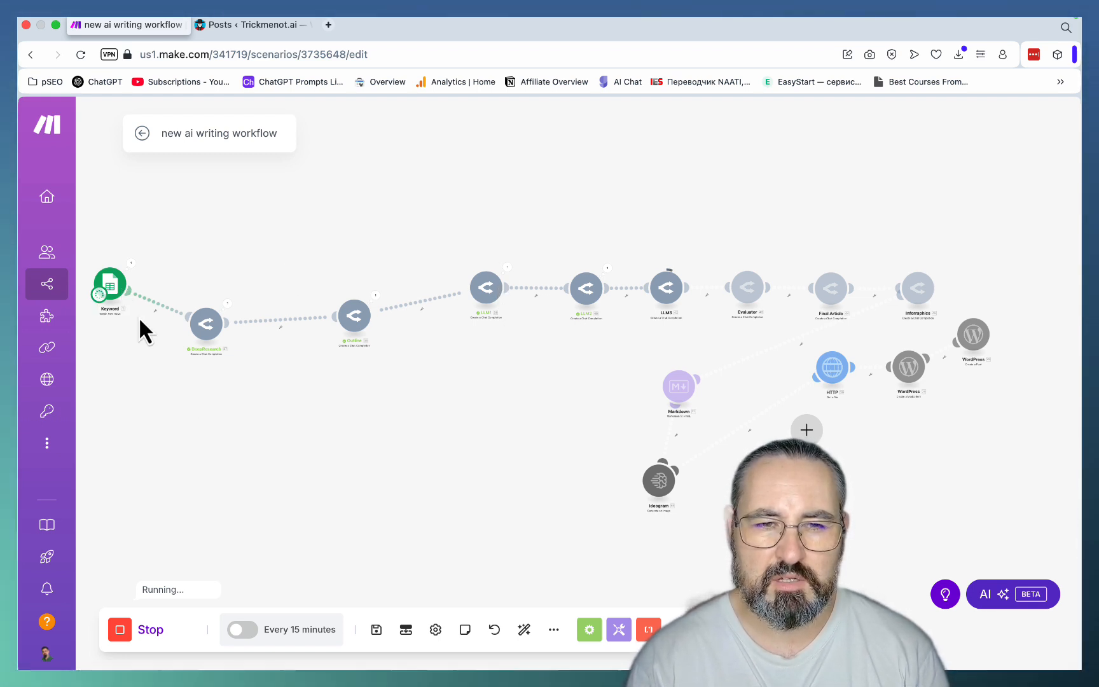
{"action": "mouse_move", "coordinate": [367, 367]}
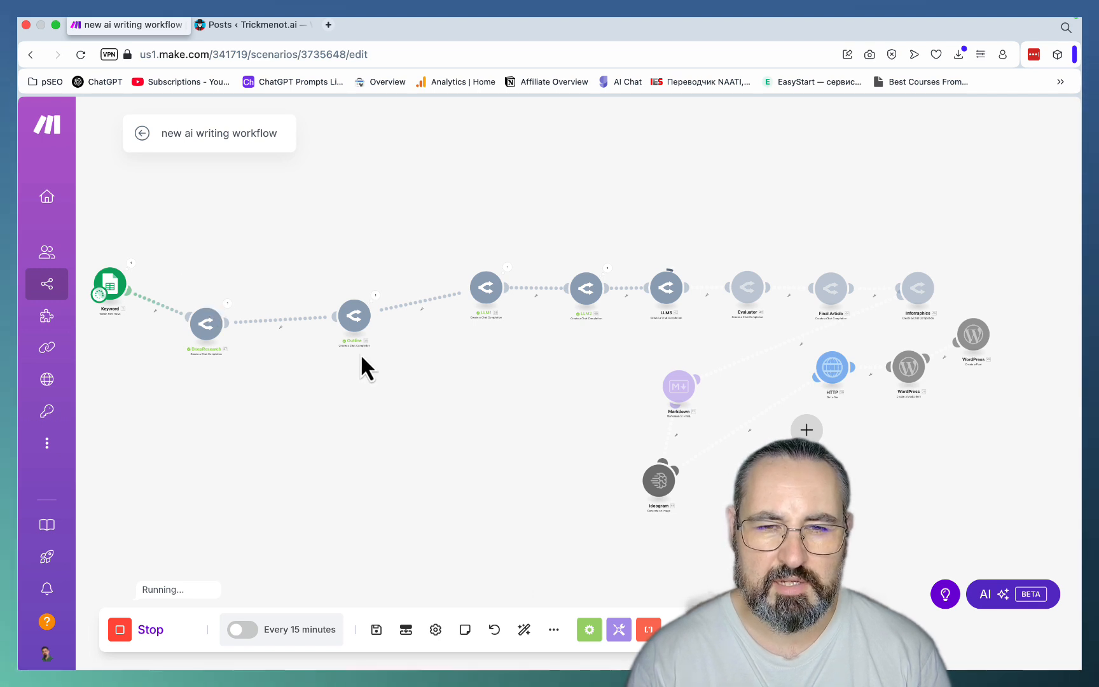
{"action": "mouse_move", "coordinate": [514, 318]}
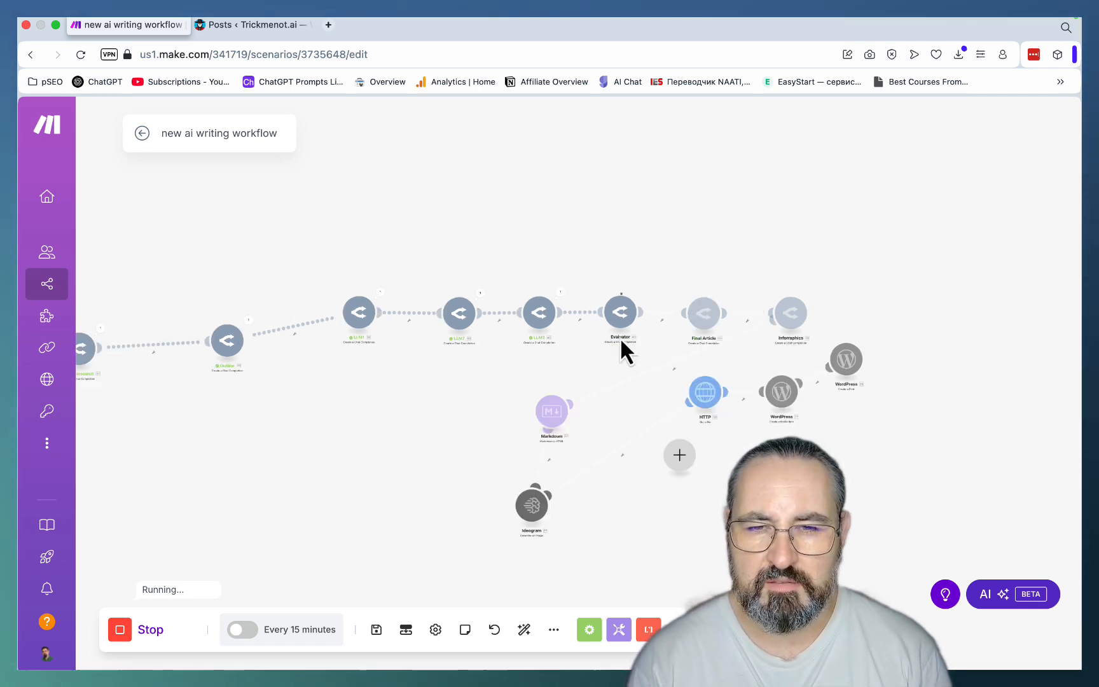
{"action": "mouse_move", "coordinate": [633, 376]}
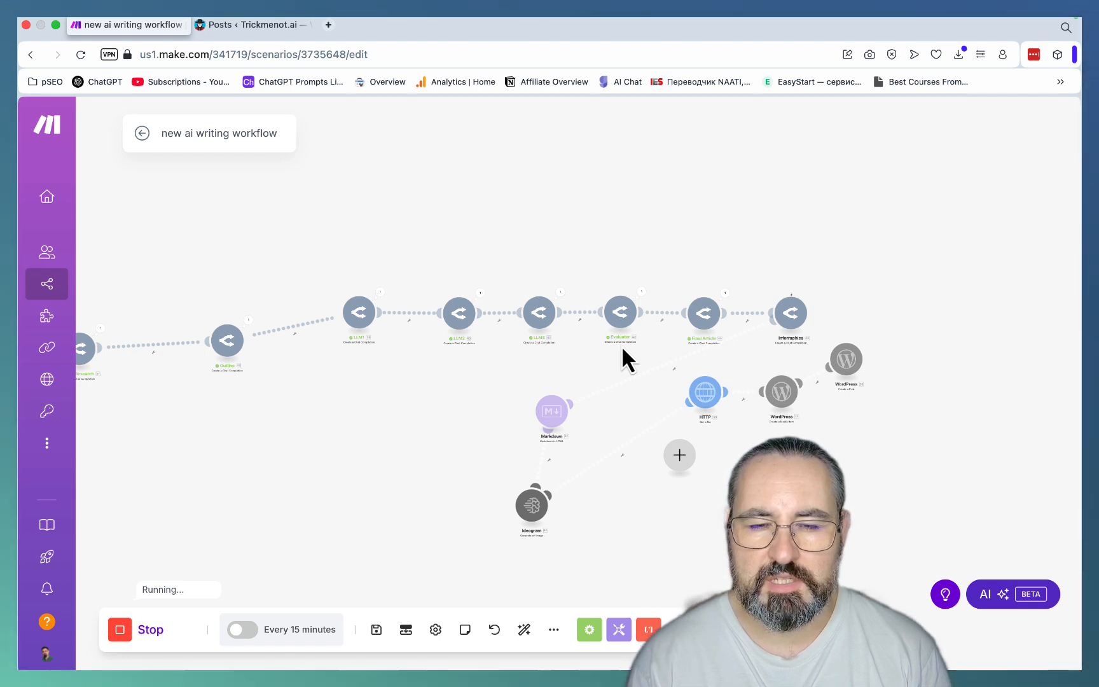
{"action": "mouse_move", "coordinate": [571, 343]}
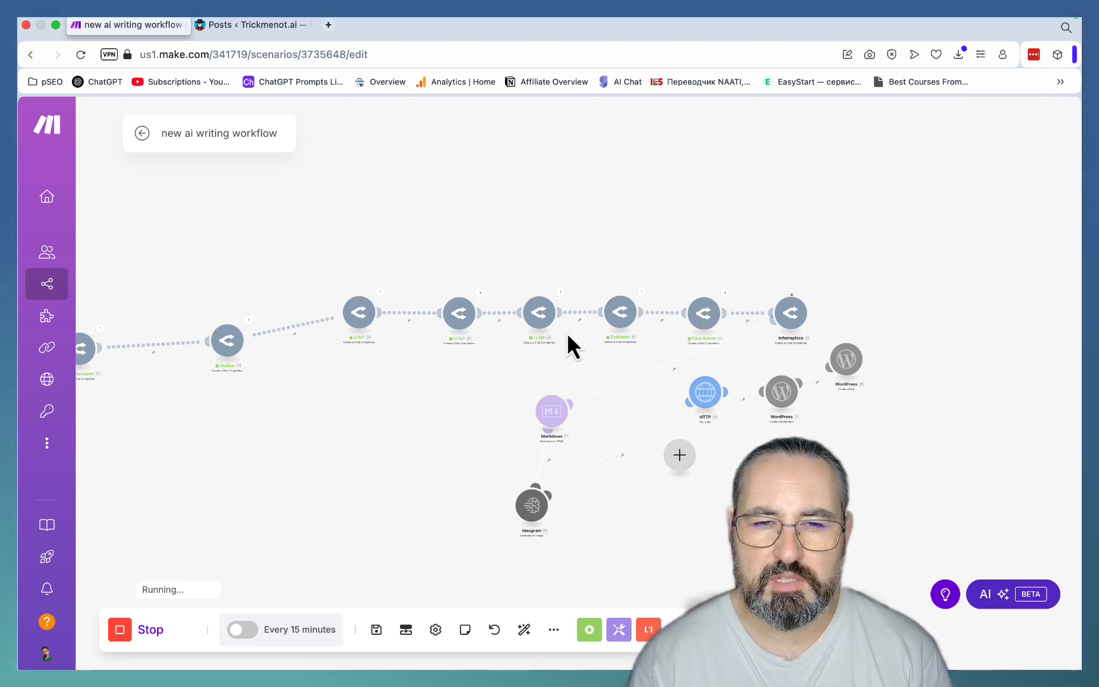
{"action": "mouse_move", "coordinate": [465, 317]}
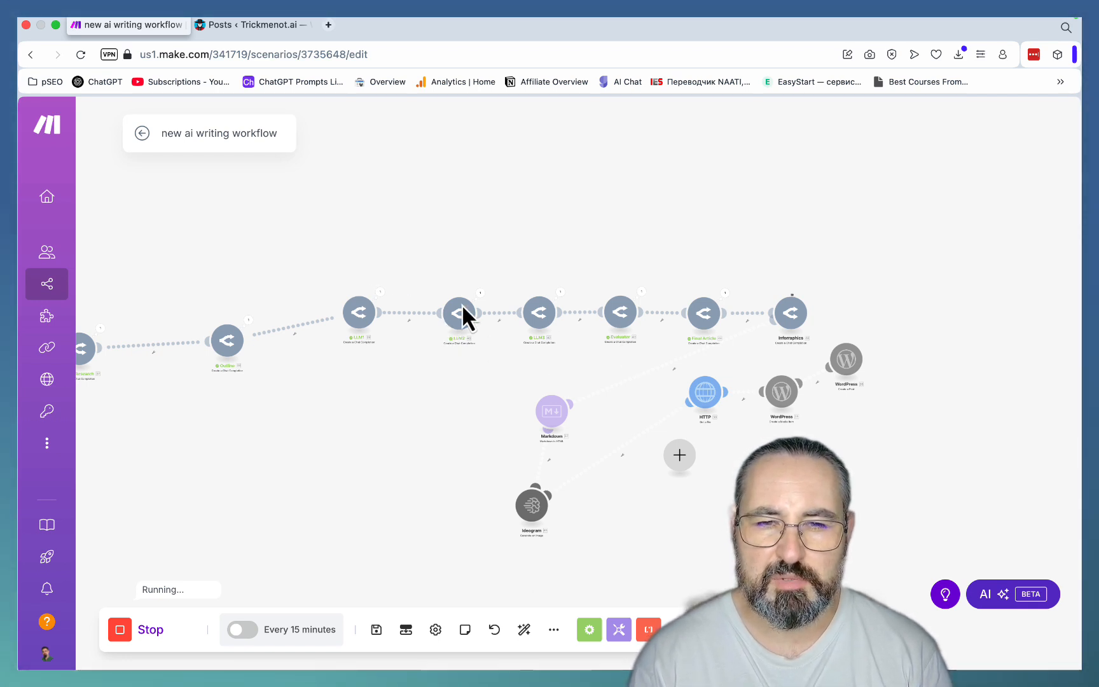
{"action": "mouse_move", "coordinate": [534, 360]}
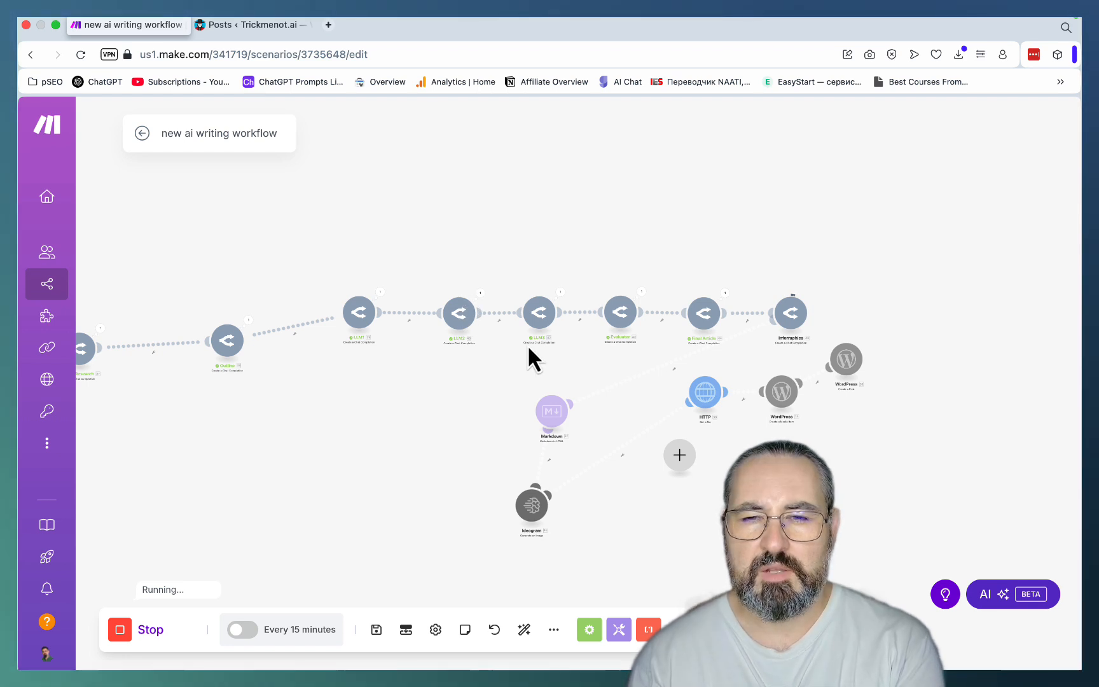
{"action": "mouse_move", "coordinate": [813, 347]}
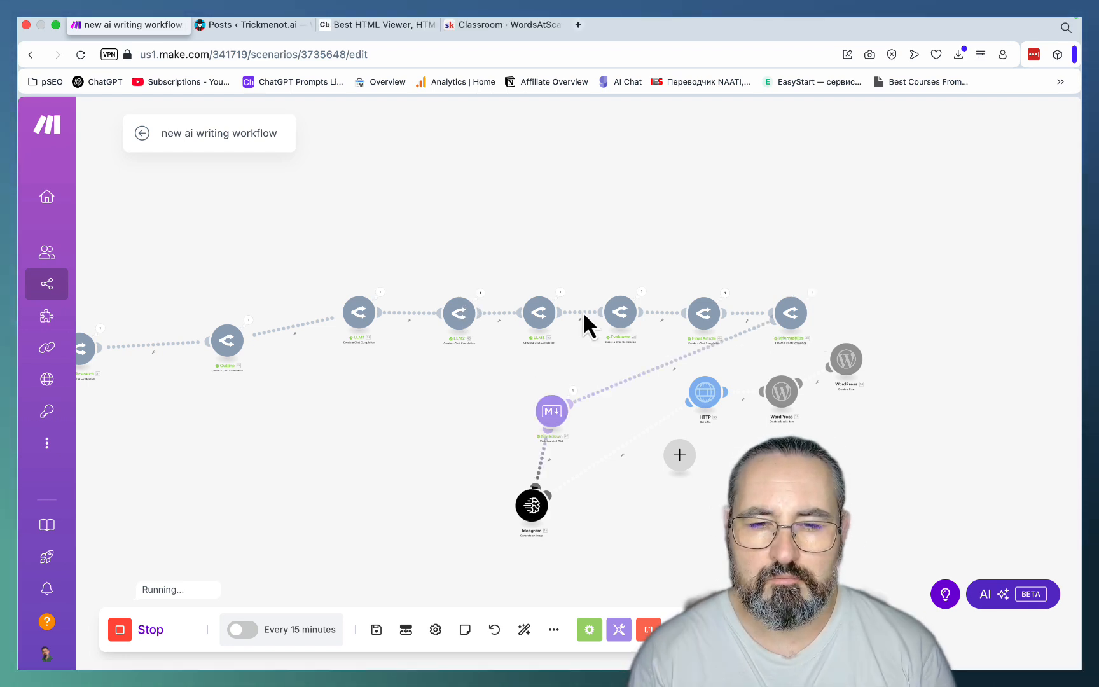
{"action": "mouse_move", "coordinate": [582, 519]}
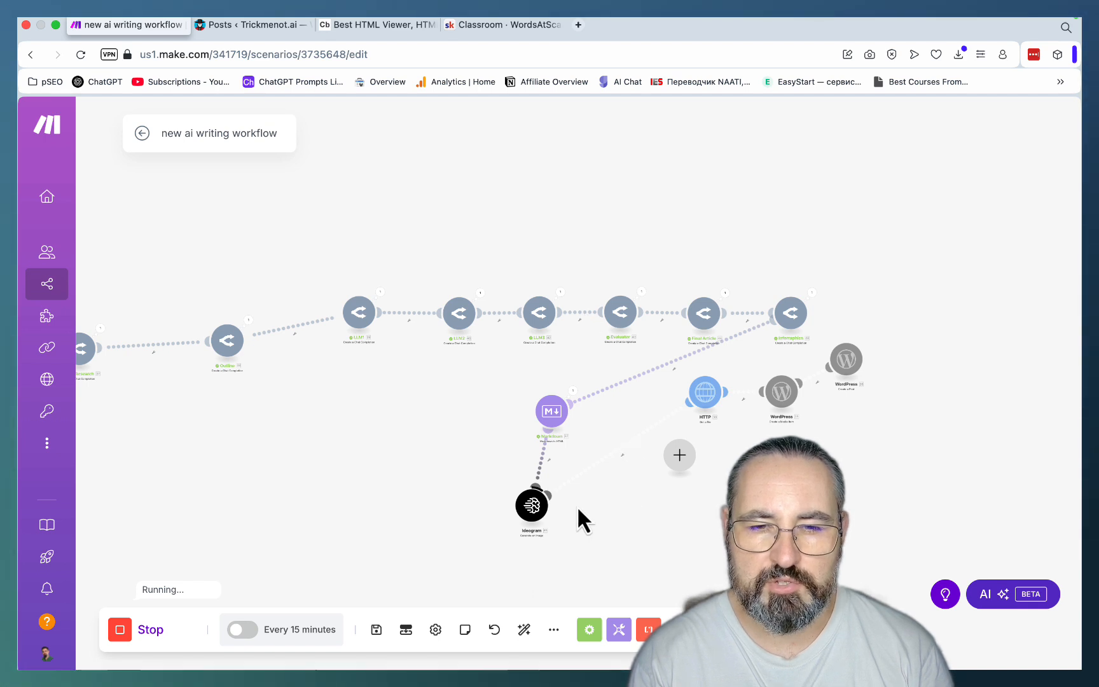
{"action": "mouse_move", "coordinate": [537, 523]}
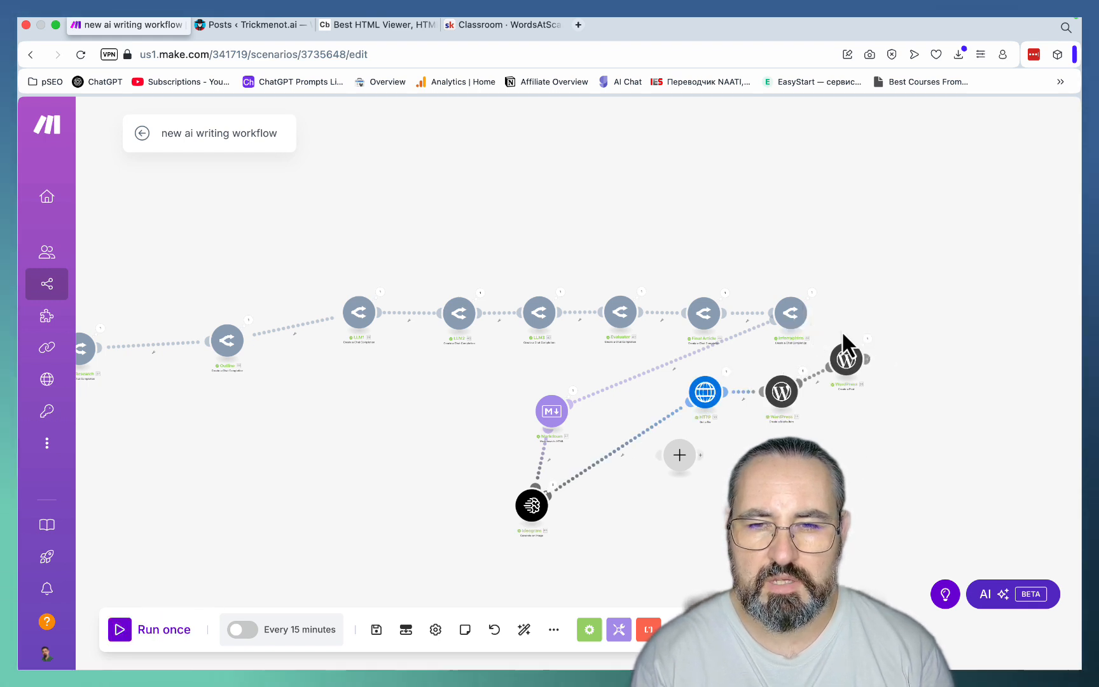
{"action": "mouse_move", "coordinate": [870, 322]}
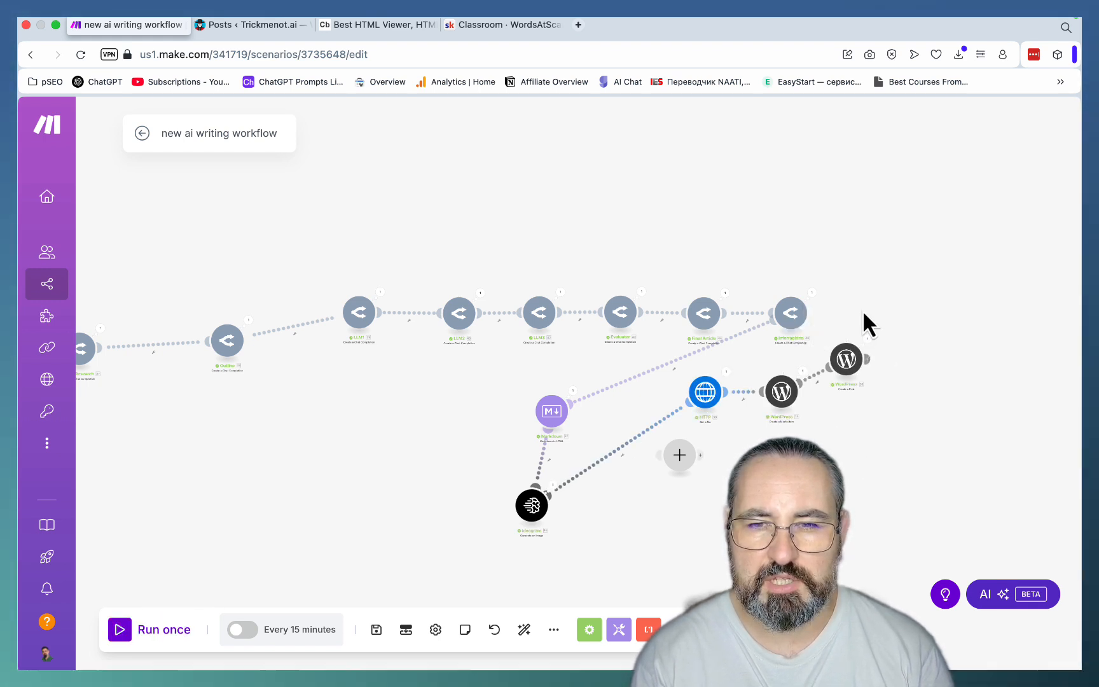
- View the published 'Does Agility Writer Pass Ai Detection' post: featured image, findings table and conclusion
{"action": "left_click", "coordinate": [252, 24]}
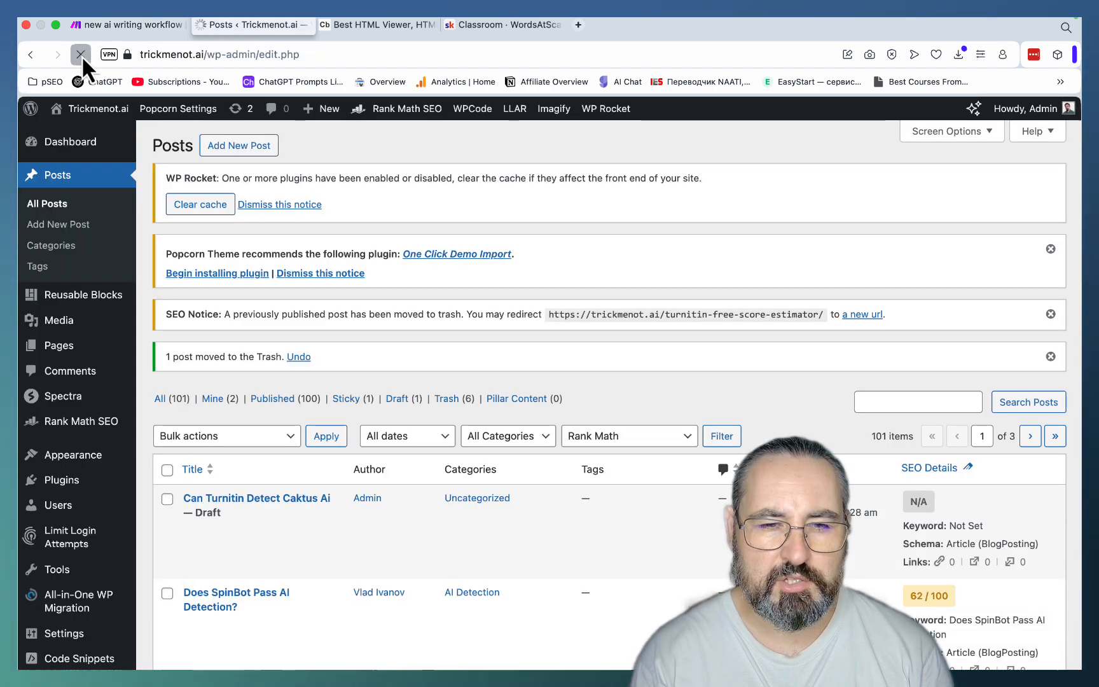
{"action": "left_click", "coordinate": [80, 54]}
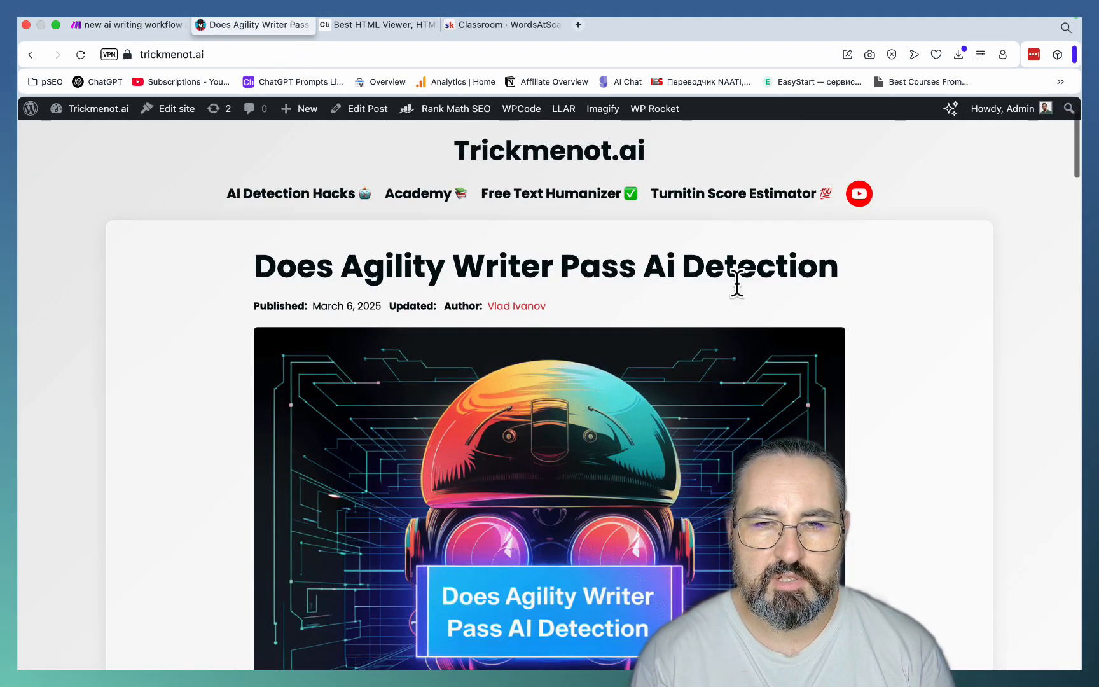
{"action": "scroll", "scroll_direction": "down", "scroll_amount": 3}
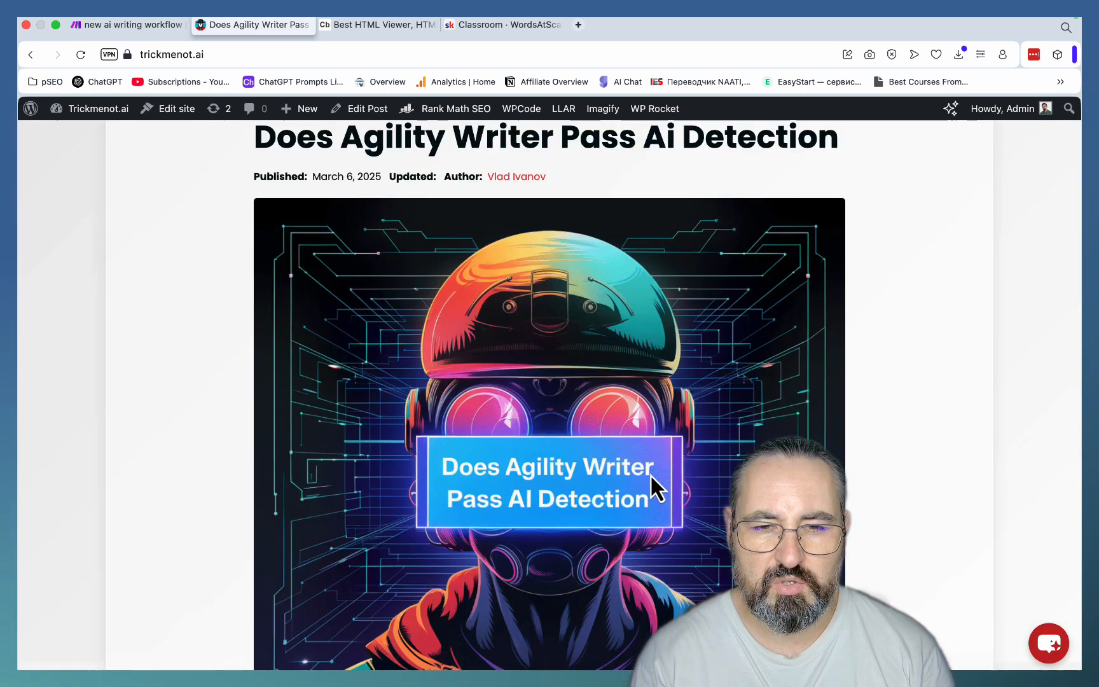
{"action": "mouse_move", "coordinate": [522, 469]}
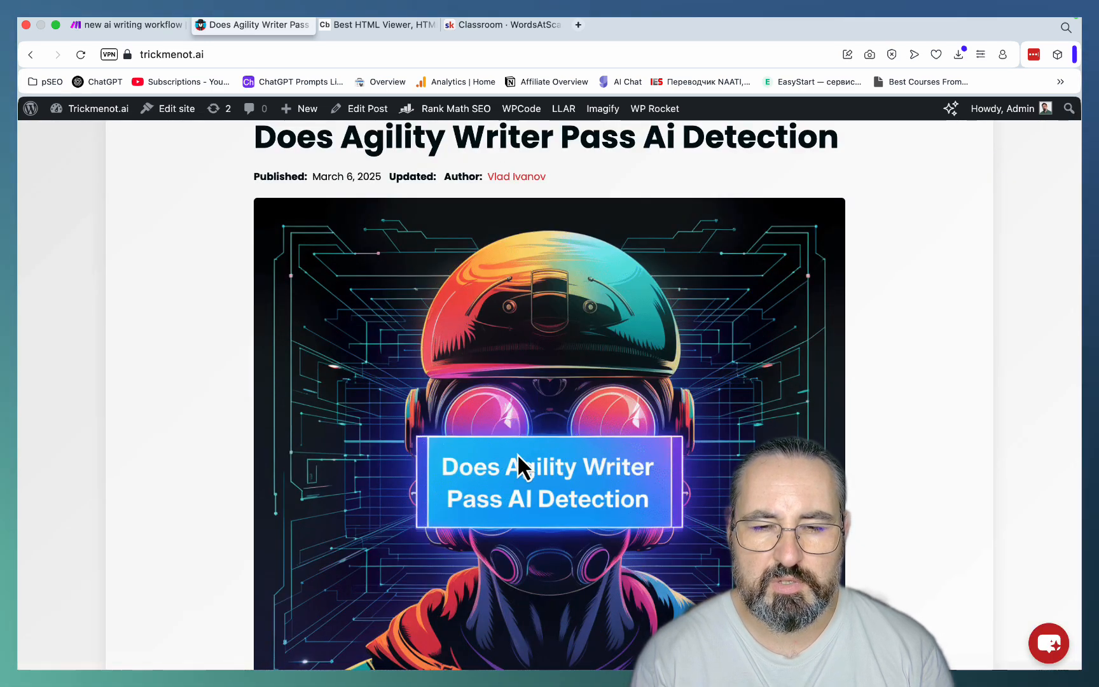
{"action": "scroll", "scroll_direction": "down", "scroll_amount": 3}
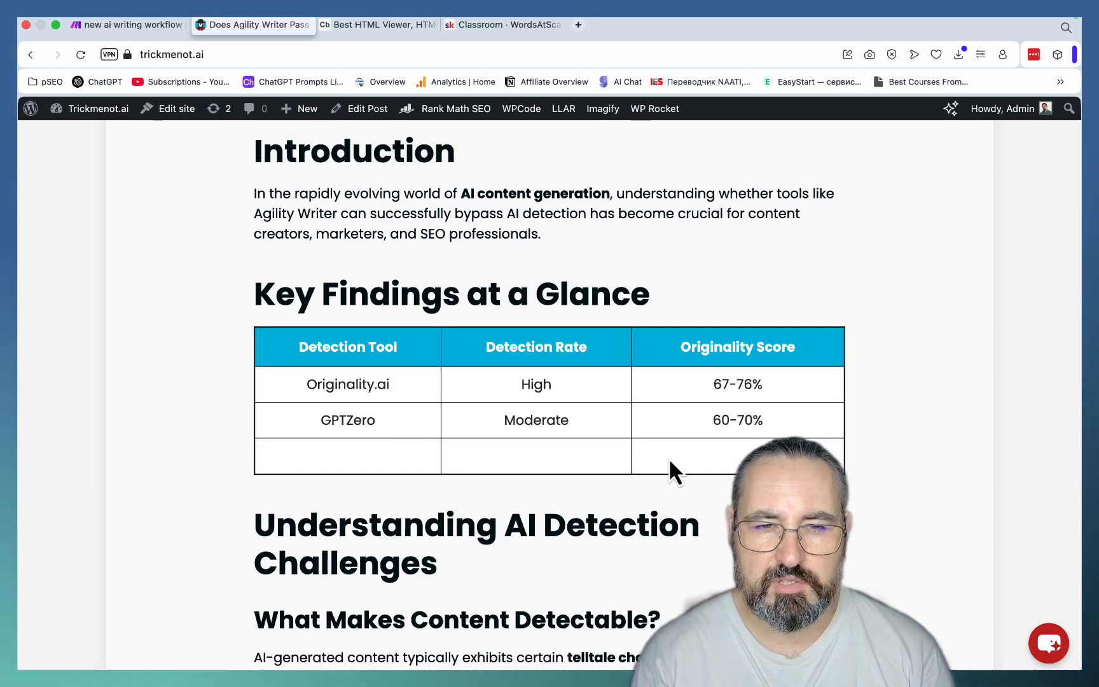
{"action": "scroll", "scroll_direction": "down", "scroll_amount": 3}
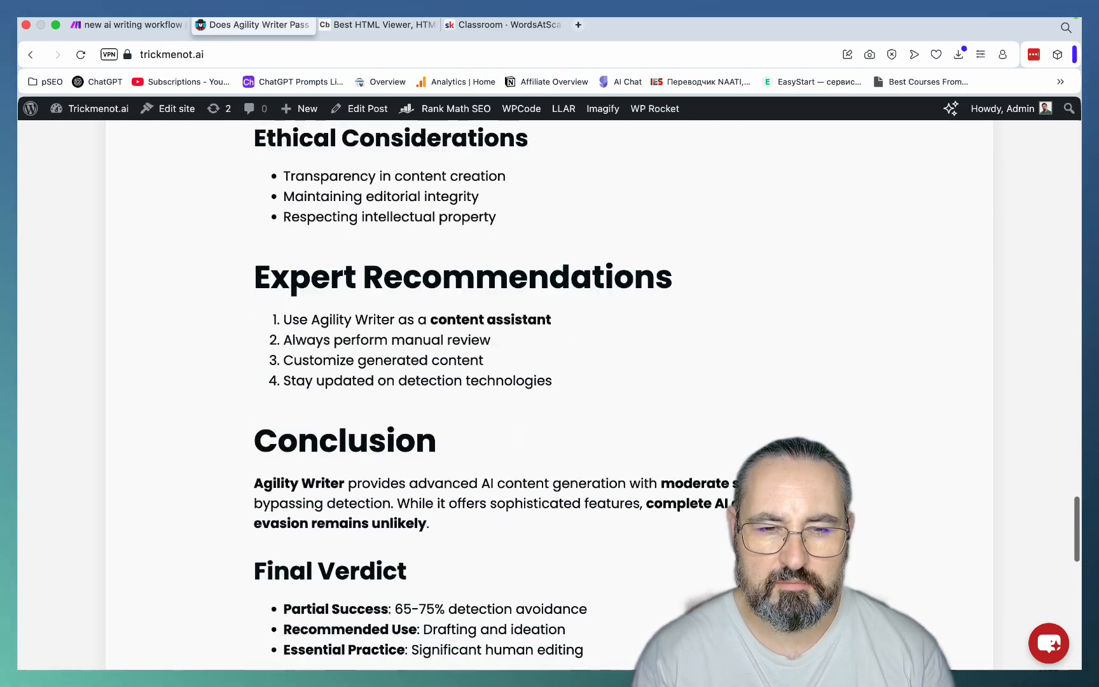
{"action": "scroll", "scroll_direction": "up", "scroll_amount": 3}
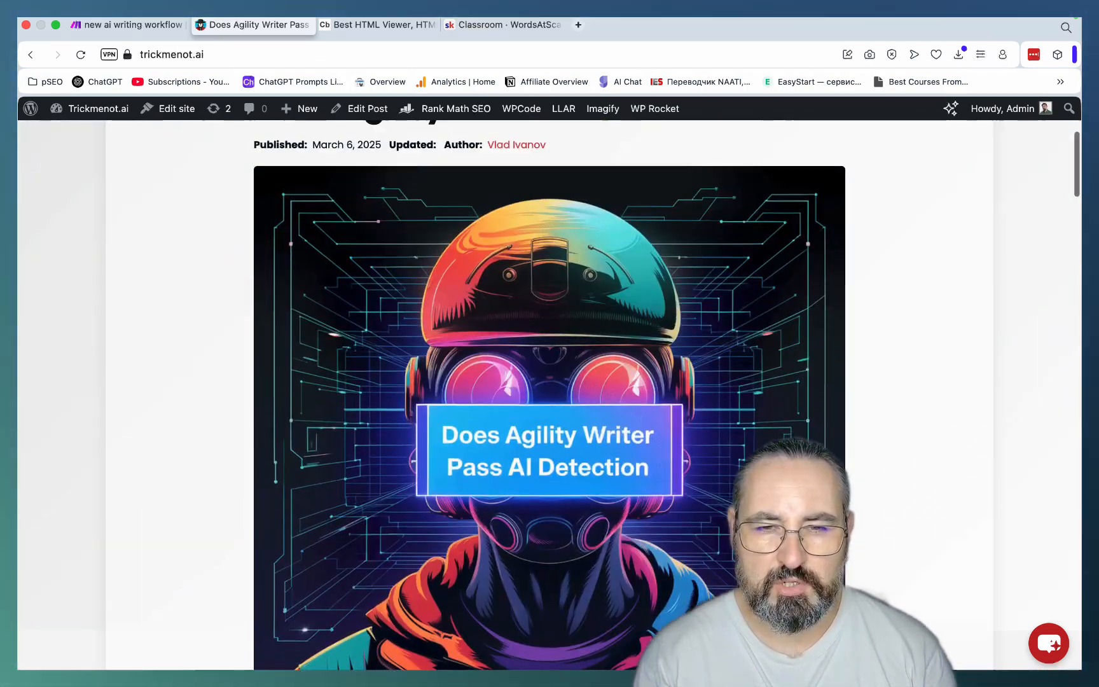
{"action": "scroll", "scroll_direction": "up", "scroll_amount": 3}
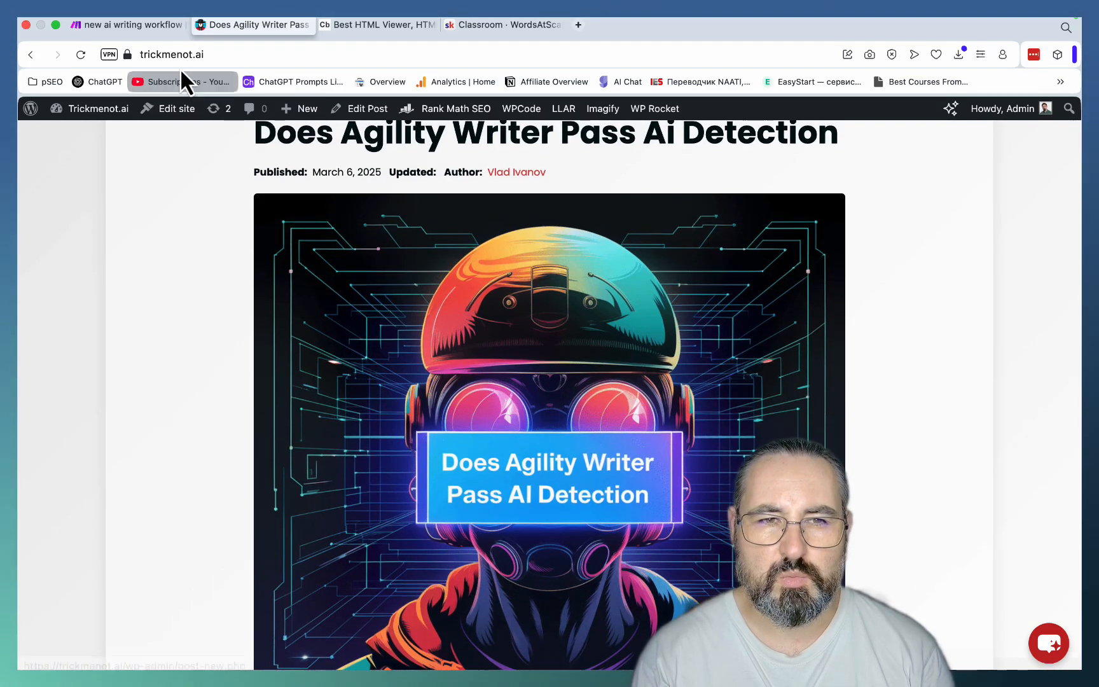
- Copy the OpenRouter module's generated infographic HTML and render it in Code Beautify's HTML Viewer
{"action": "left_click", "coordinate": [126, 24]}
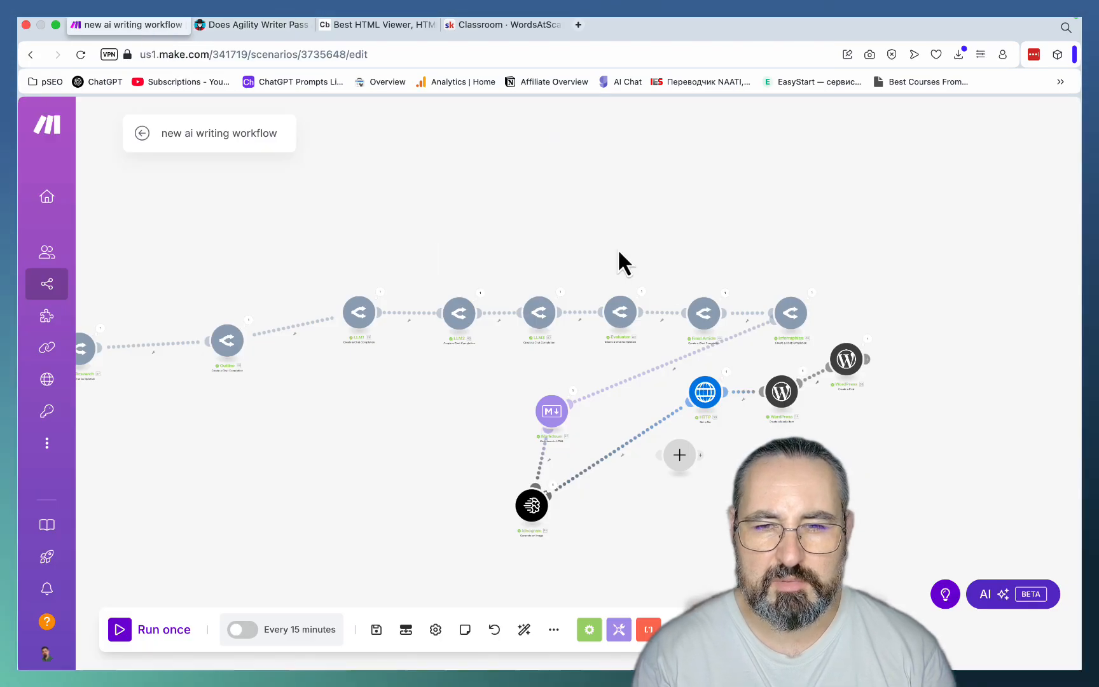
{"action": "mouse_move", "coordinate": [587, 379]}
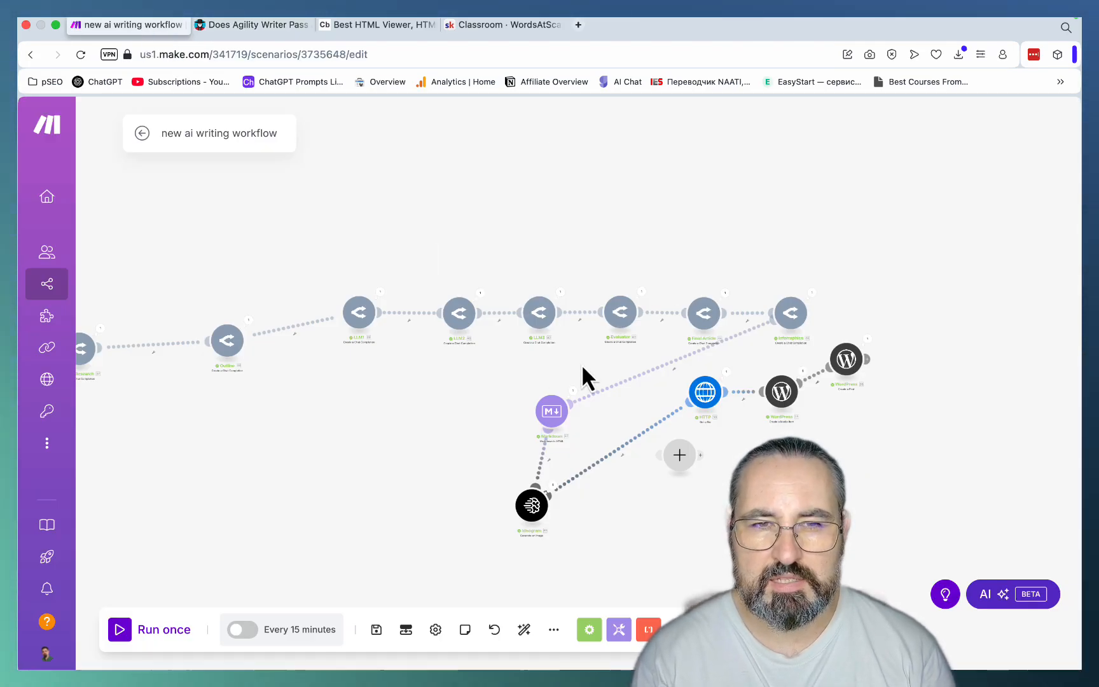
{"action": "mouse_move", "coordinate": [790, 313]}
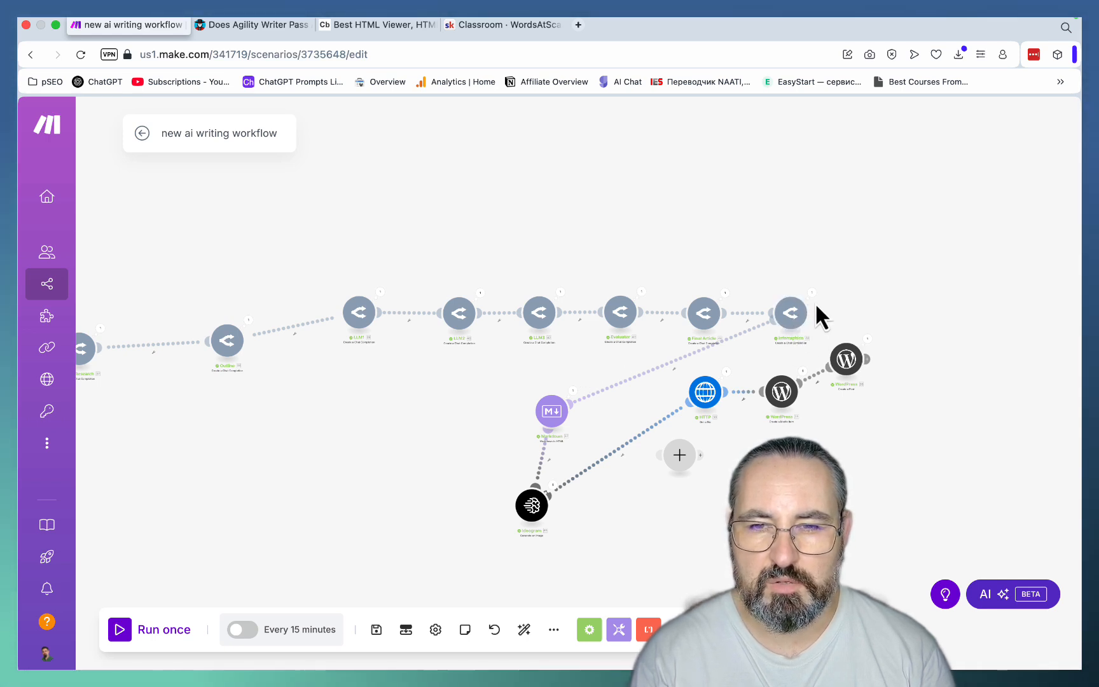
{"action": "mouse_move", "coordinate": [827, 314]}
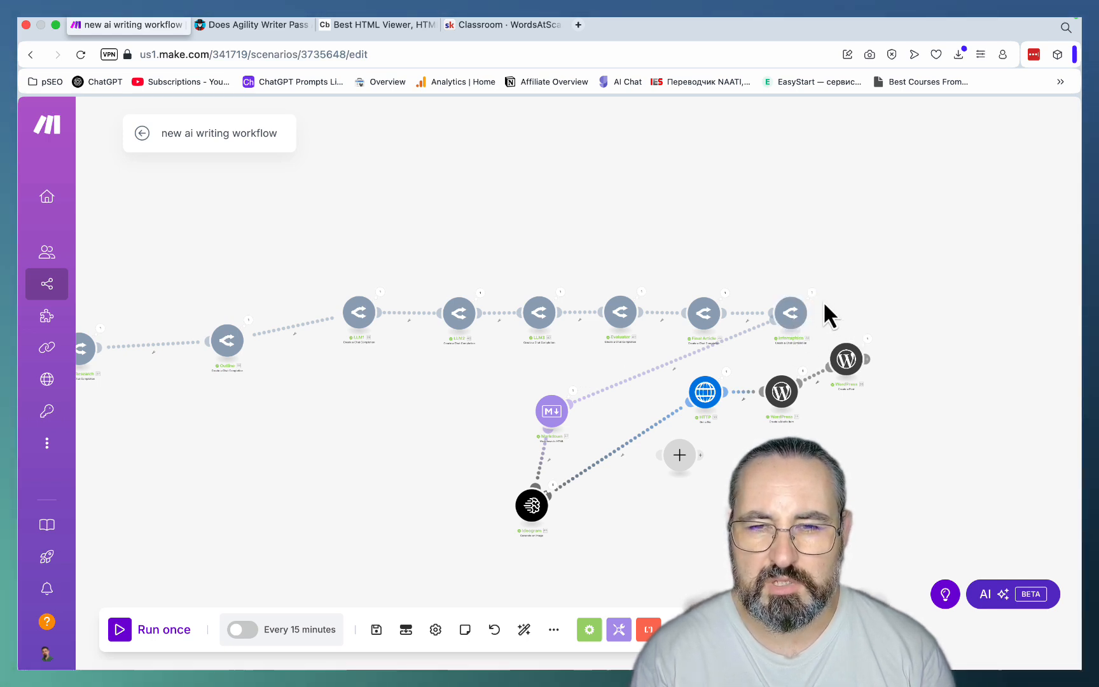
{"action": "mouse_move", "coordinate": [821, 305]}
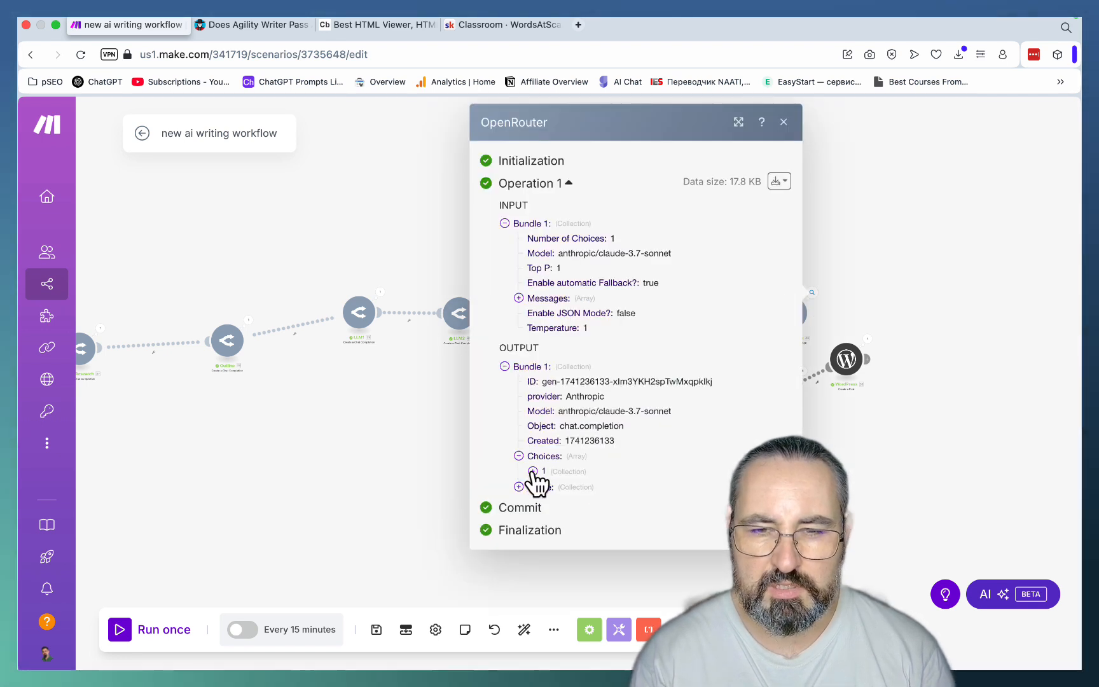
{"action": "left_click", "coordinate": [533, 471]}
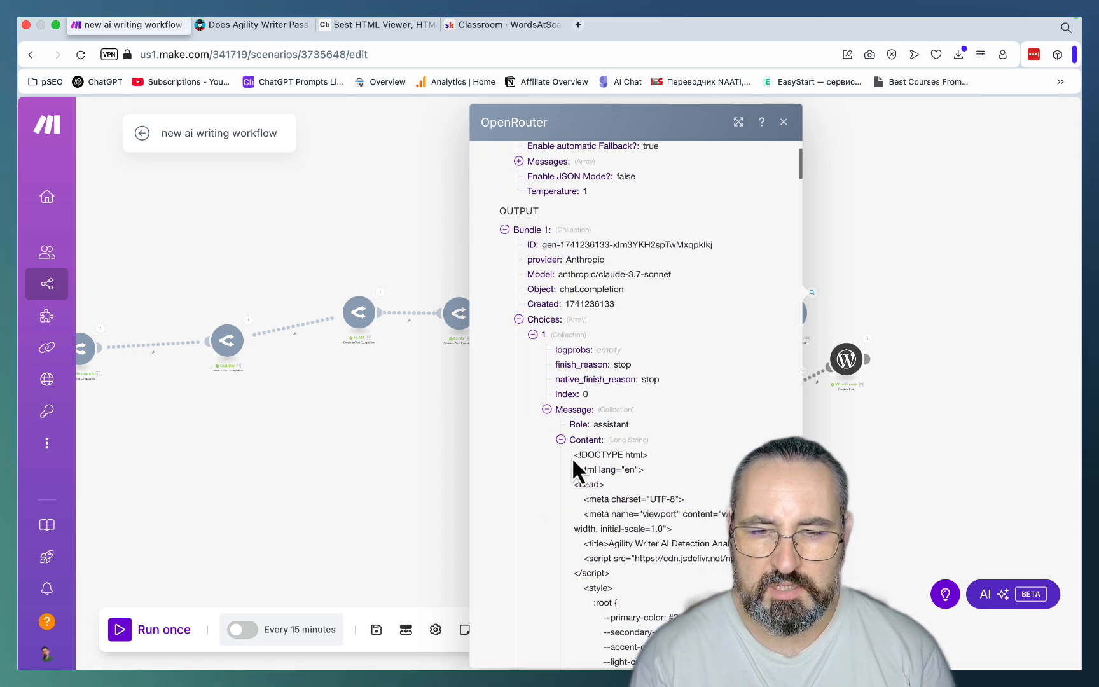
{"action": "scroll", "scroll_direction": "down", "scroll_amount": 3}
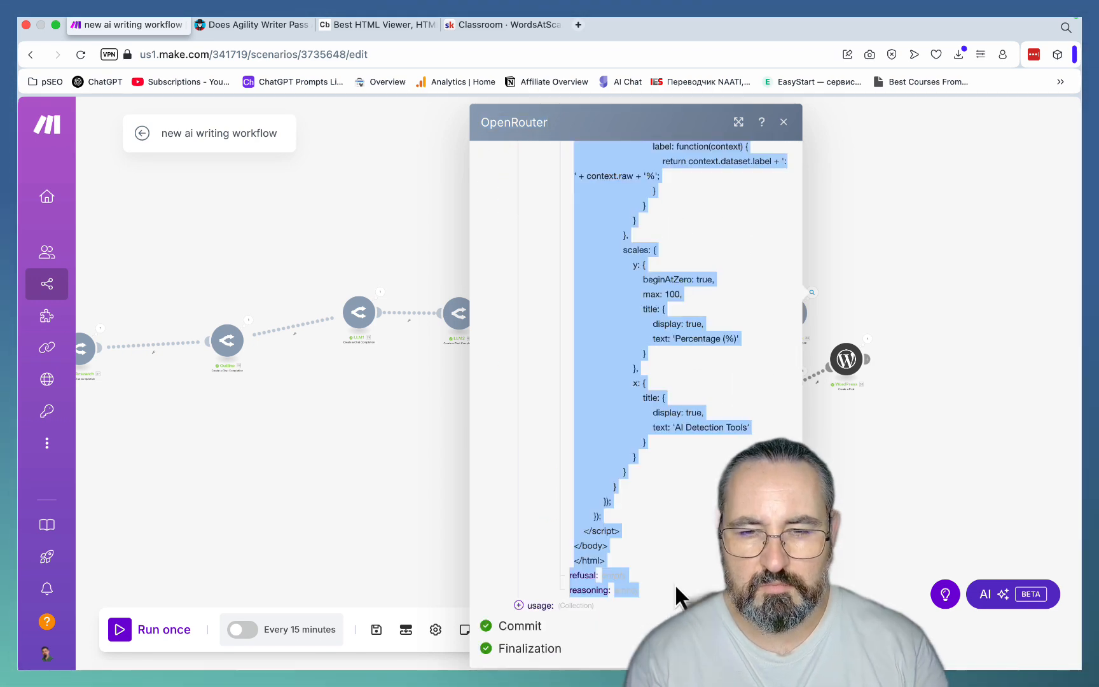
{"action": "left_click", "coordinate": [377, 25]}
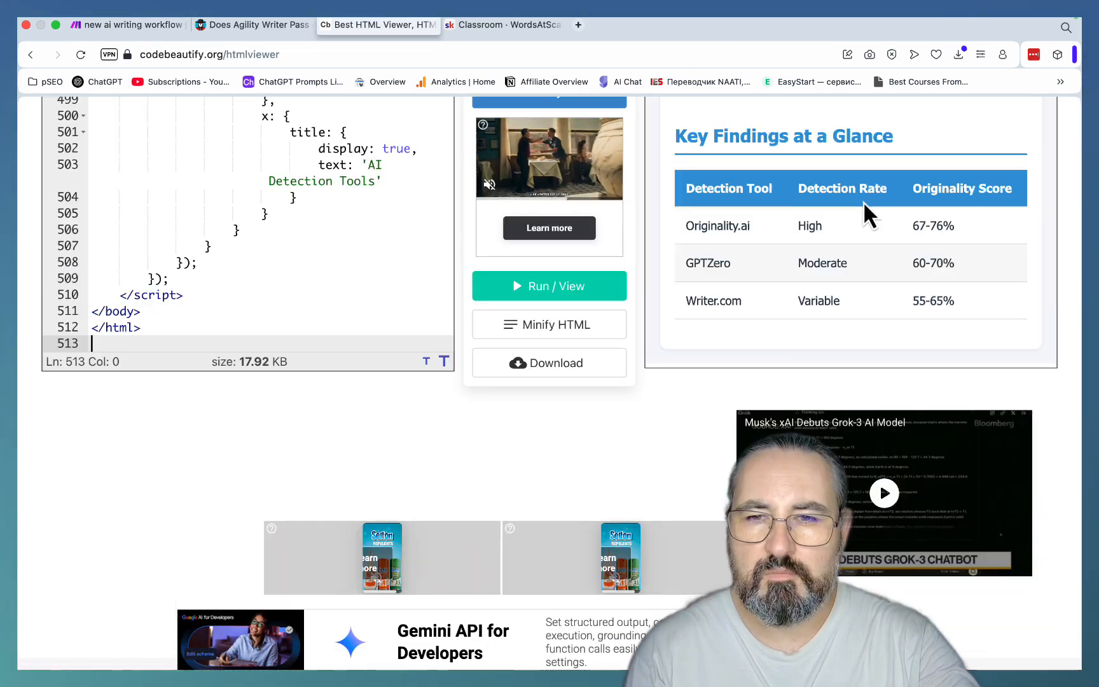
{"action": "scroll", "scroll_direction": "up", "scroll_amount": 3}
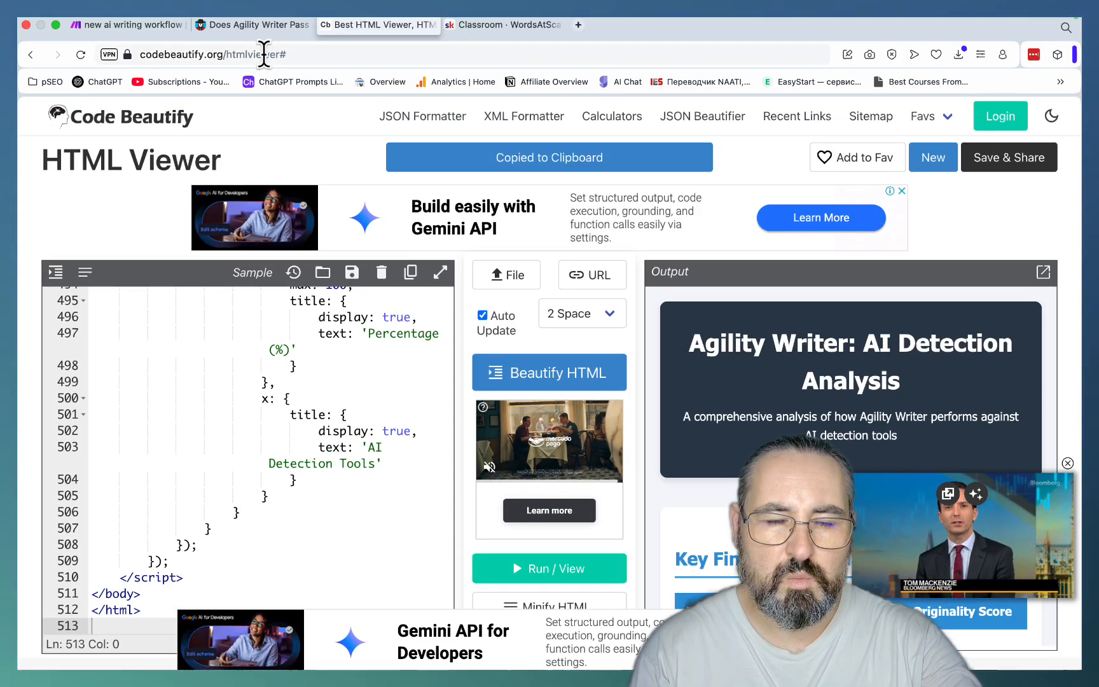
- Edit the Agility Writer post and add a Custom HTML block under the title for the infographic
{"action": "left_click", "coordinate": [252, 24]}
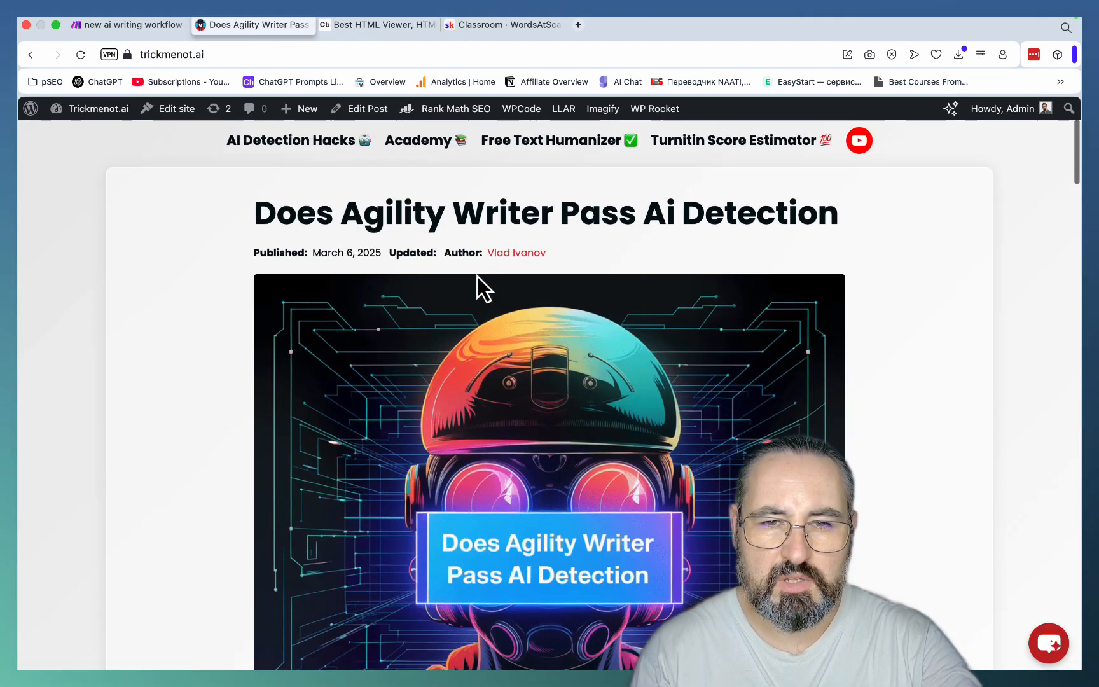
{"action": "left_click", "coordinate": [366, 108]}
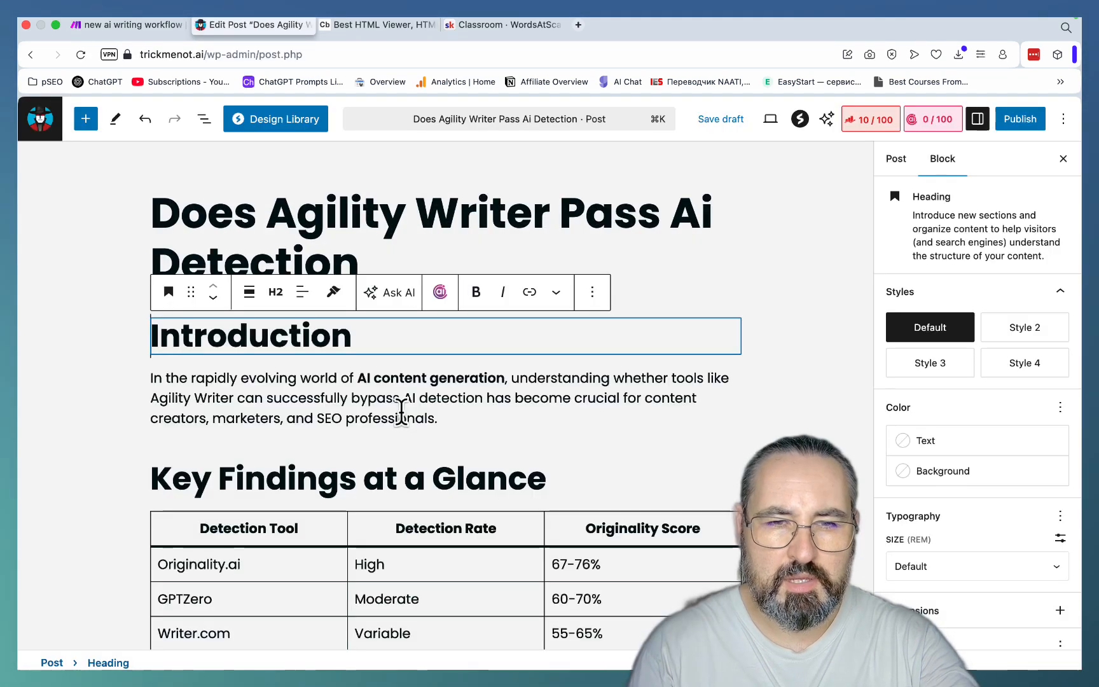
{"action": "left_click", "coordinate": [896, 159]}
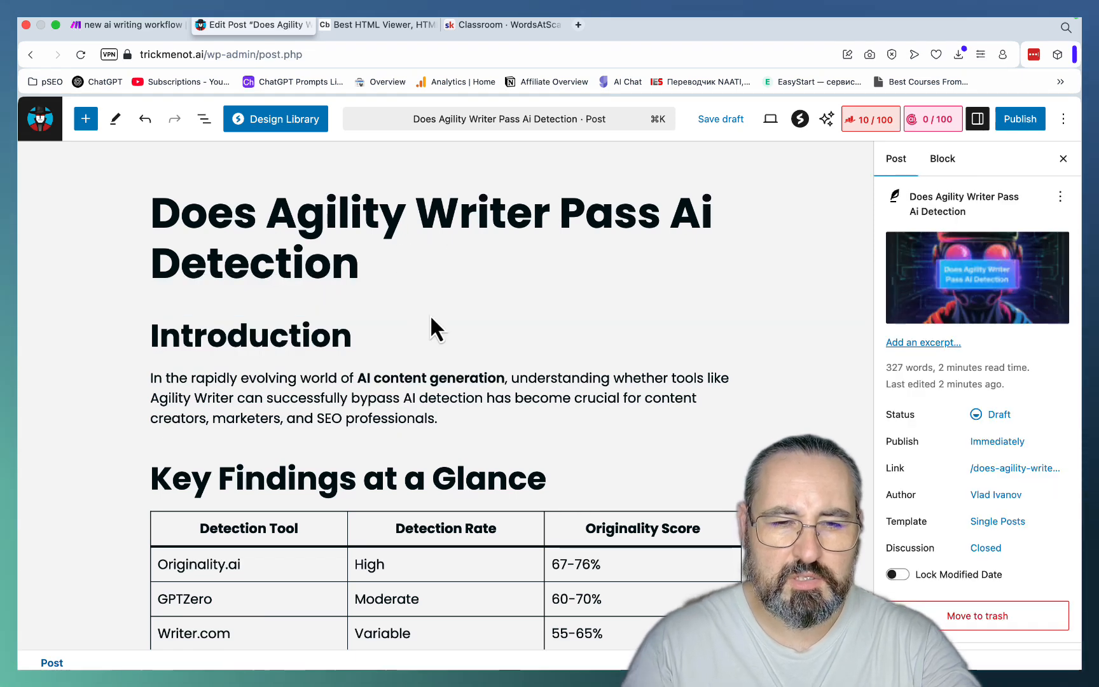
{"action": "left_click", "coordinate": [435, 327]}
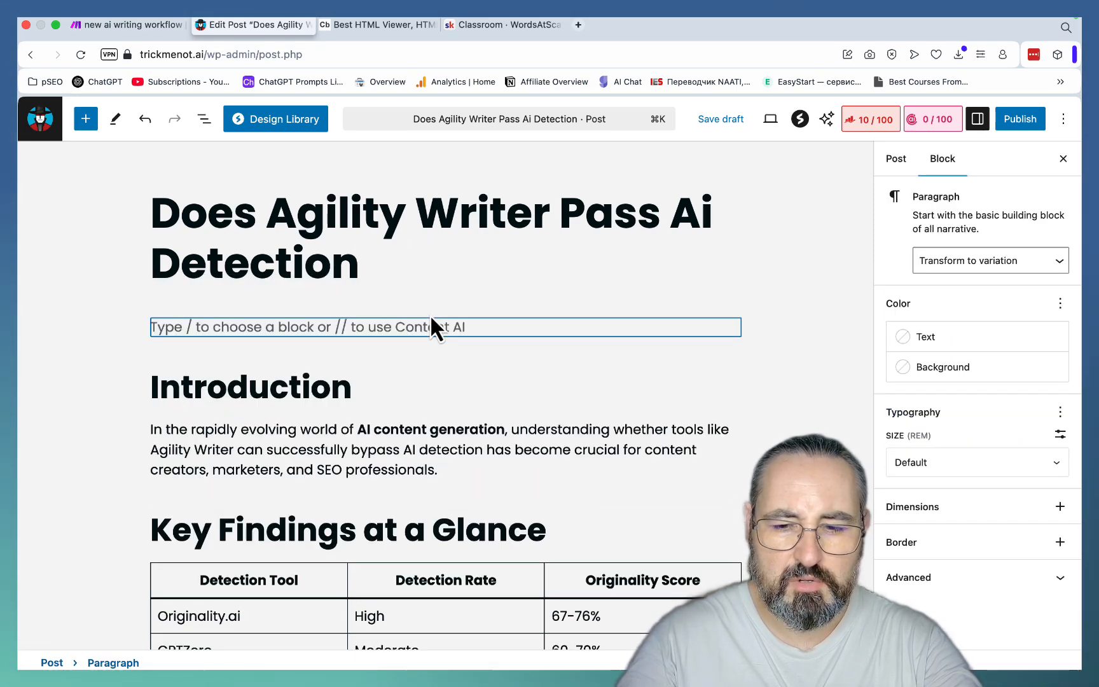
{"action": "type", "text": "/cus"}
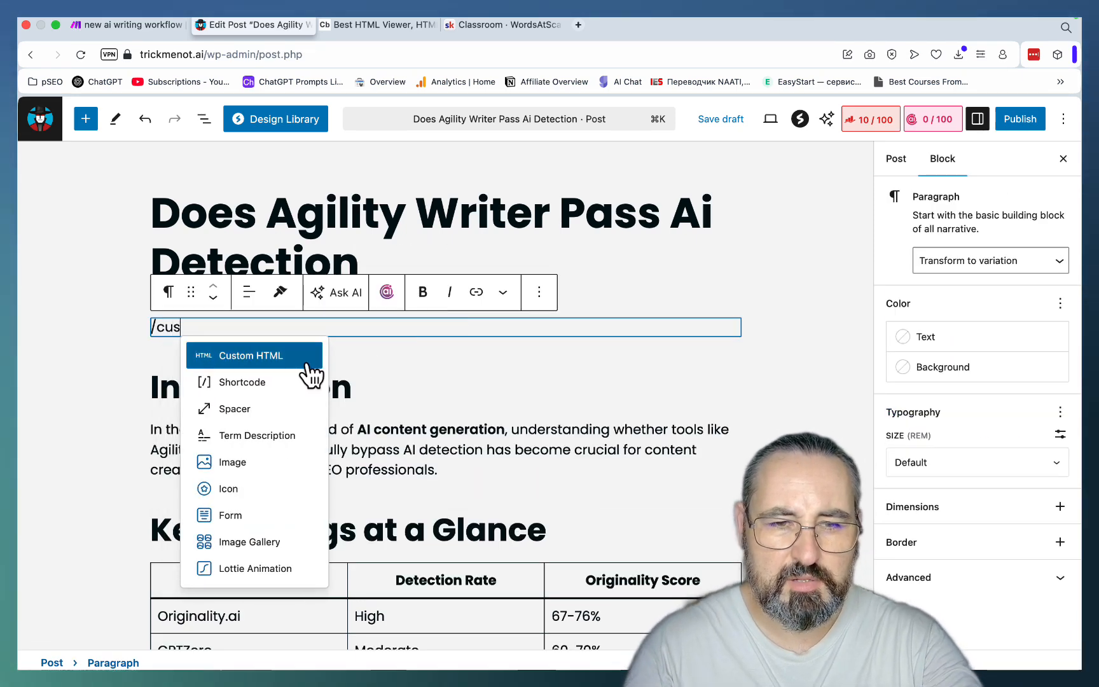
{"action": "left_click", "coordinate": [250, 355]}
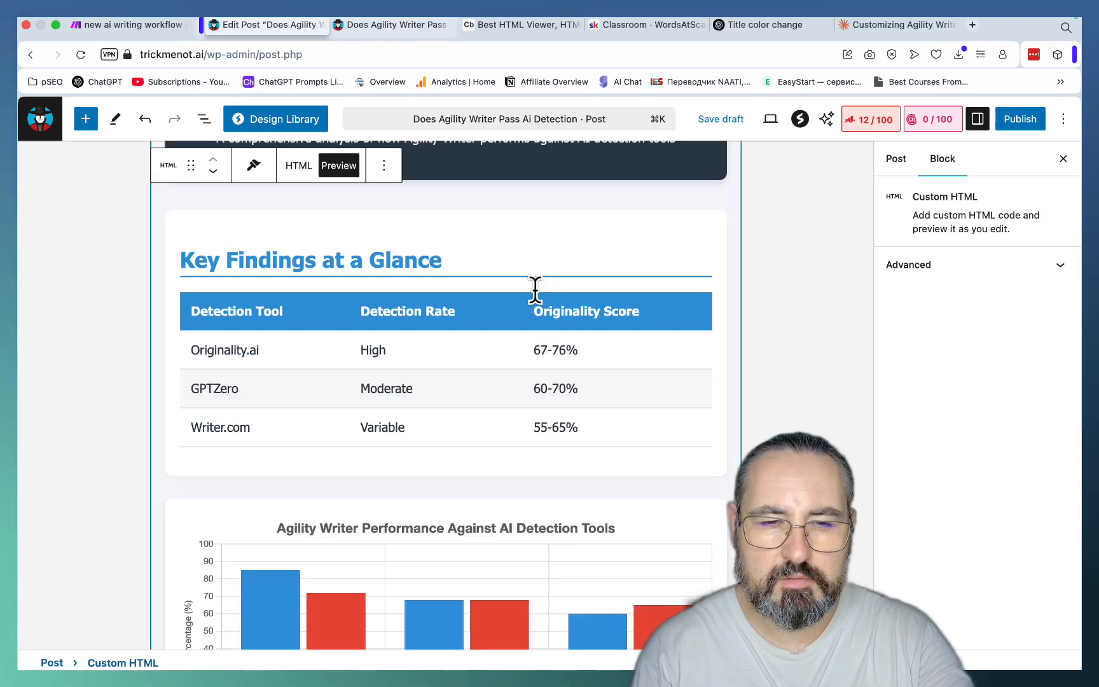
- Paste the infographic code and review how it renders on the live post
{"action": "scroll", "scroll_direction": "down", "scroll_amount": 3}
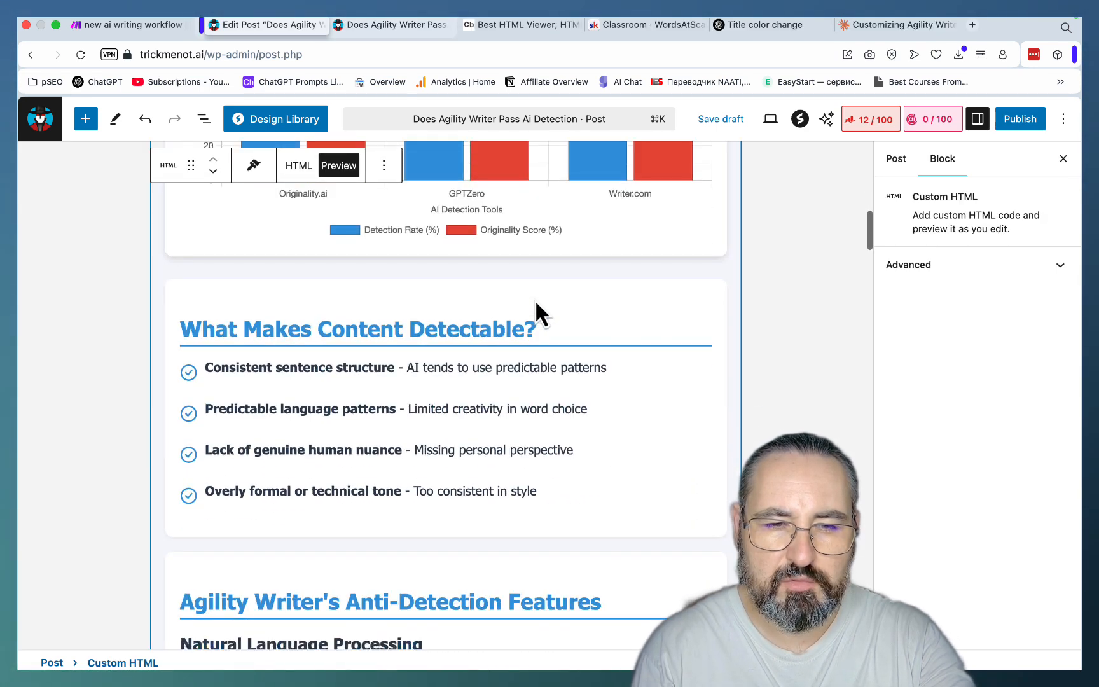
{"action": "scroll", "scroll_direction": "down", "scroll_amount": 3}
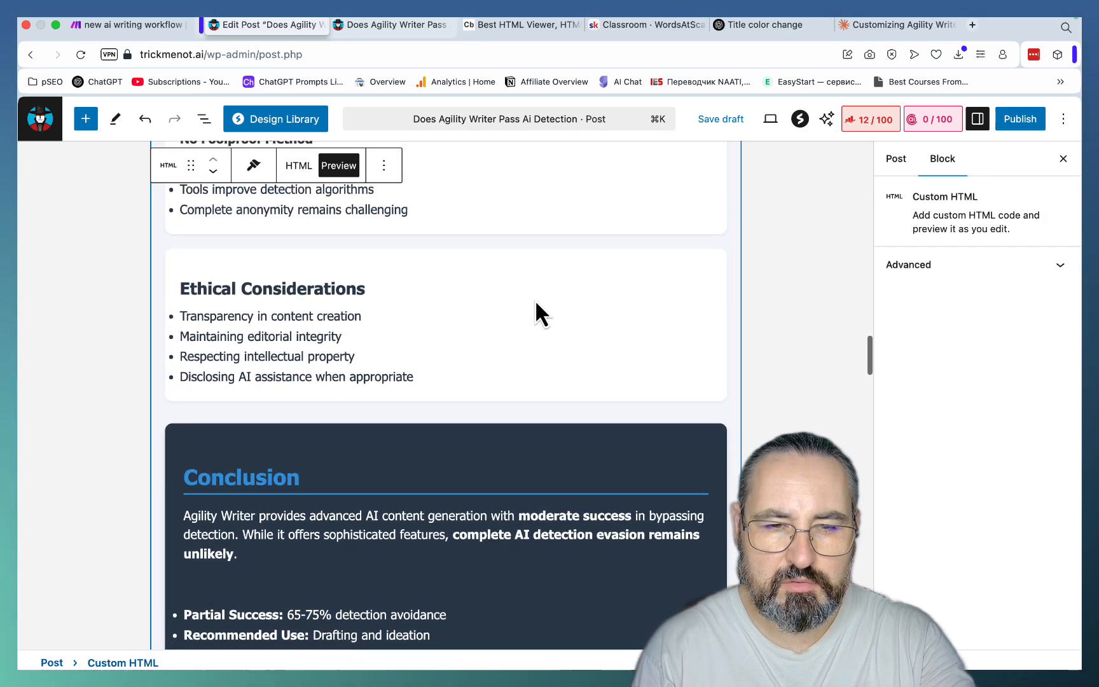
{"action": "scroll", "scroll_direction": "up", "scroll_amount": 3}
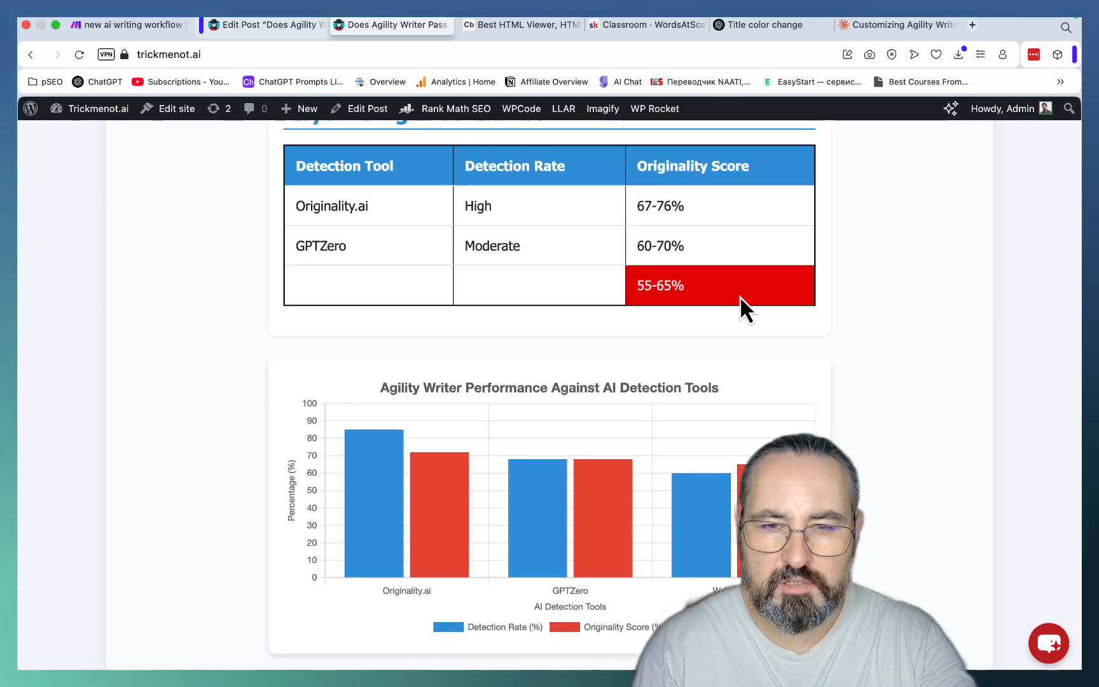
{"action": "scroll", "scroll_direction": "up", "scroll_amount": 3}
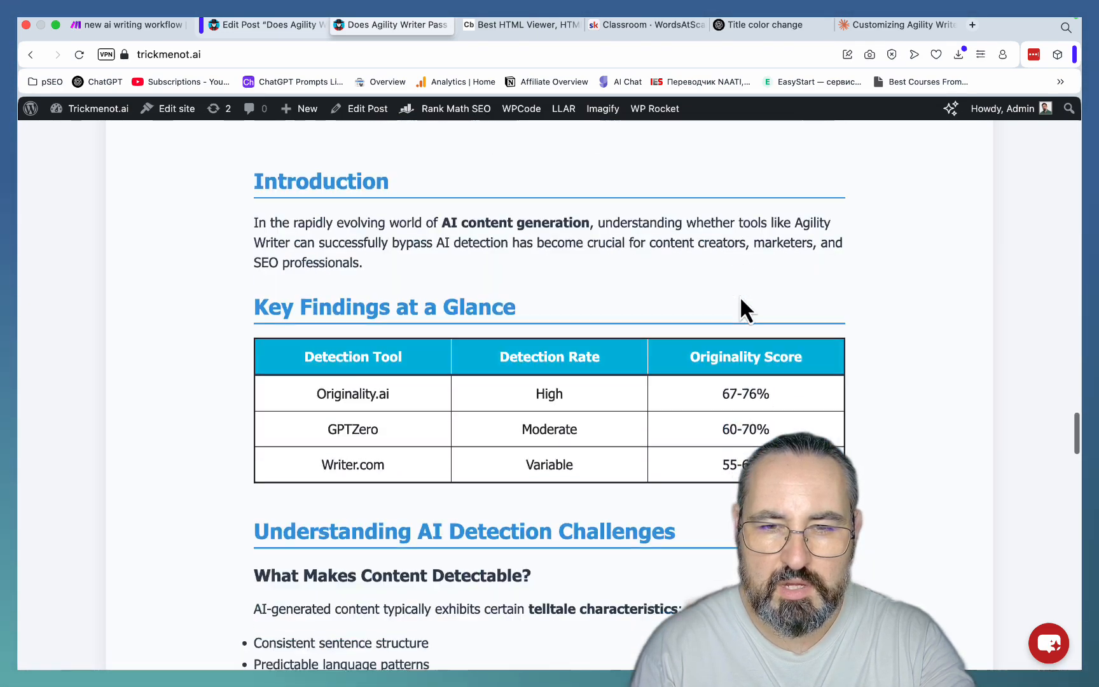
{"action": "scroll", "scroll_direction": "down", "scroll_amount": 3}
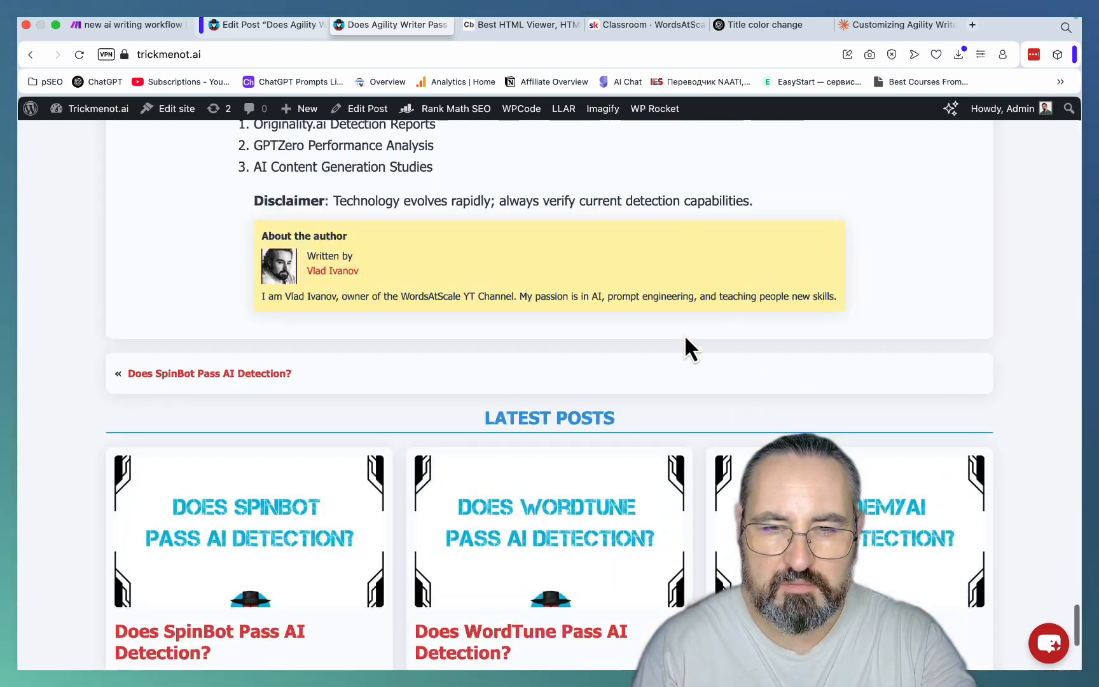
- Browse the WordsAtScale Skool classroom courses like Custom Tools and Group Coaching, then return to Make.com
{"action": "left_click", "coordinate": [771, 24]}
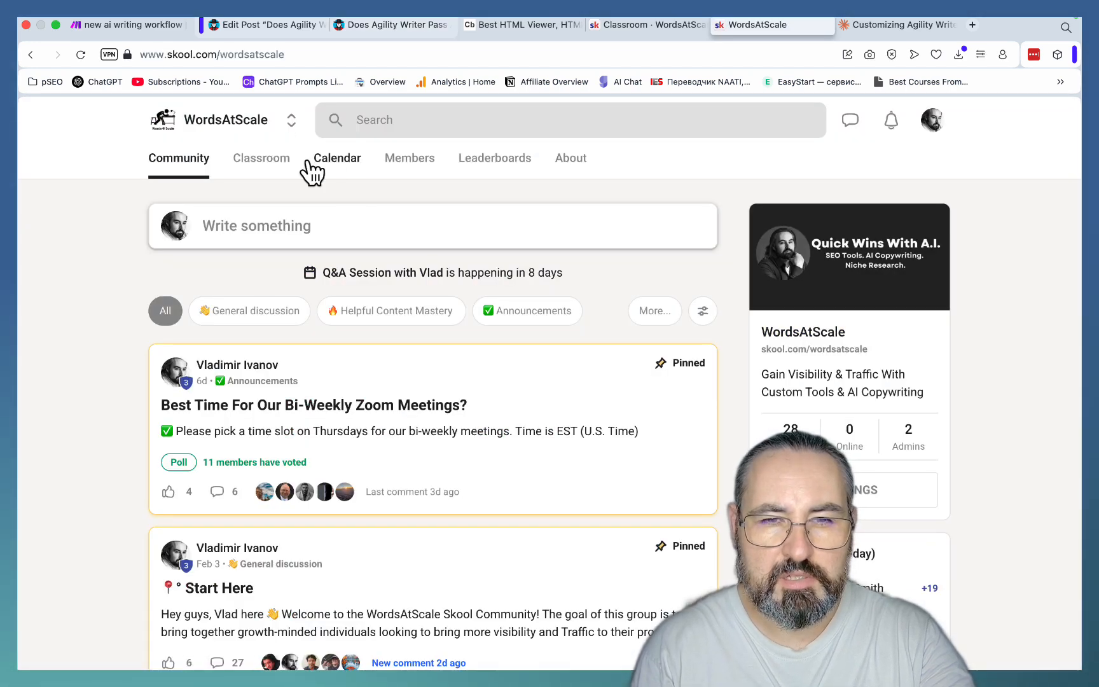
{"action": "left_click", "coordinate": [261, 158]}
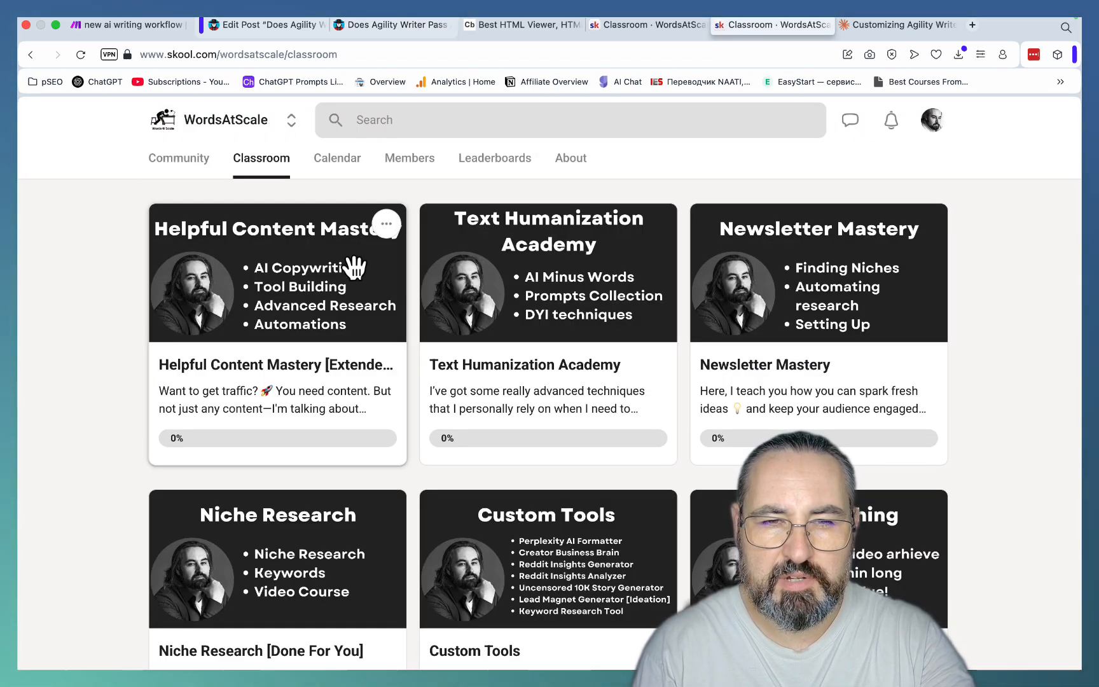
{"action": "mouse_move", "coordinate": [270, 351]}
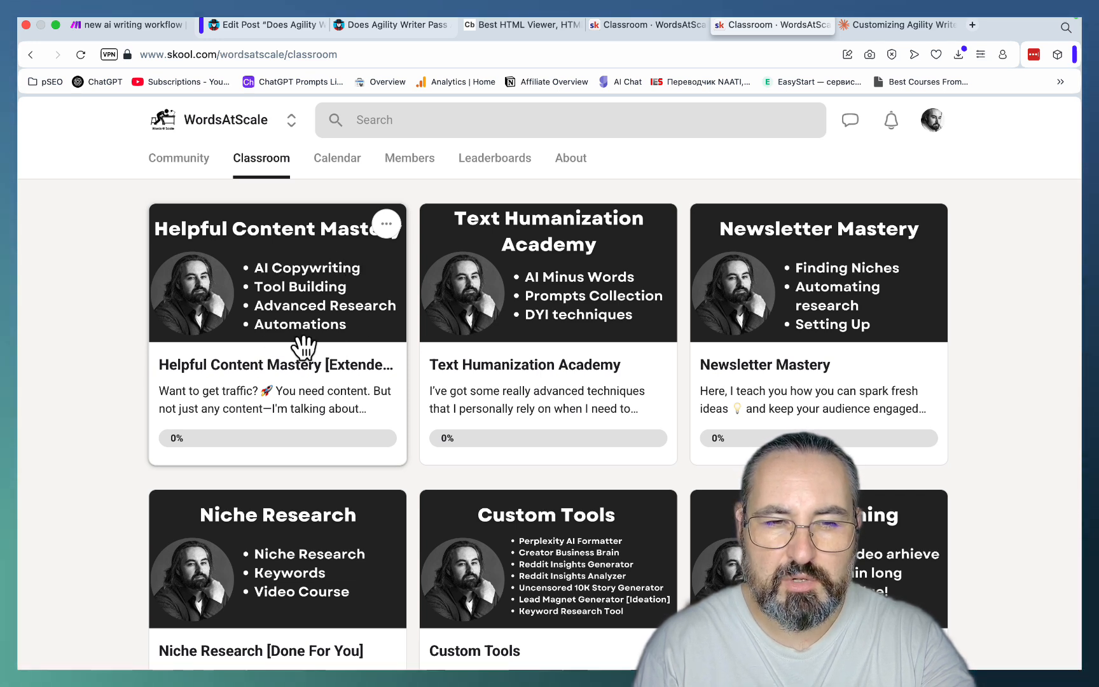
{"action": "mouse_move", "coordinate": [237, 288]}
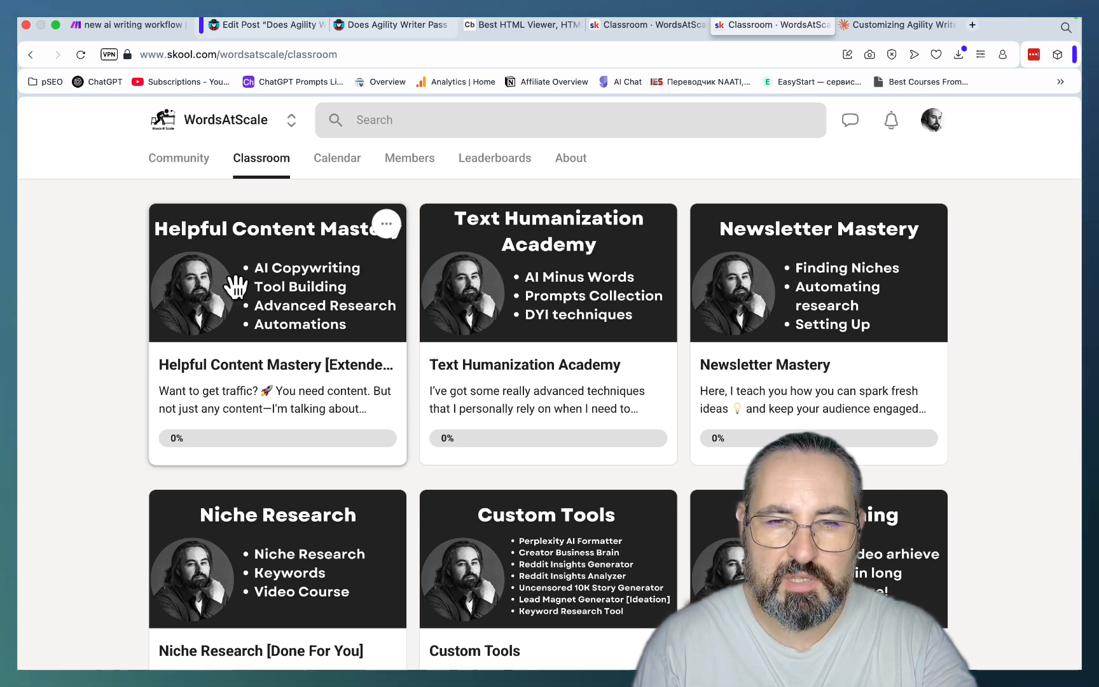
{"action": "mouse_move", "coordinate": [203, 548]}
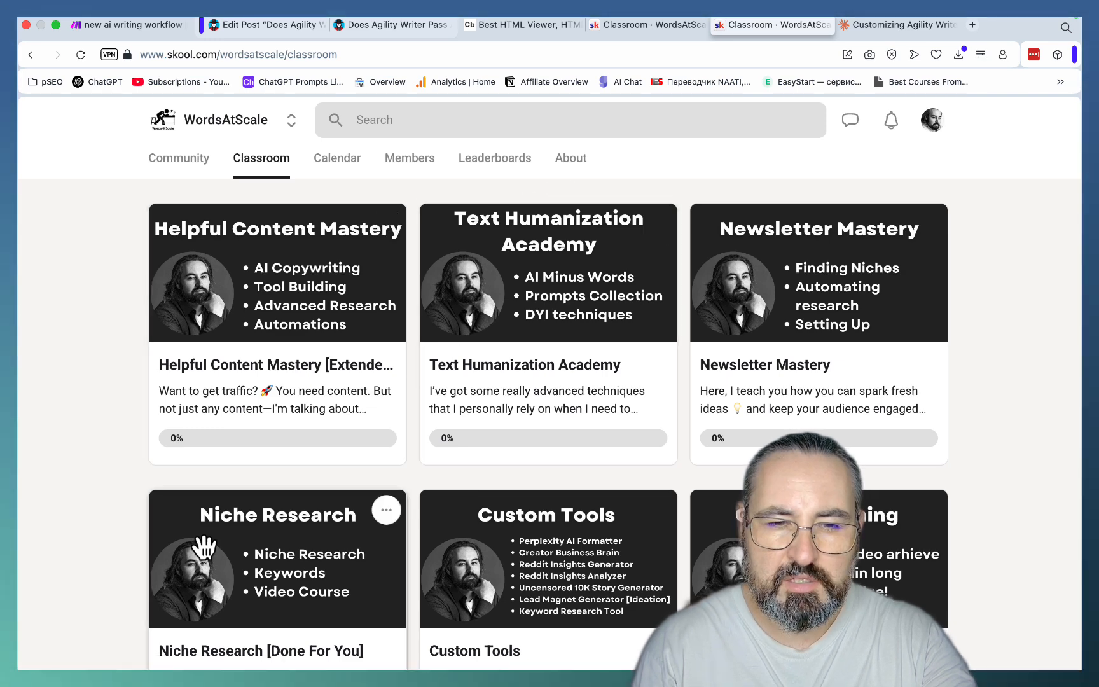
{"action": "scroll", "scroll_direction": "down", "scroll_amount": 3}
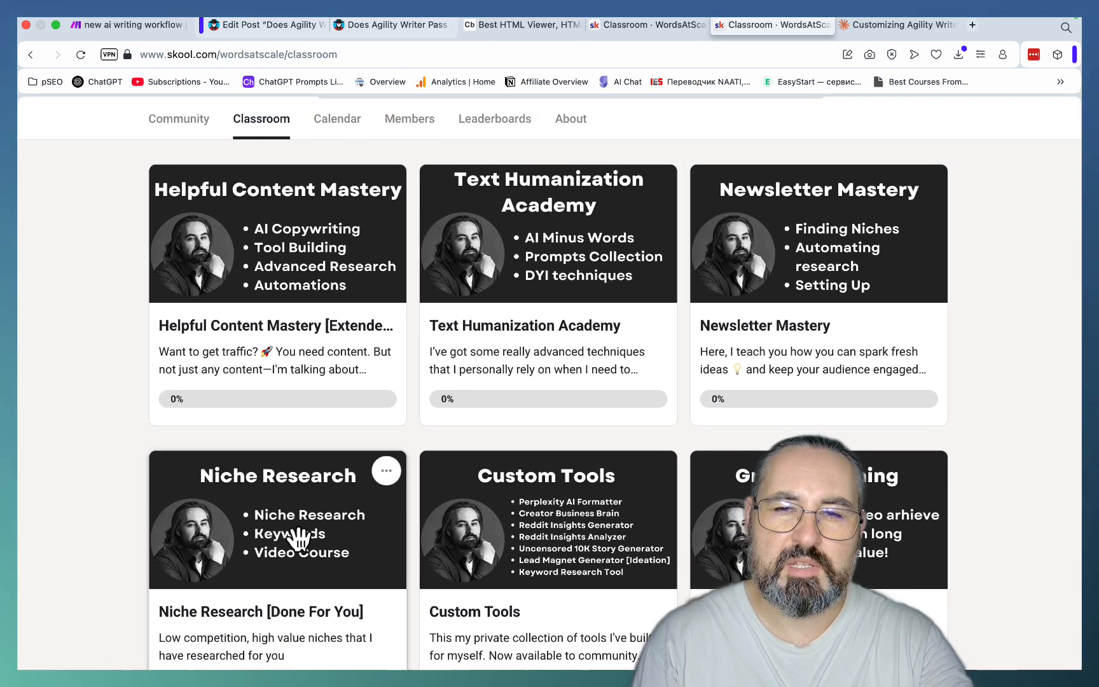
{"action": "mouse_move", "coordinate": [550, 299]}
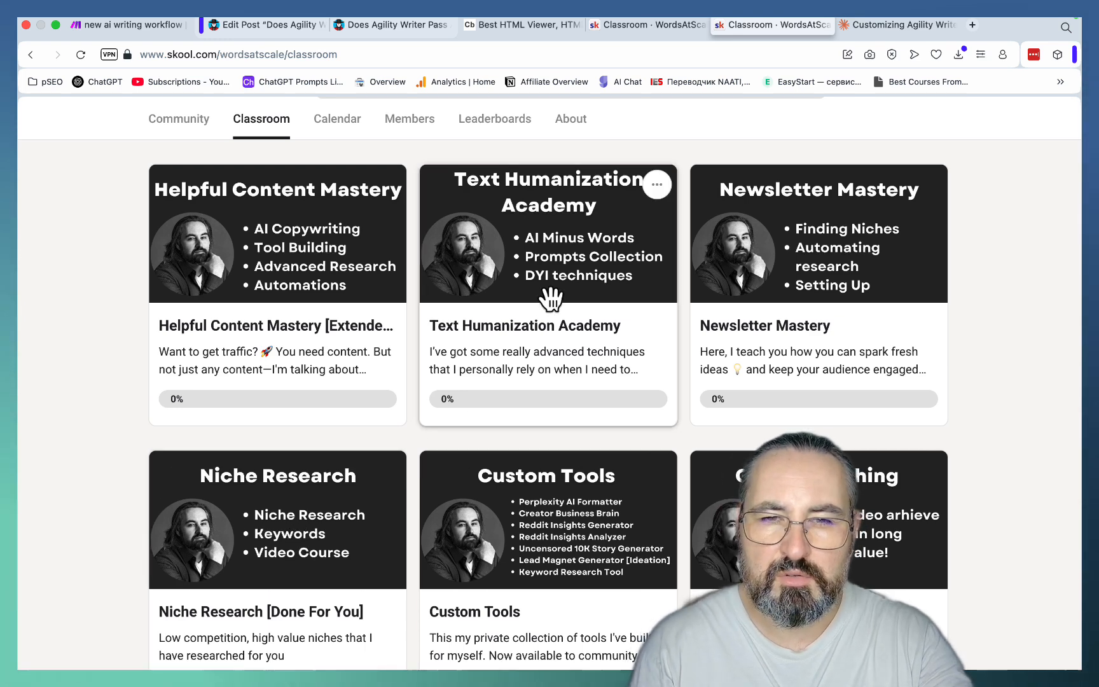
{"action": "scroll", "scroll_direction": "down", "scroll_amount": 3}
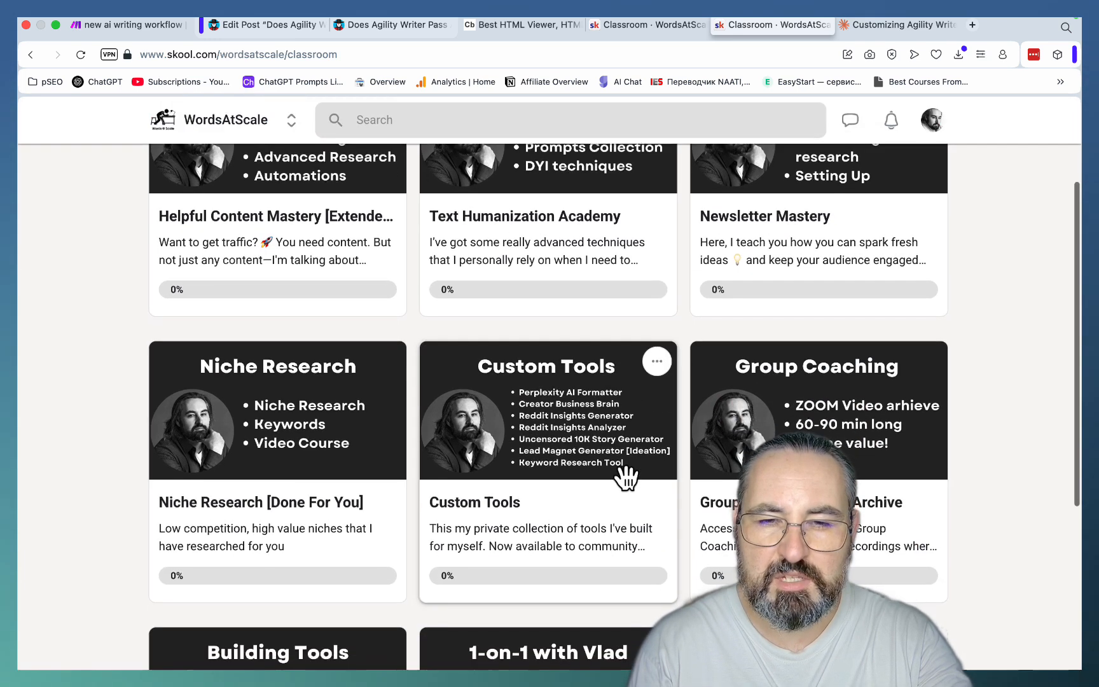
{"action": "mouse_move", "coordinate": [599, 431]}
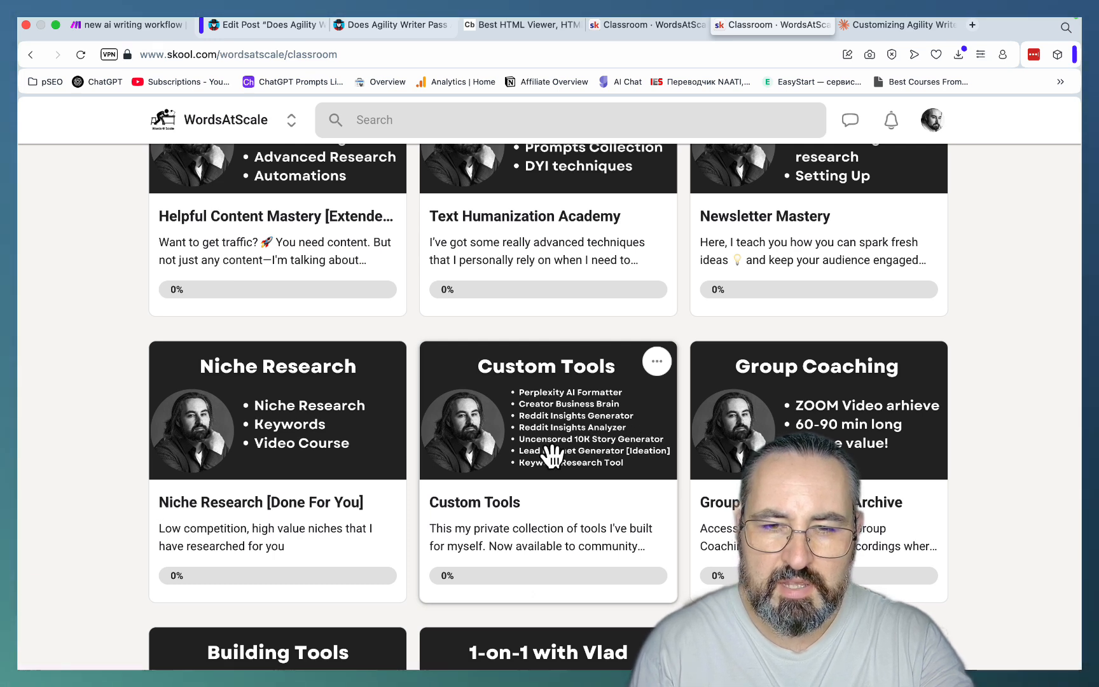
{"action": "mouse_move", "coordinate": [537, 464]}
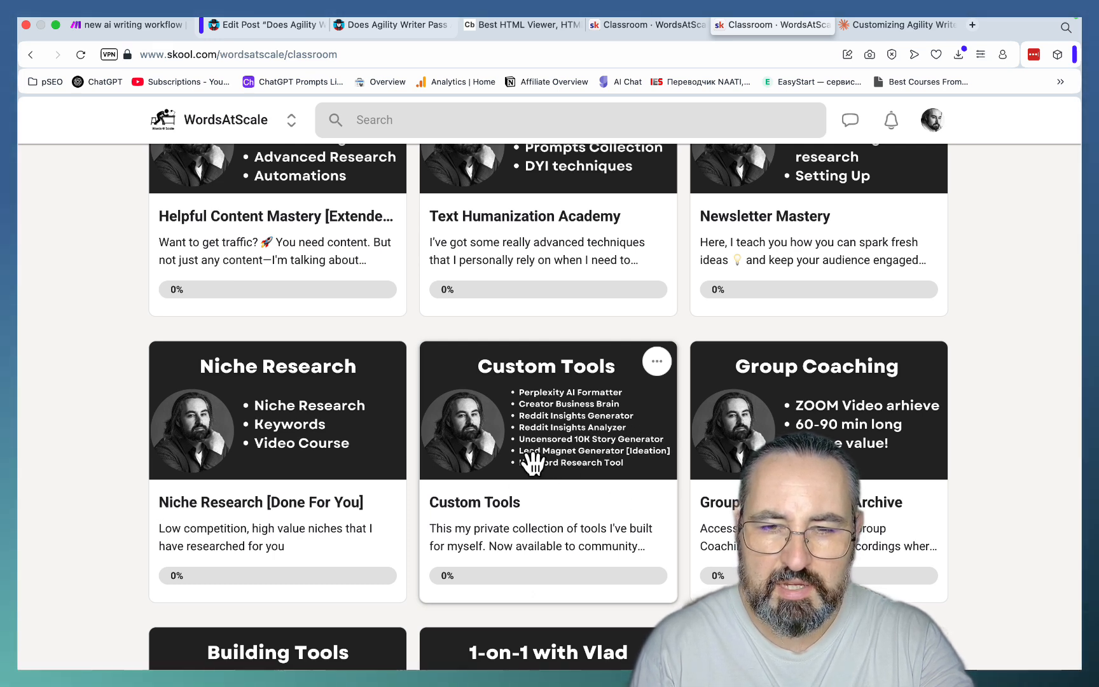
{"action": "mouse_move", "coordinate": [659, 462]}
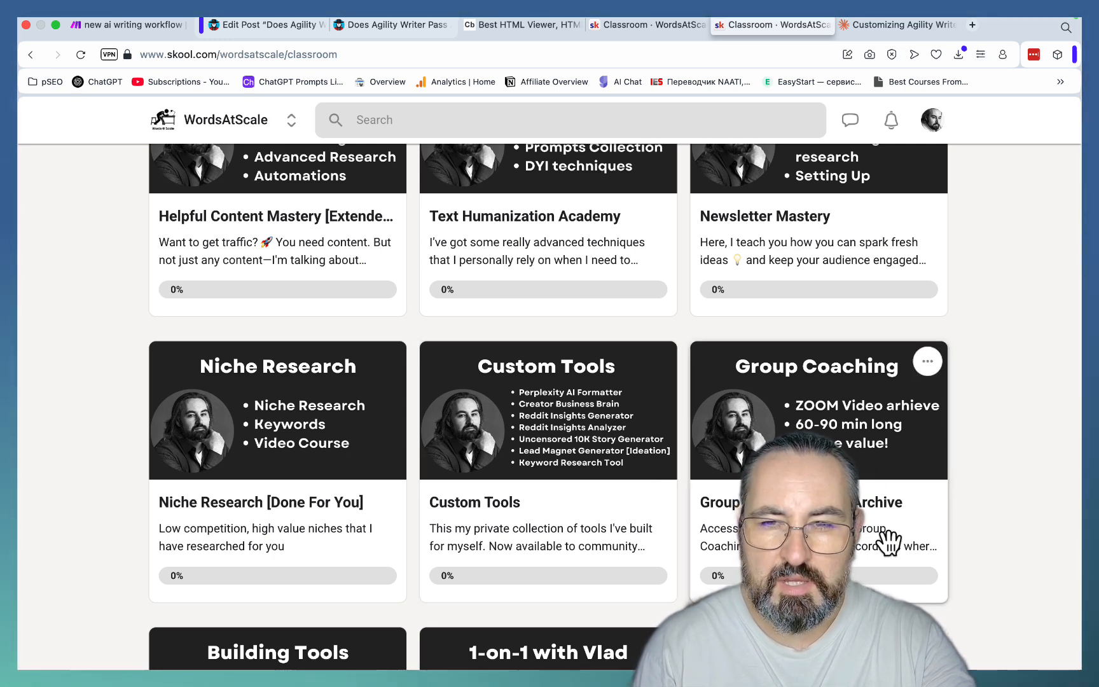
{"action": "mouse_move", "coordinate": [273, 172]}
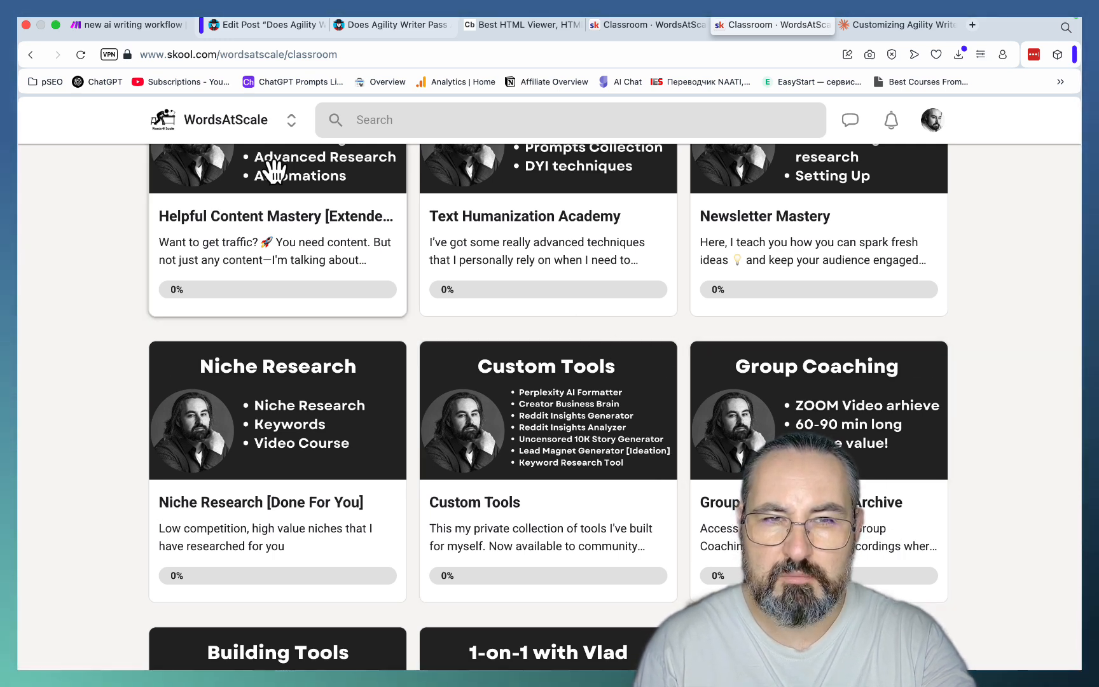
{"action": "left_click", "coordinate": [126, 25]}
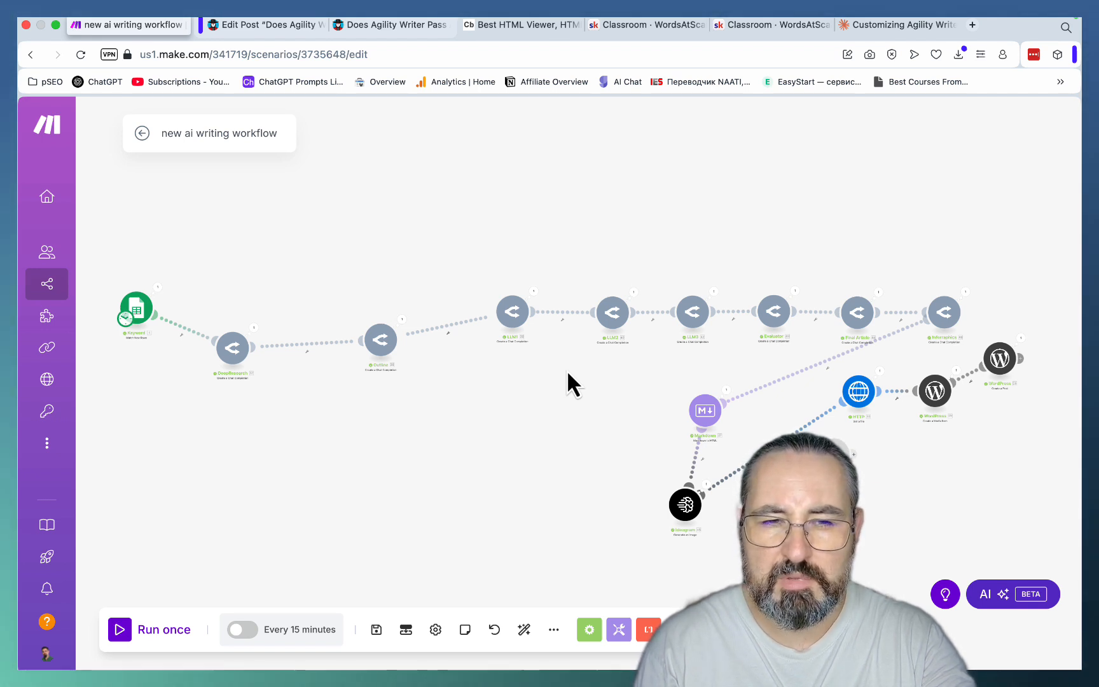
{"action": "mouse_move", "coordinate": [501, 361]}
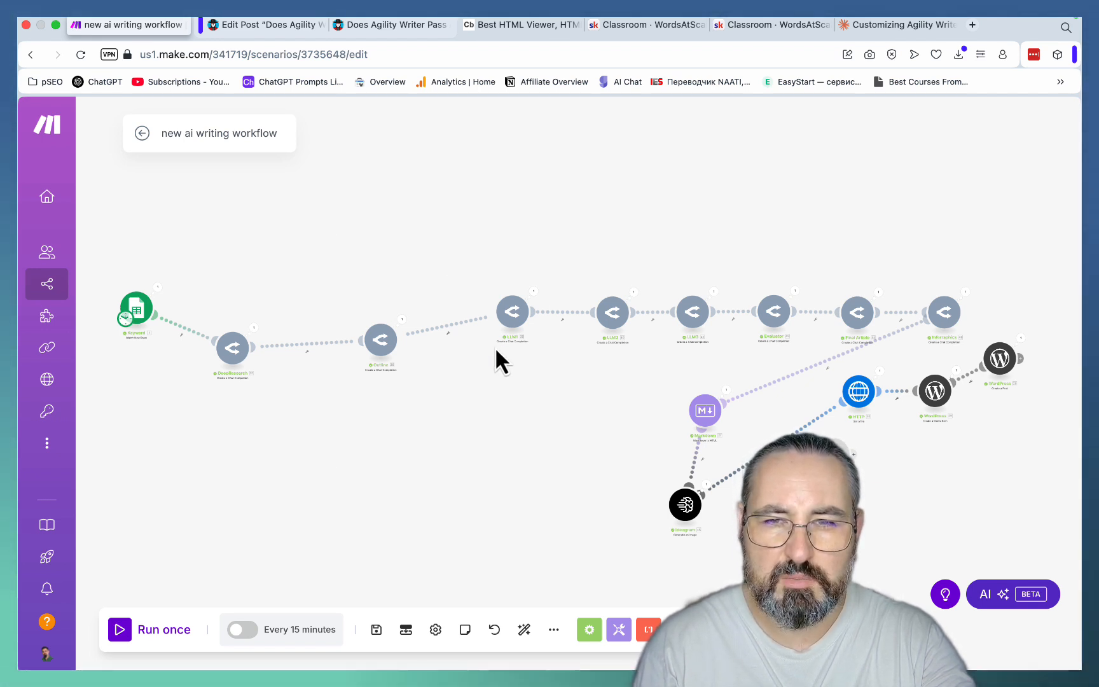
{"action": "mouse_move", "coordinate": [556, 469]}
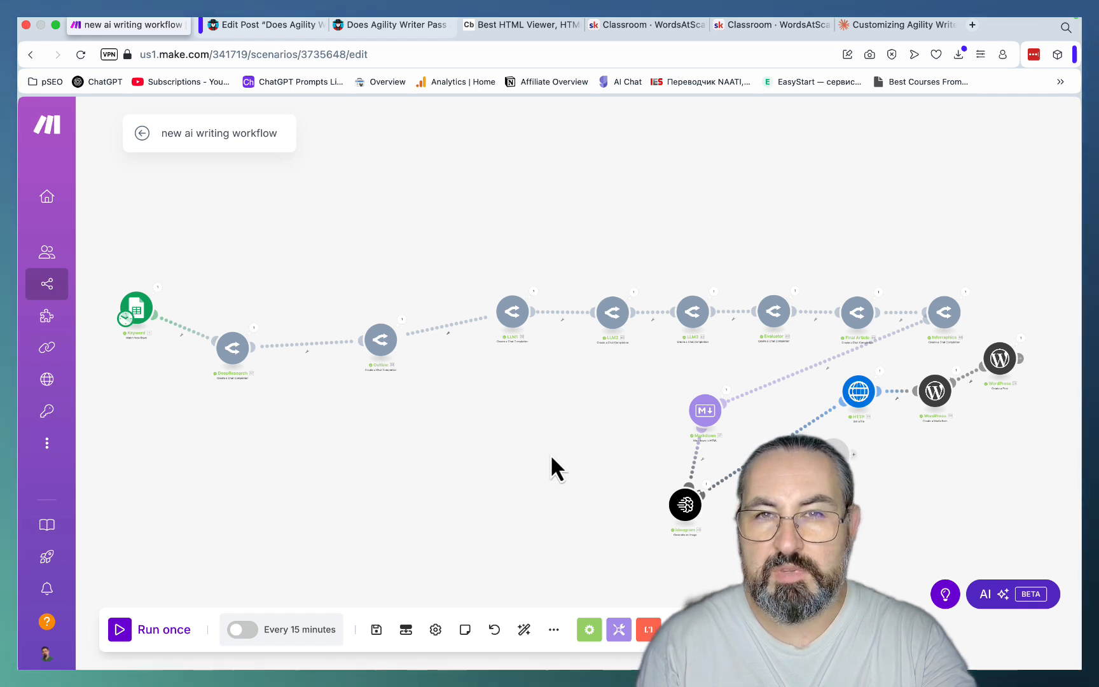